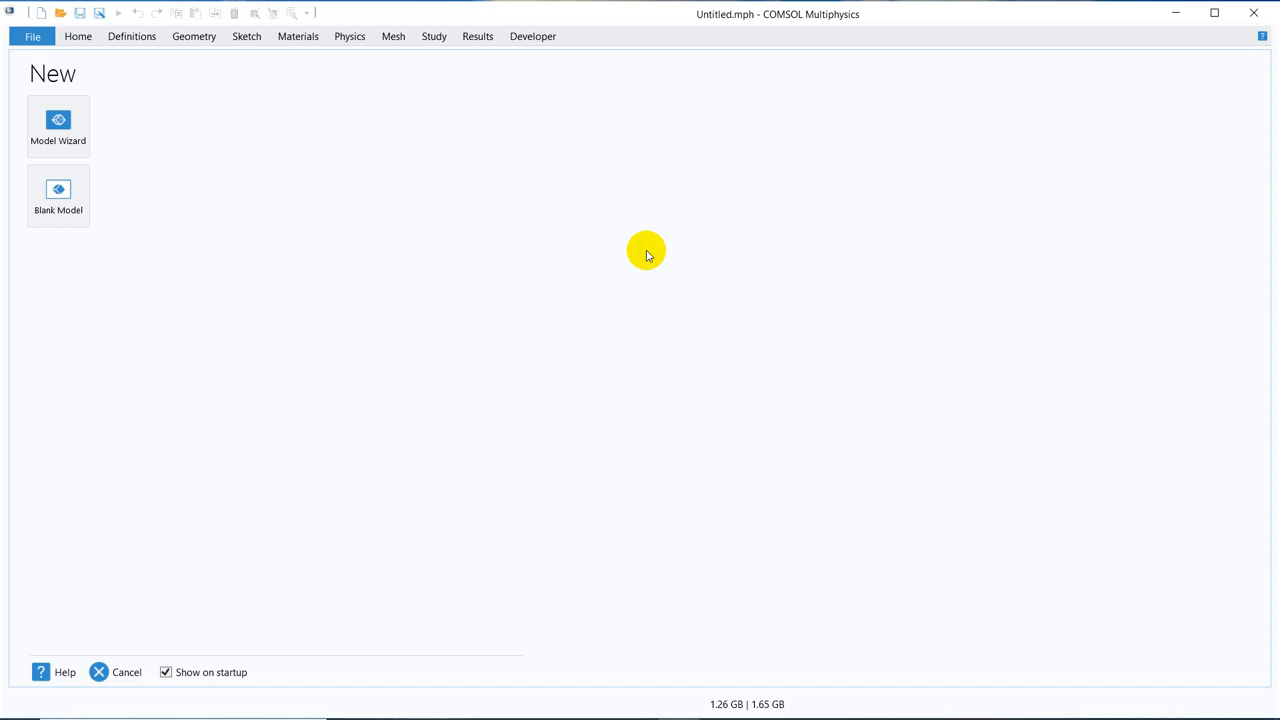
pyautogui.moveTo(152, 120)
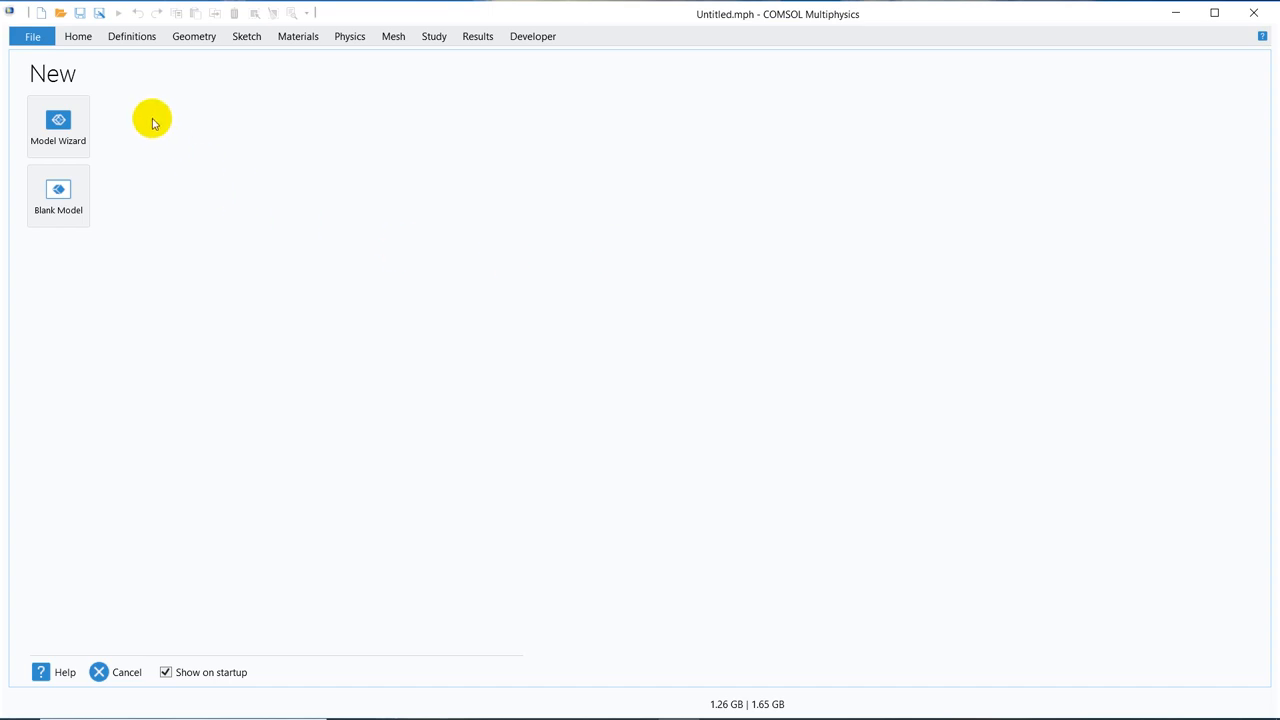
# - Start a 2D Model Wizard model with Transport of Diluted Species and Laminar Flow, Time Dependent study, discarding old changes
pyautogui.click(58, 124)
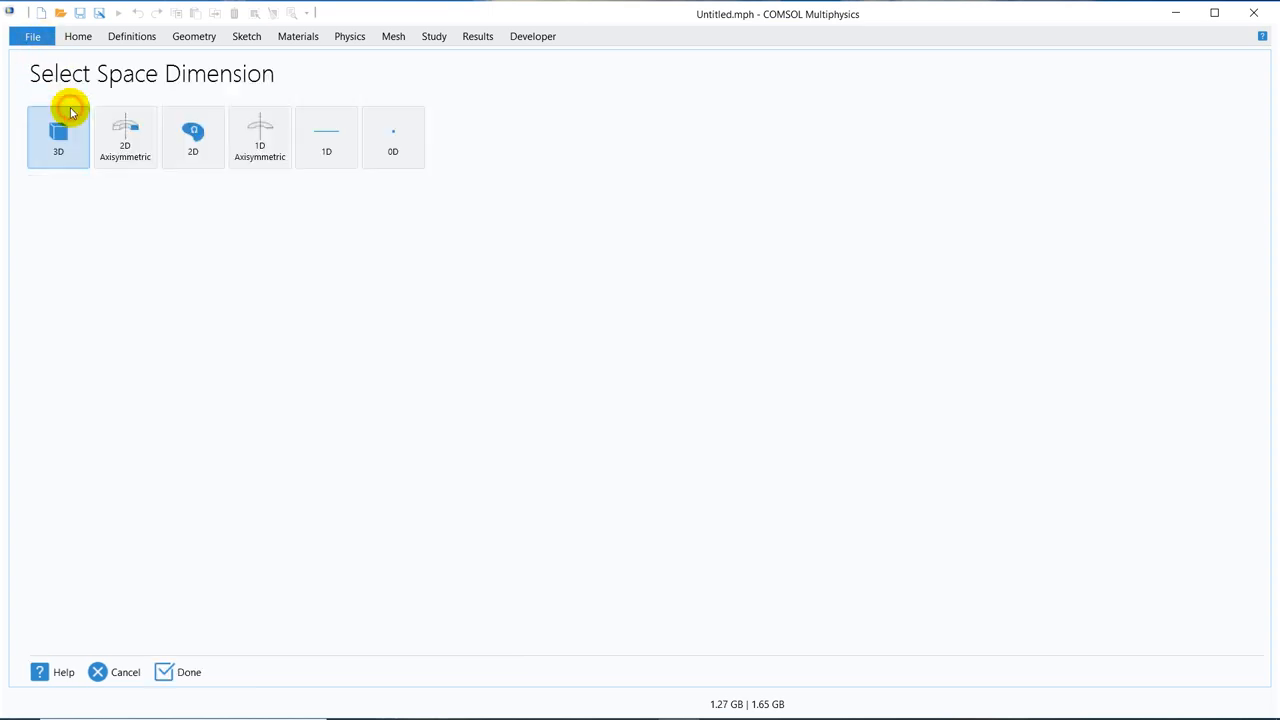
pyautogui.click(58, 136)
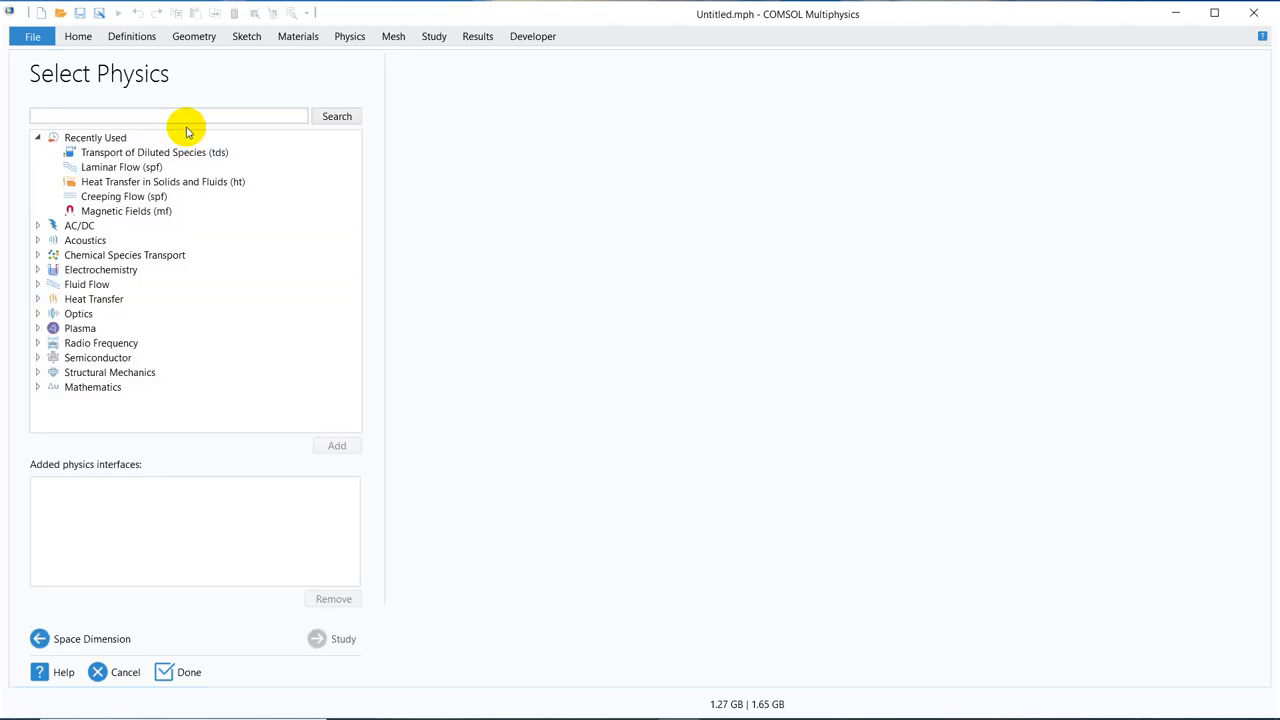
pyautogui.click(154, 152)
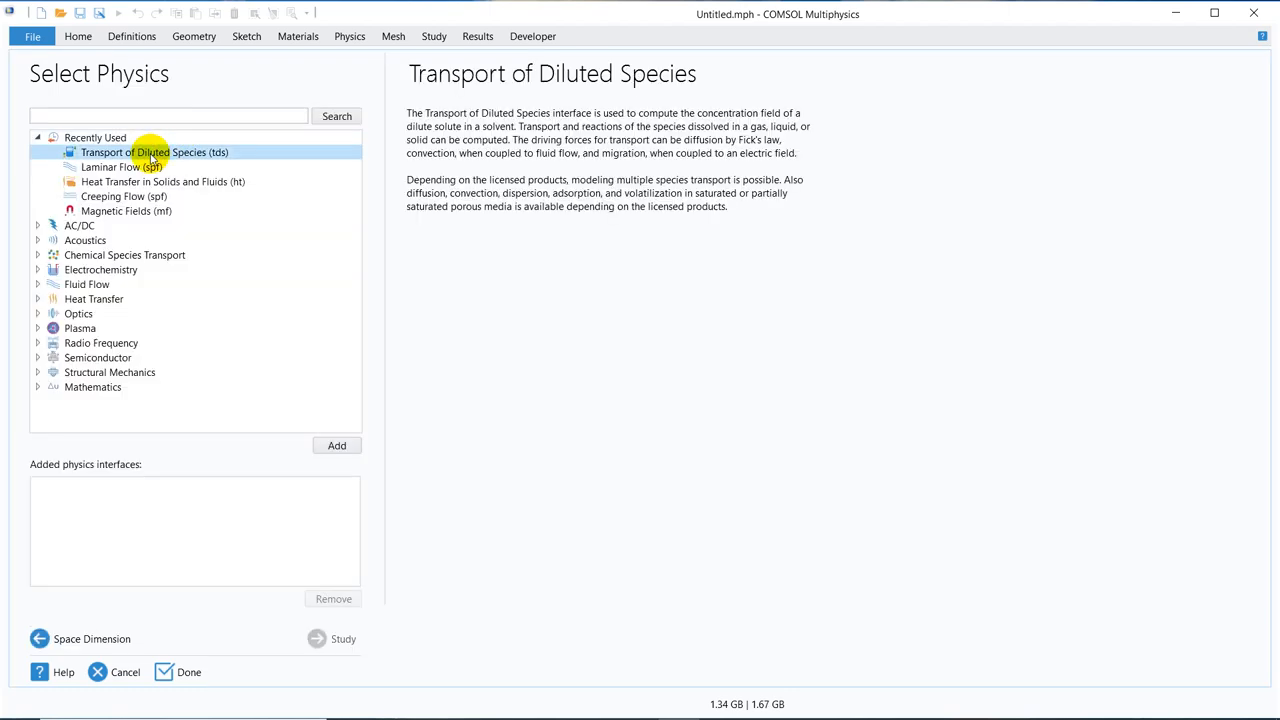
pyautogui.click(336, 444)
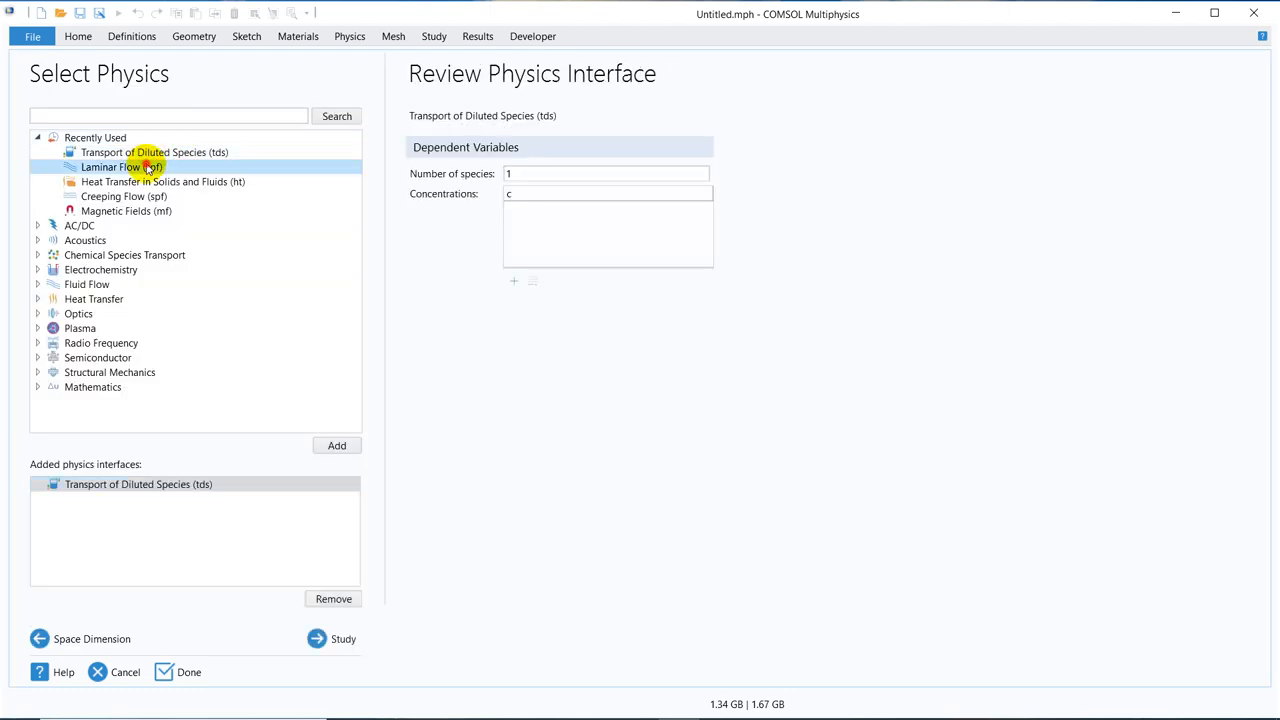
pyautogui.click(336, 444)
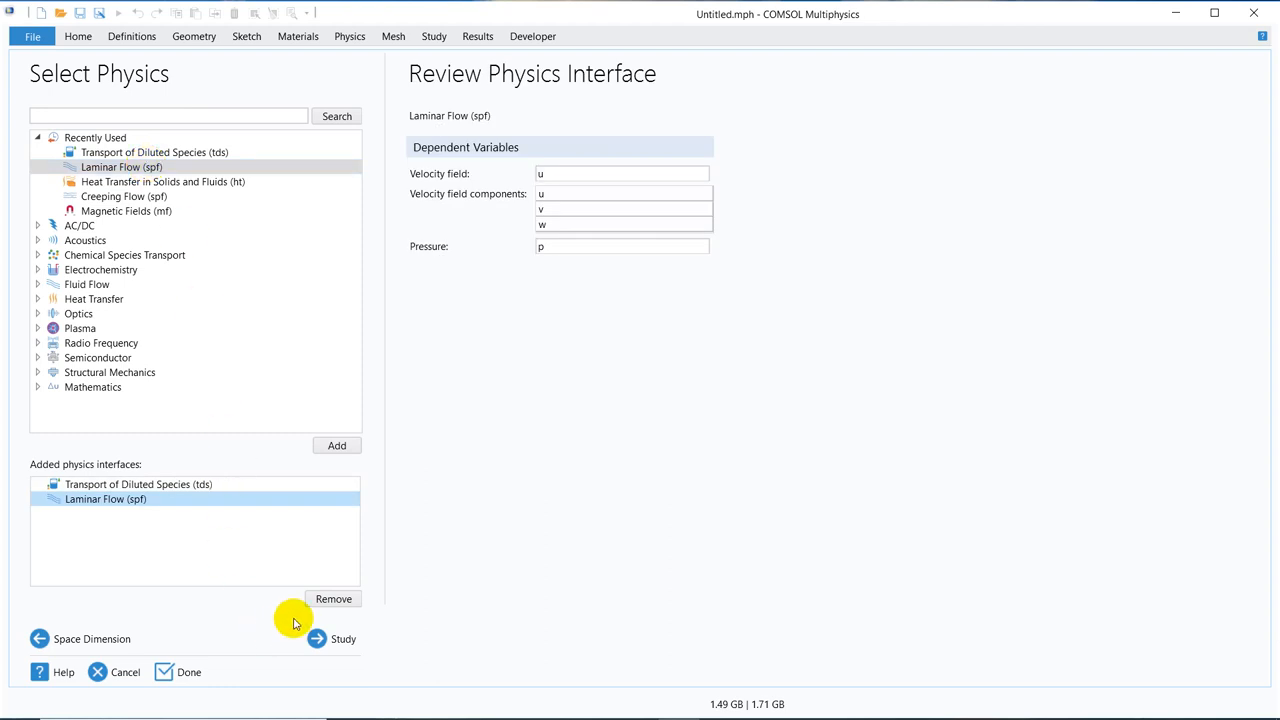
pyautogui.click(344, 638)
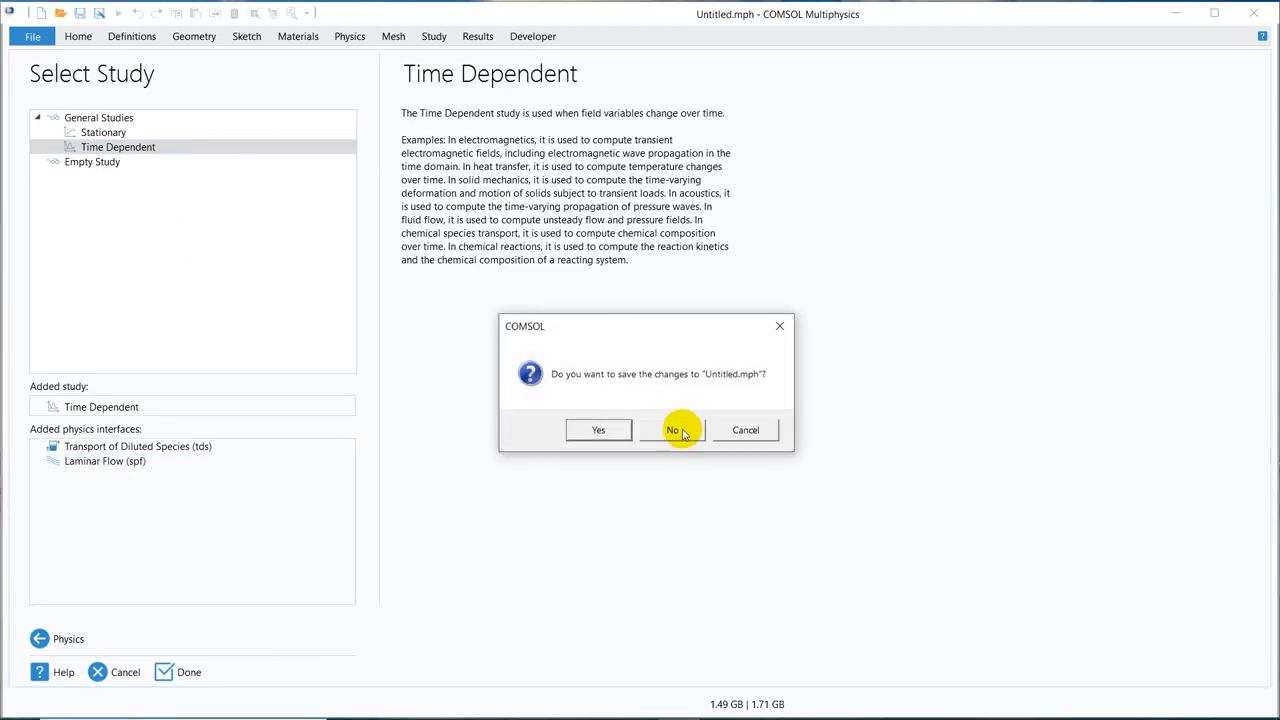
pyautogui.click(672, 430)
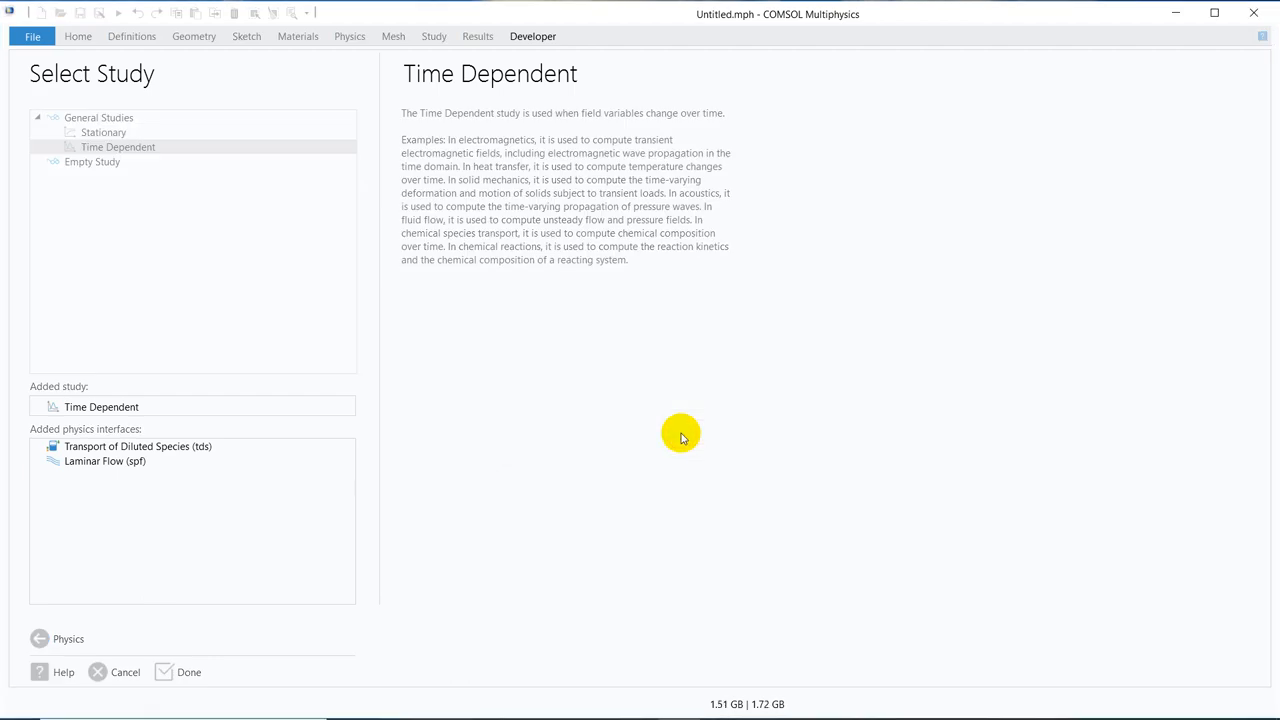
# - Set Geometry 1 length unit to cm and build a 2 cm wide by 10 cm tall rectangle
pyautogui.click(188, 672)
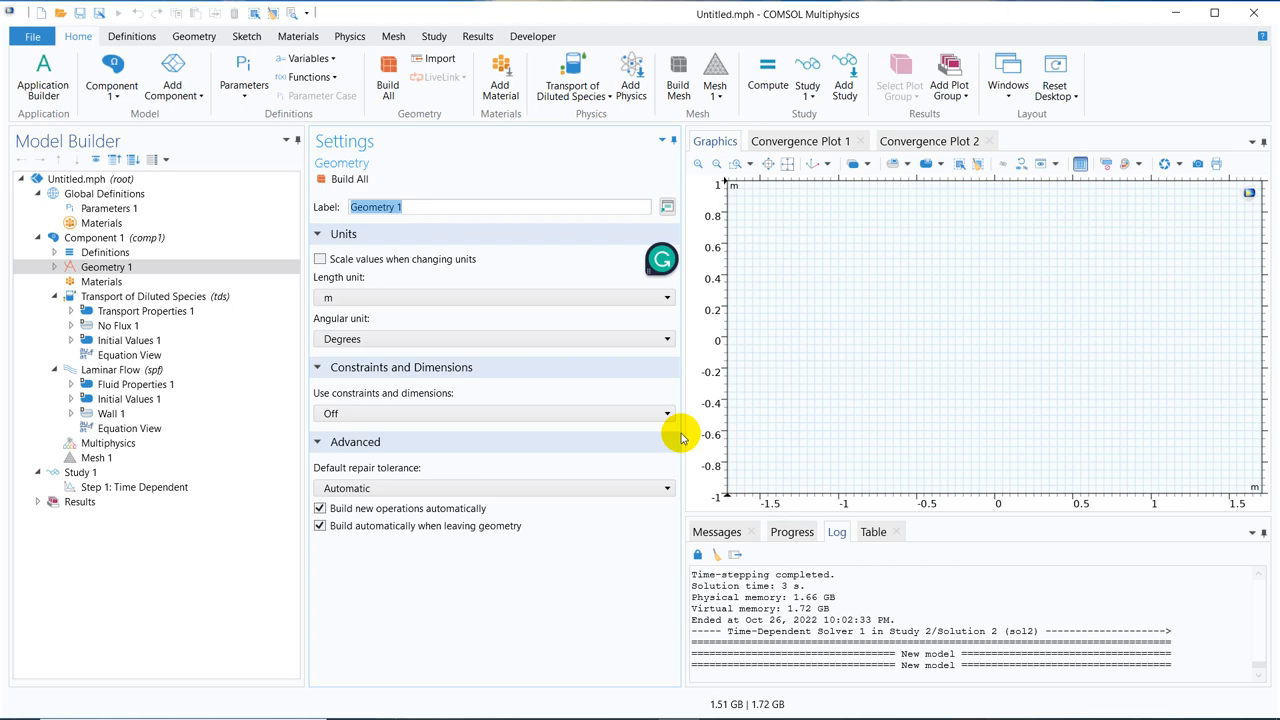
pyautogui.moveTo(644, 424)
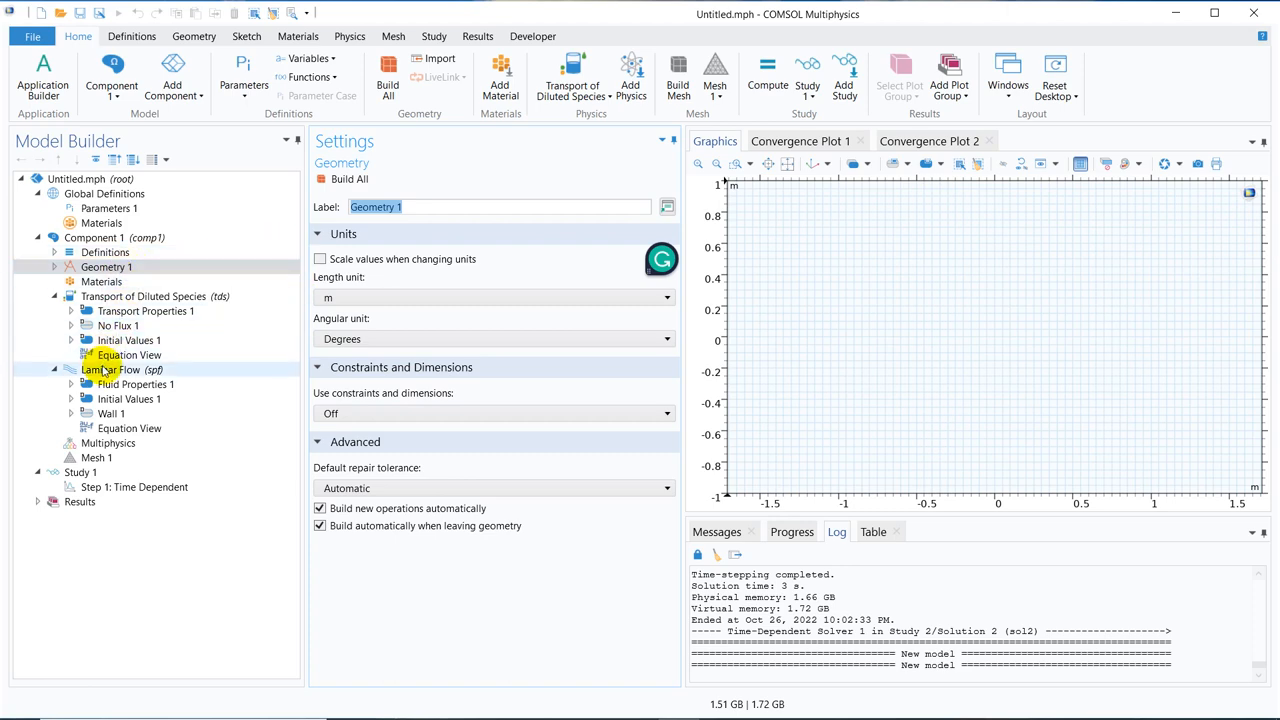
pyautogui.click(110, 368)
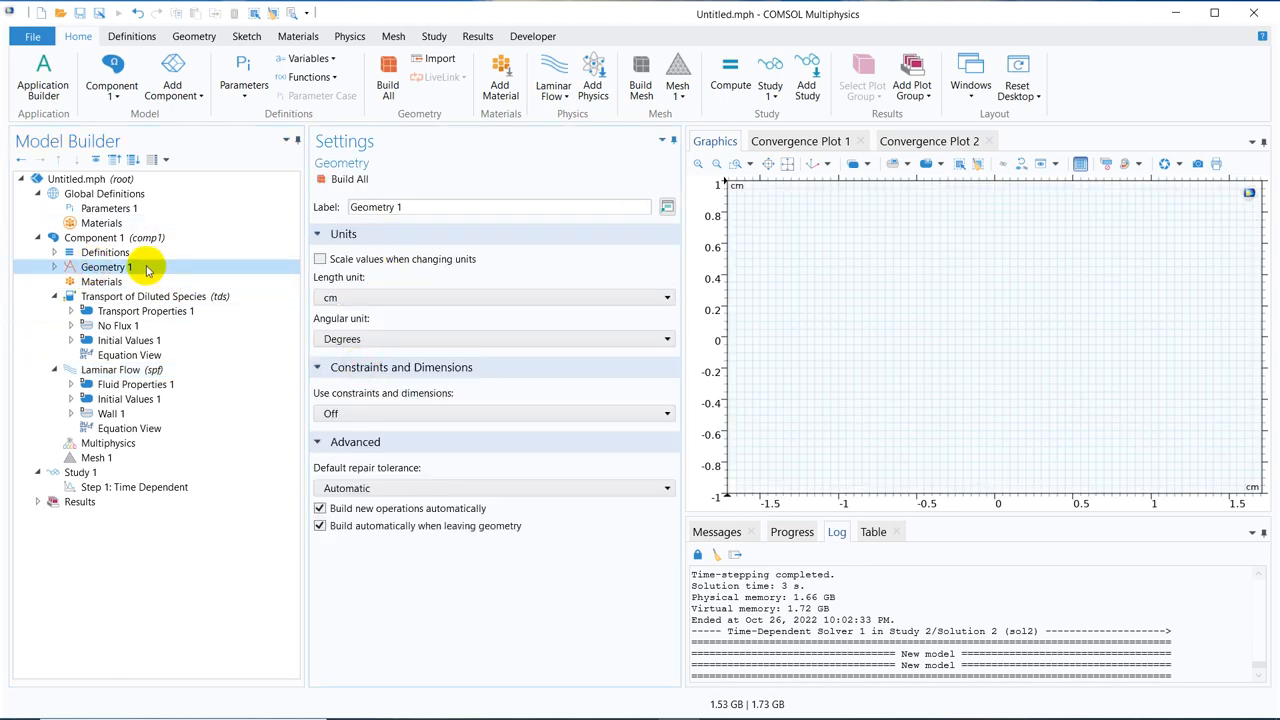
pyautogui.rightClick(108, 268)
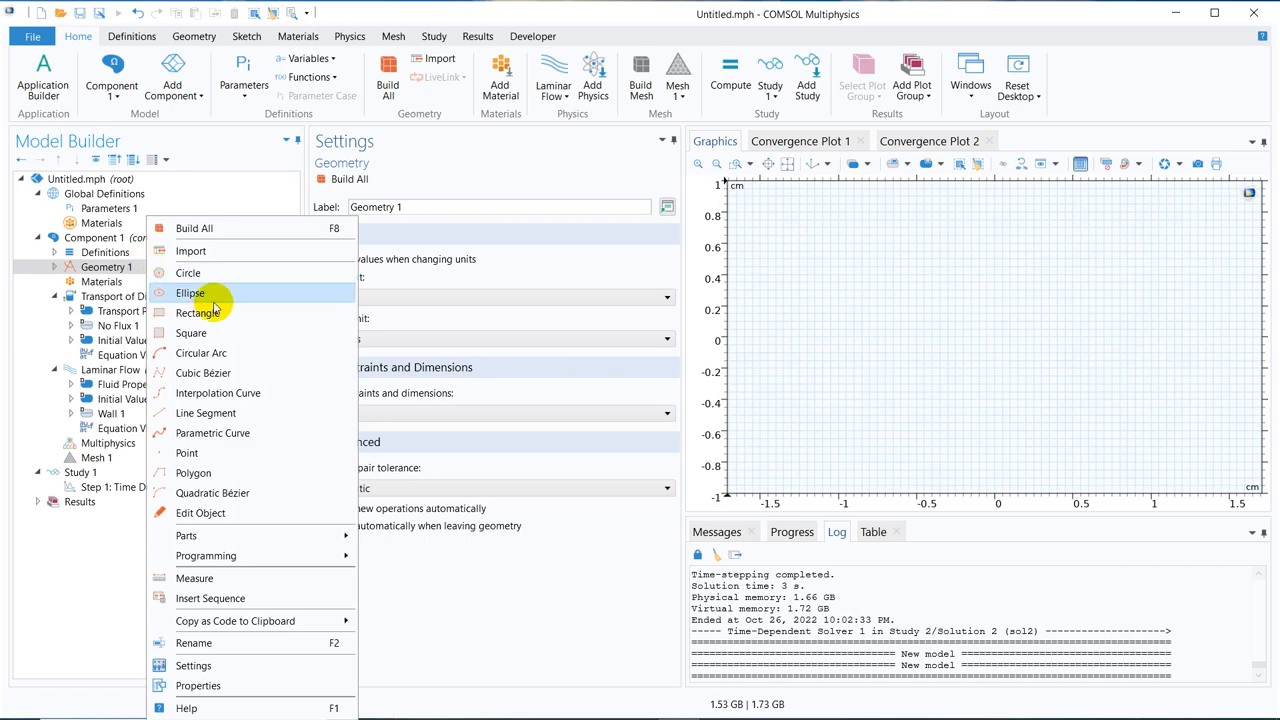
pyautogui.click(196, 312)
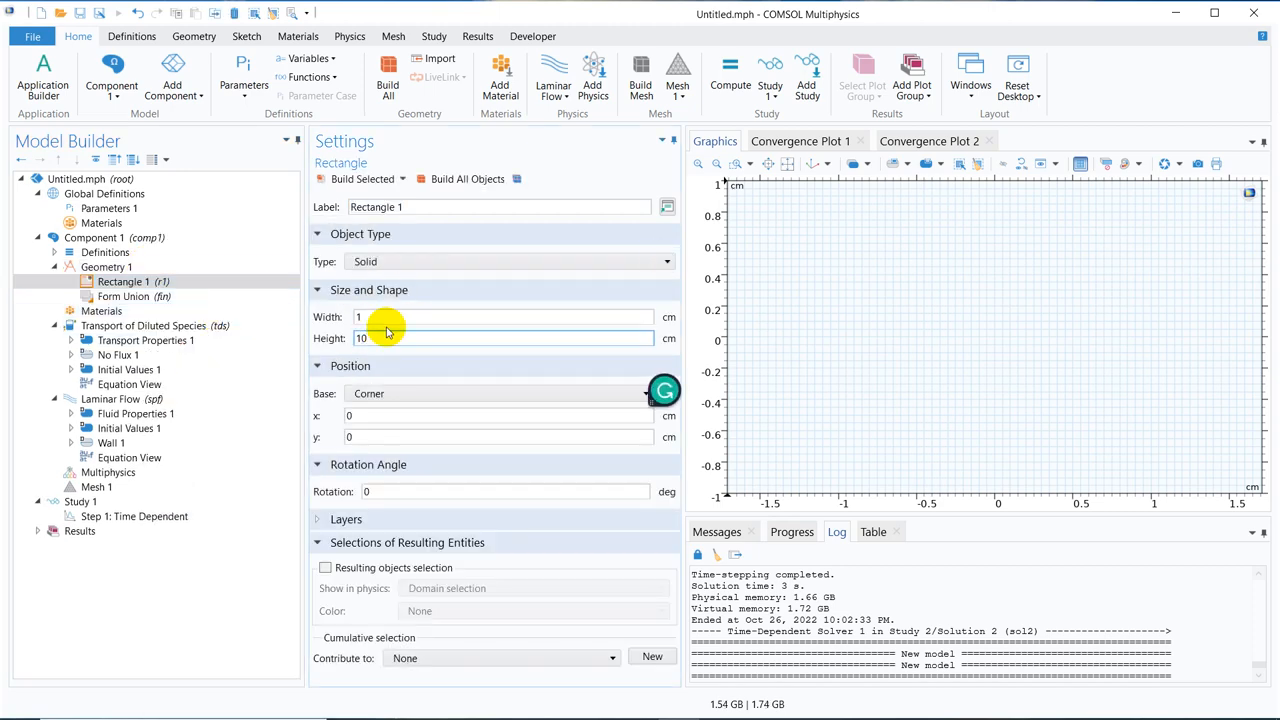
pyautogui.tripleClick(504, 316)
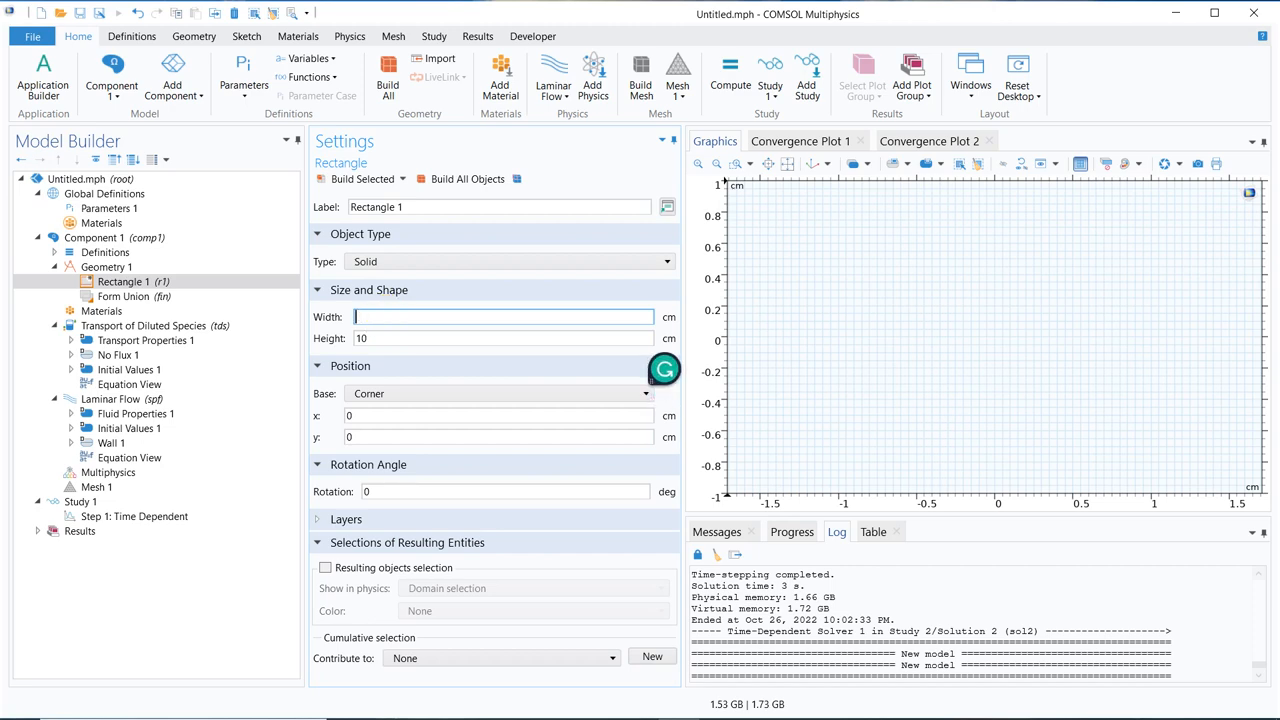
pyautogui.click(356, 178)
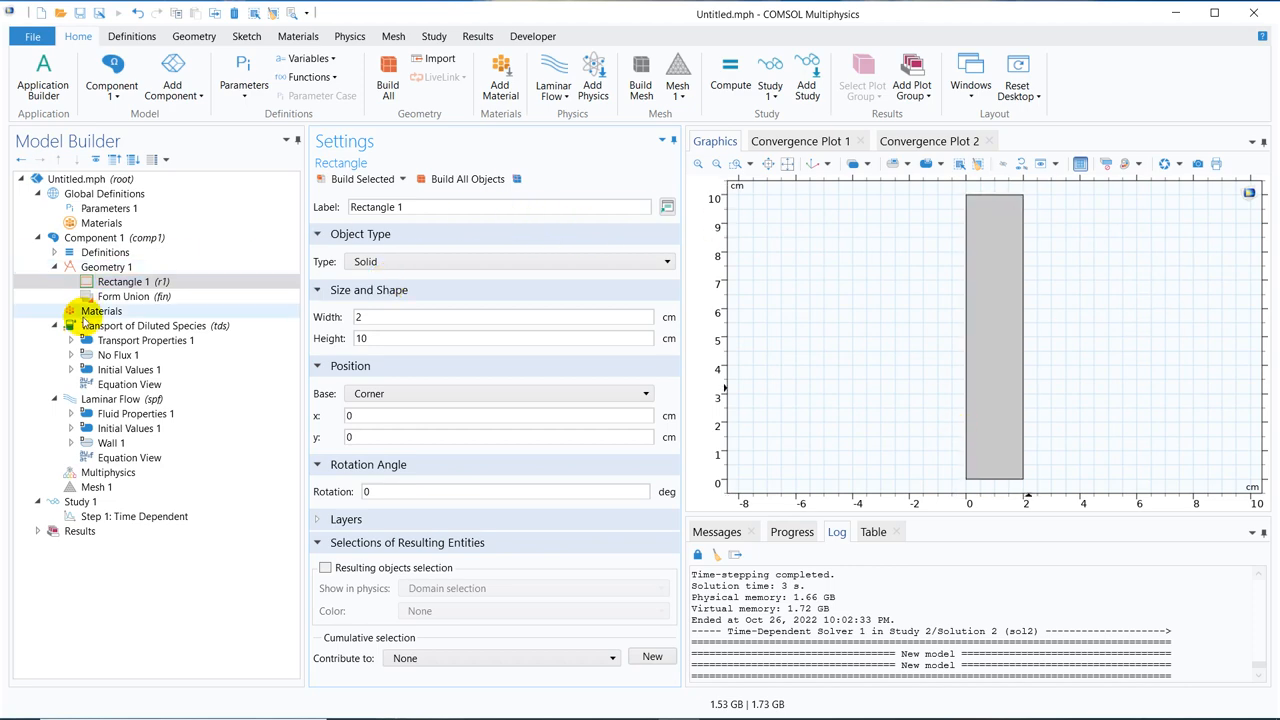
# - Add H2O (water) [liquid] from the material library as the channel domain material
pyautogui.click(100, 312)
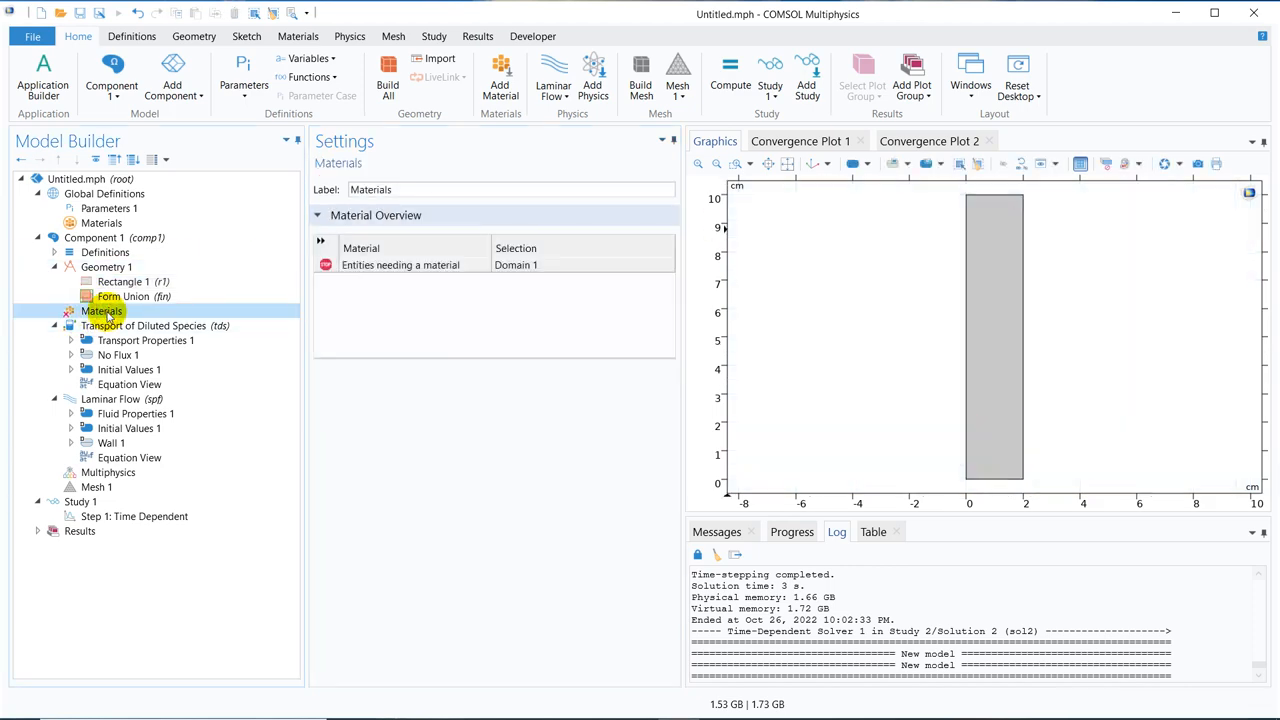
pyautogui.rightClick(100, 312)
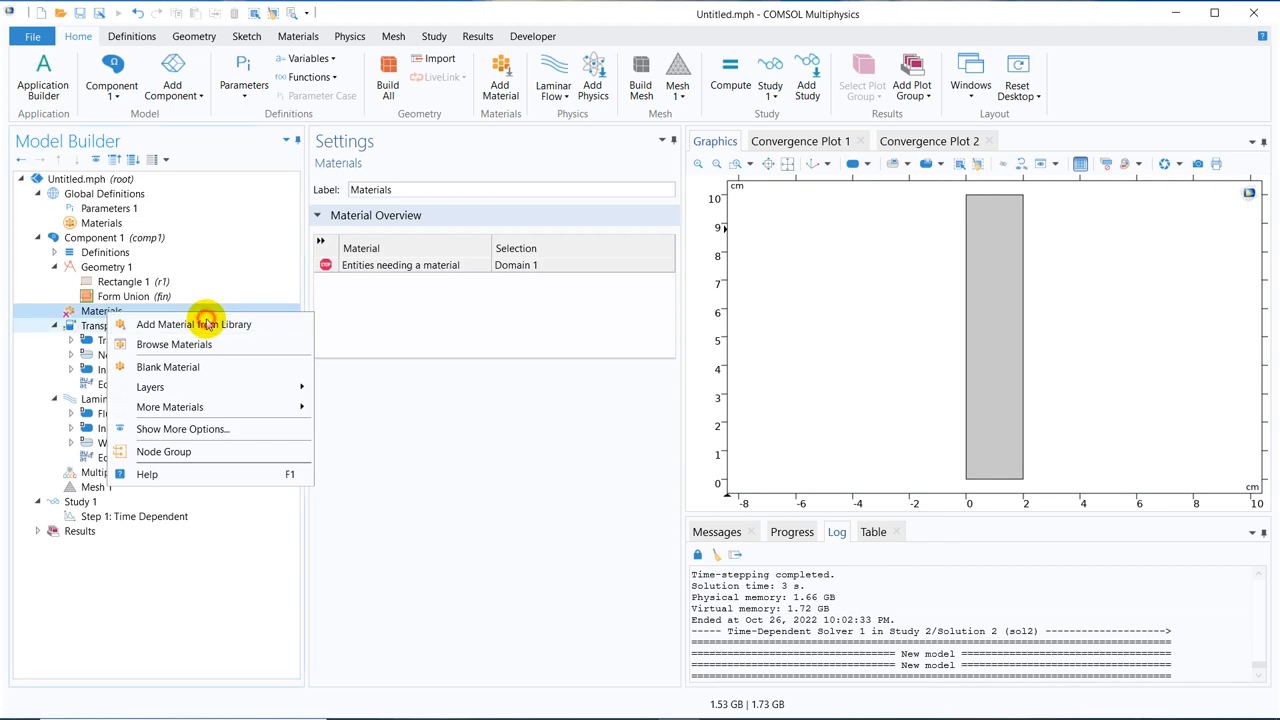
pyautogui.click(194, 324)
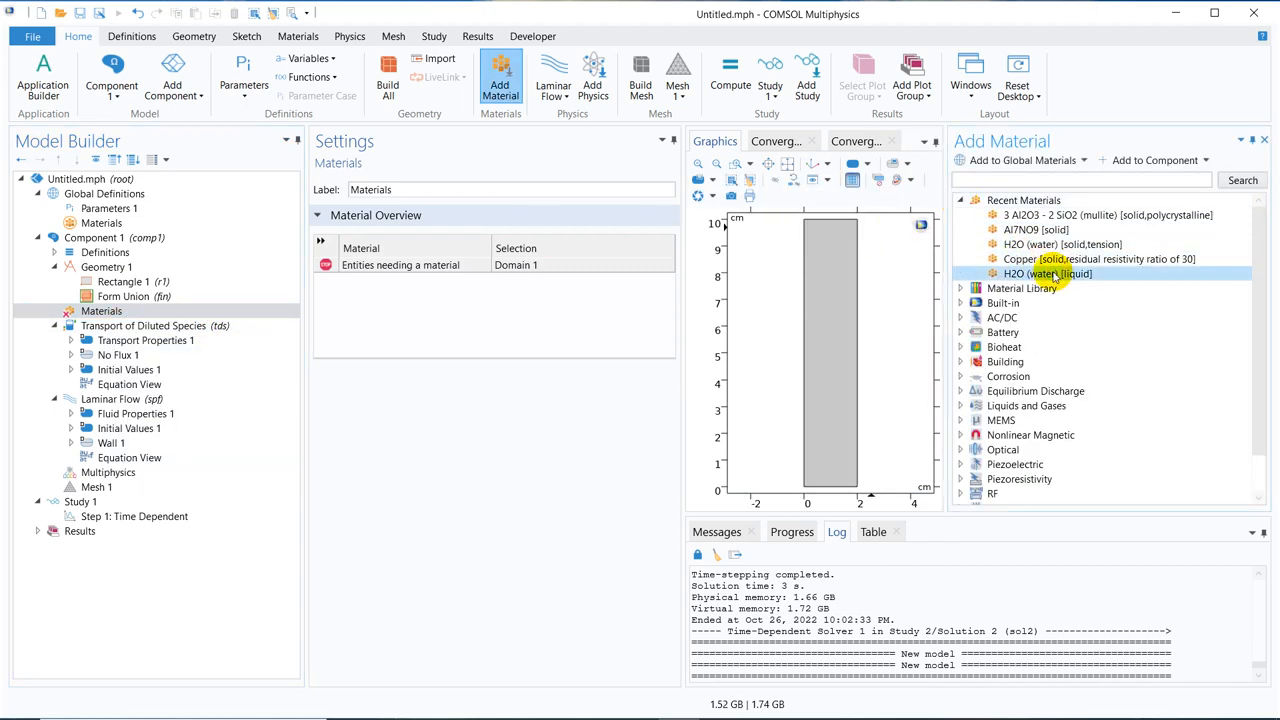
pyautogui.doubleClick(1048, 272)
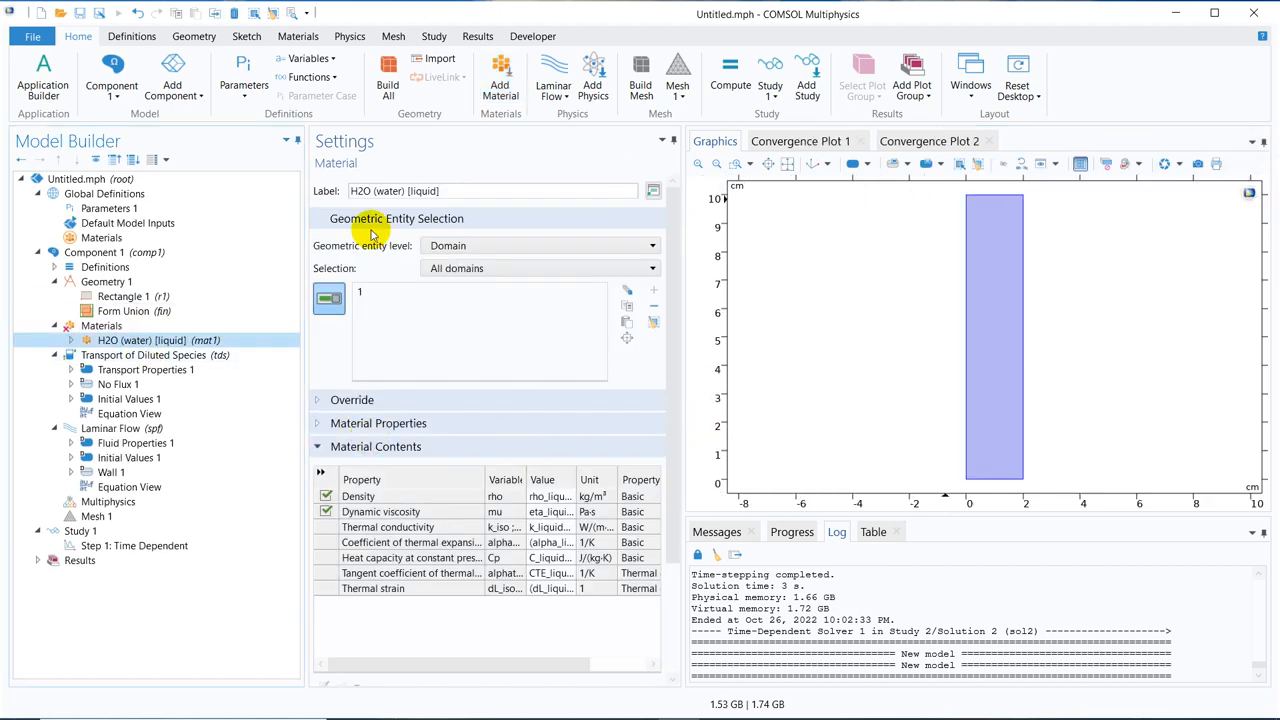
# - Add a laminar-flow inlet on the bottom edge with a 5 Pa pressure condition
pyautogui.click(110, 428)
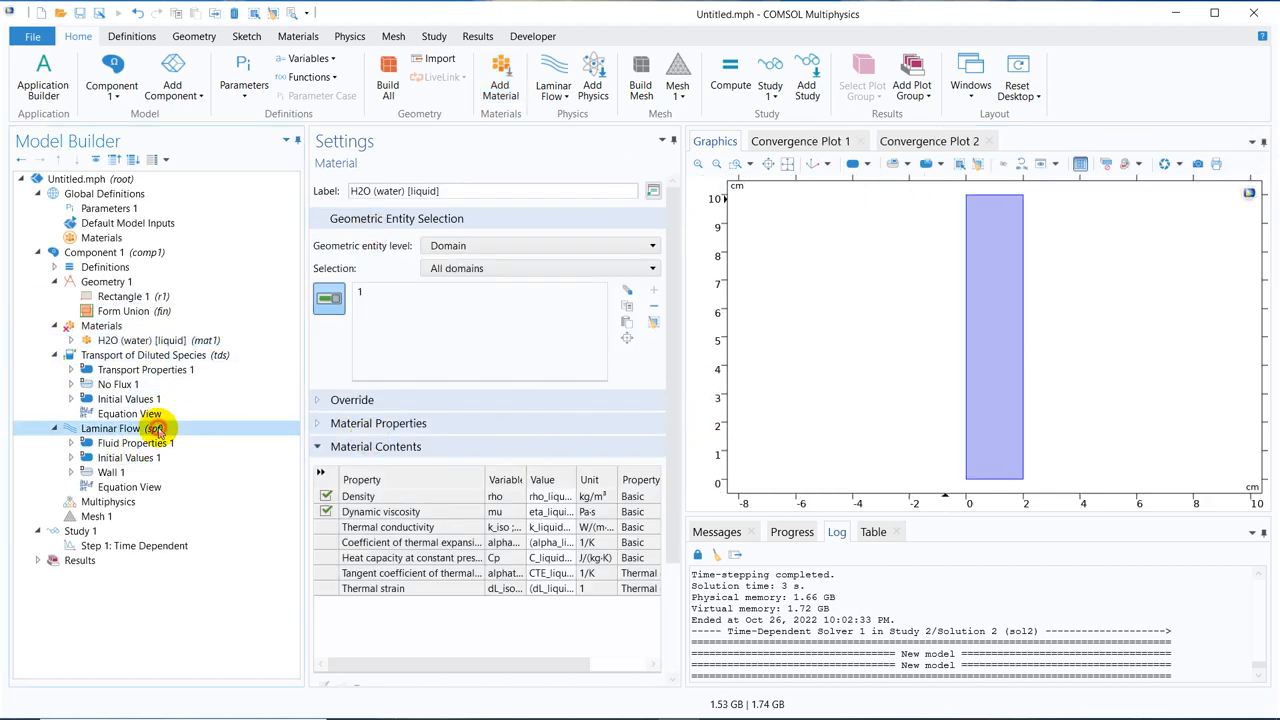
pyautogui.rightClick(110, 428)
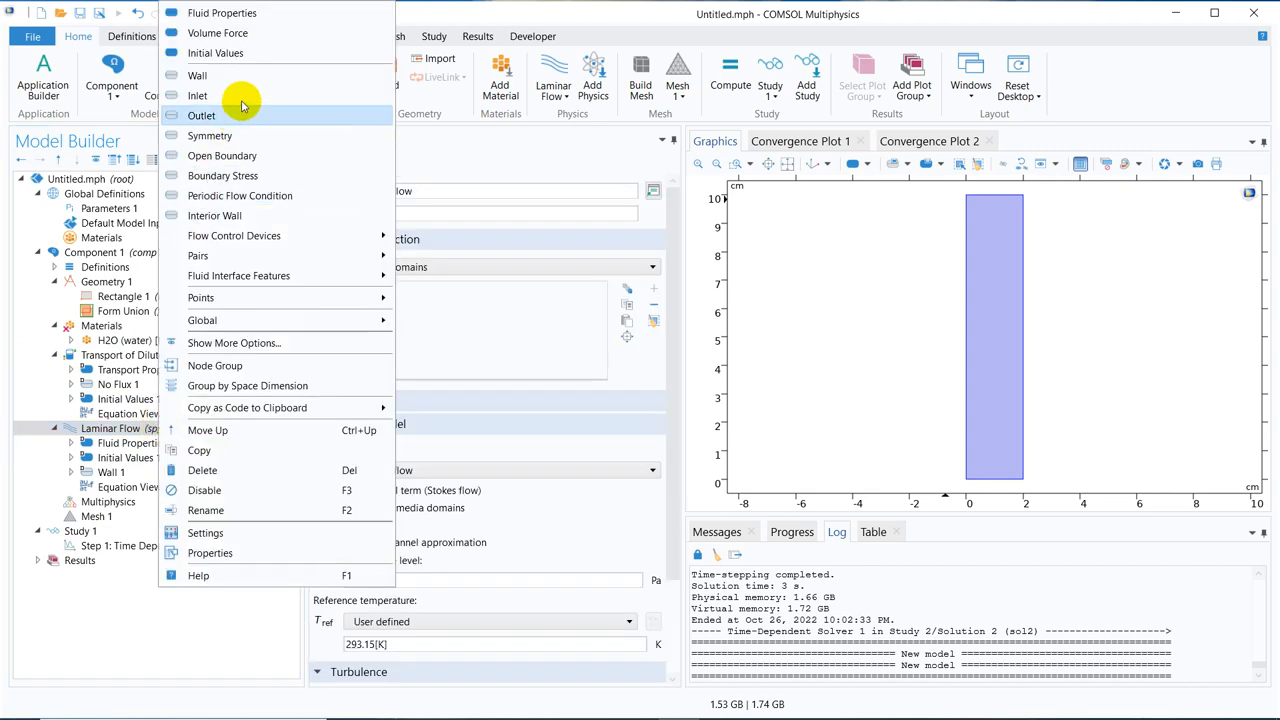
pyautogui.click(196, 96)
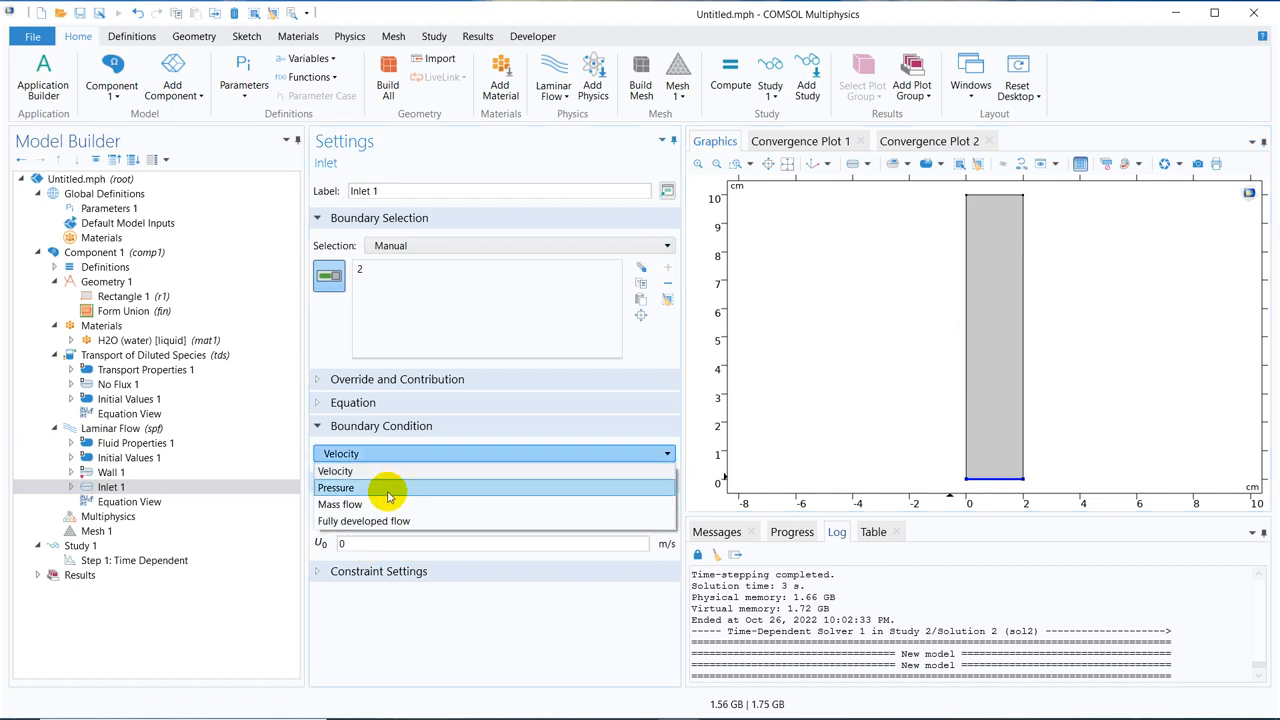
pyautogui.click(336, 488)
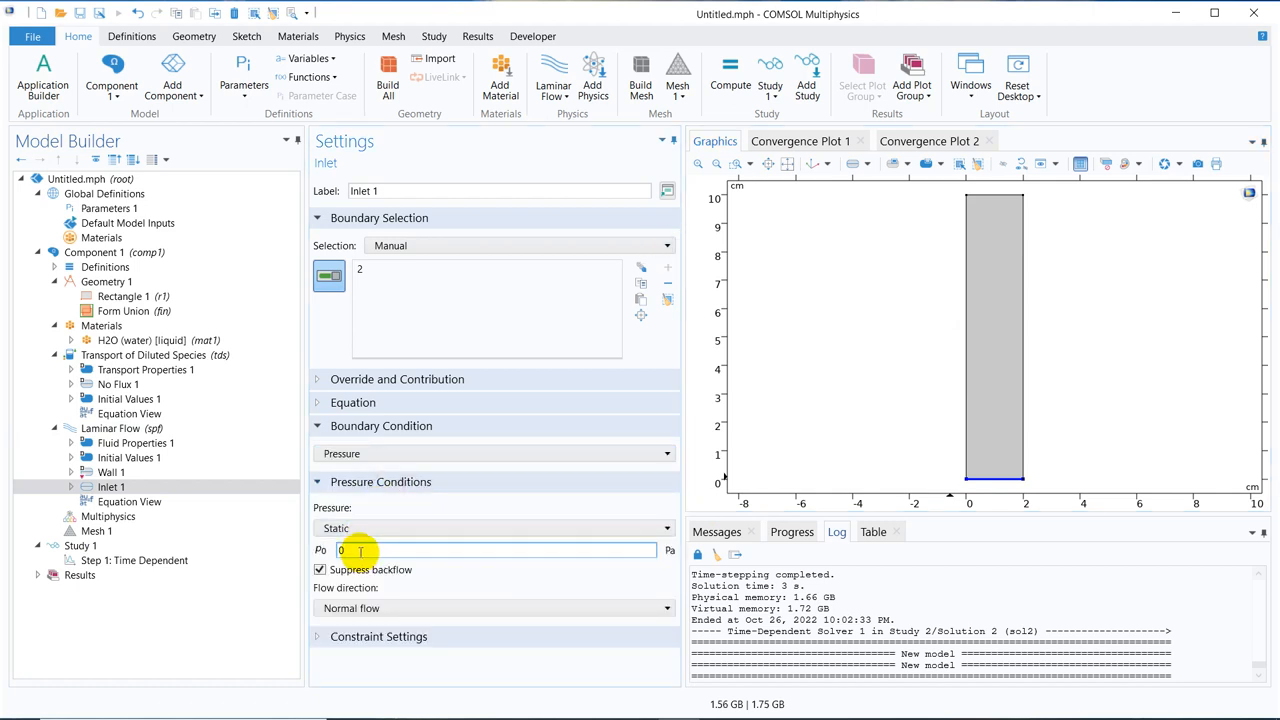
pyautogui.write('5')
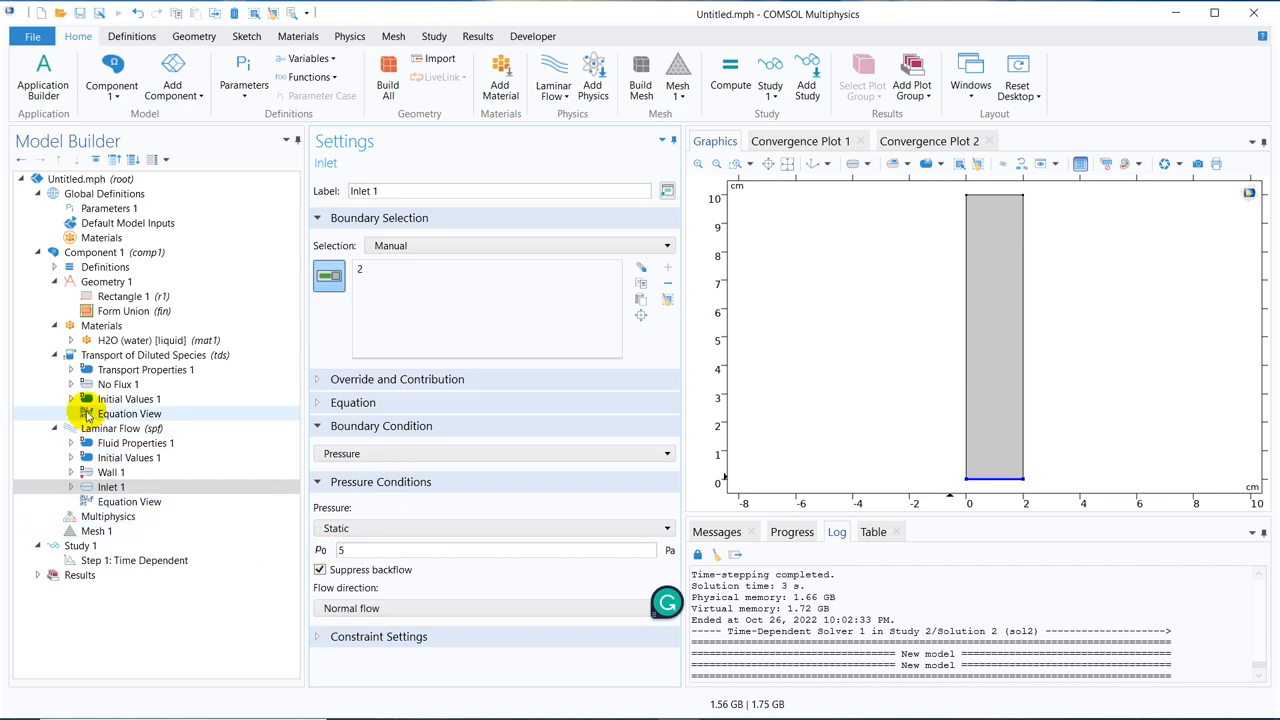
# - Add an outlet on the channel's top edge and review the Wall 1 boundaries
pyautogui.click(110, 428)
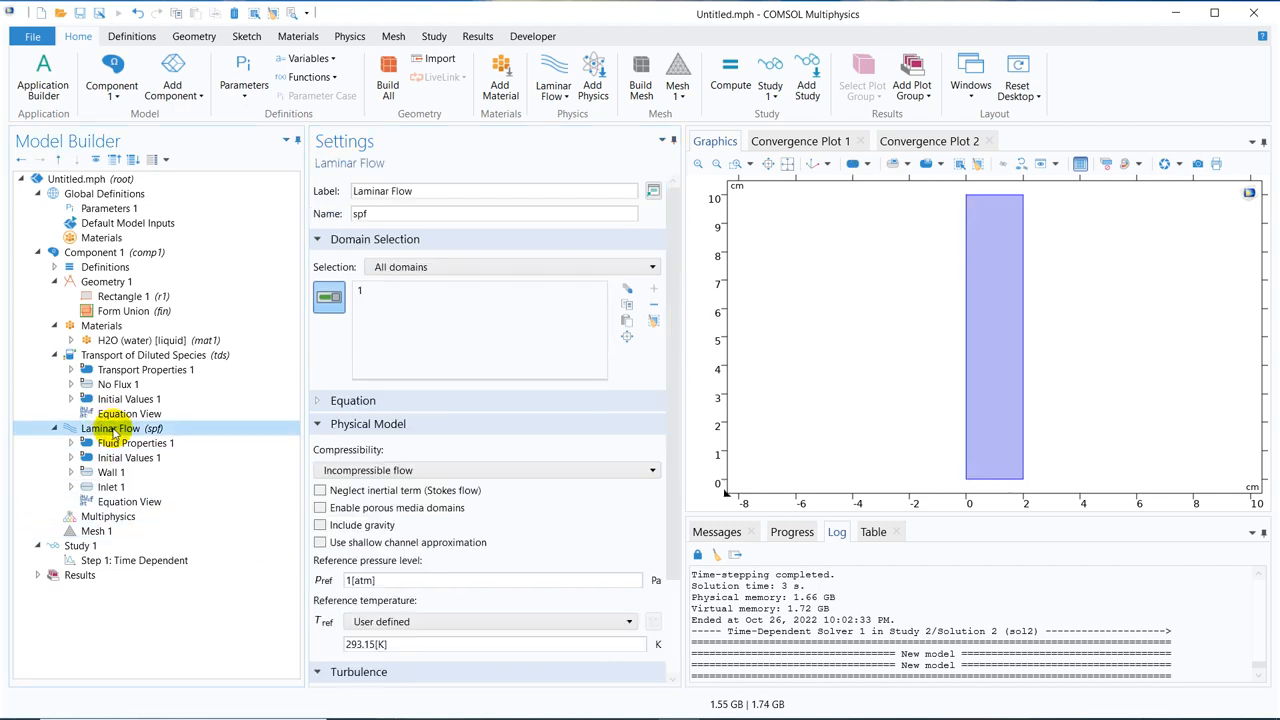
pyautogui.rightClick(110, 428)
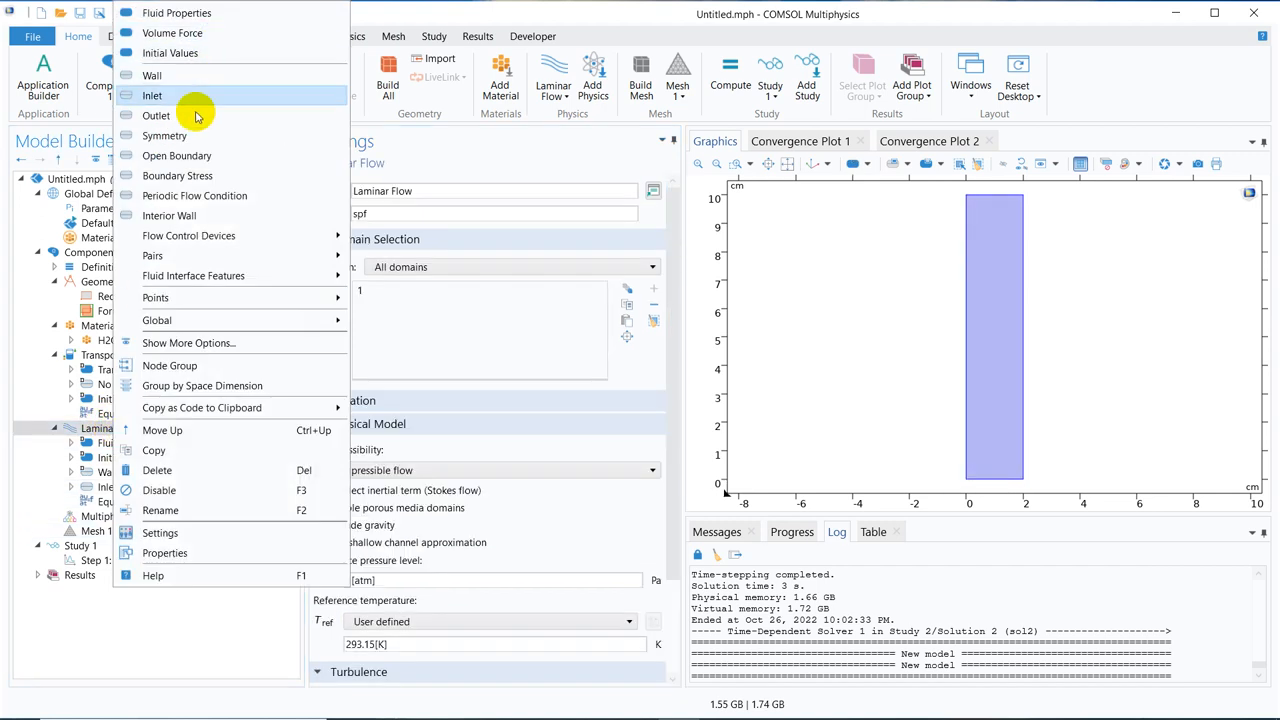
pyautogui.click(156, 114)
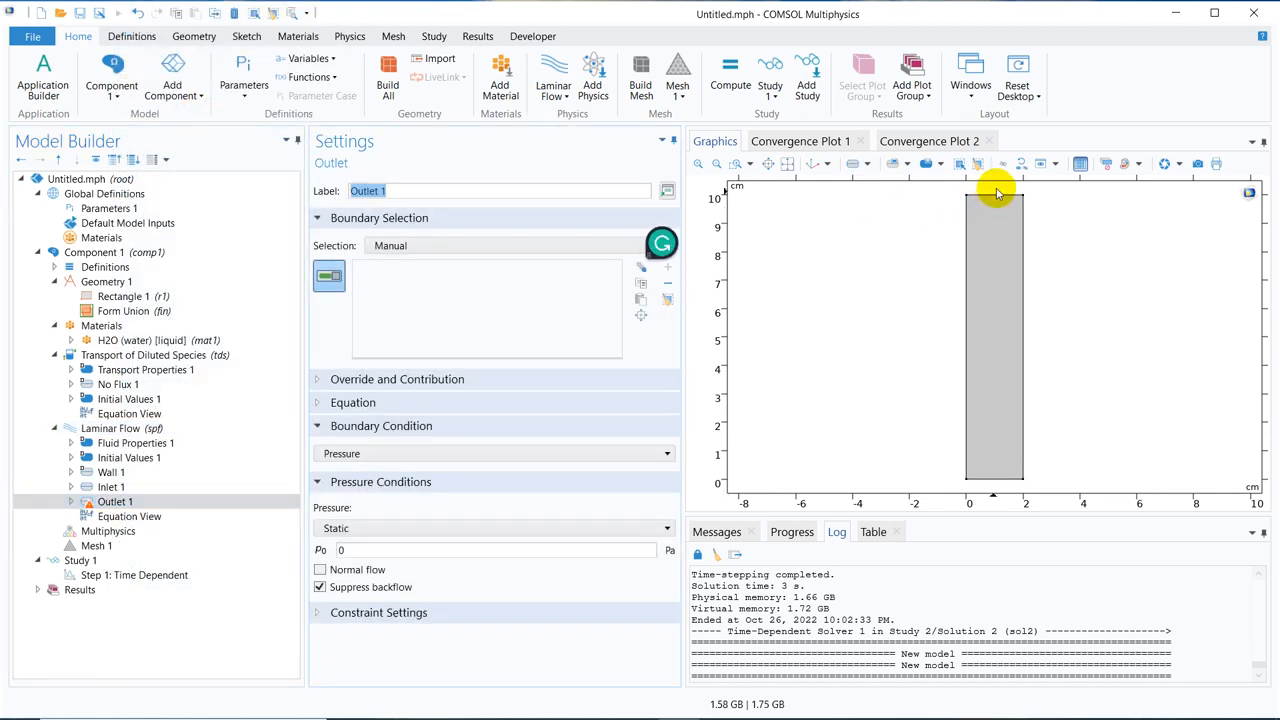
pyautogui.click(996, 196)
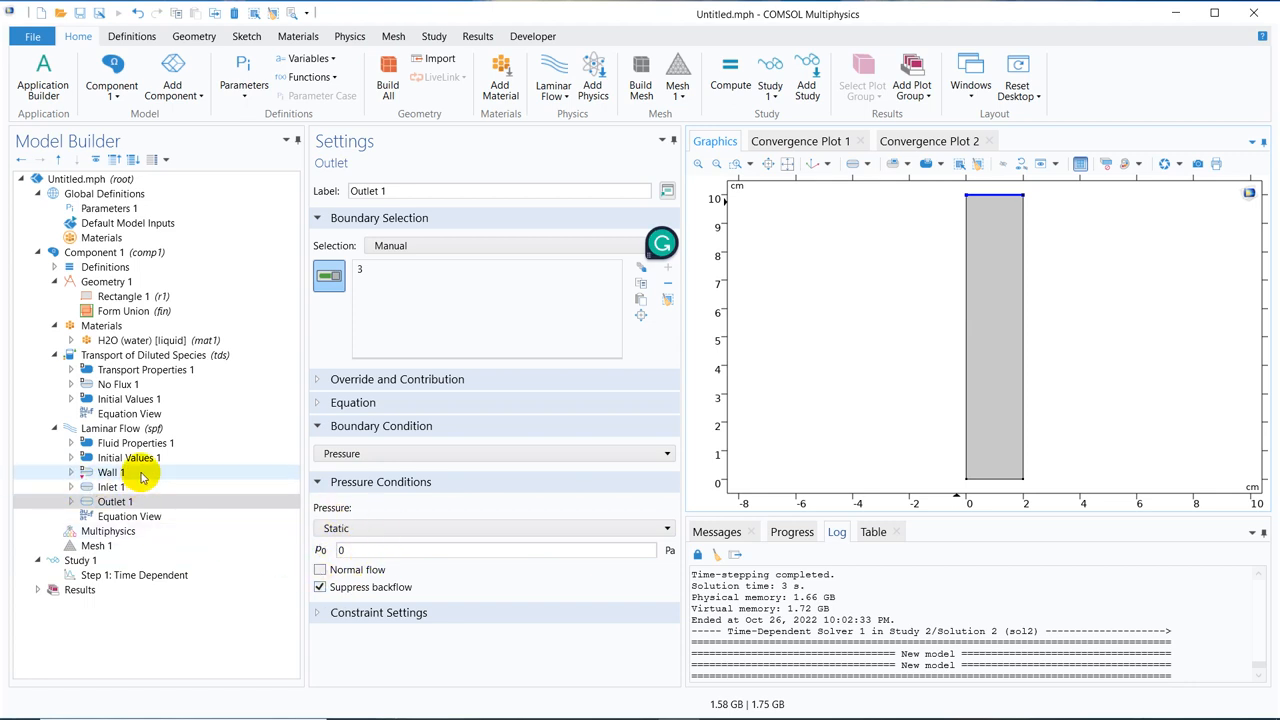
pyautogui.click(110, 472)
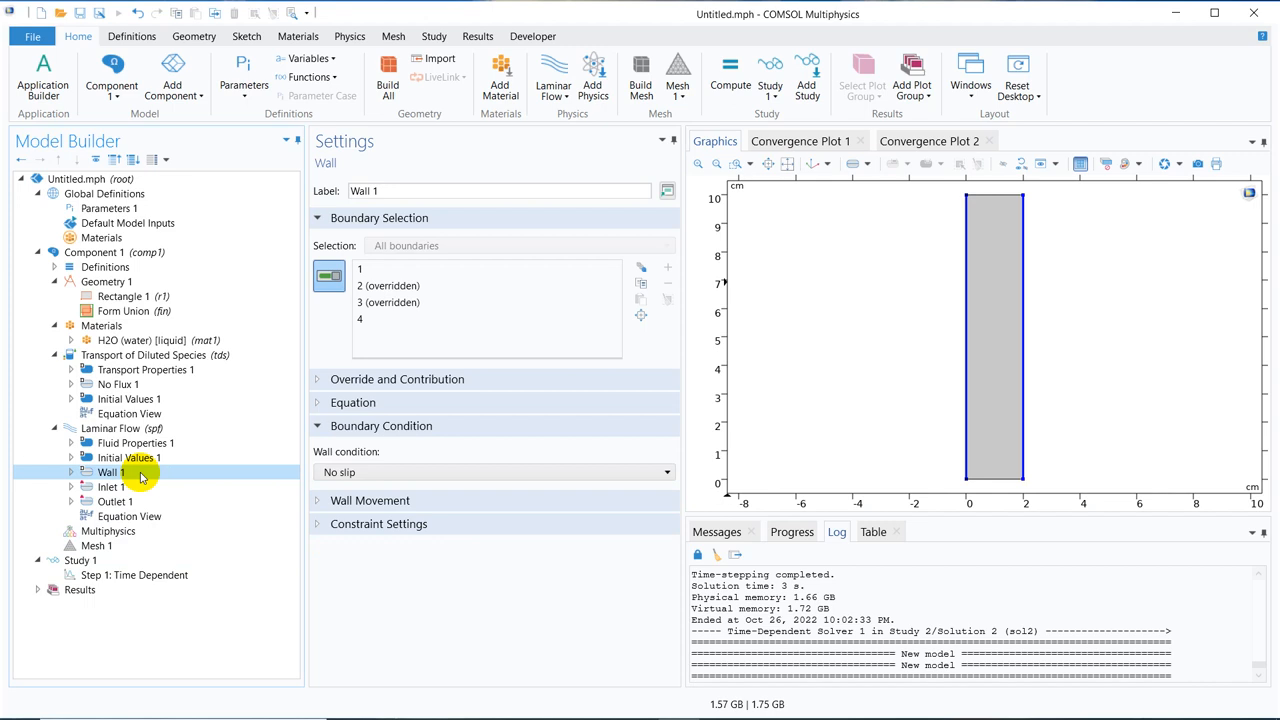
pyautogui.moveTo(128, 544)
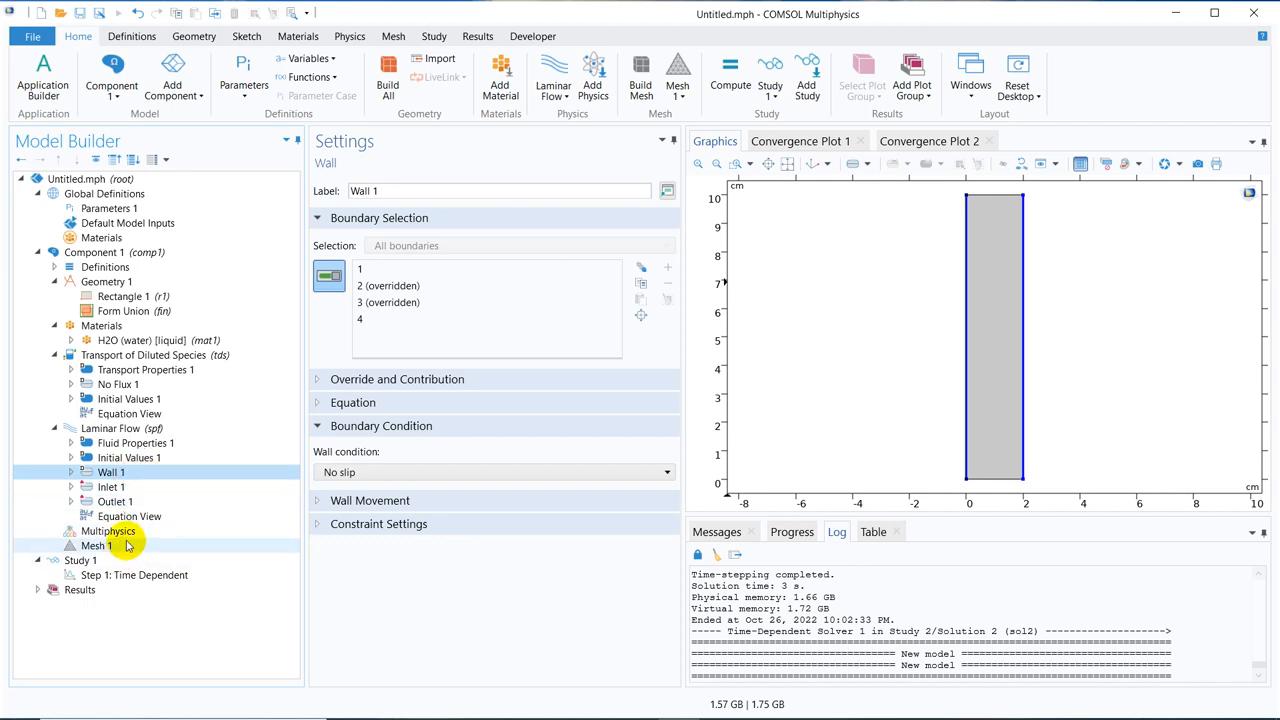
# - Build the mesh and compute the time-dependent study for flow and species transport
pyautogui.click(96, 544)
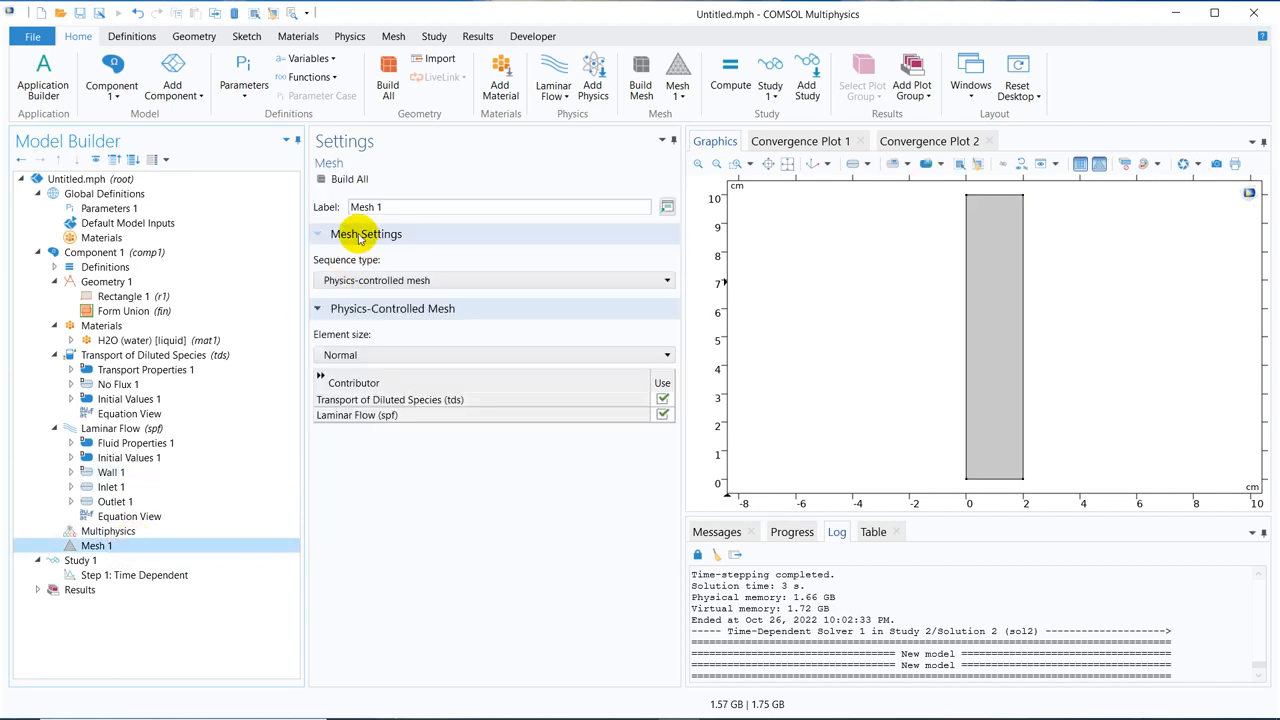
pyautogui.click(344, 178)
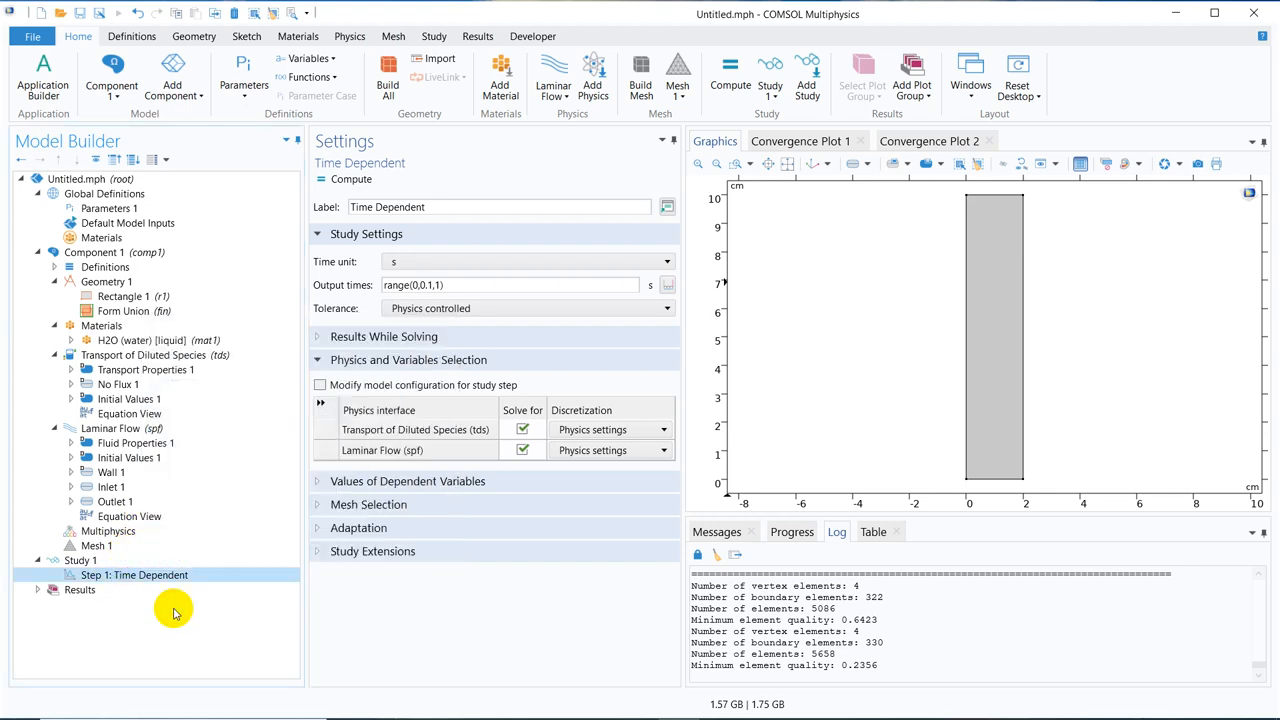
pyautogui.rightClick(134, 574)
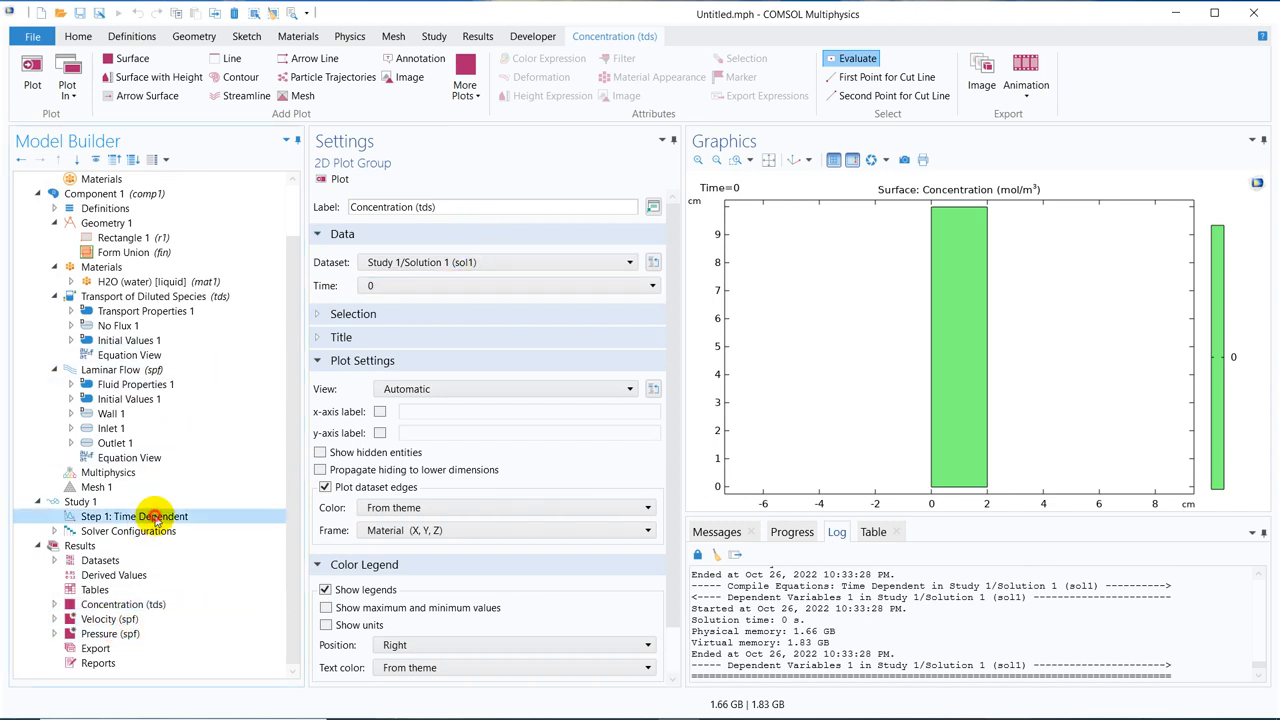
# - In Step 1: Time Dependent, clear Solve for on Transport of Diluted Species, keeping only Laminar Flow
pyautogui.click(134, 516)
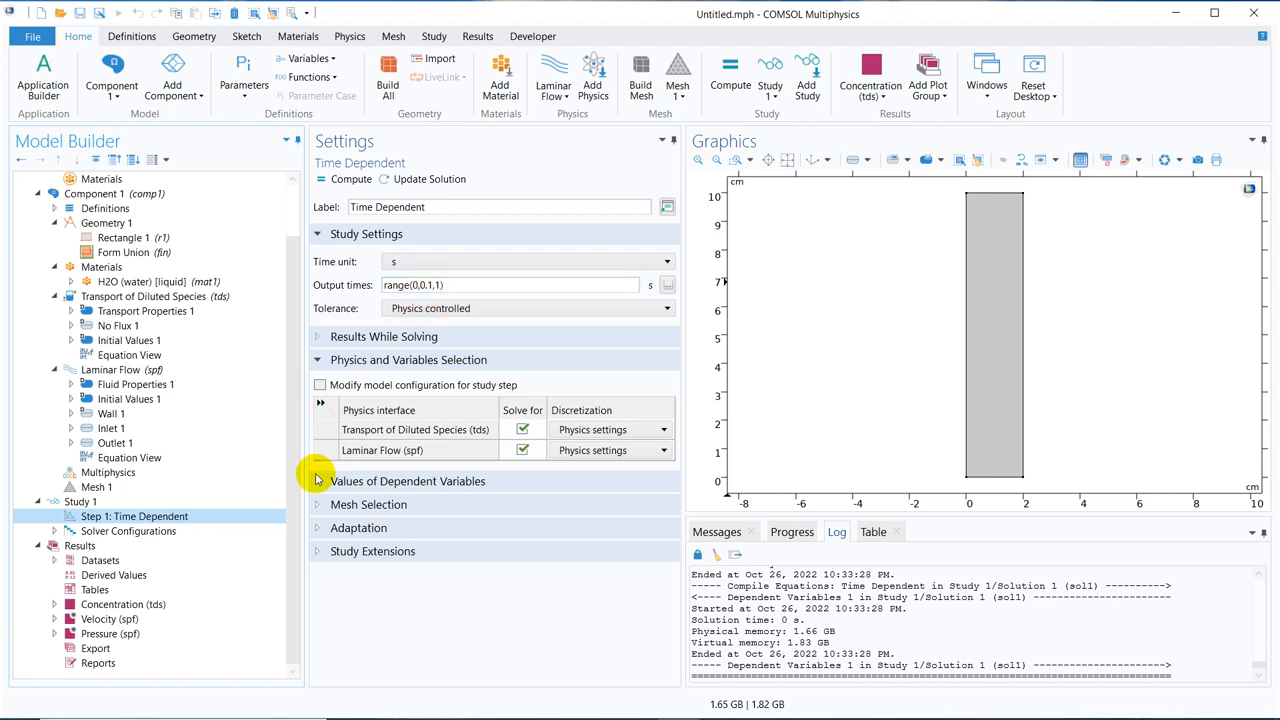
pyautogui.moveTo(452, 424)
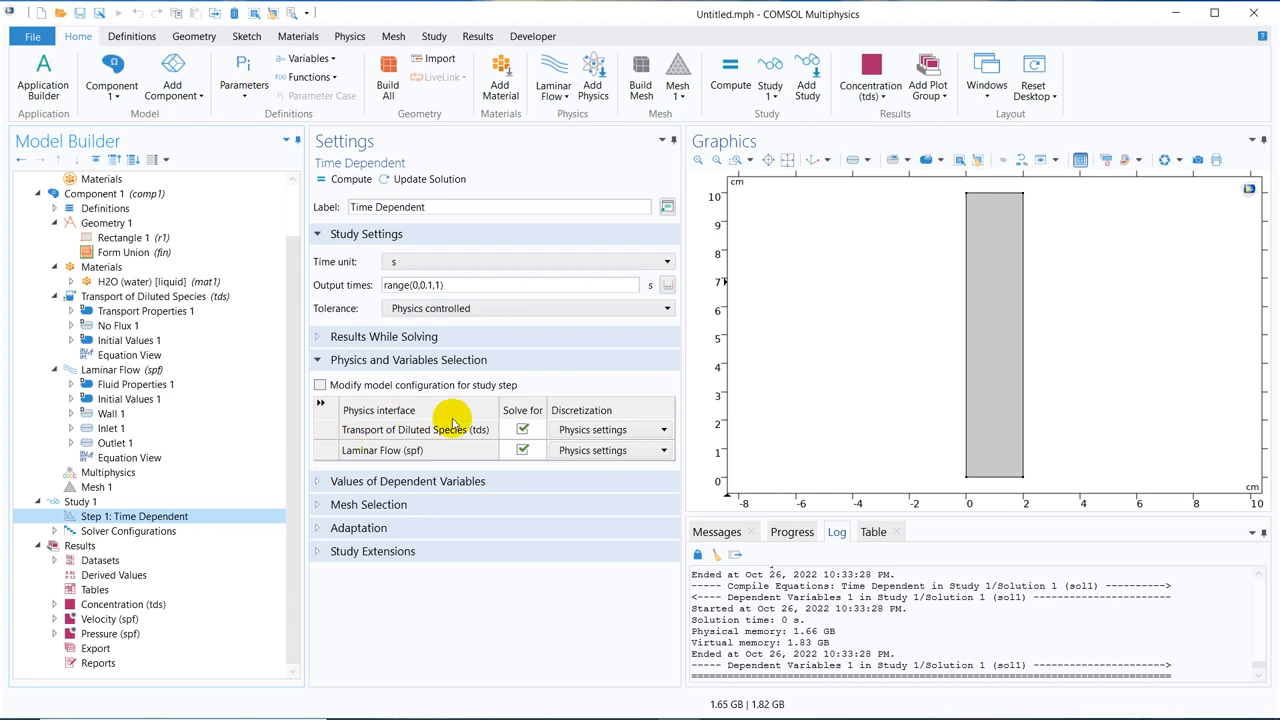
pyautogui.click(522, 428)
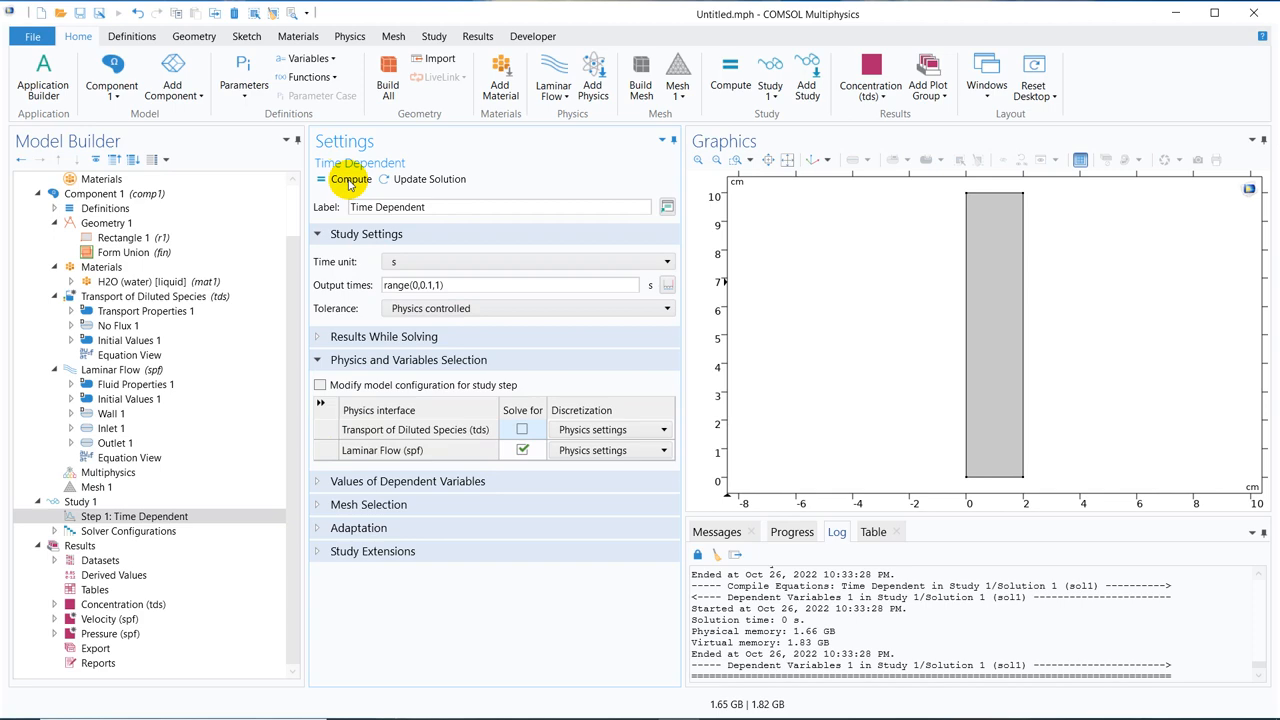
# - Recompute the study with flow only and show the concentration plot at a later output time
pyautogui.click(350, 180)
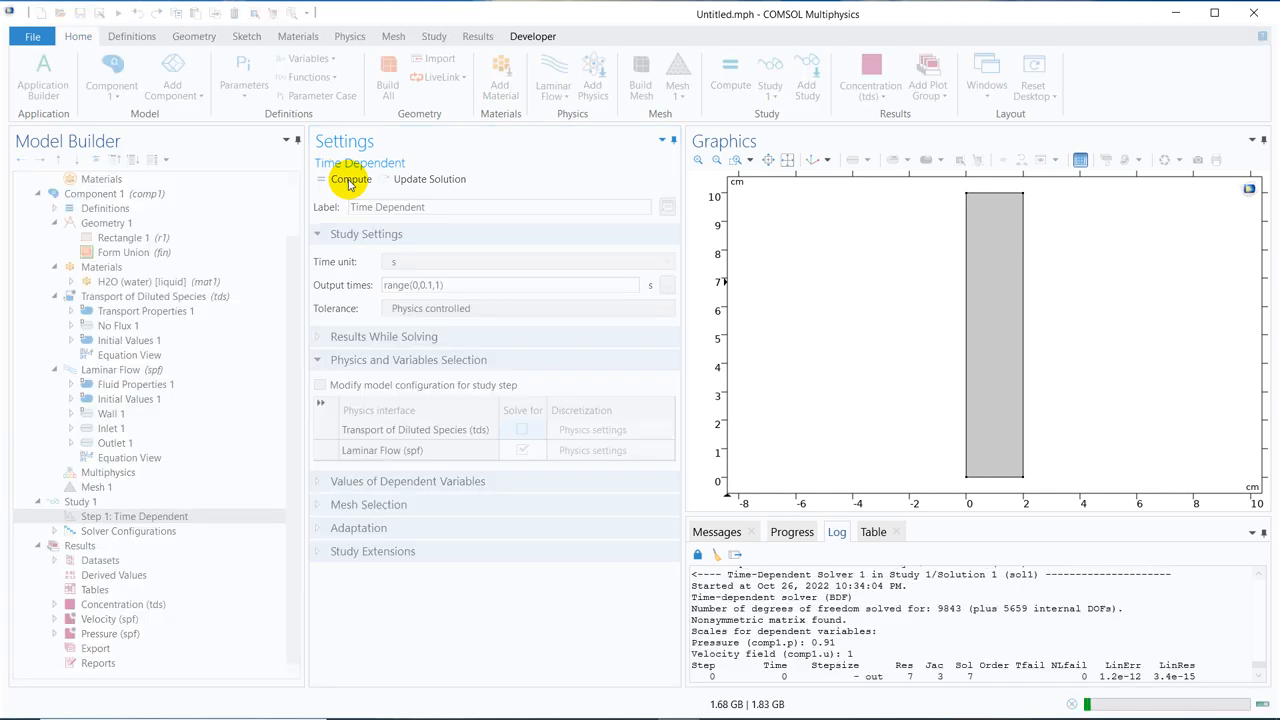
pyautogui.click(350, 180)
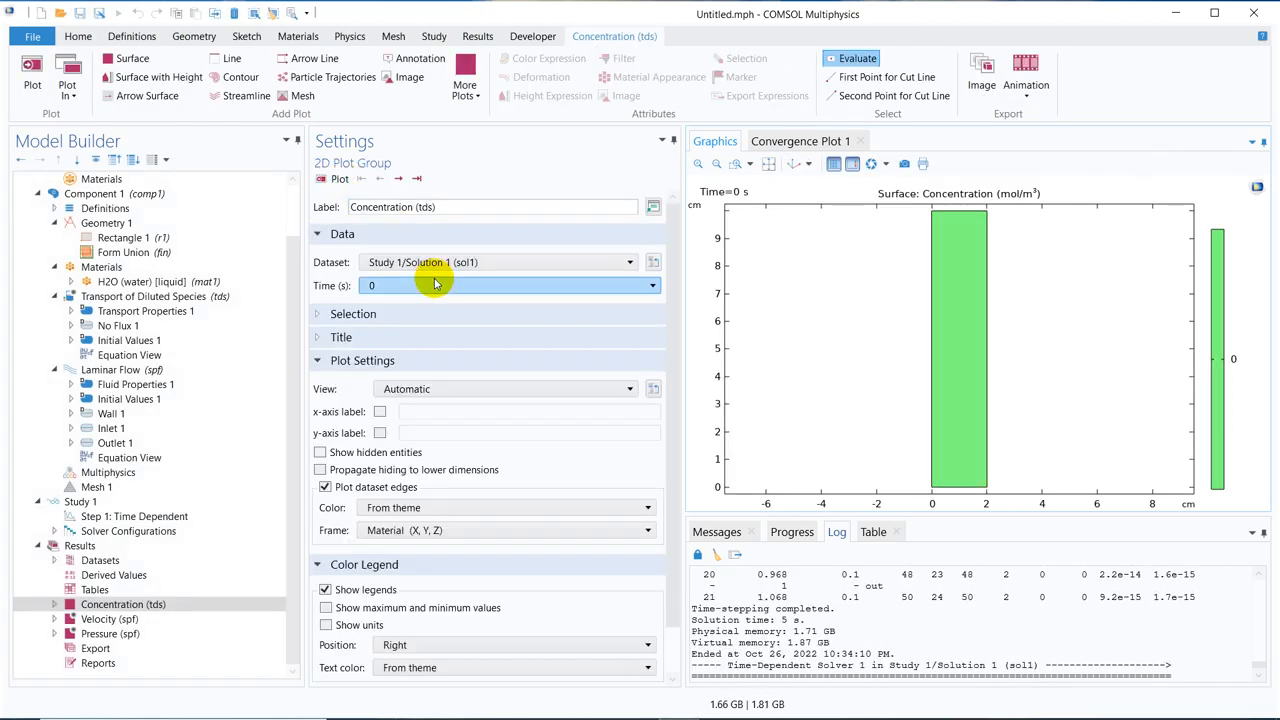
pyautogui.click(652, 284)
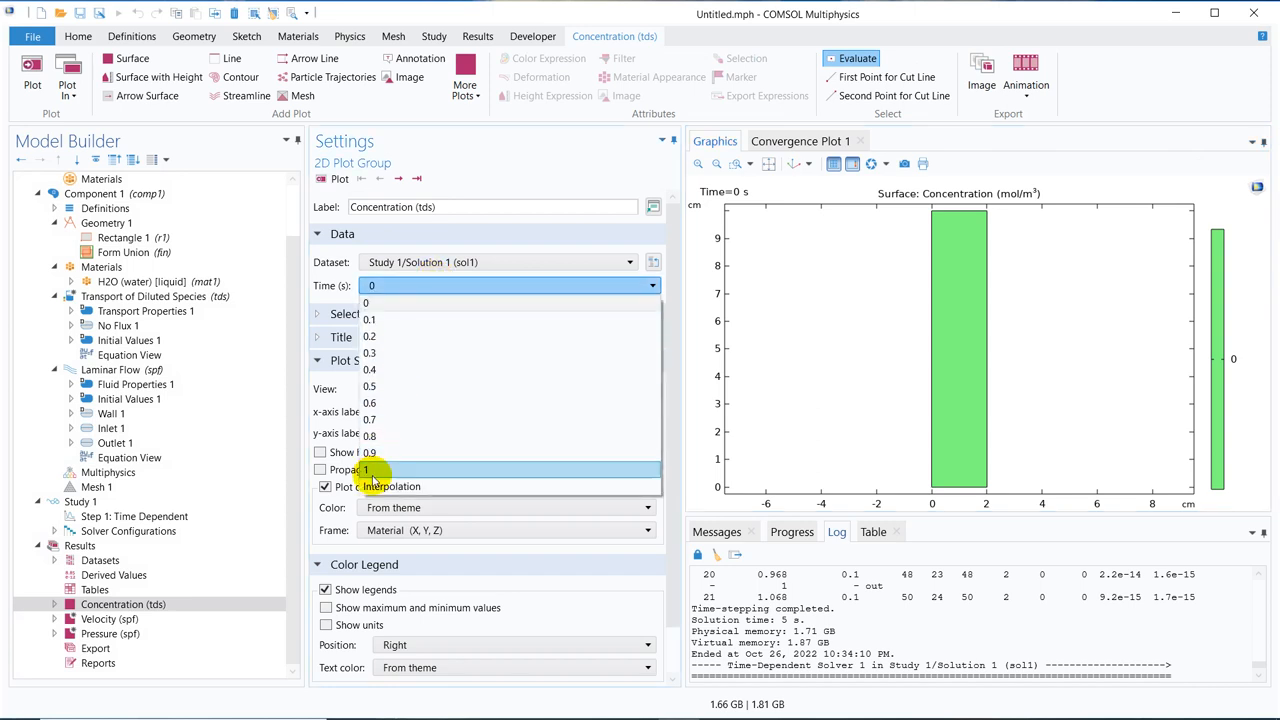
pyautogui.click(372, 468)
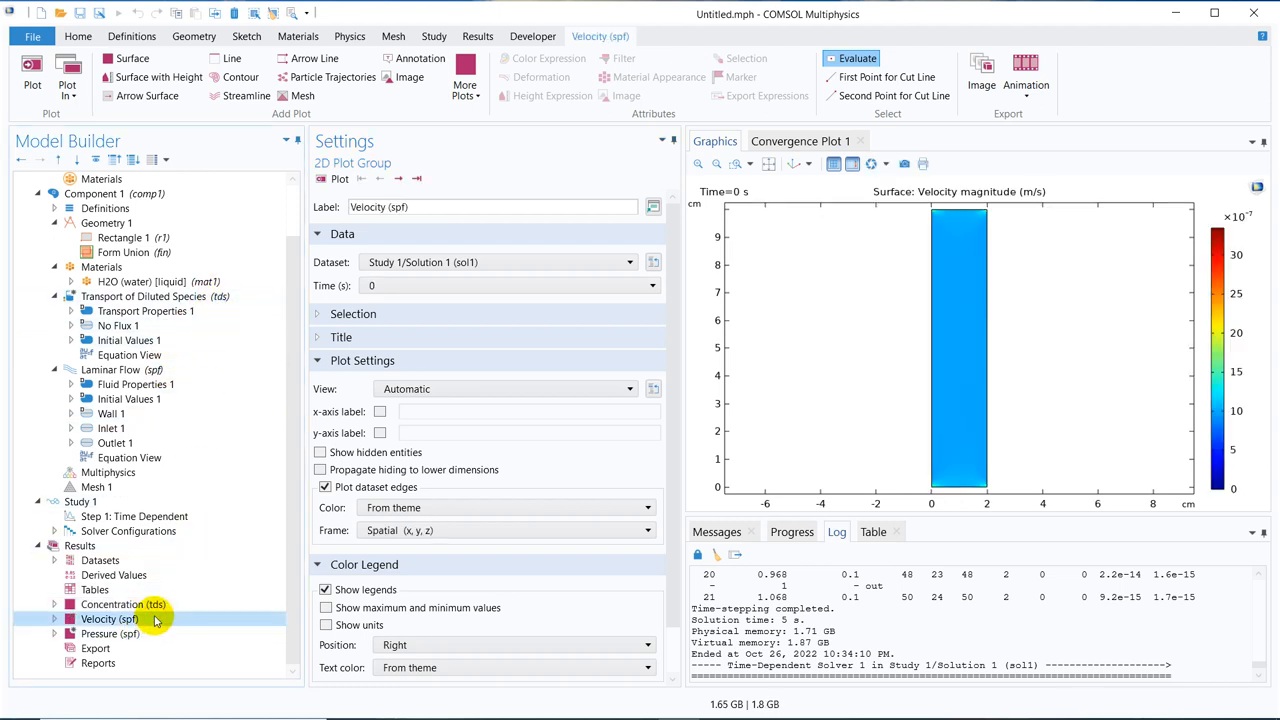
# - Set the Velocity (spf) plot's Time to 1 s to show the velocity magnitude then
pyautogui.click(652, 284)
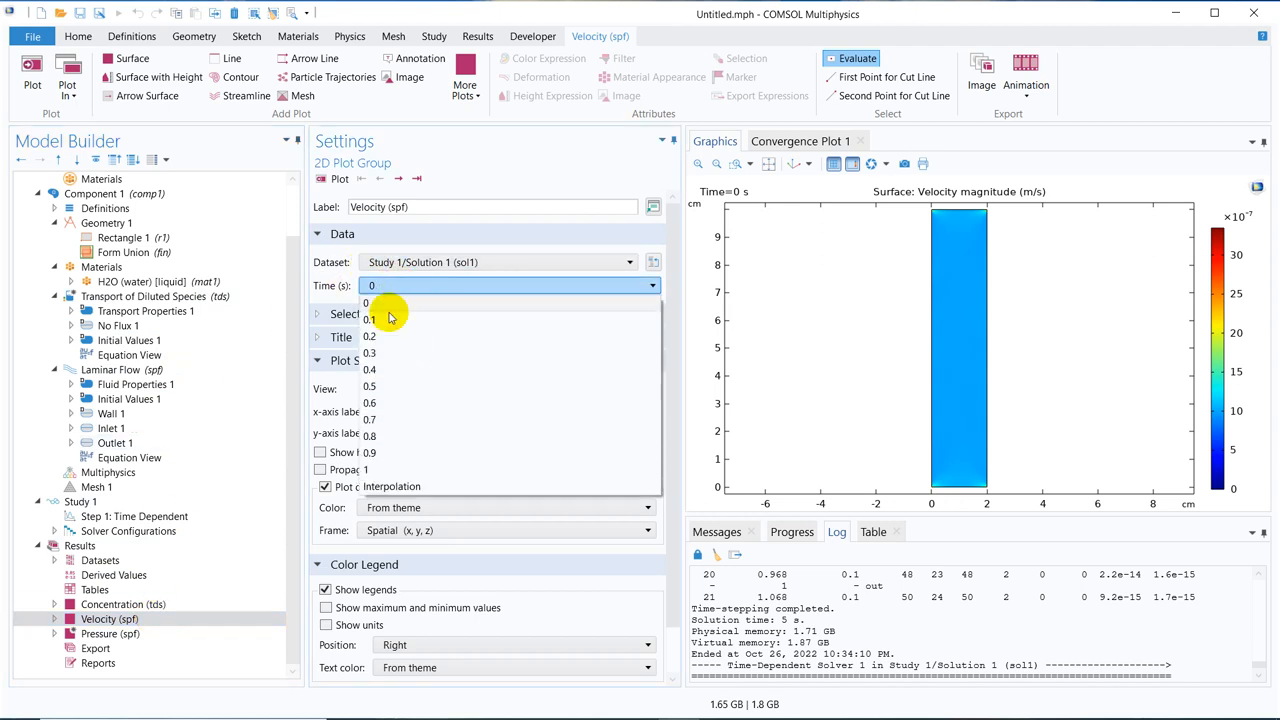
pyautogui.click(376, 468)
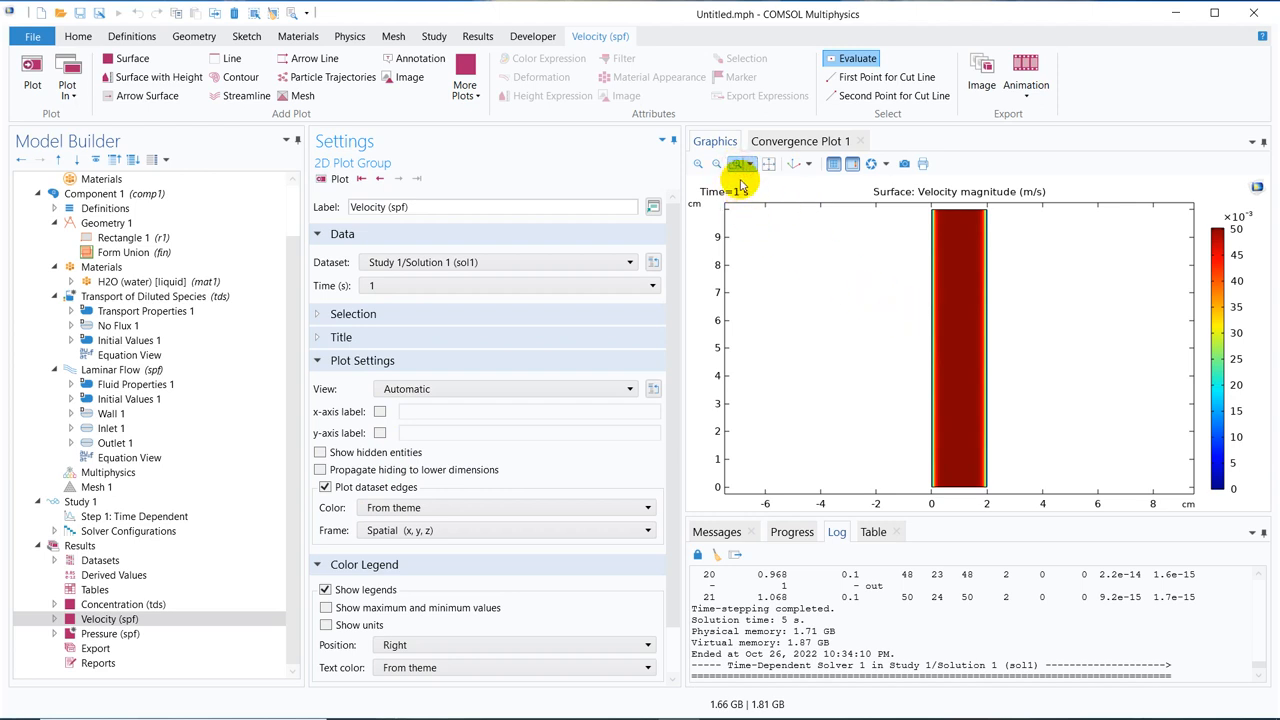
pyautogui.moveTo(820, 278)
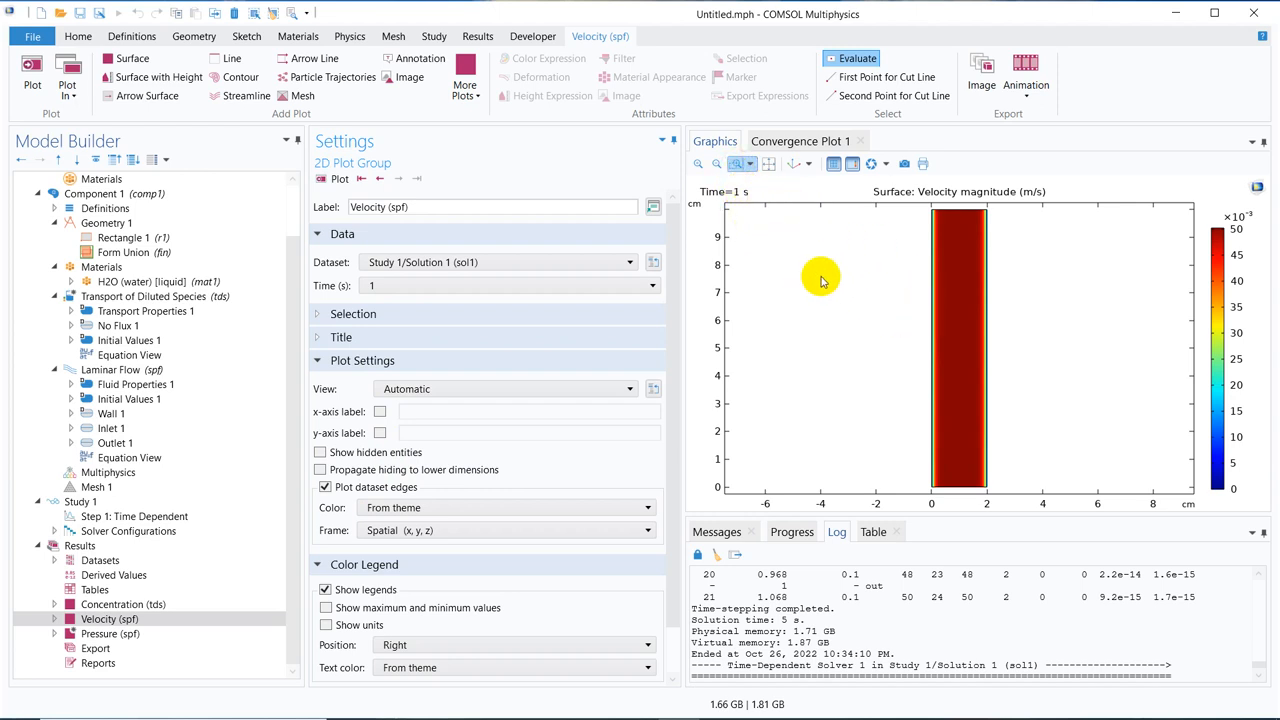
pyautogui.moveTo(932, 344)
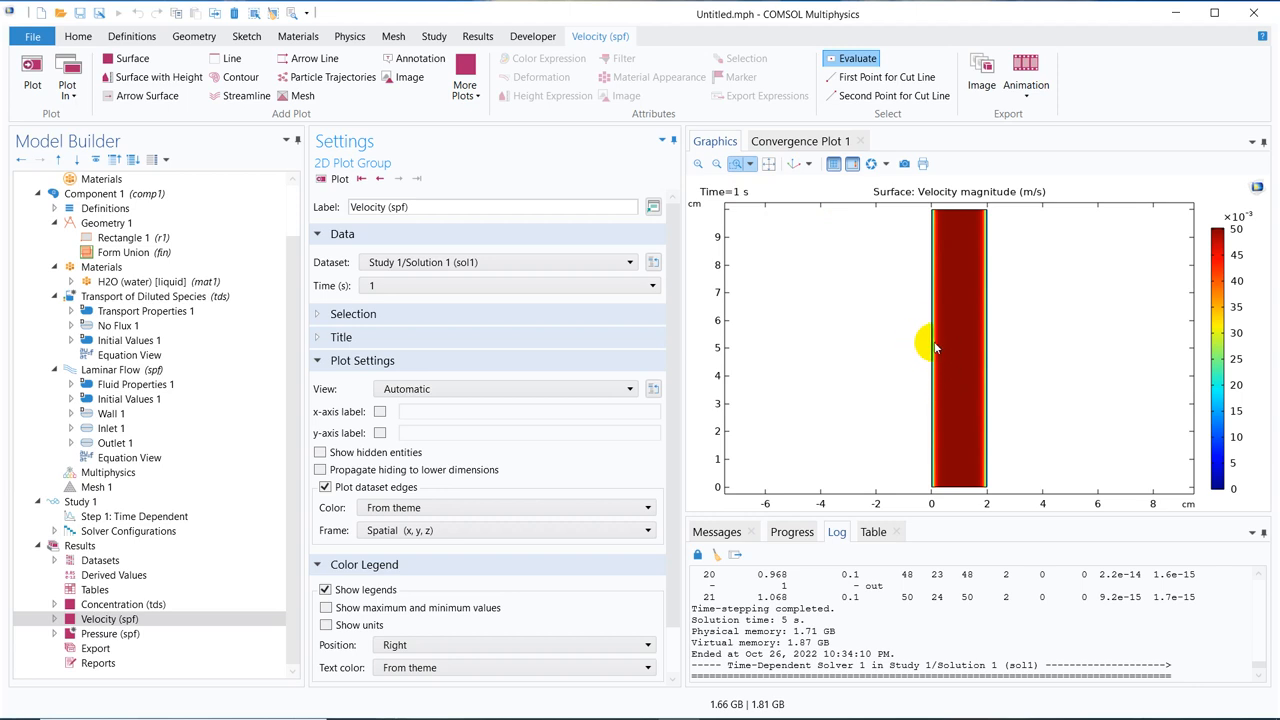
pyautogui.moveTo(960, 356)
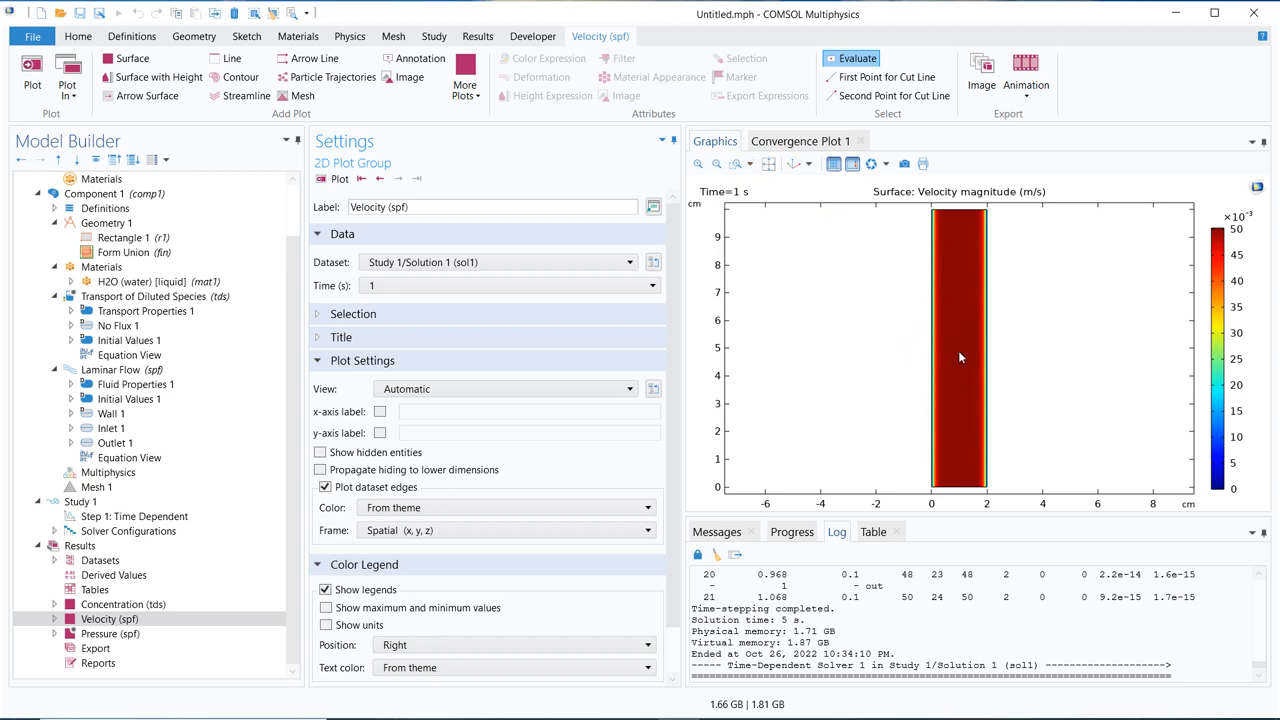
pyautogui.moveTo(964, 452)
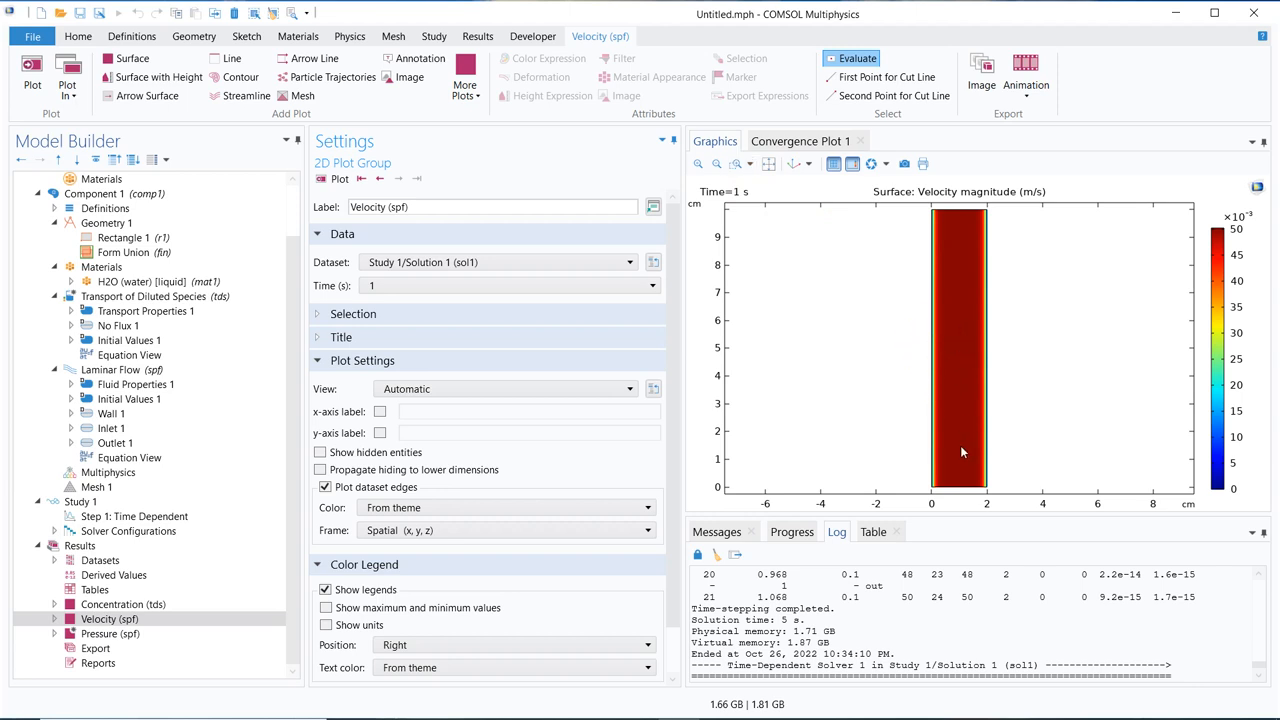
pyautogui.moveTo(984, 244)
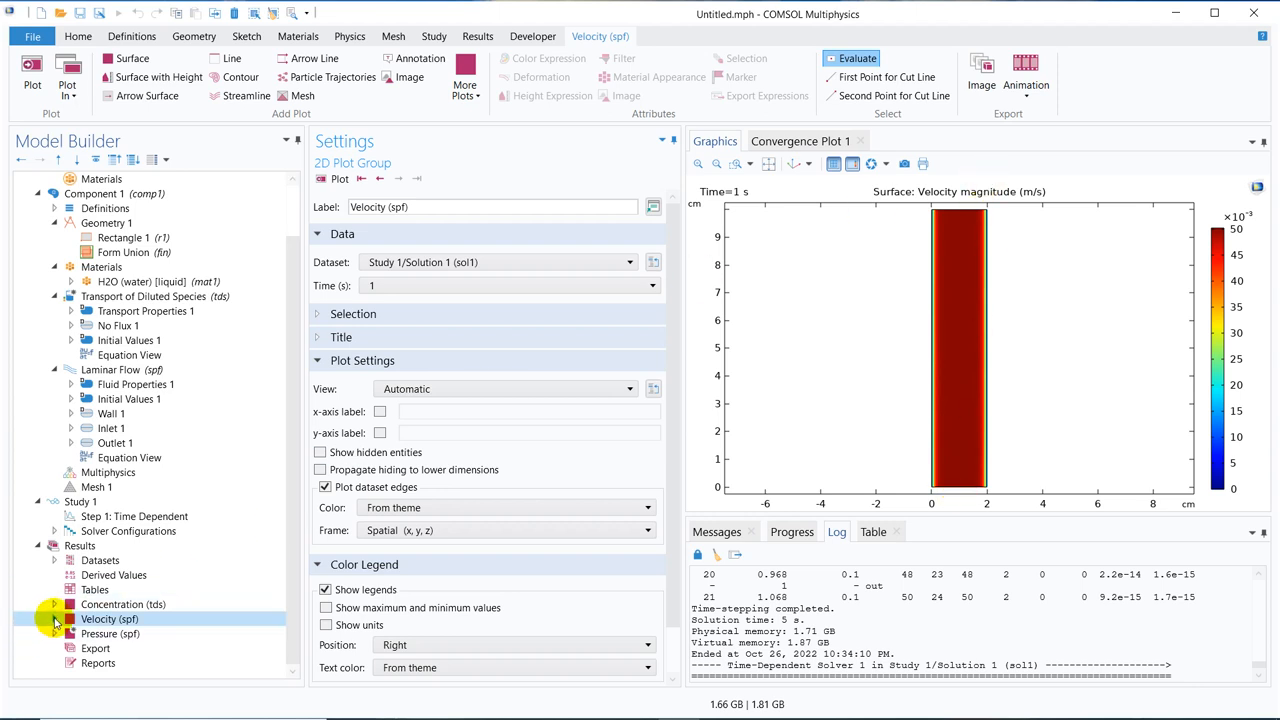
# - Add an Arrow Surface to the Velocity (spf) plot using the Laminar Flow velocity field (u, v) and replot
pyautogui.rightClick(108, 618)
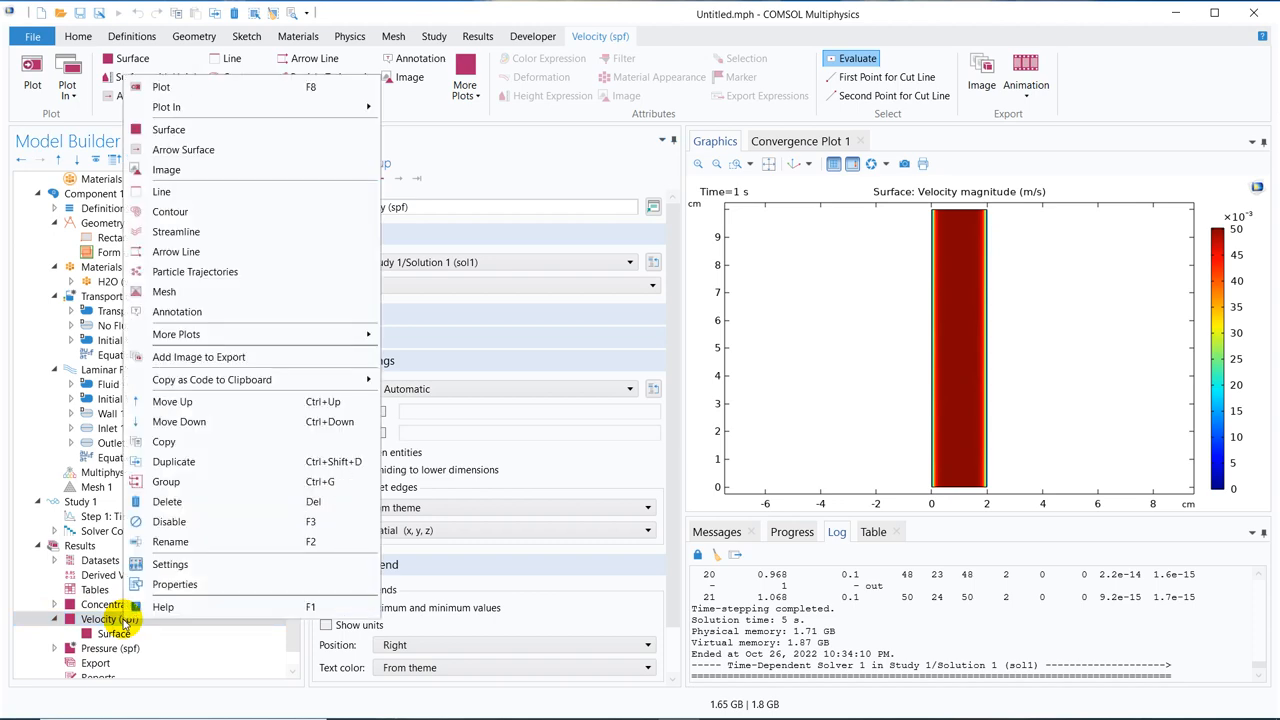
pyautogui.moveTo(284, 148)
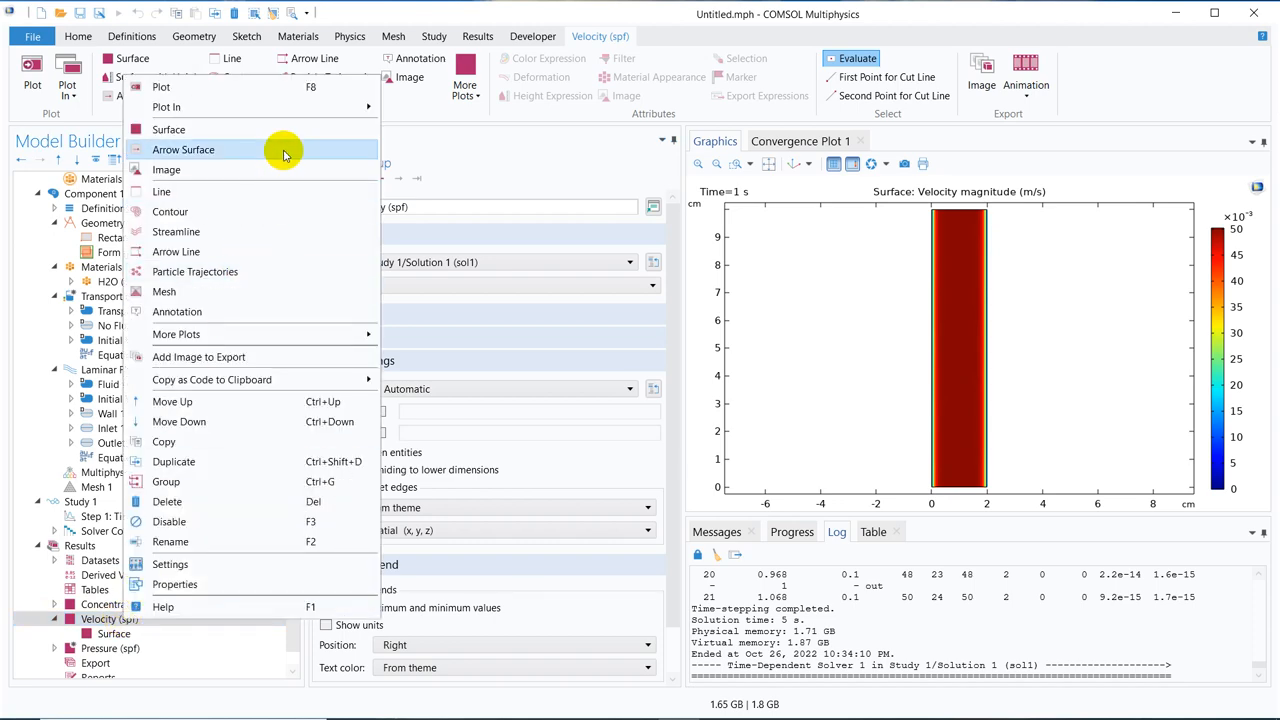
pyautogui.click(184, 148)
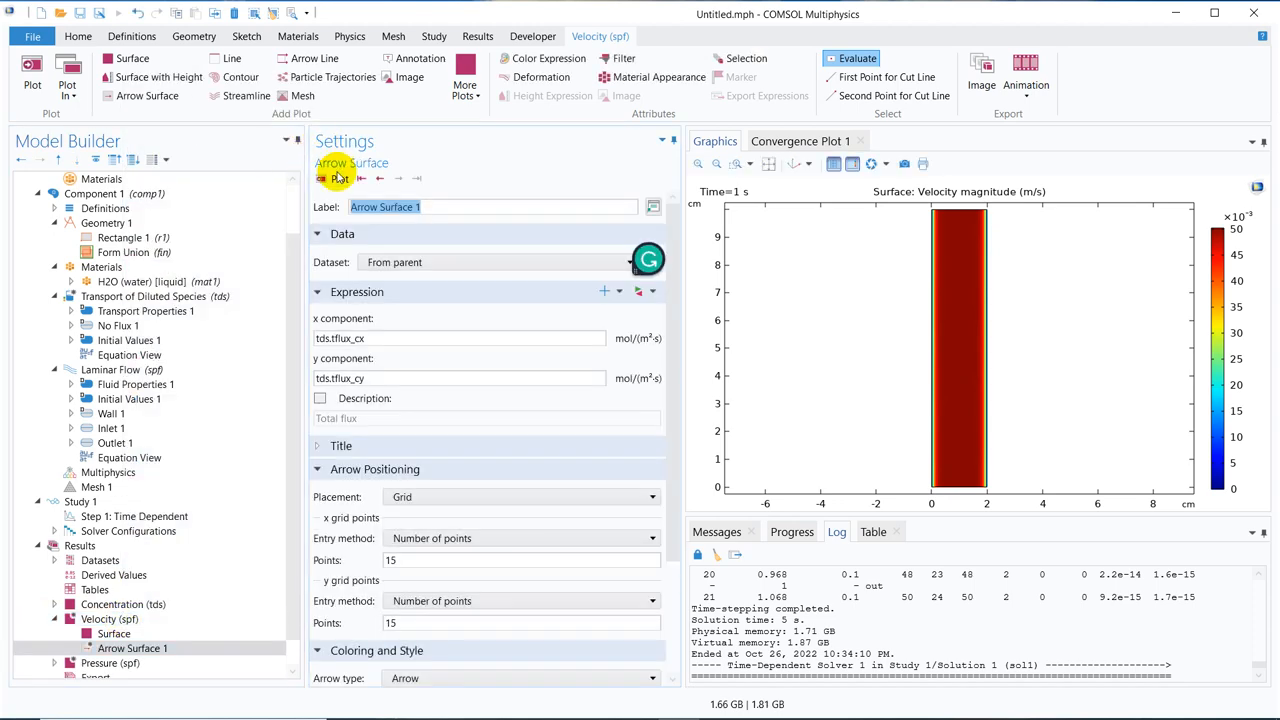
pyautogui.click(330, 178)
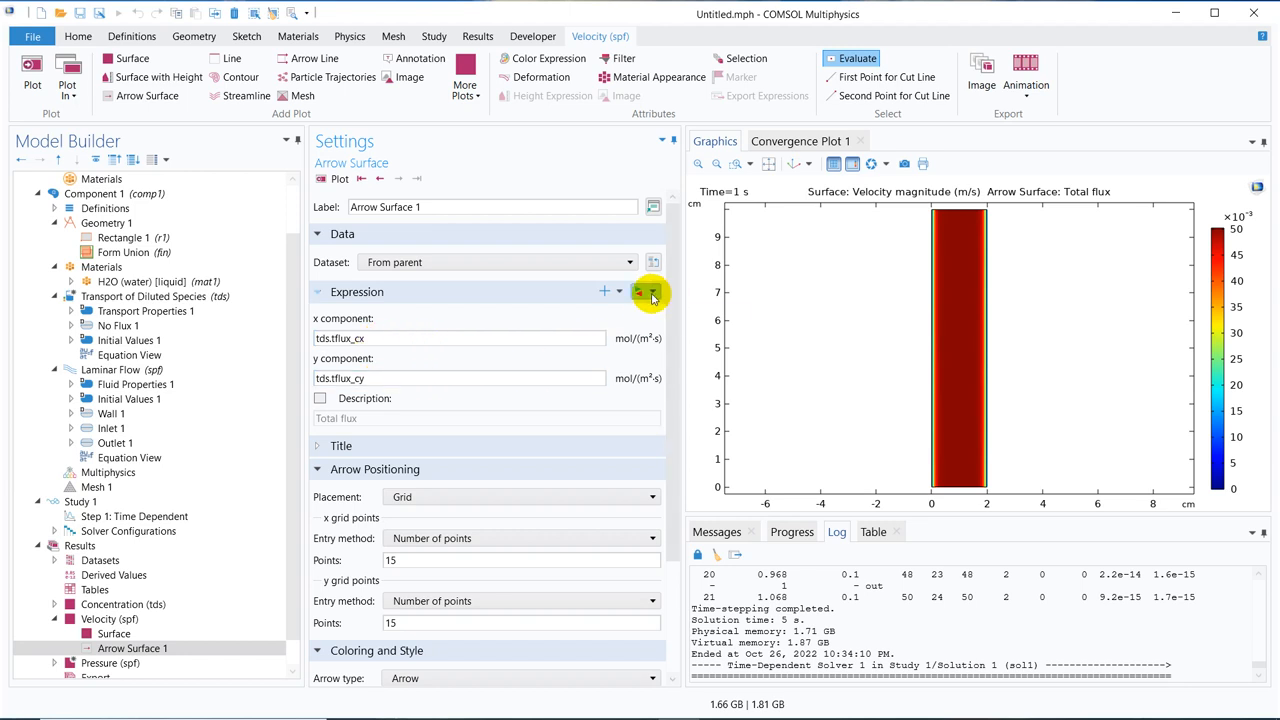
pyautogui.click(640, 292)
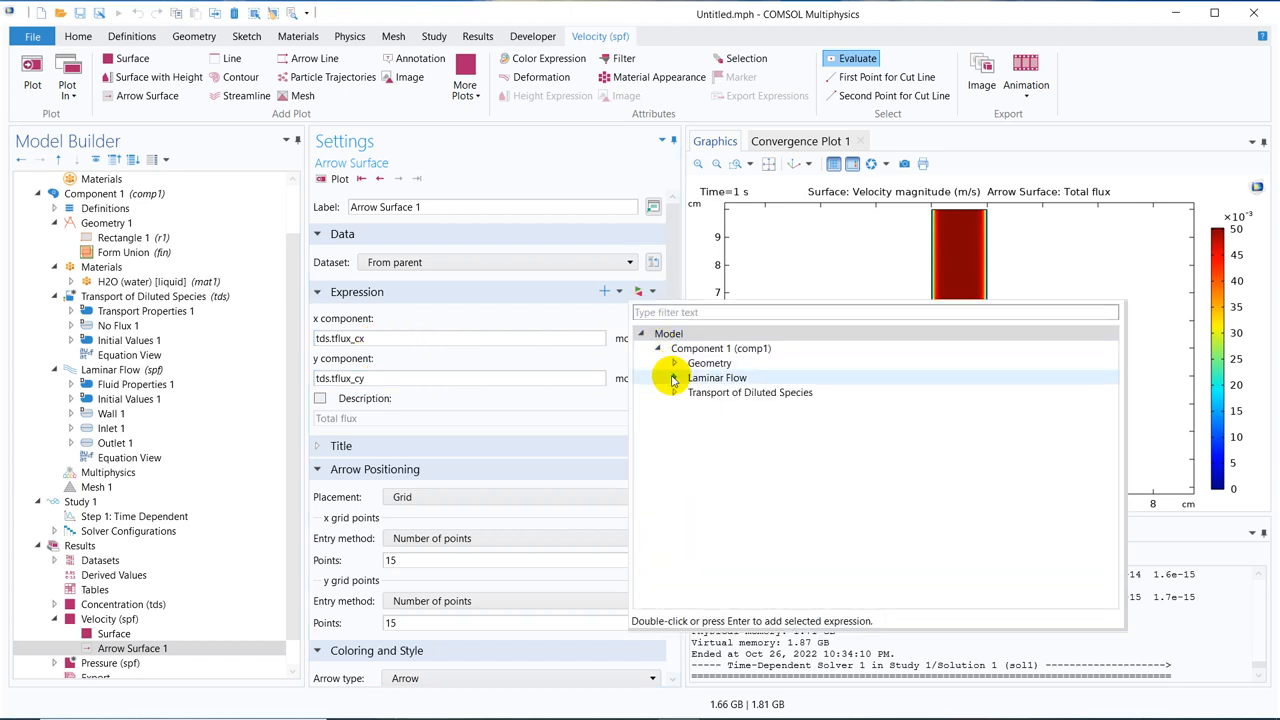
pyautogui.click(672, 378)
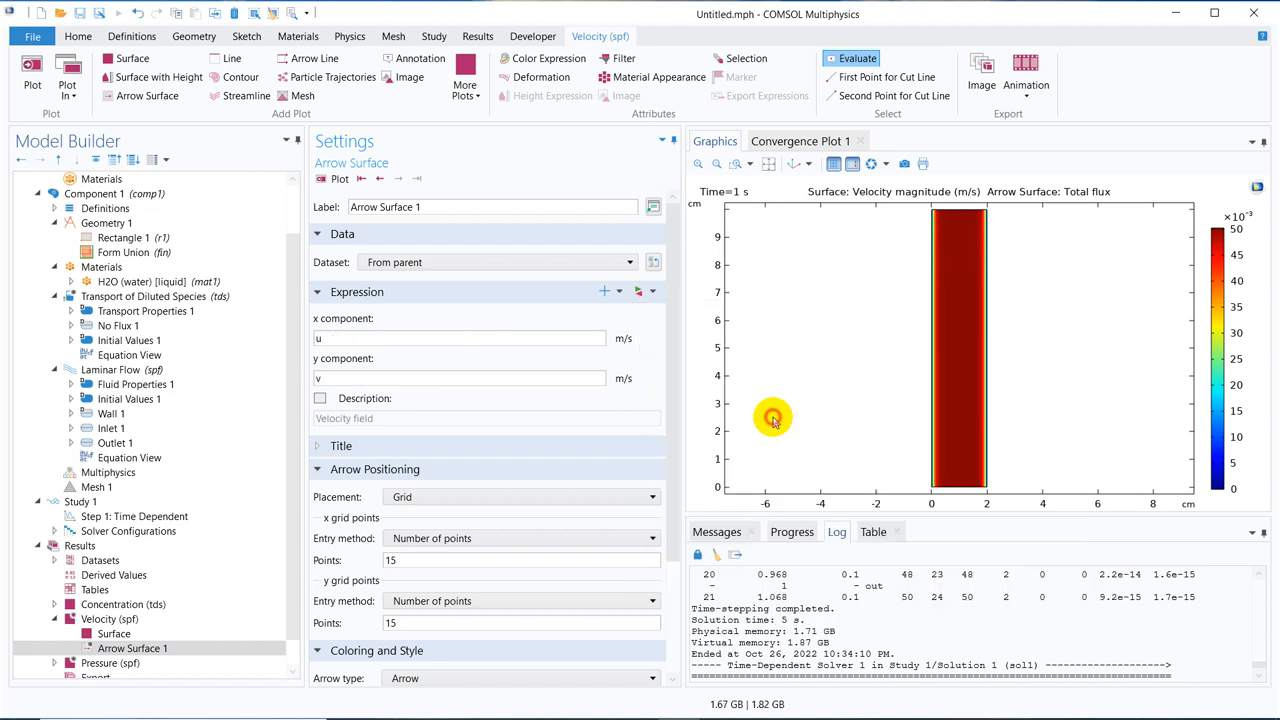
pyautogui.click(340, 178)
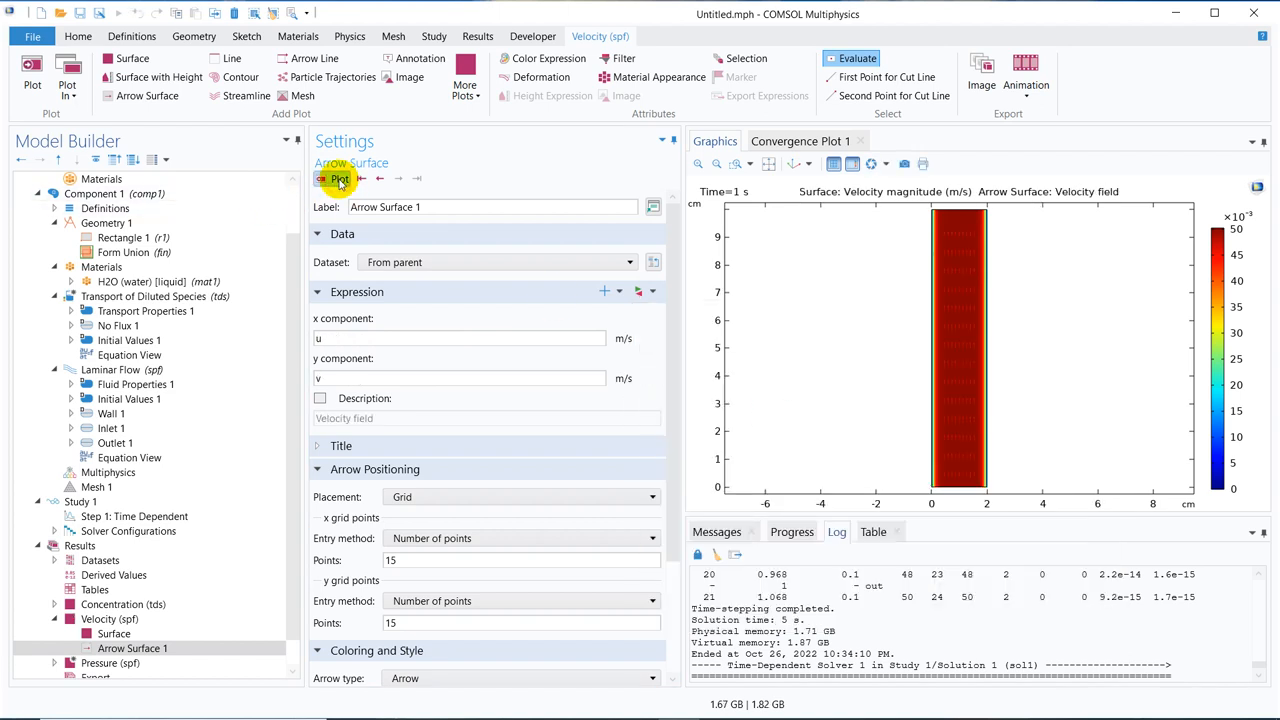
pyautogui.moveTo(730, 164)
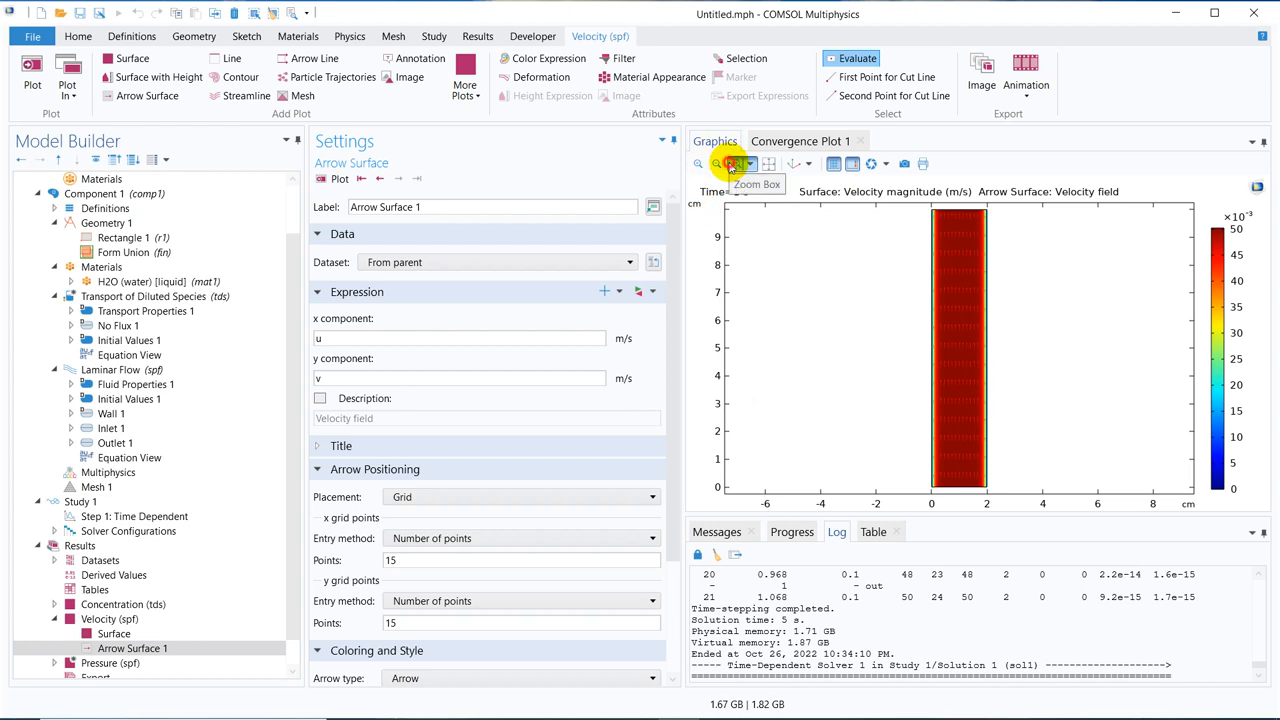
pyautogui.click(730, 164)
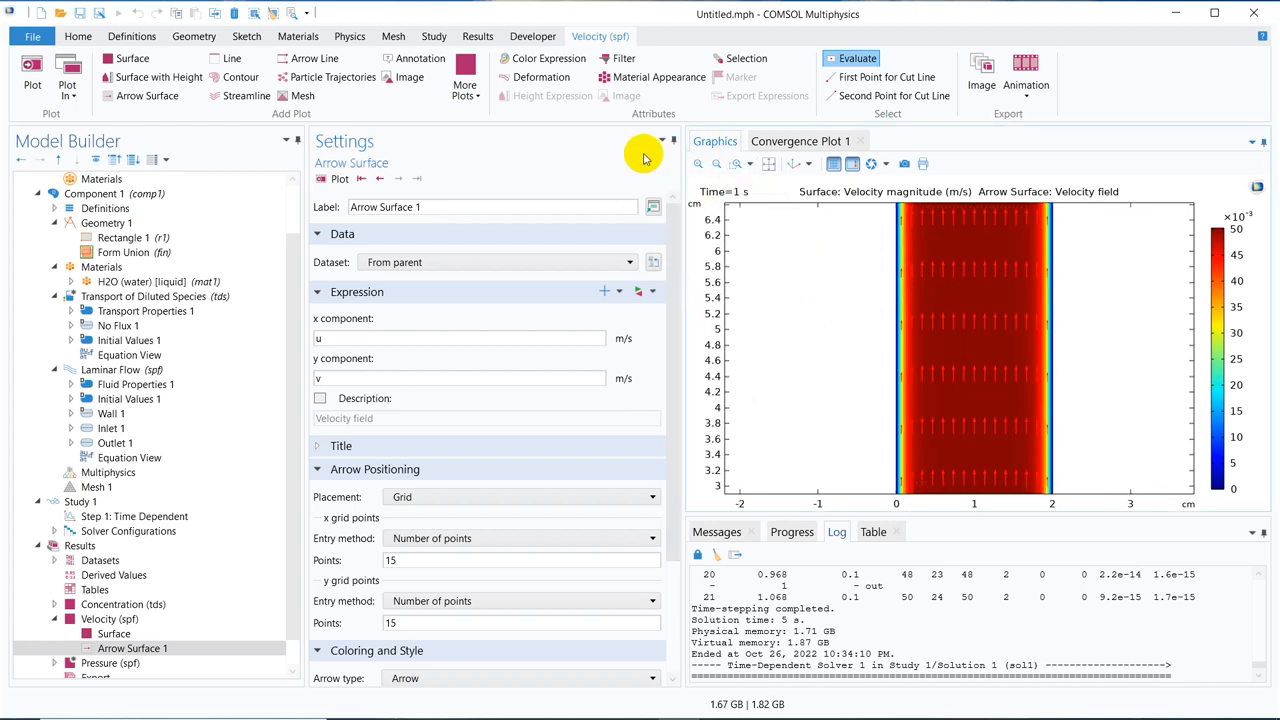
pyautogui.click(770, 164)
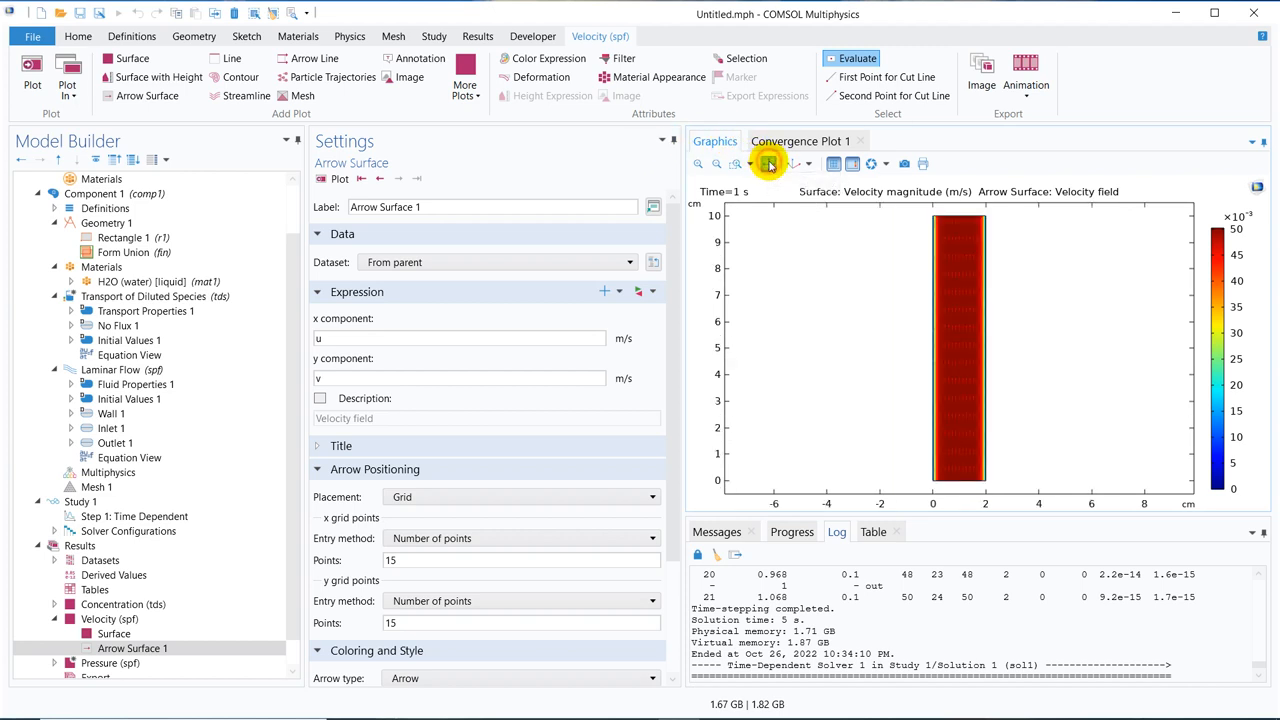
pyautogui.moveTo(996, 472)
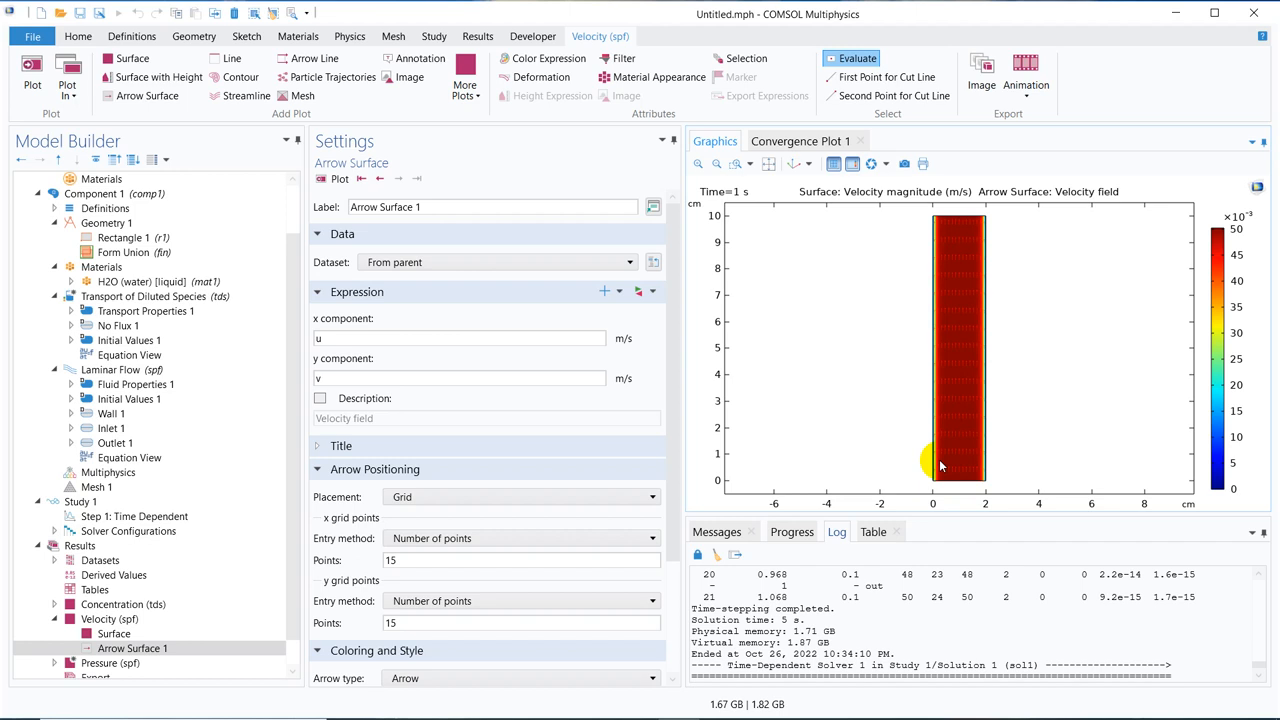
pyautogui.moveTo(964, 478)
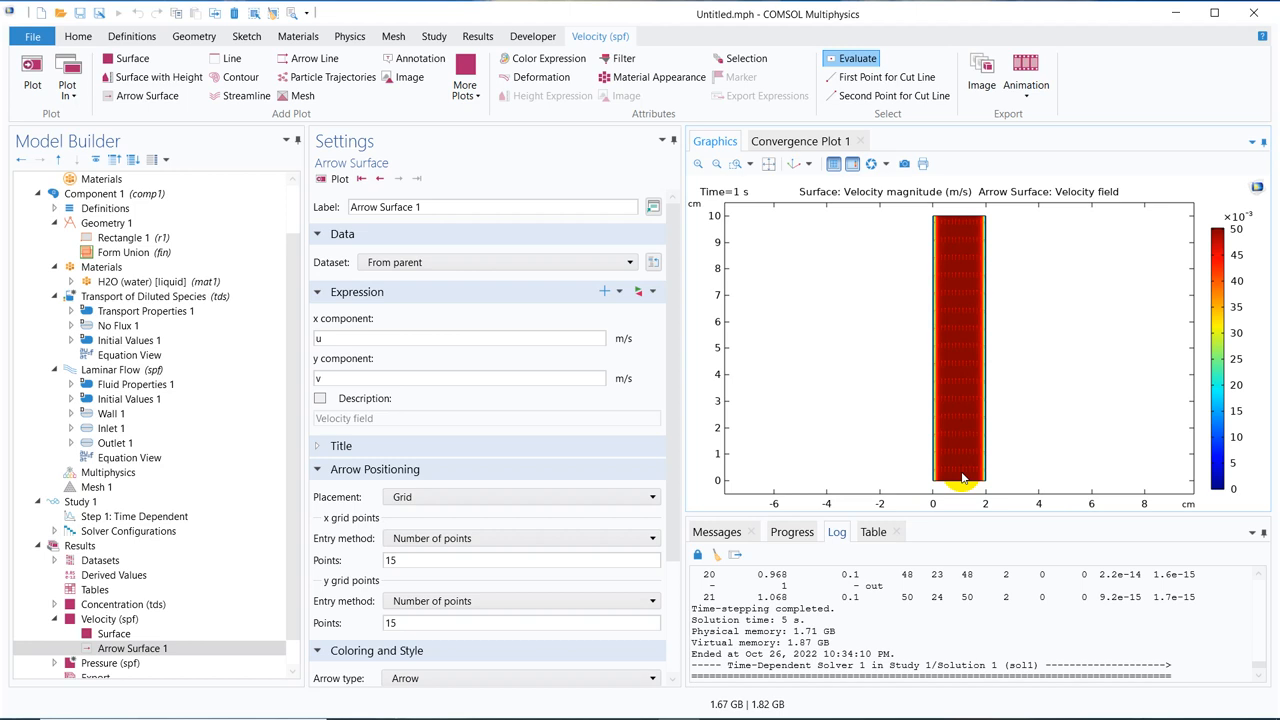
pyautogui.moveTo(898, 370)
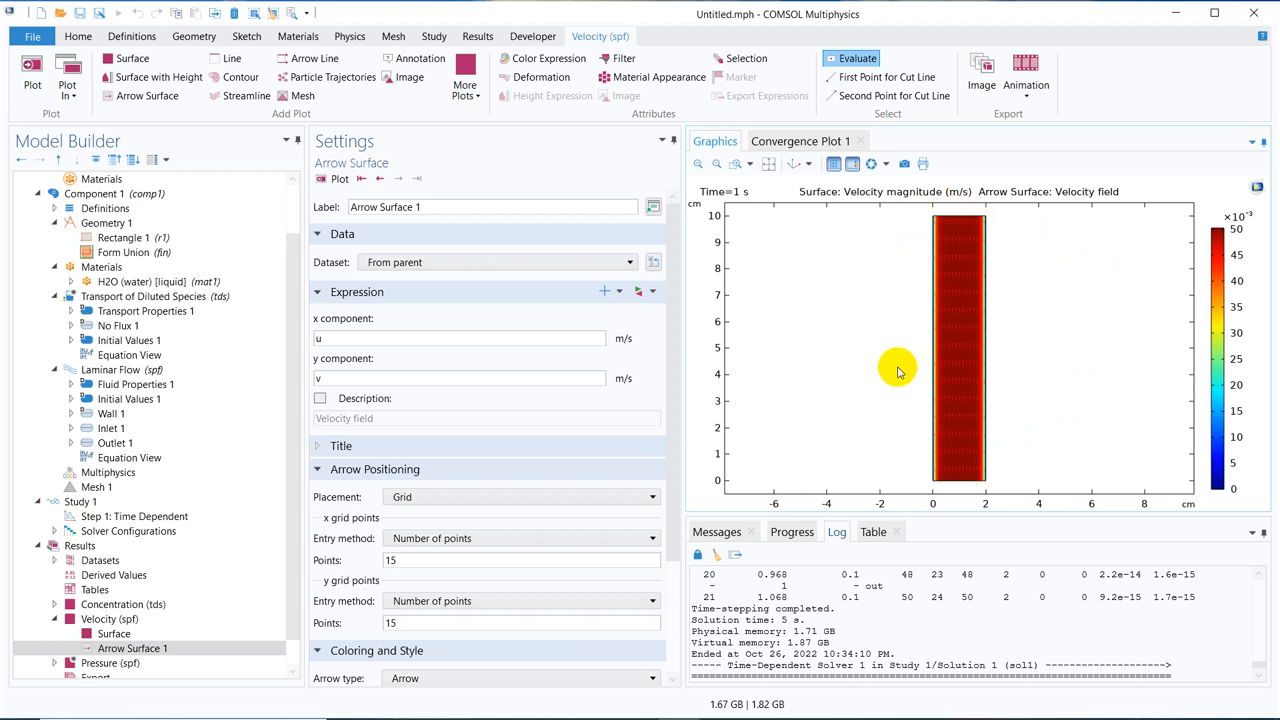
pyautogui.moveTo(948, 264)
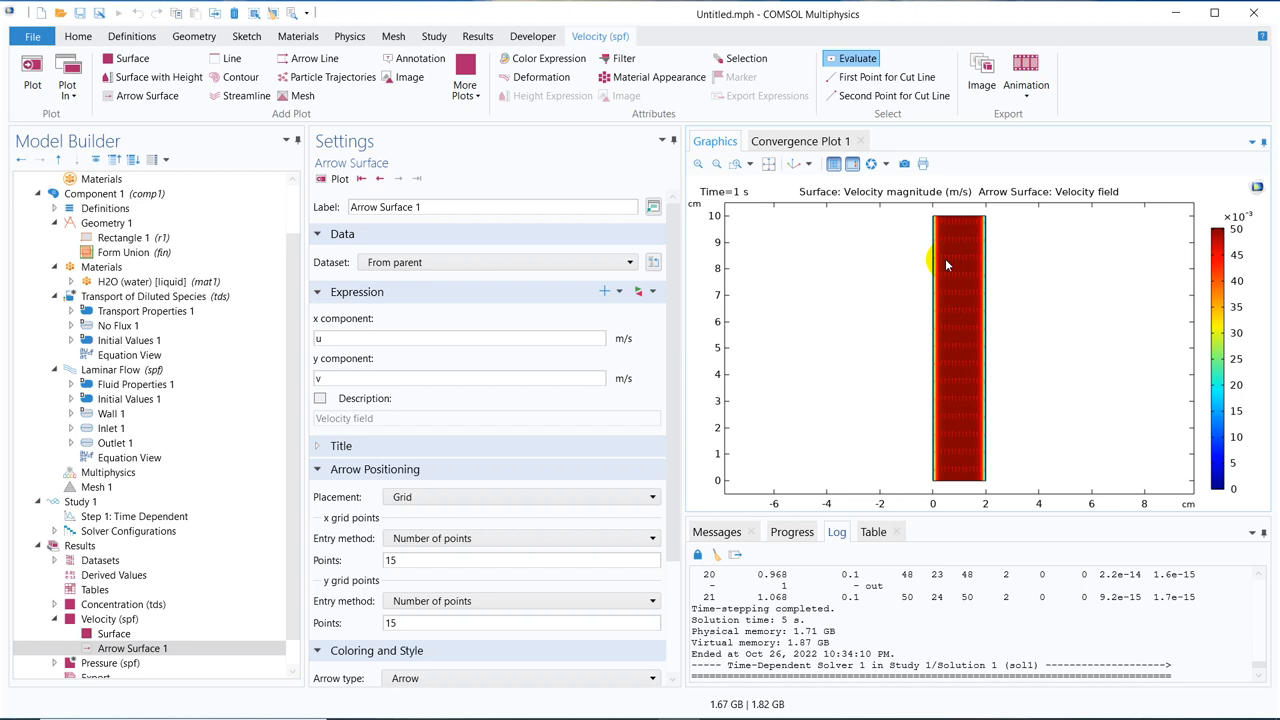
pyautogui.click(156, 296)
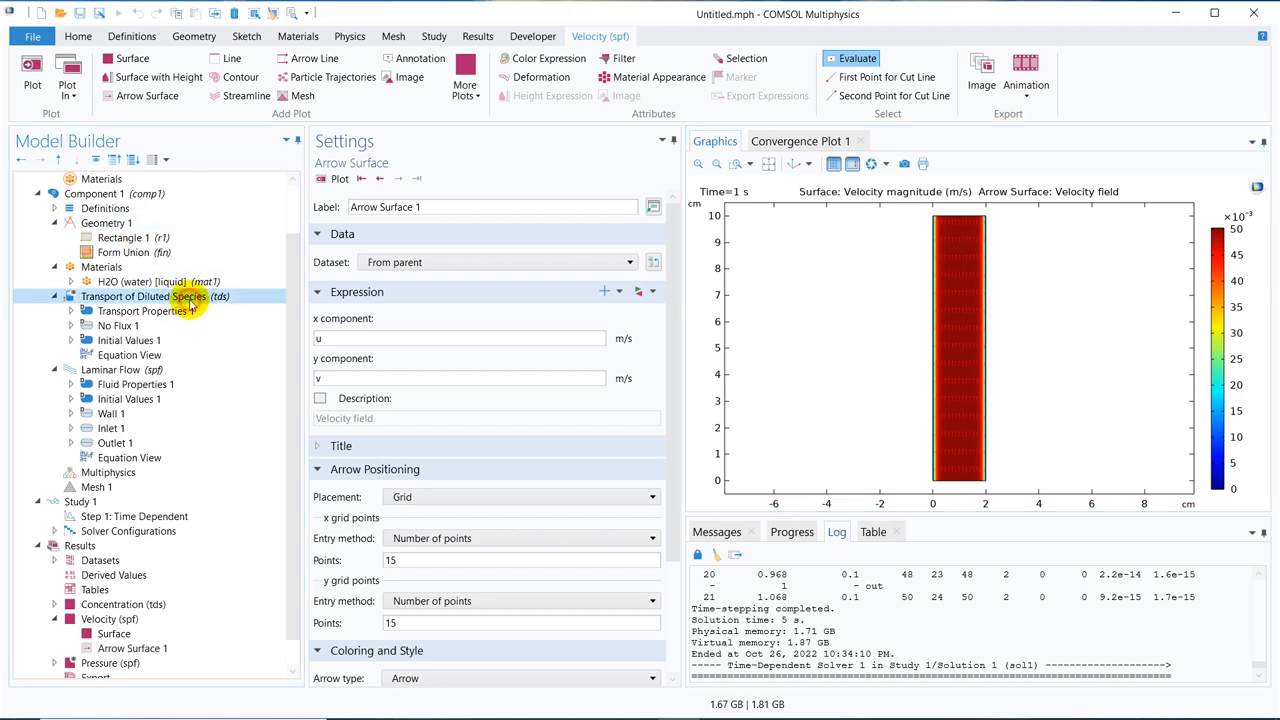
pyautogui.click(144, 296)
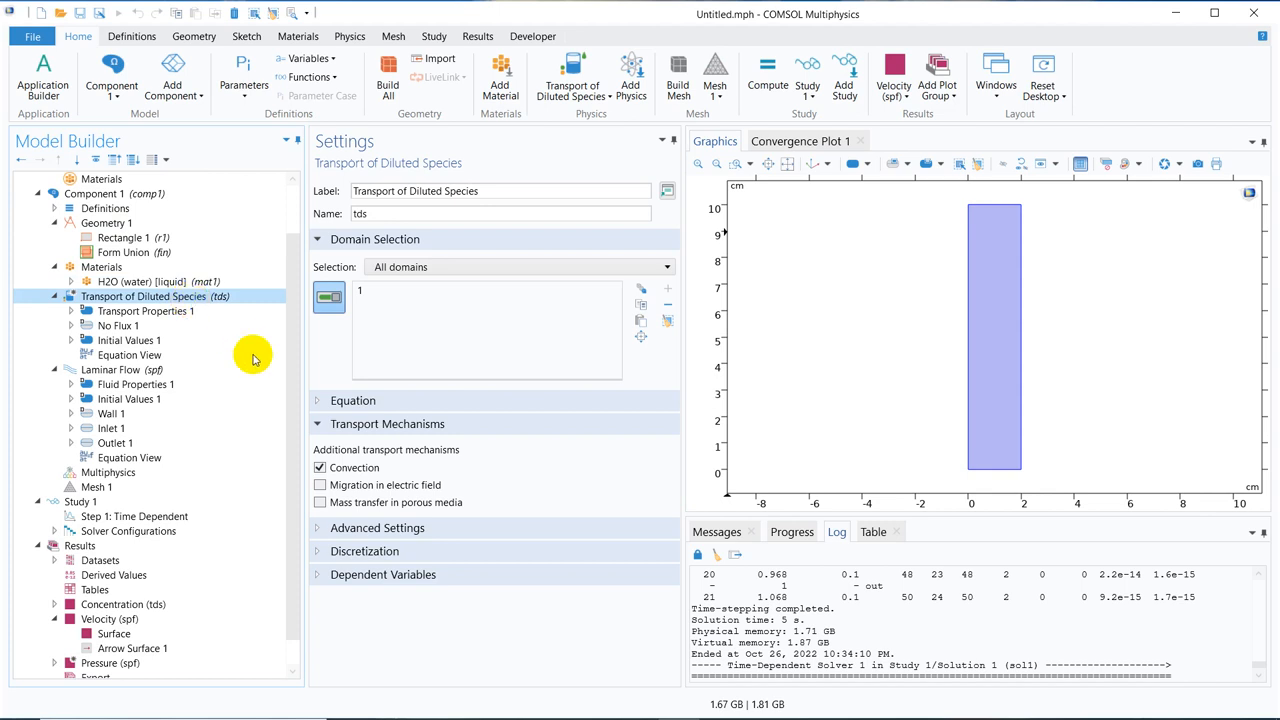
pyautogui.click(352, 400)
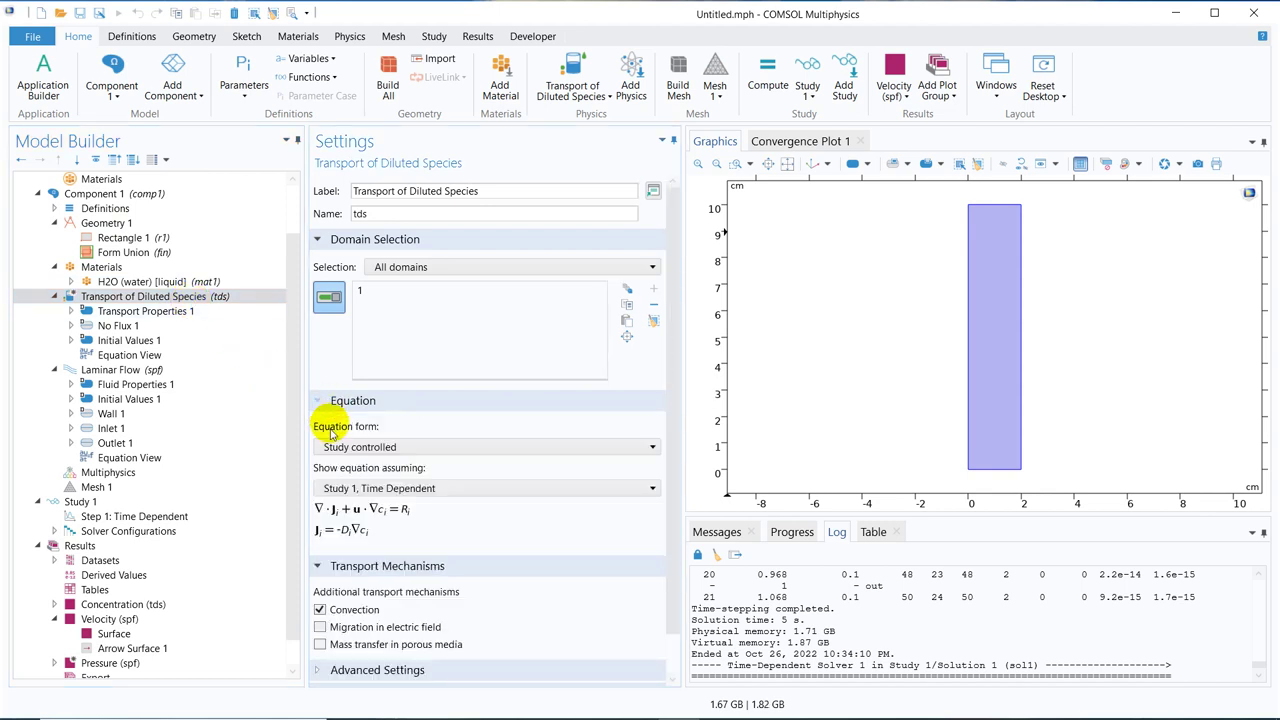
pyautogui.moveTo(358, 510)
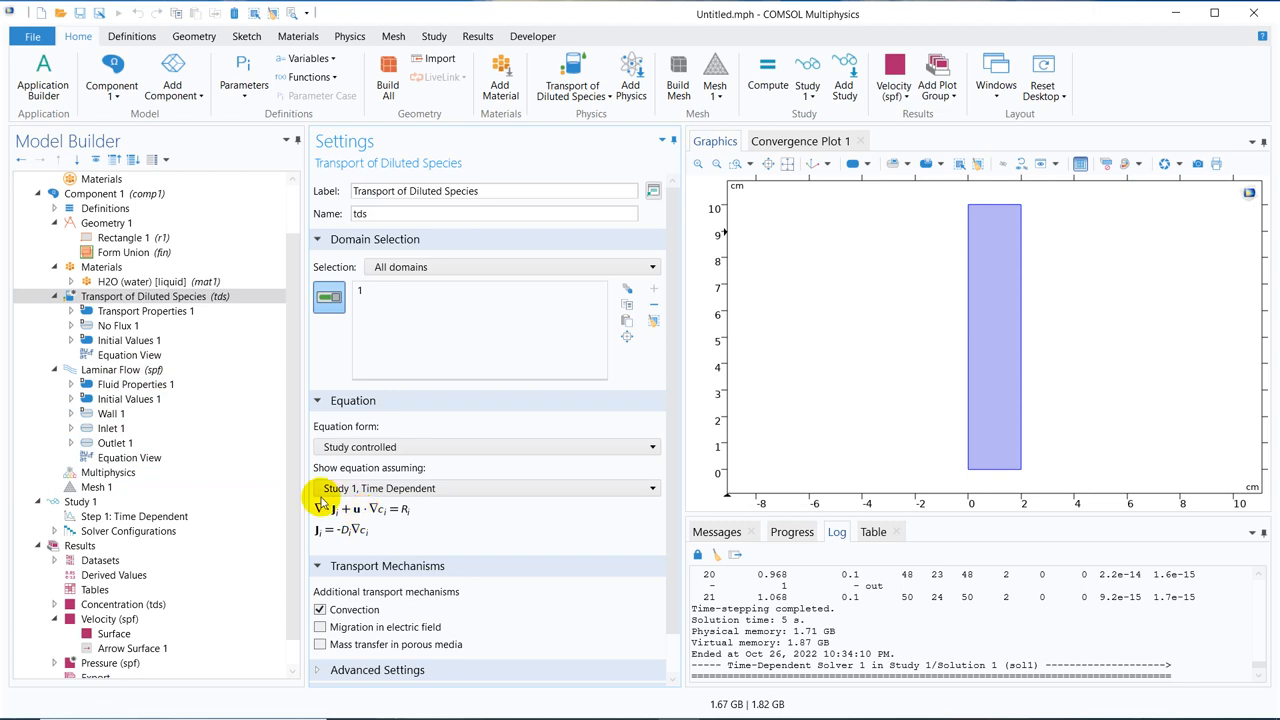
# - Add a second Time Dependent study from the Study ribbon
pyautogui.click(432, 36)
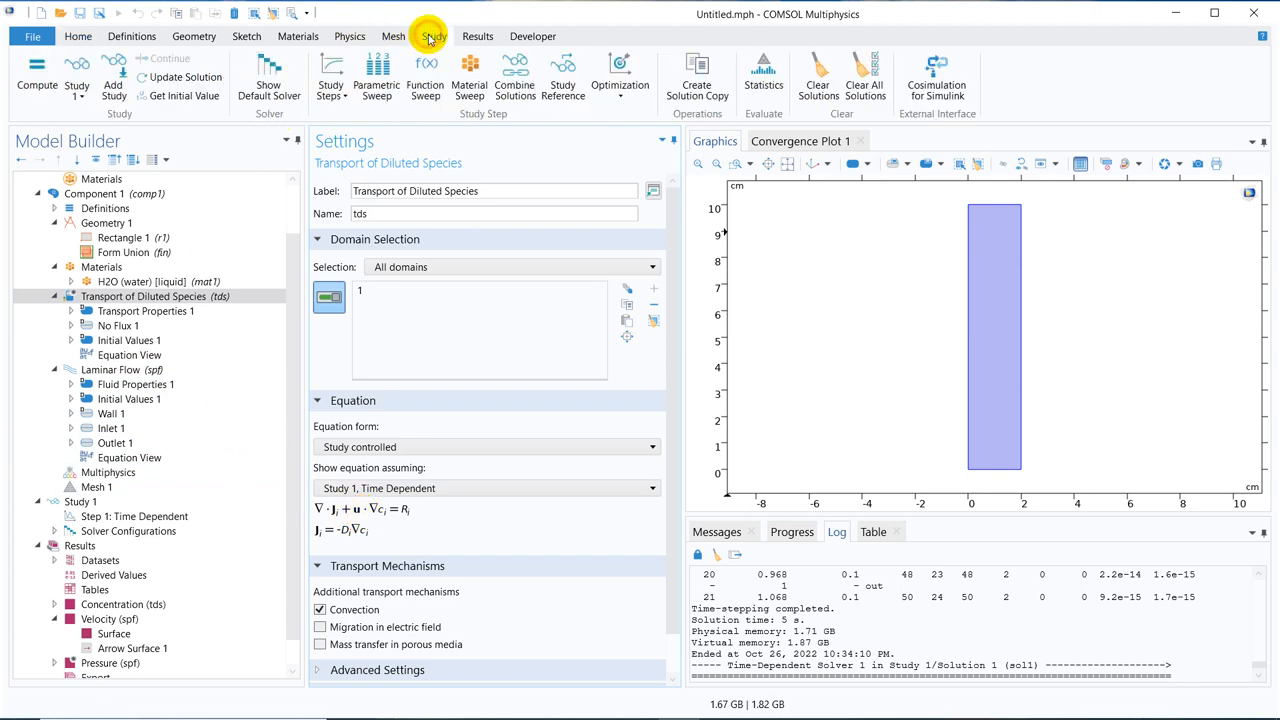
pyautogui.click(112, 76)
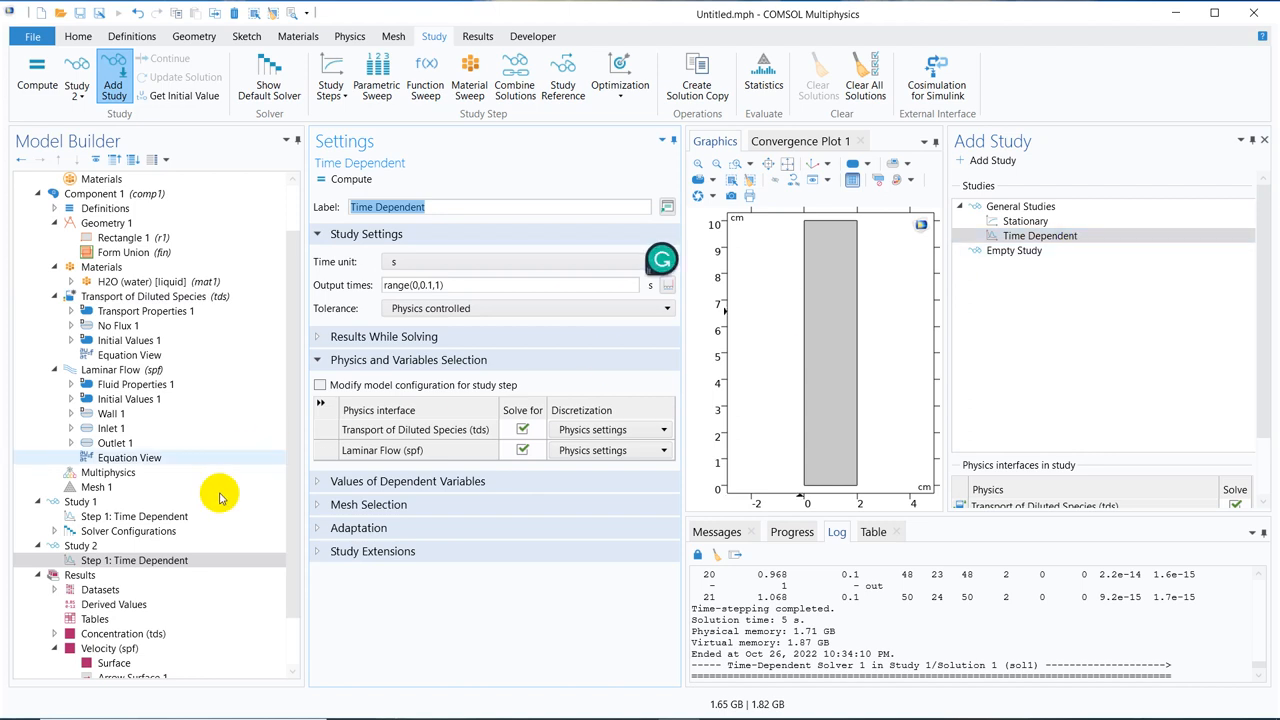
# - Rename the new study's Step 1 to 'TDS Study only Data Transfer'
pyautogui.rightClick(132, 560)
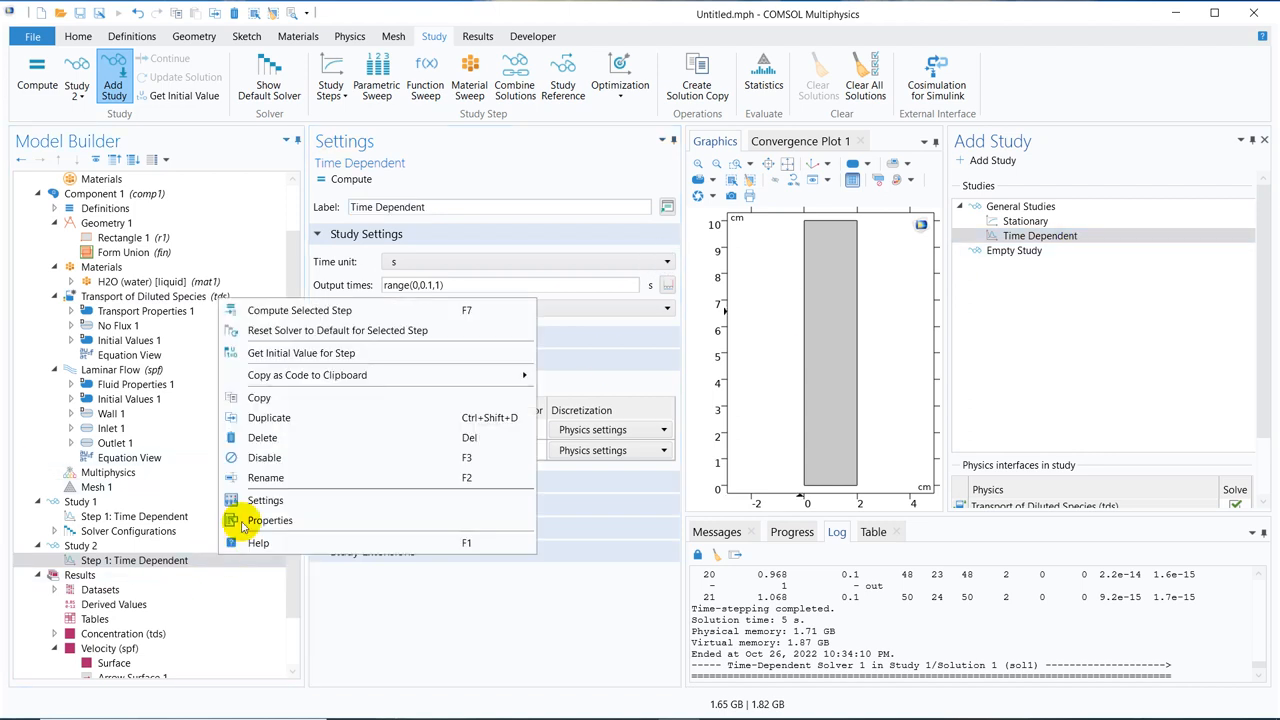
pyautogui.click(264, 476)
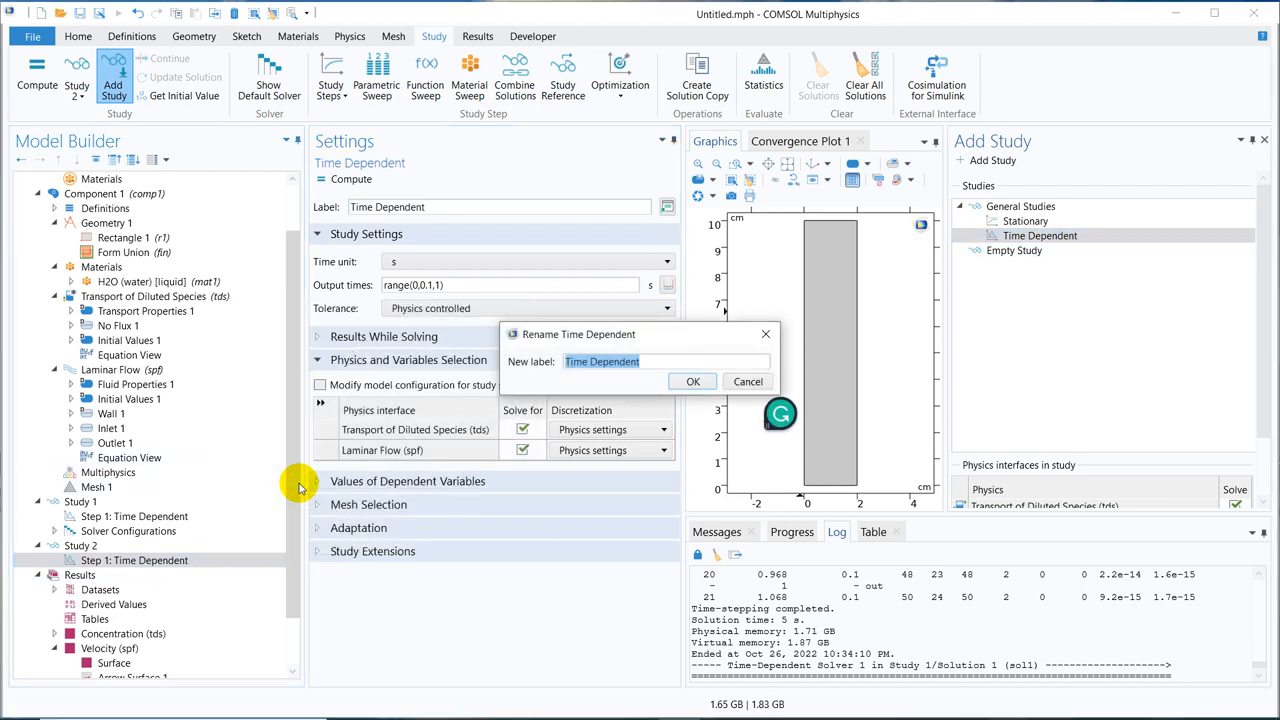
pyautogui.write('TDS')
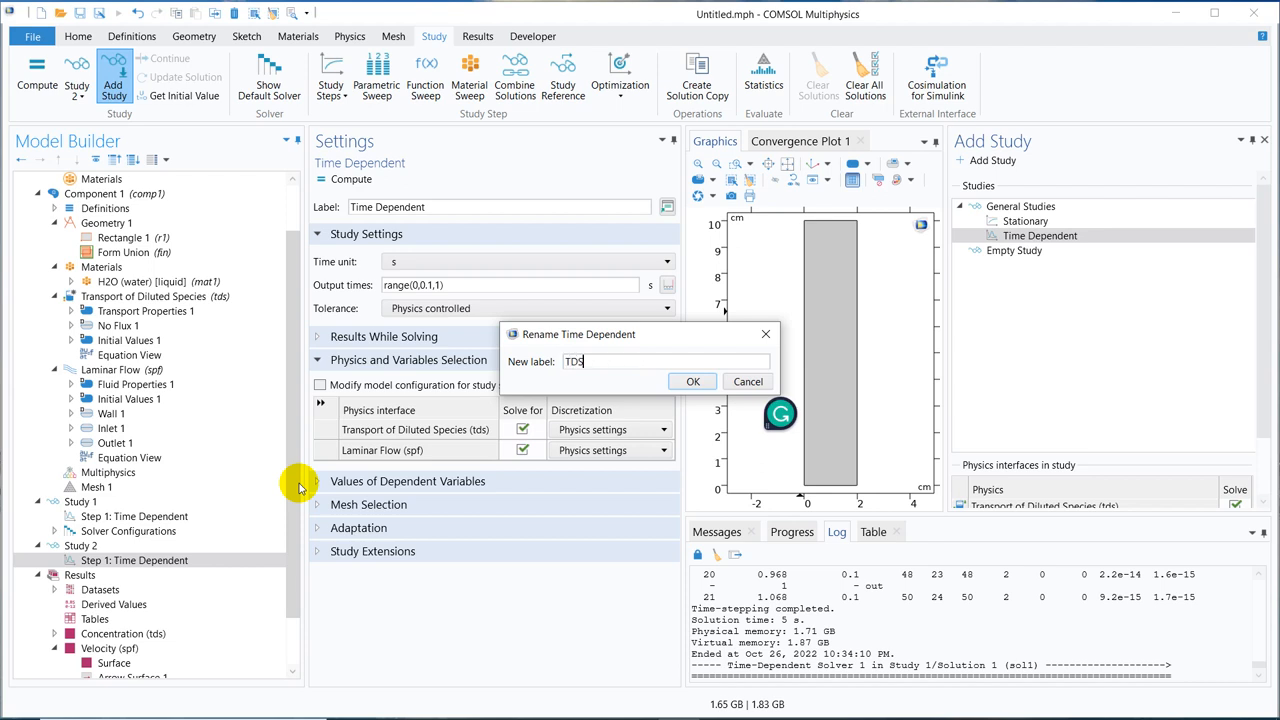
pyautogui.write('Study o')
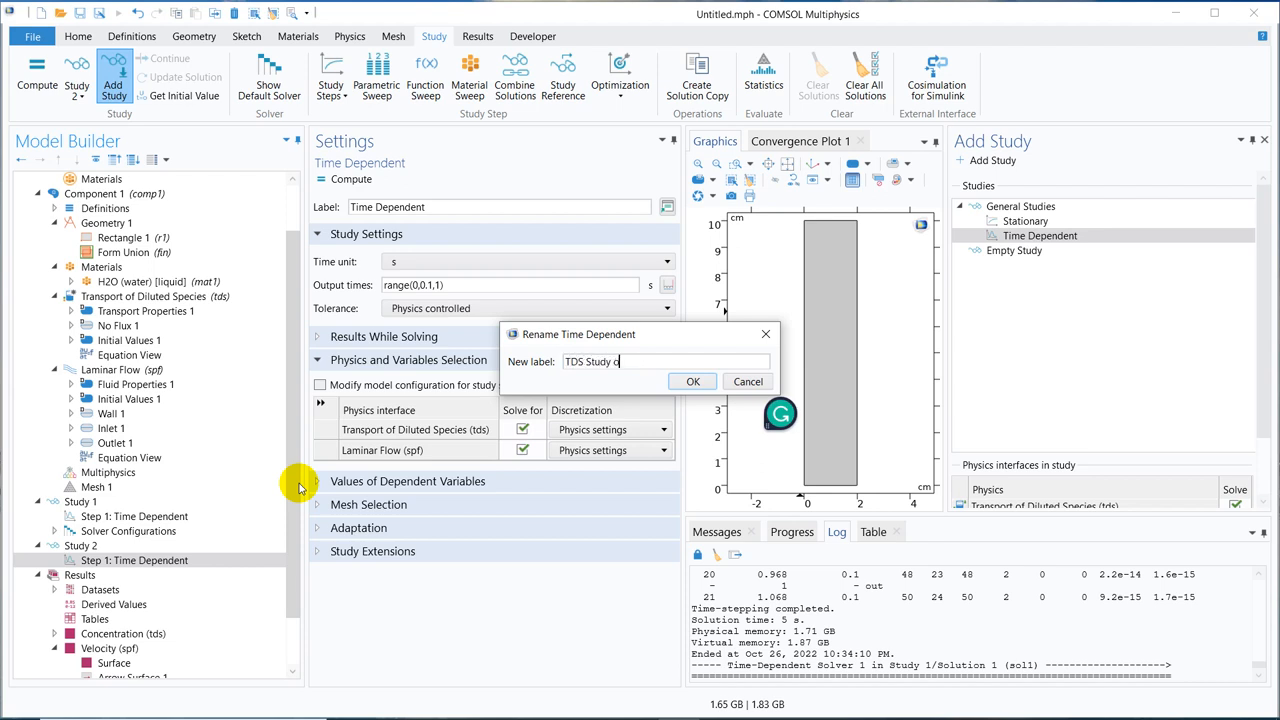
pyautogui.write('nly')
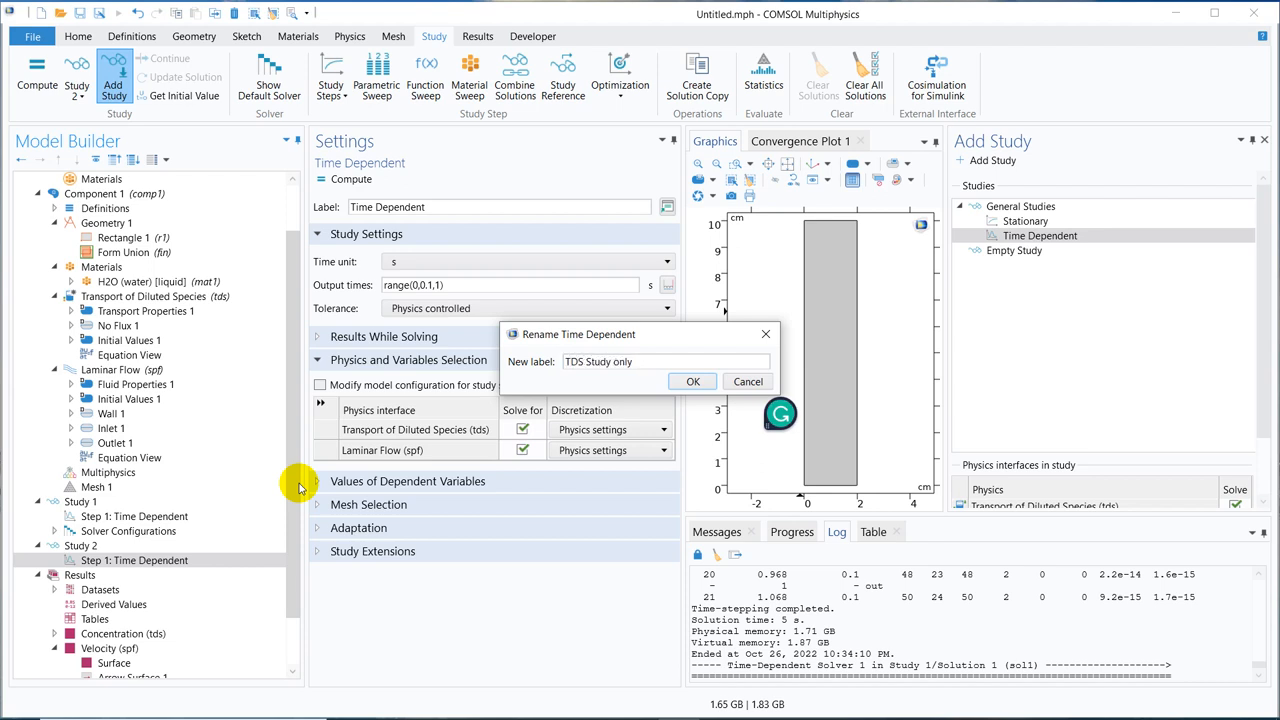
pyautogui.write('Data T')
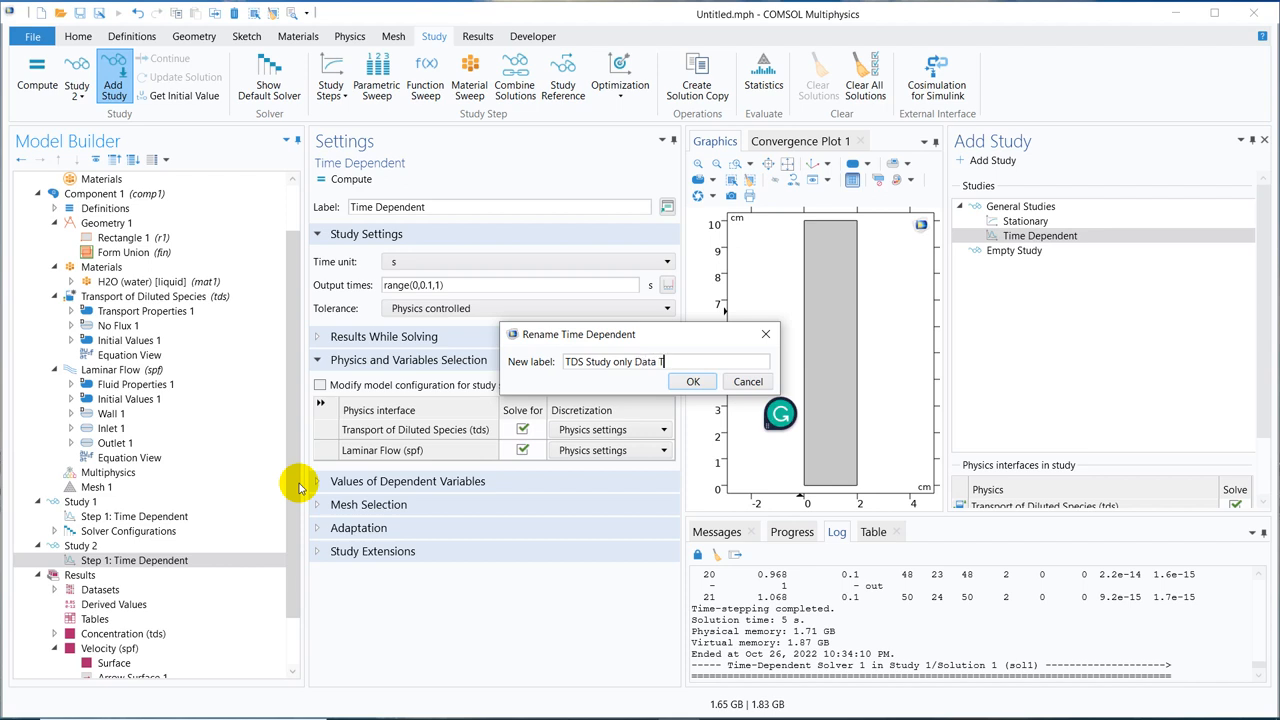
pyautogui.click(692, 380)
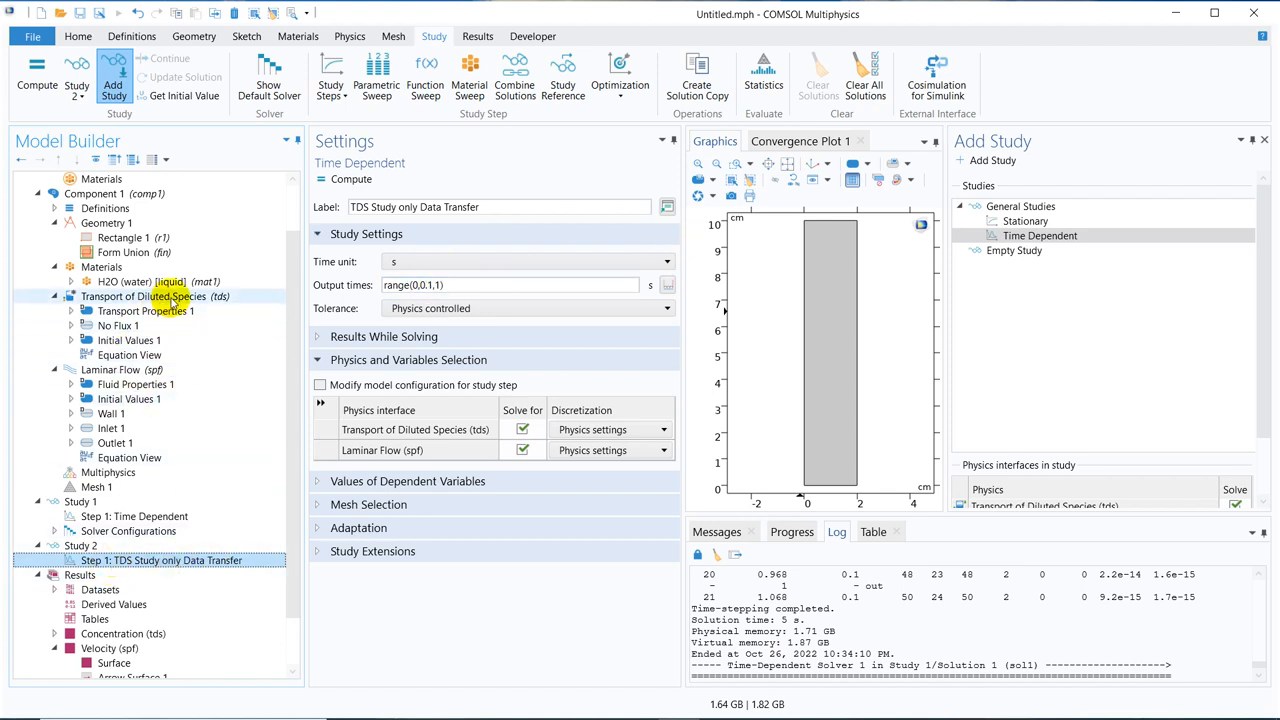
# - Add a Flux condition with an inward flux of 0.02 mol/(m²·s) for species c
pyautogui.click(156, 296)
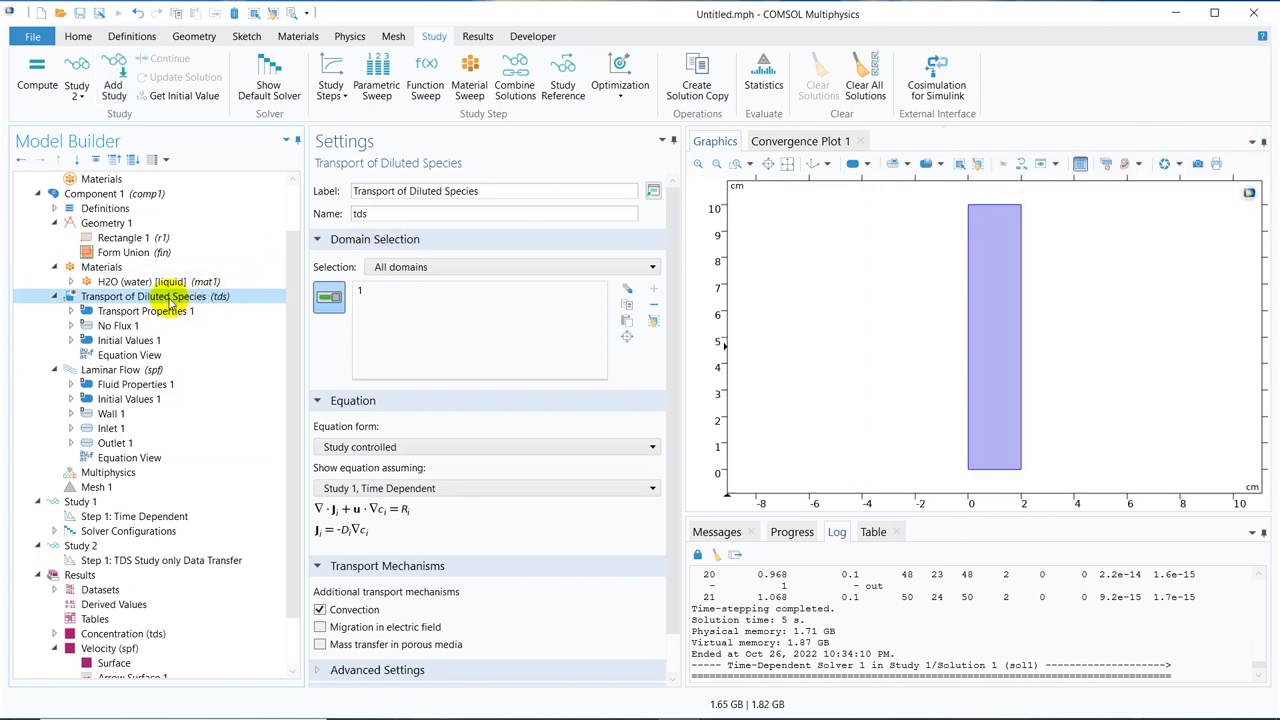
pyautogui.rightClick(156, 296)
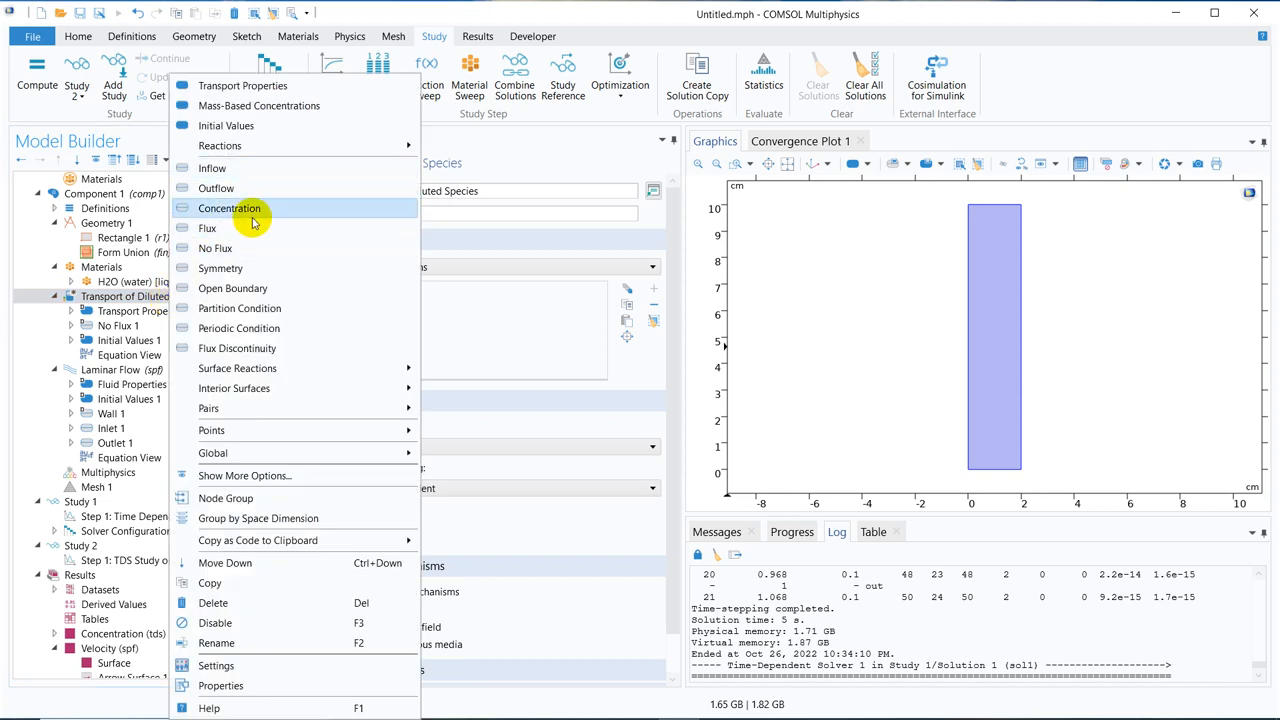
pyautogui.click(208, 228)
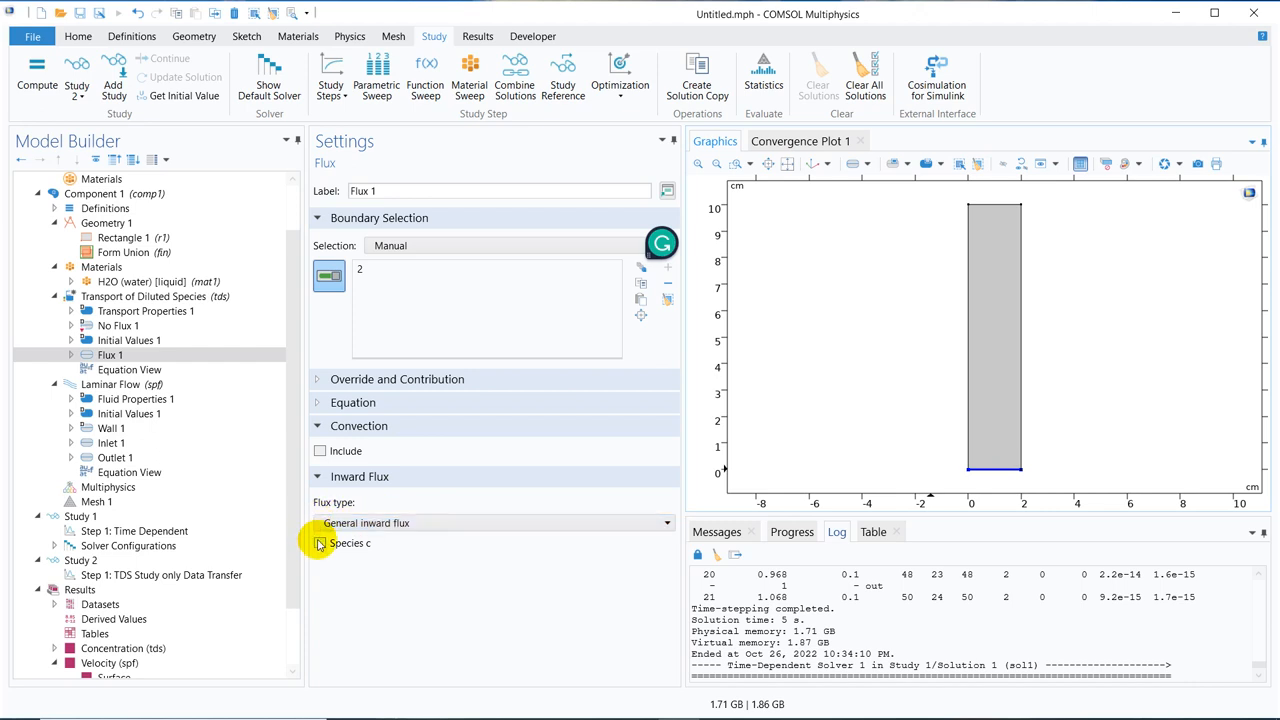
pyautogui.click(320, 544)
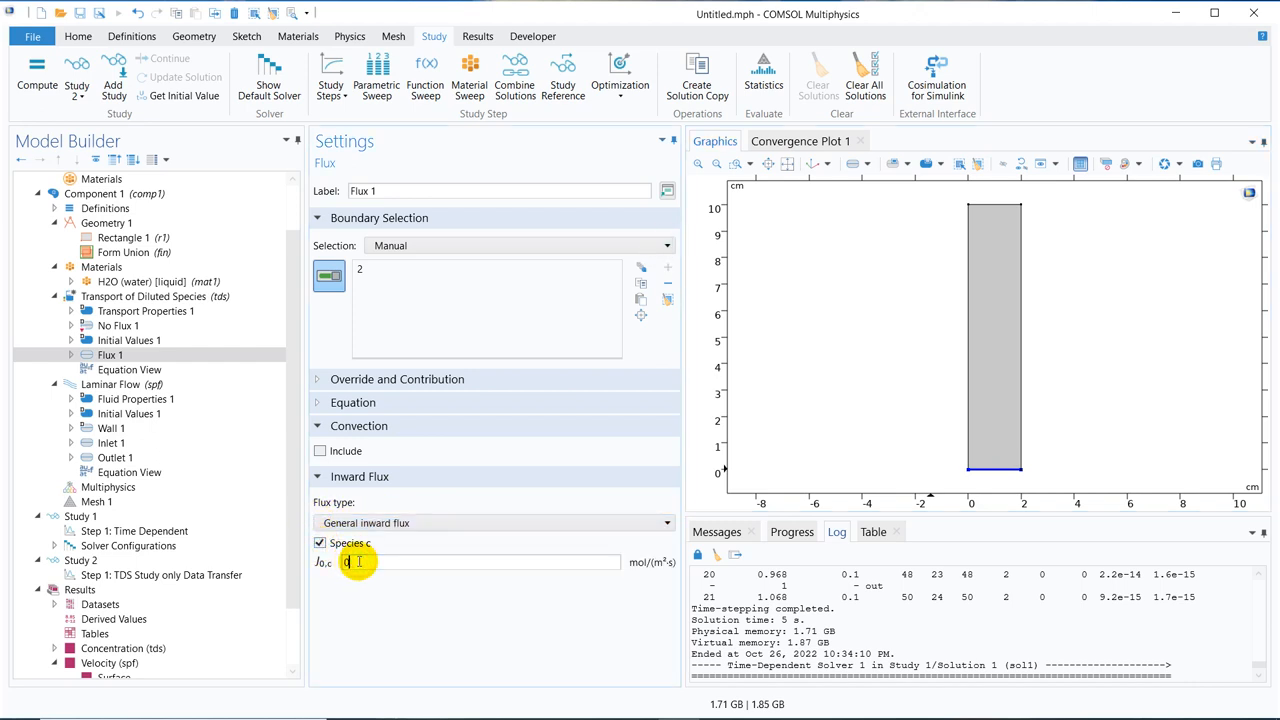
pyautogui.write('0.02')
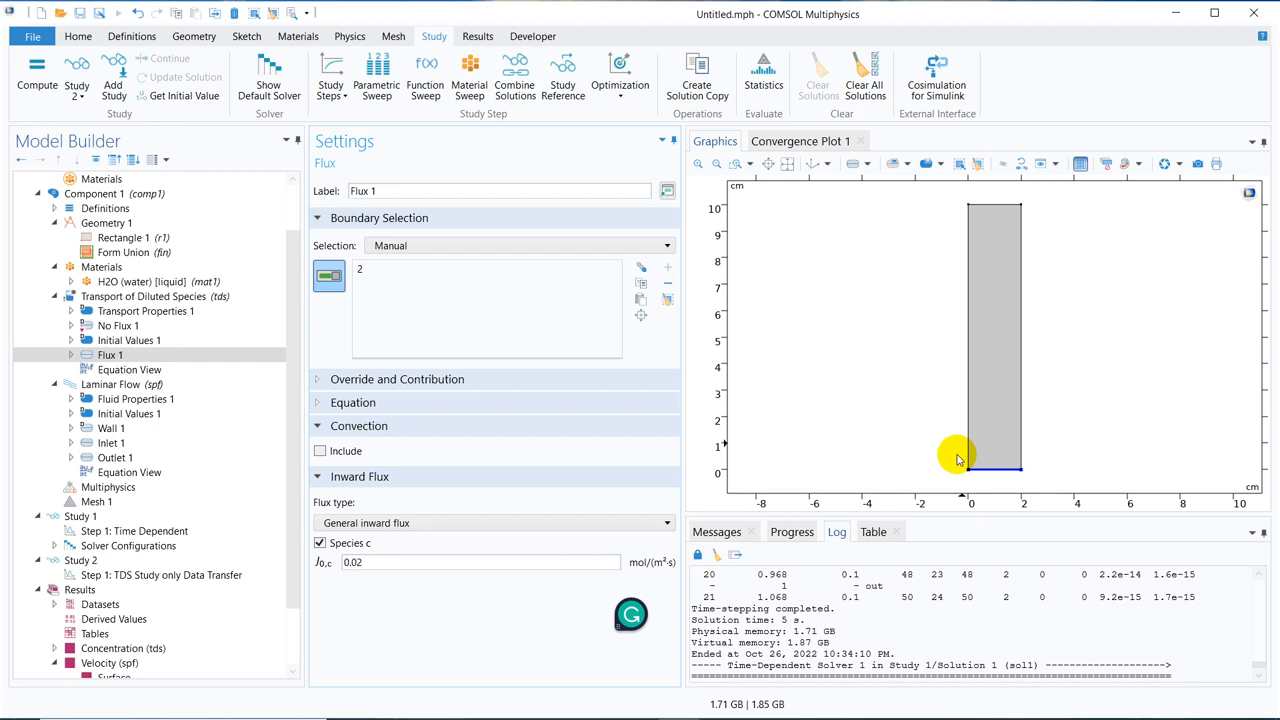
pyautogui.moveTo(464, 348)
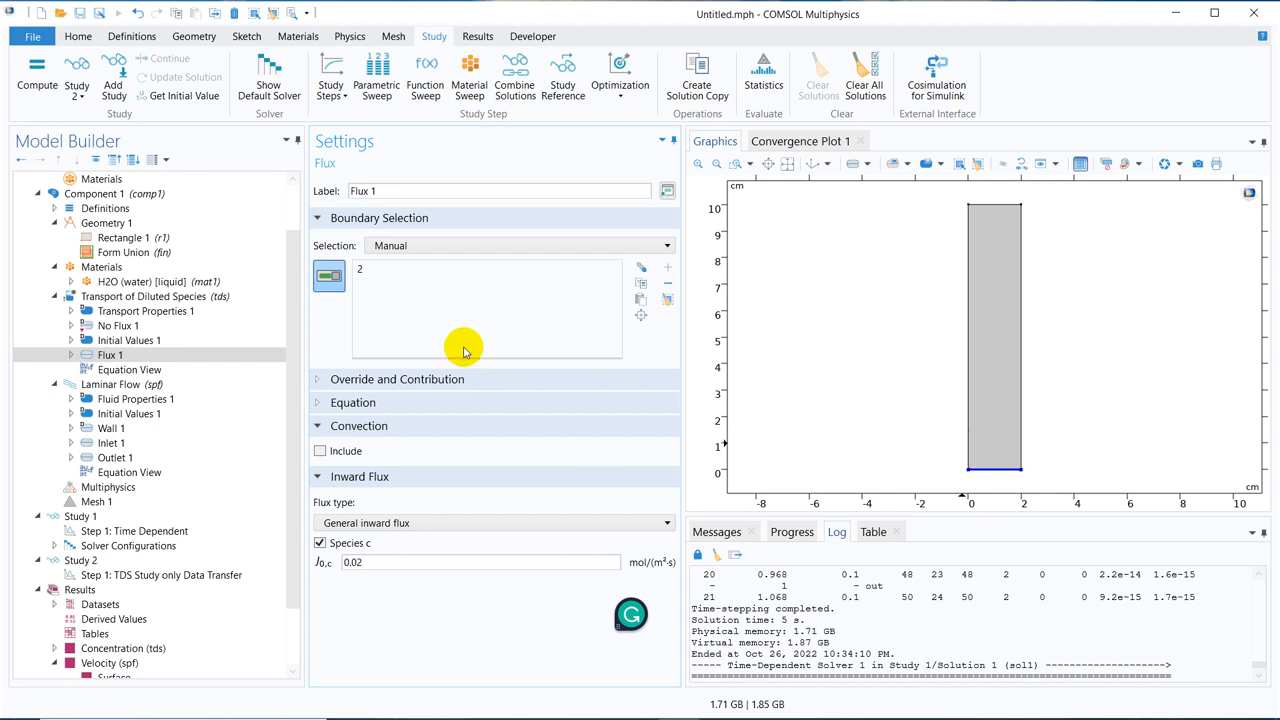
# - Review Transport Properties, No Flux, Initial Values (concentration 0) and Flux nodes, then the main settings with convection enabled
pyautogui.click(146, 312)
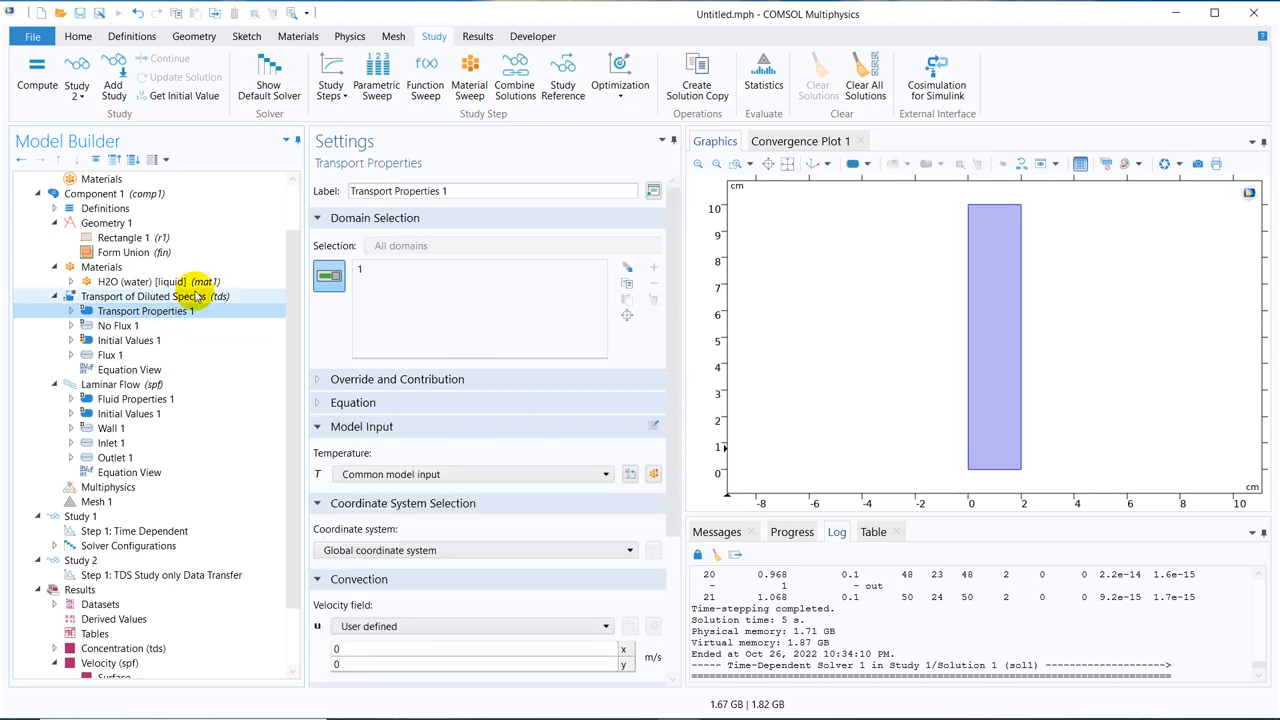
pyautogui.click(118, 324)
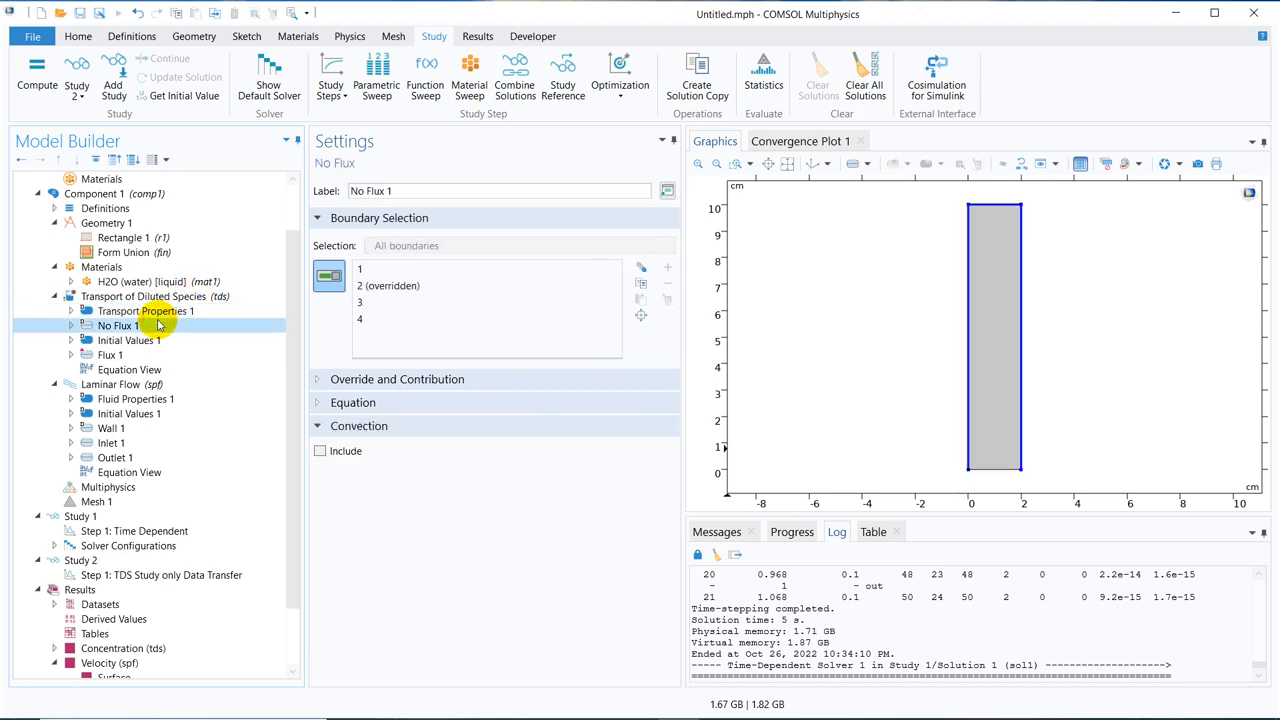
pyautogui.click(128, 340)
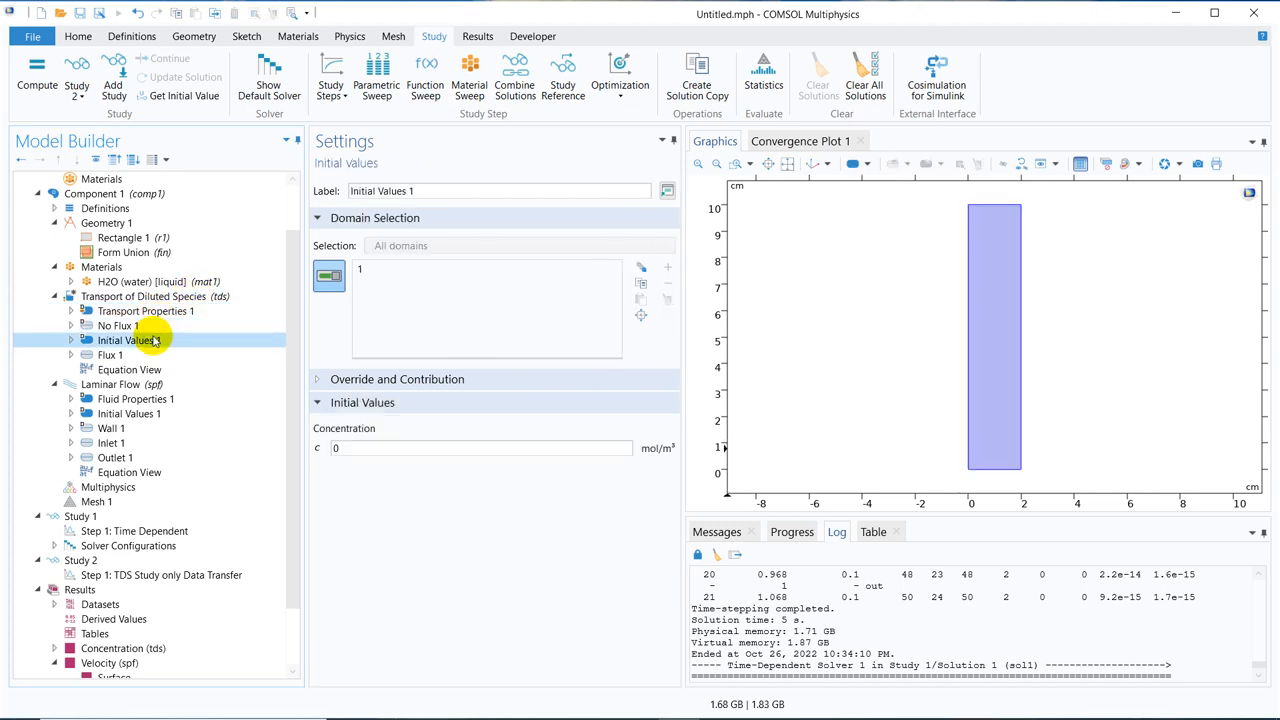
pyautogui.moveTo(150, 356)
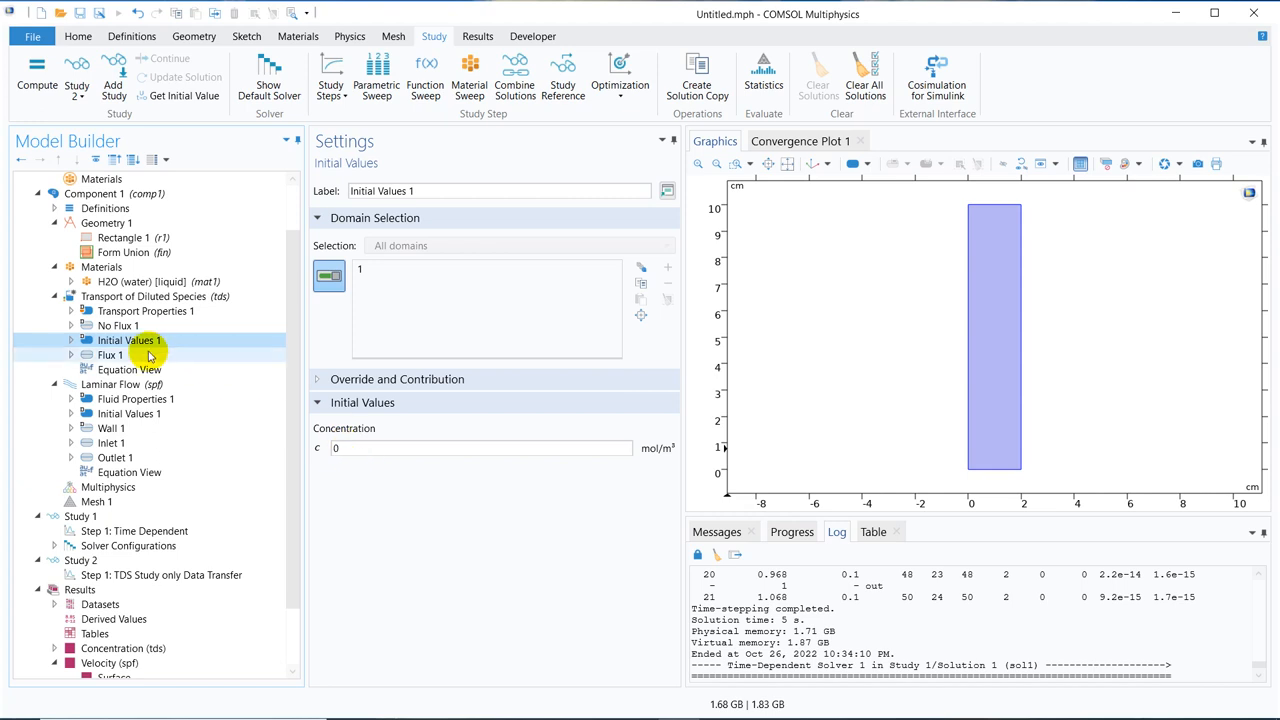
pyautogui.click(110, 356)
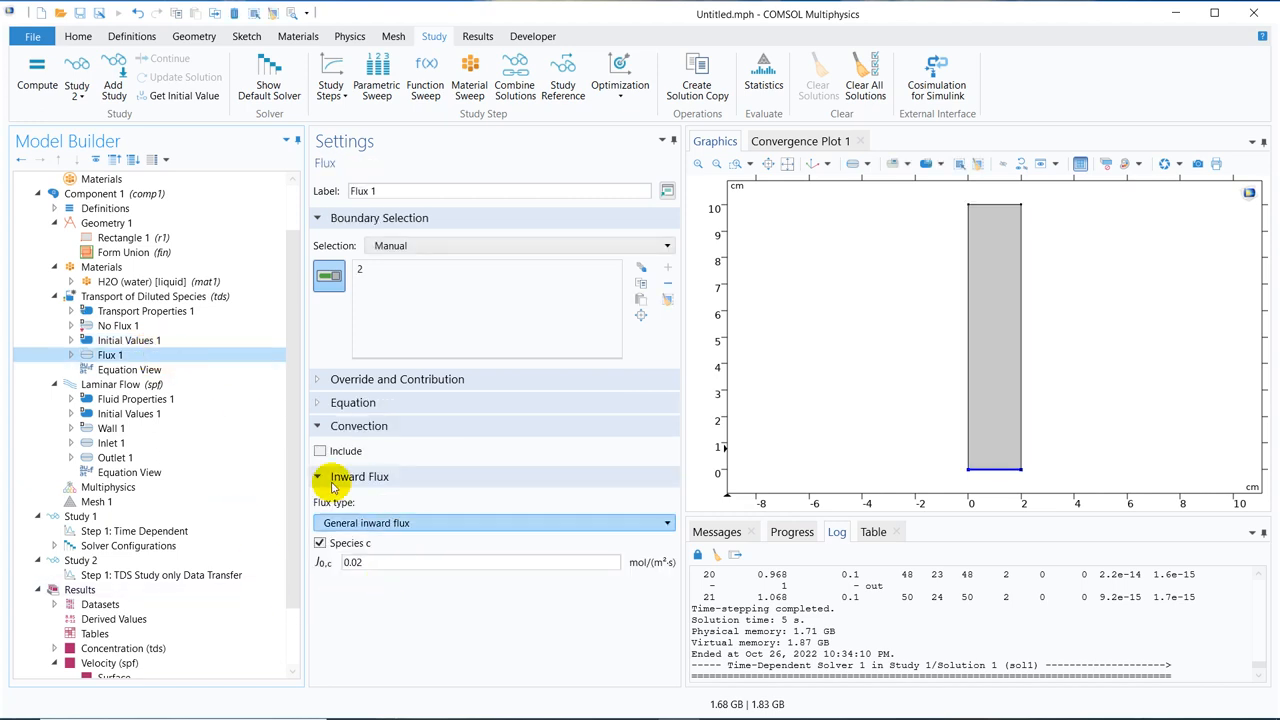
pyautogui.click(156, 296)
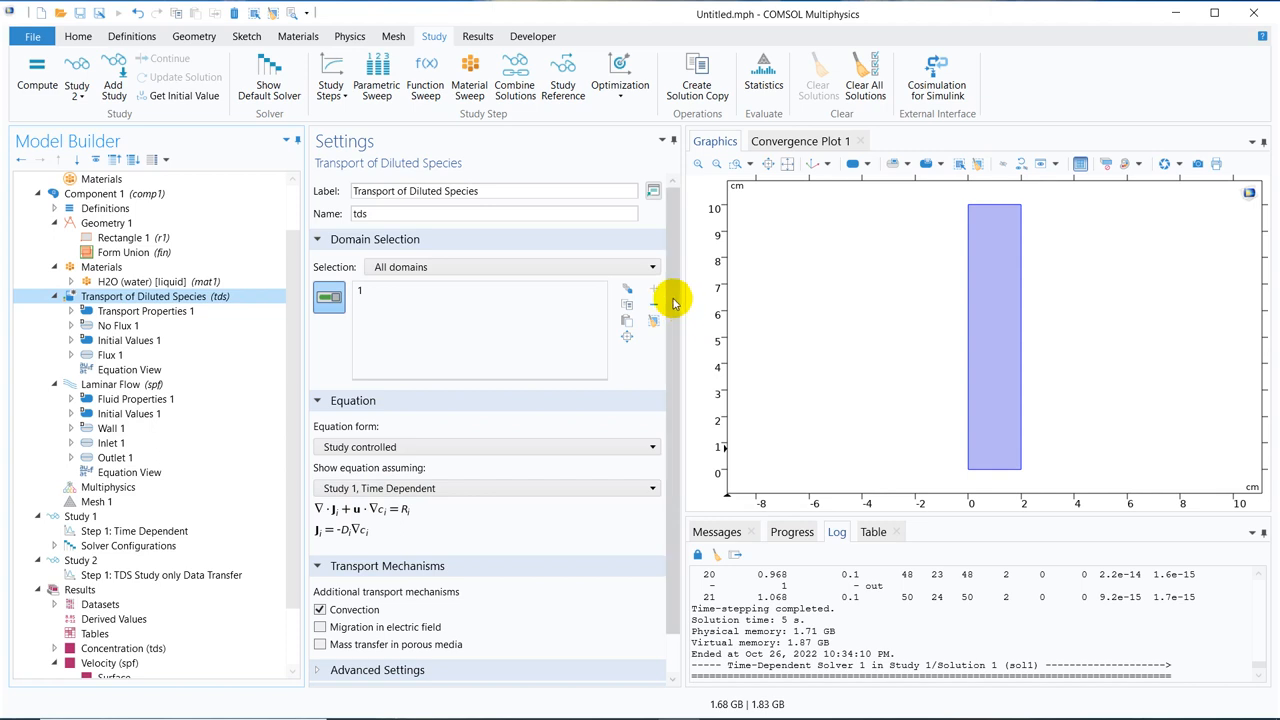
pyautogui.scroll(-3)
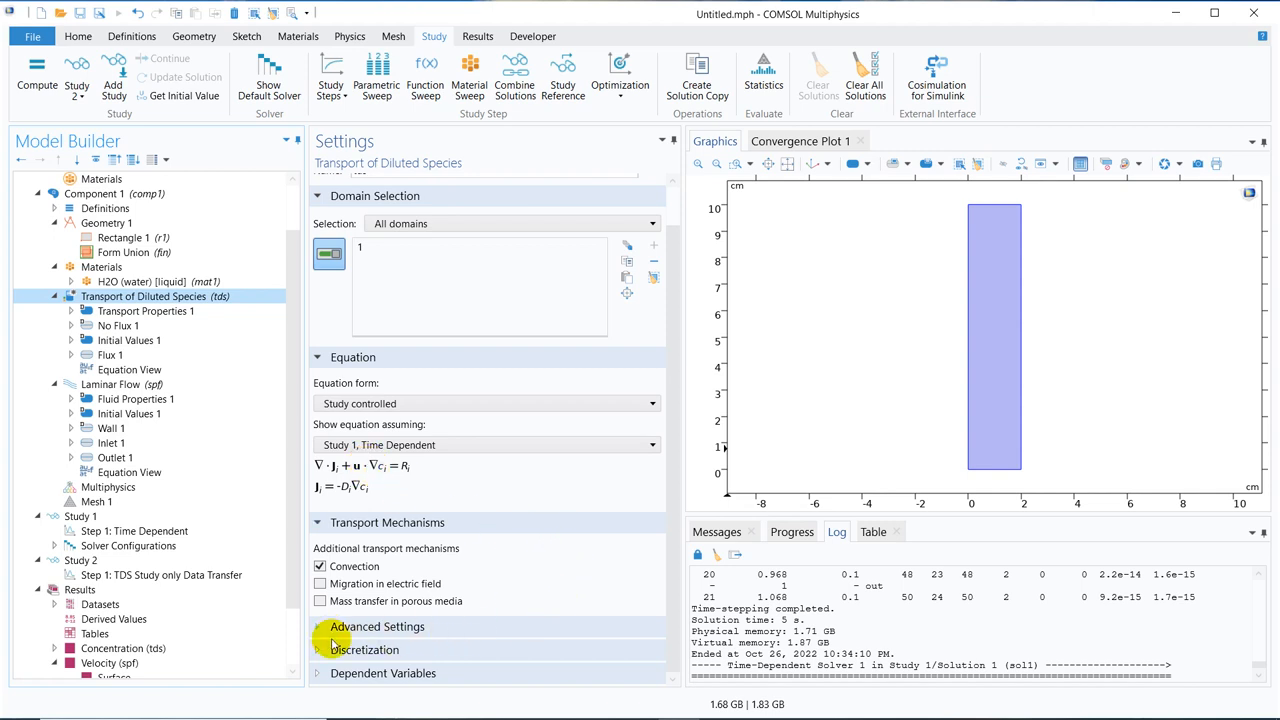
# - Set Transport Properties 1 convection velocity to Velocity field (spf) from laminar flow
pyautogui.click(144, 312)
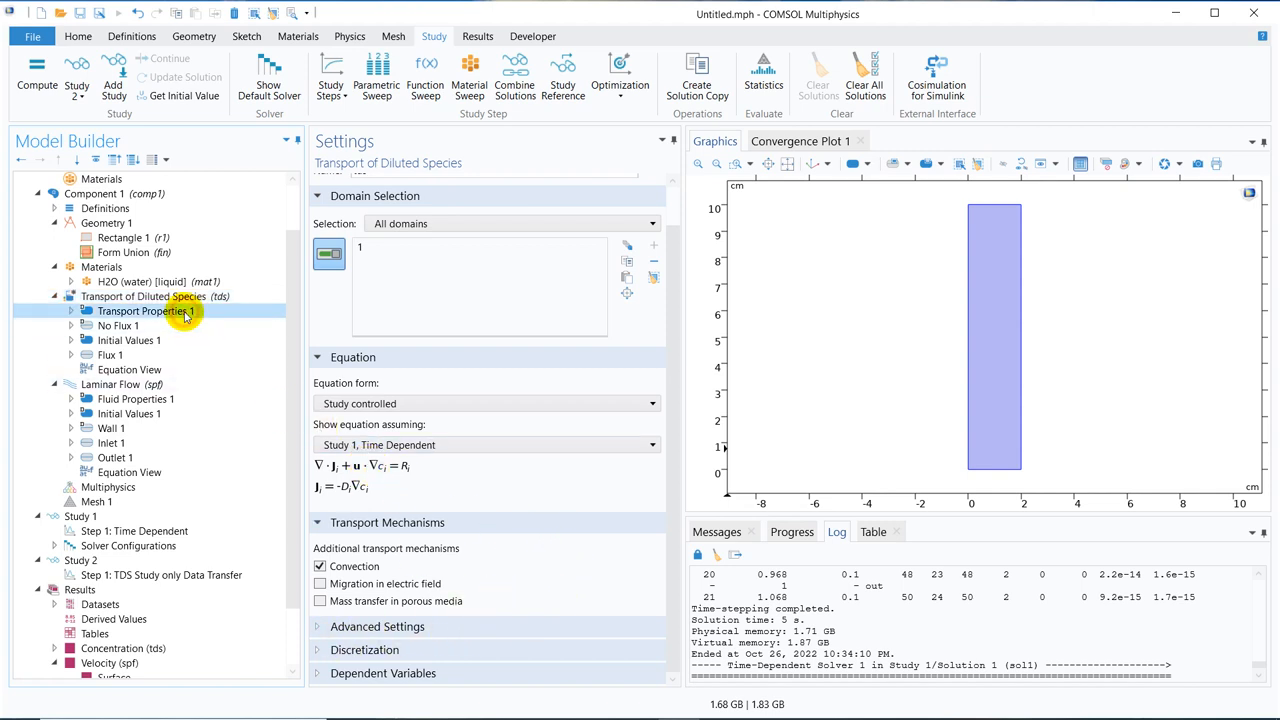
pyautogui.click(144, 312)
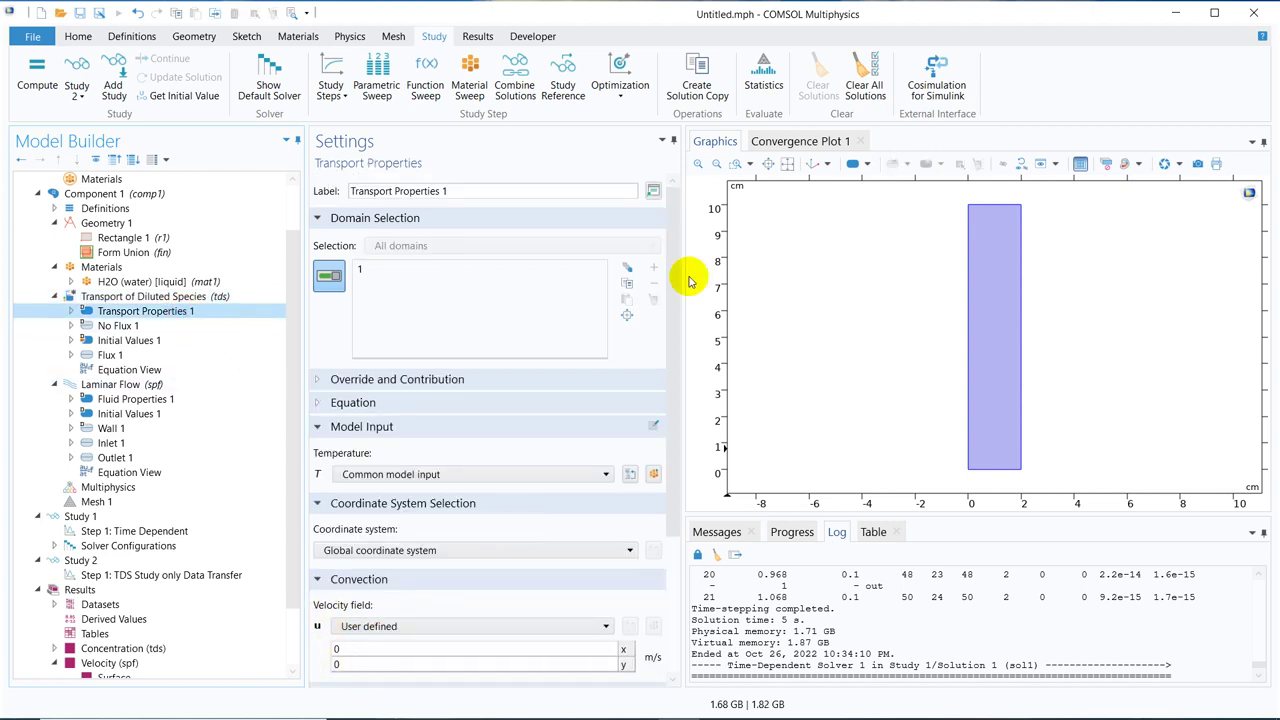
pyautogui.scroll(-3)
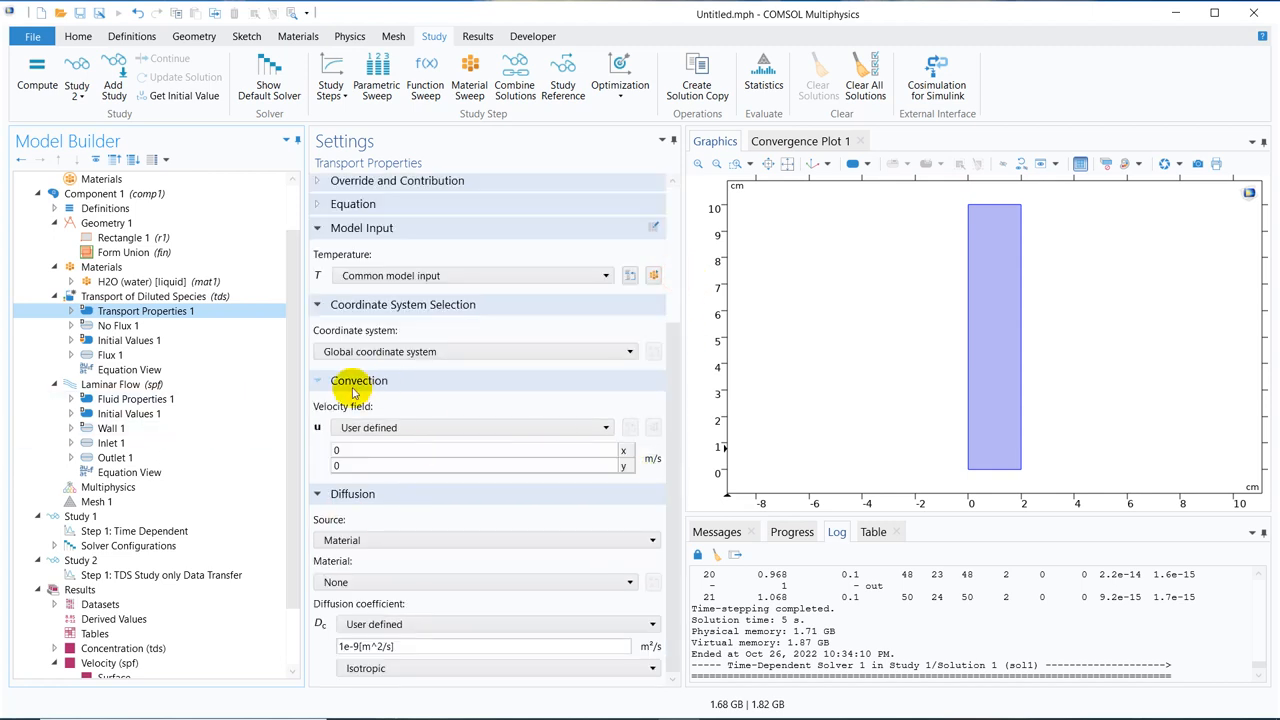
pyautogui.click(604, 428)
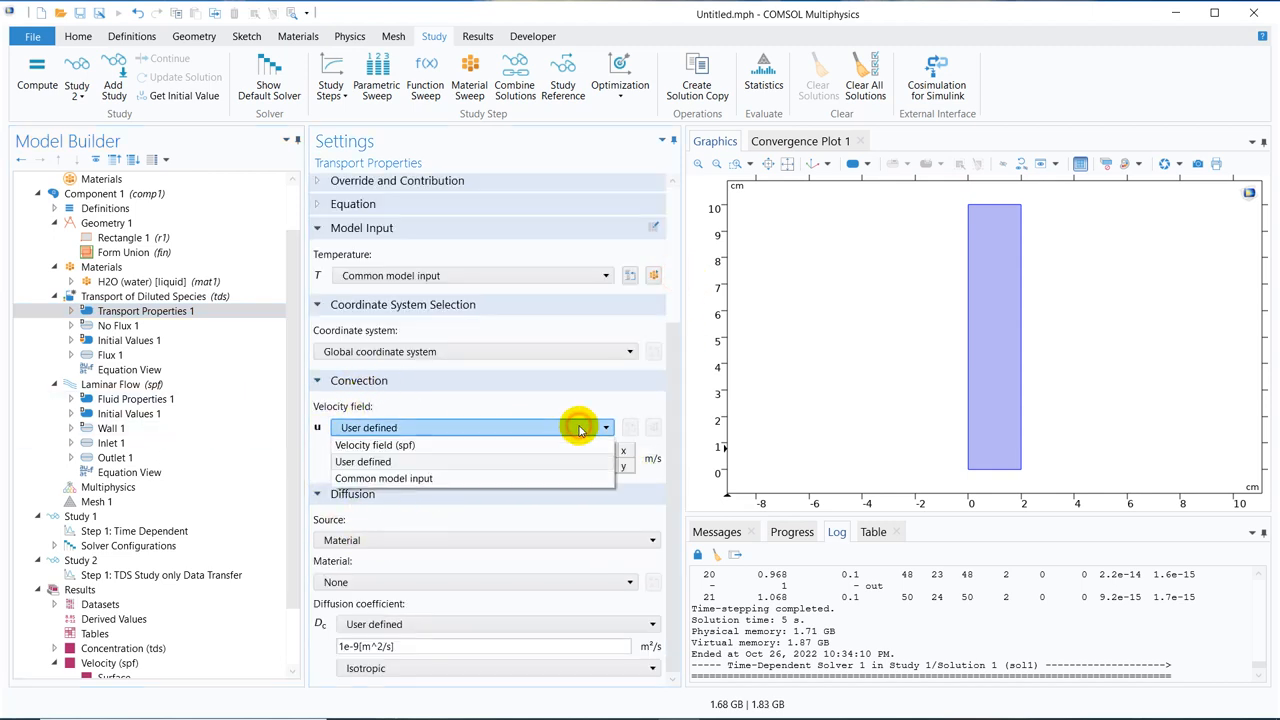
pyautogui.click(374, 444)
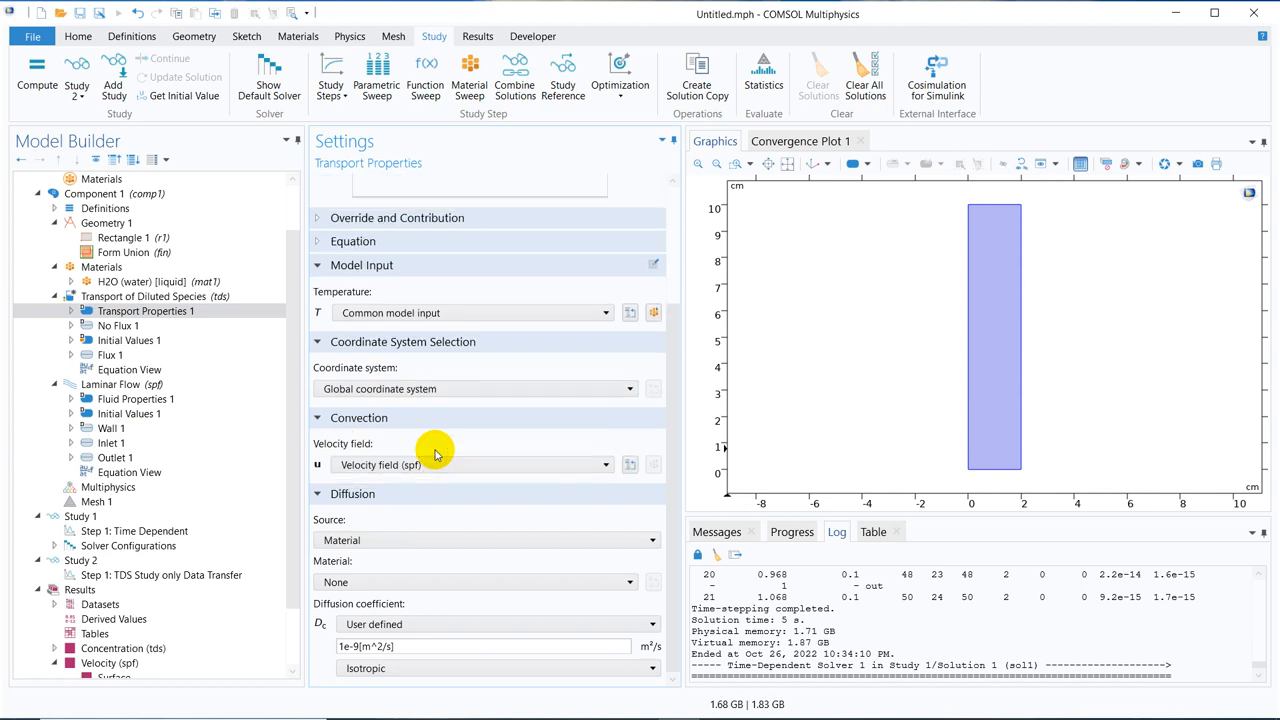
pyautogui.click(160, 576)
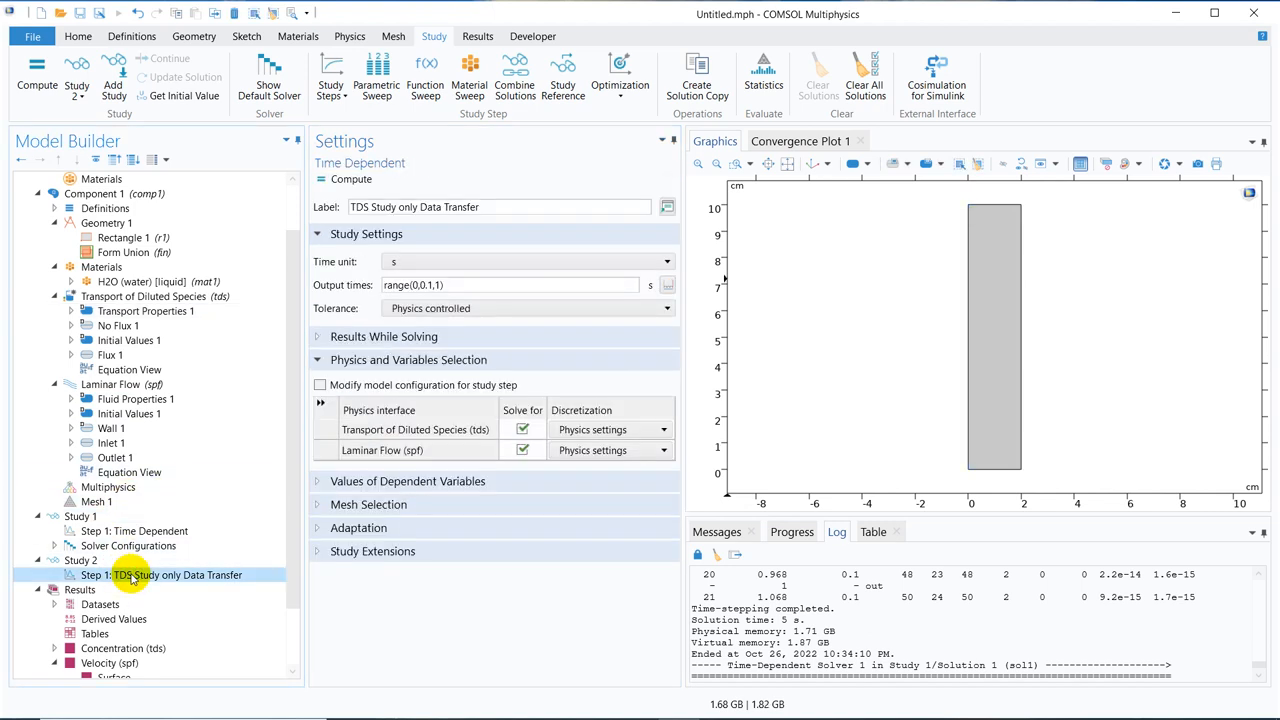
pyautogui.moveTo(132, 530)
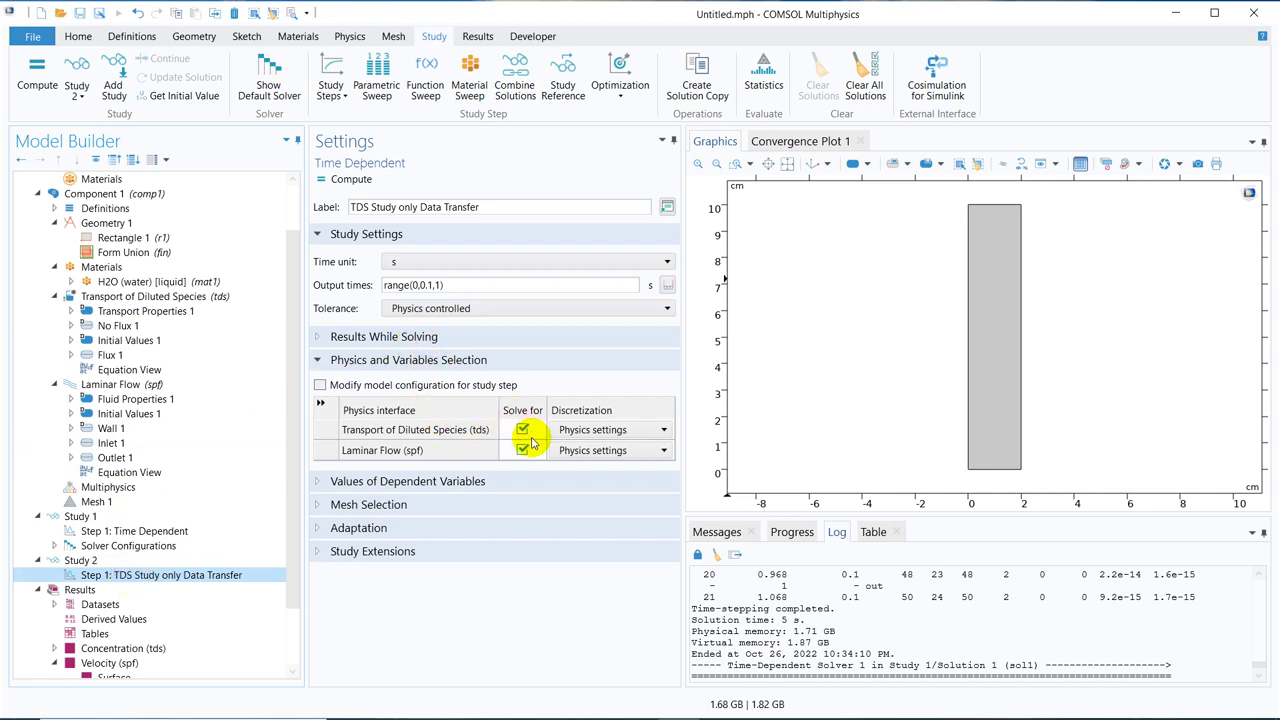
# - Clear Solve for on Laminar Flow in Study 2 Step 1 and expand Values of Dependent Variables
pyautogui.click(524, 428)
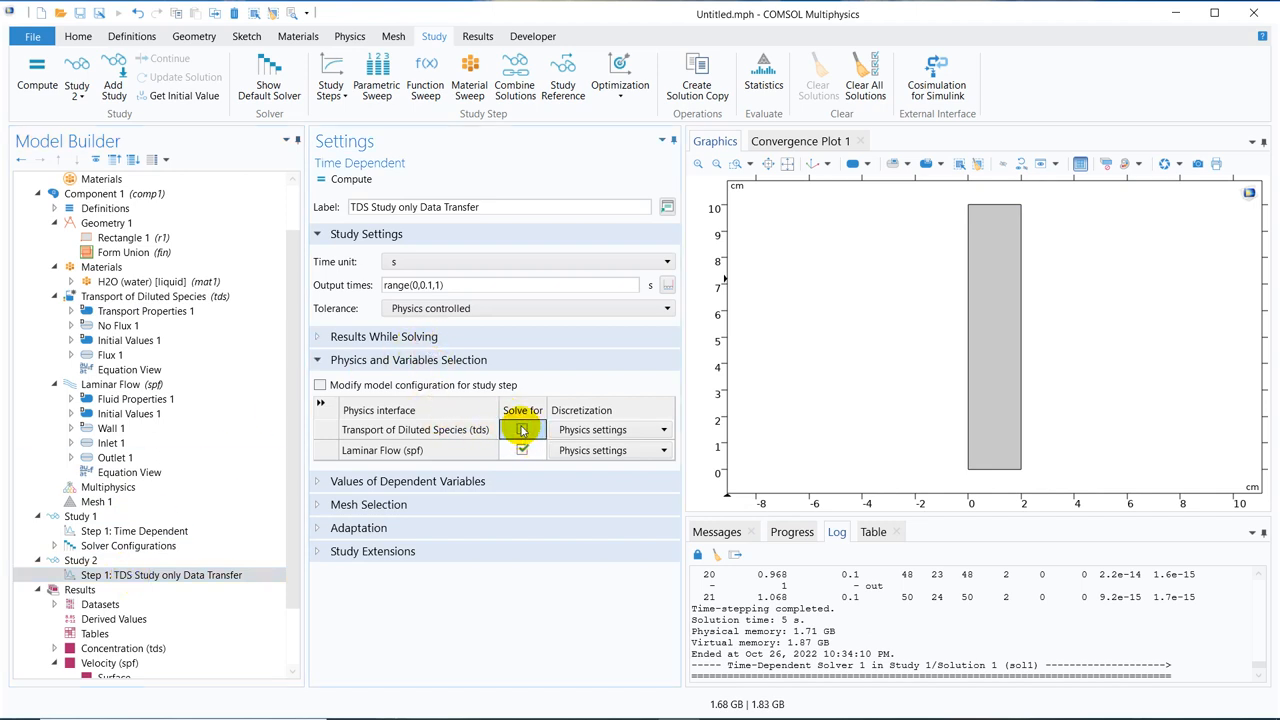
pyautogui.click(522, 428)
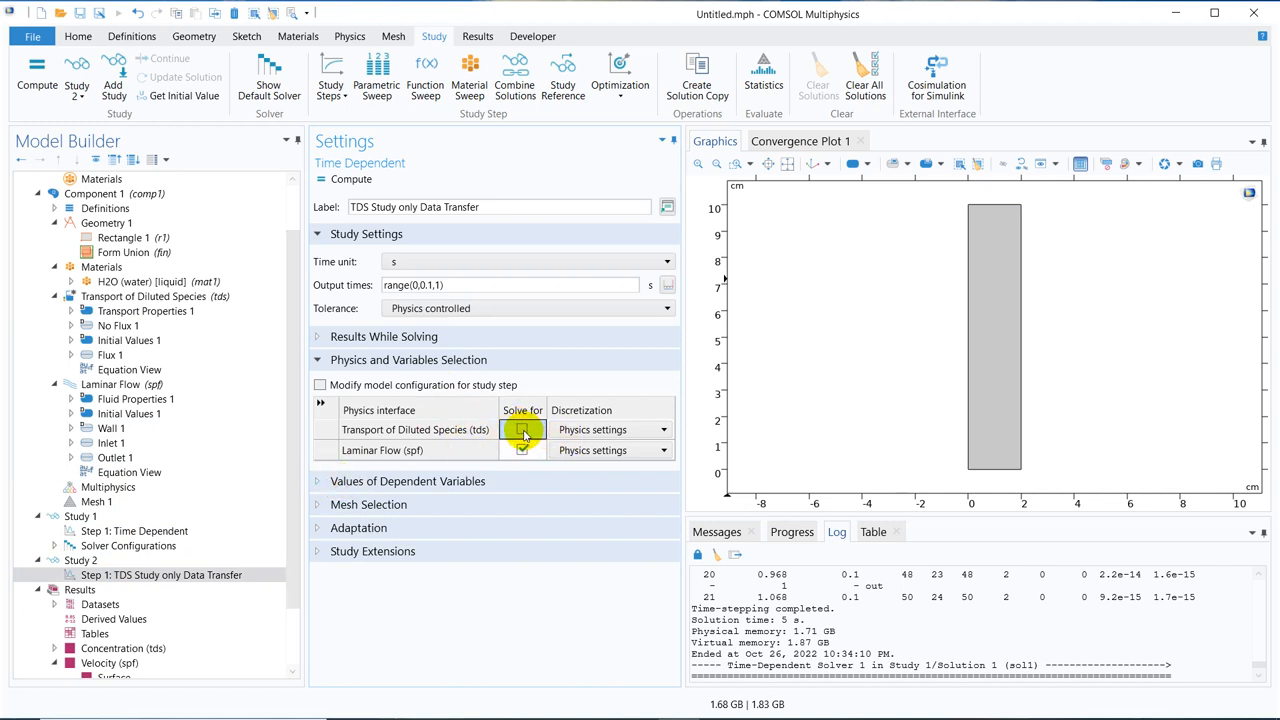
pyautogui.click(524, 450)
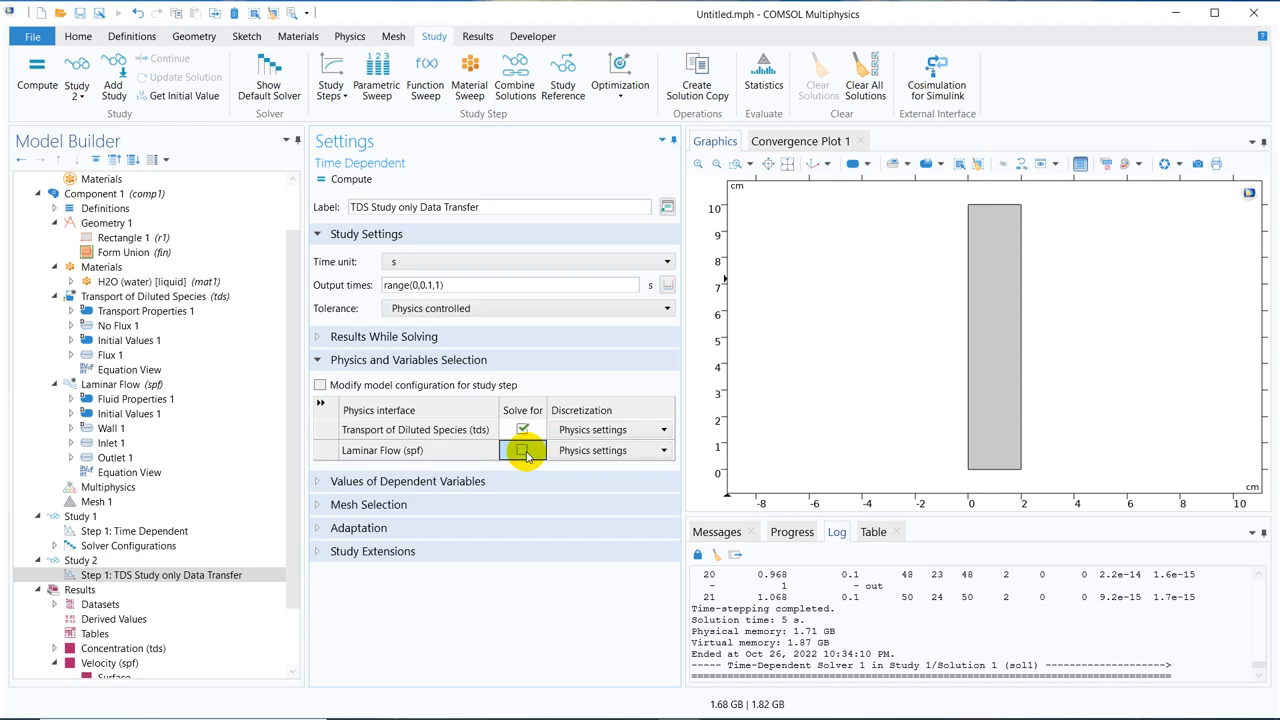
pyautogui.click(522, 450)
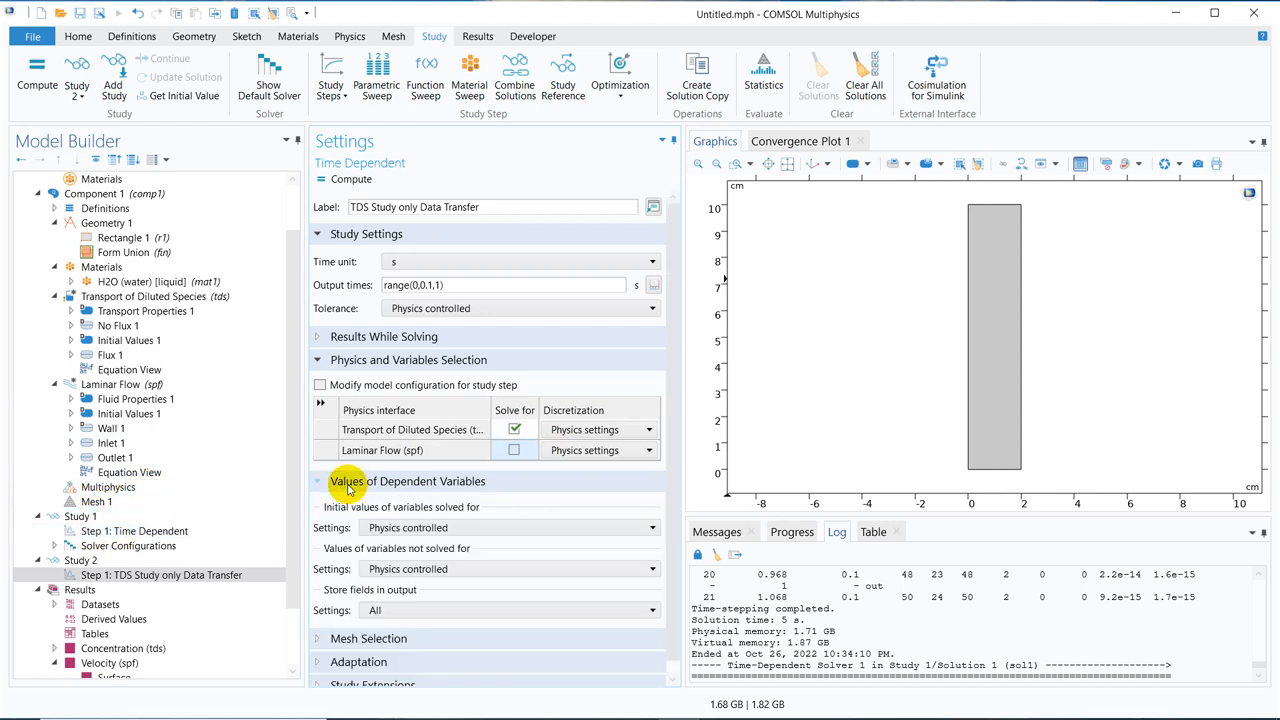
# - Set variables not solved for to User controlled, Method Solution, Study 1 Time Dependent, Time Last
pyautogui.scroll(3)
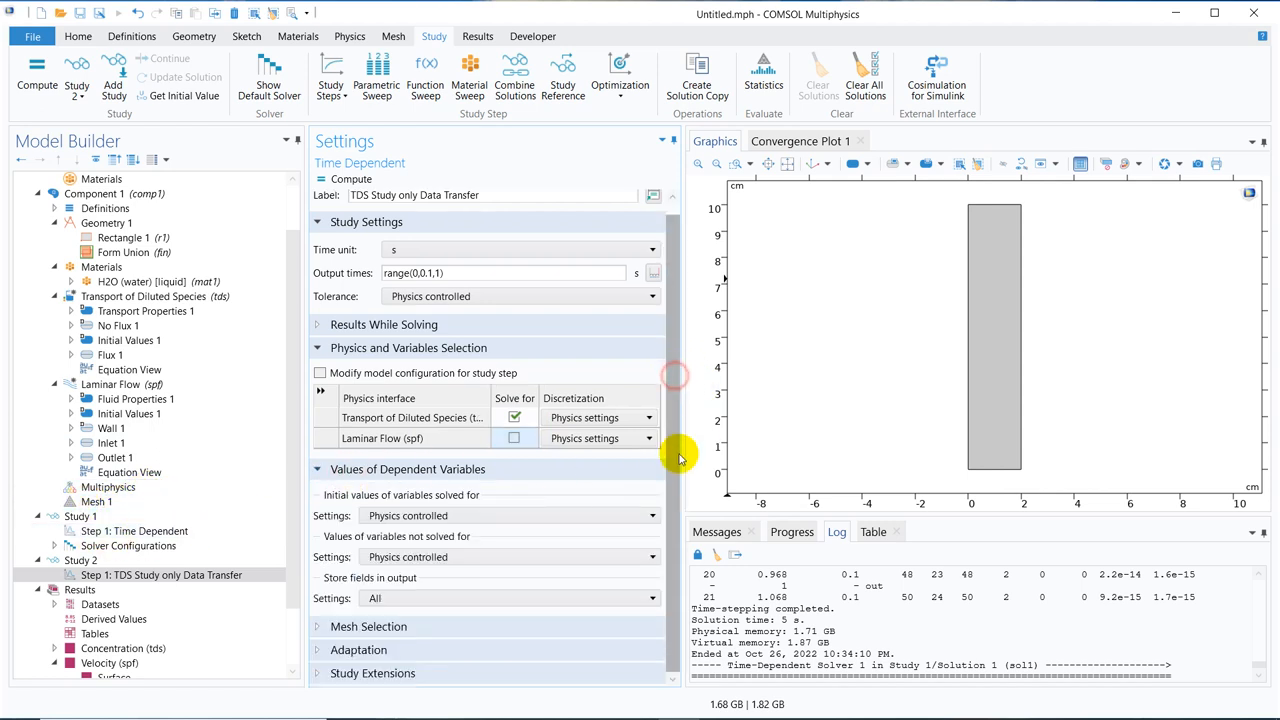
pyautogui.click(508, 516)
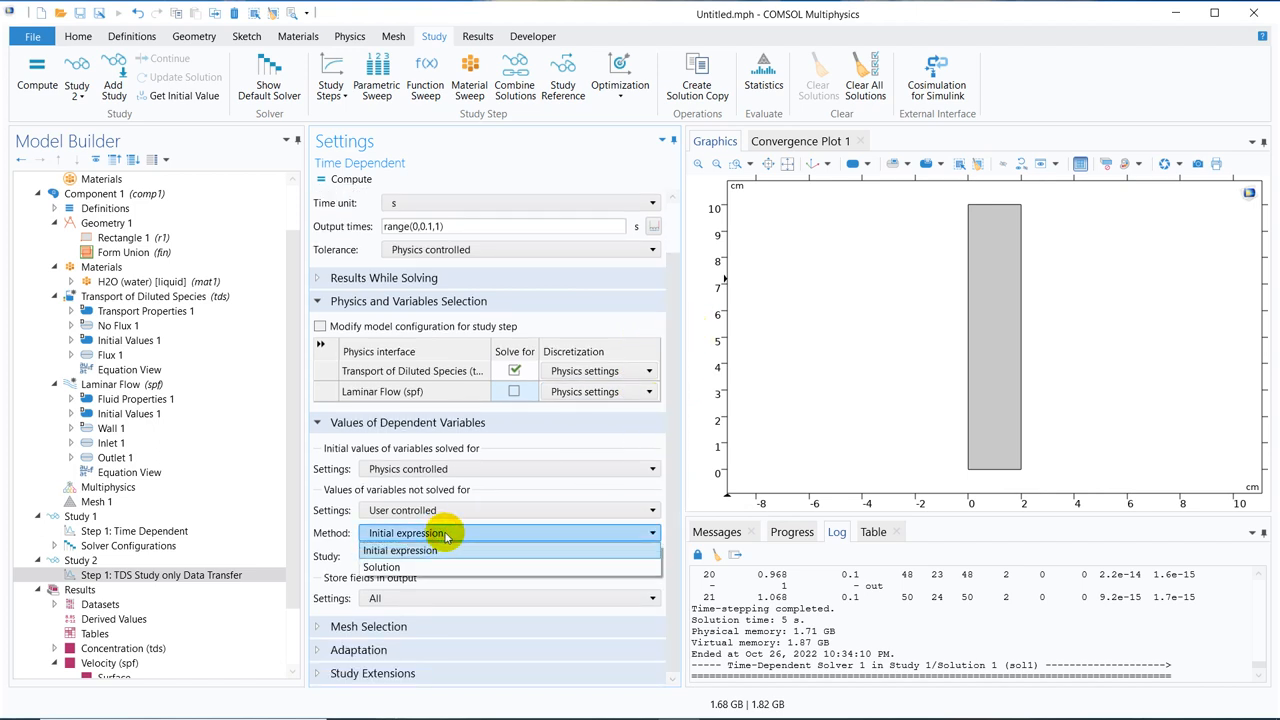
pyautogui.moveTo(420, 568)
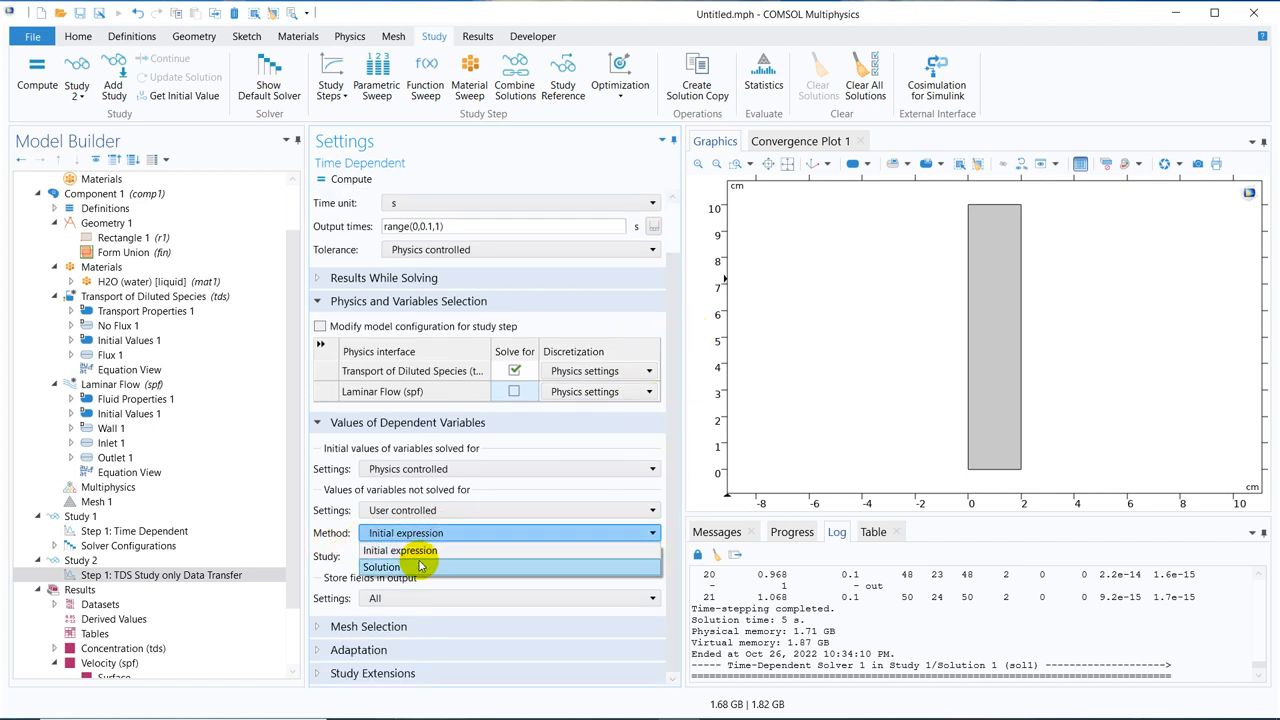
pyautogui.click(380, 568)
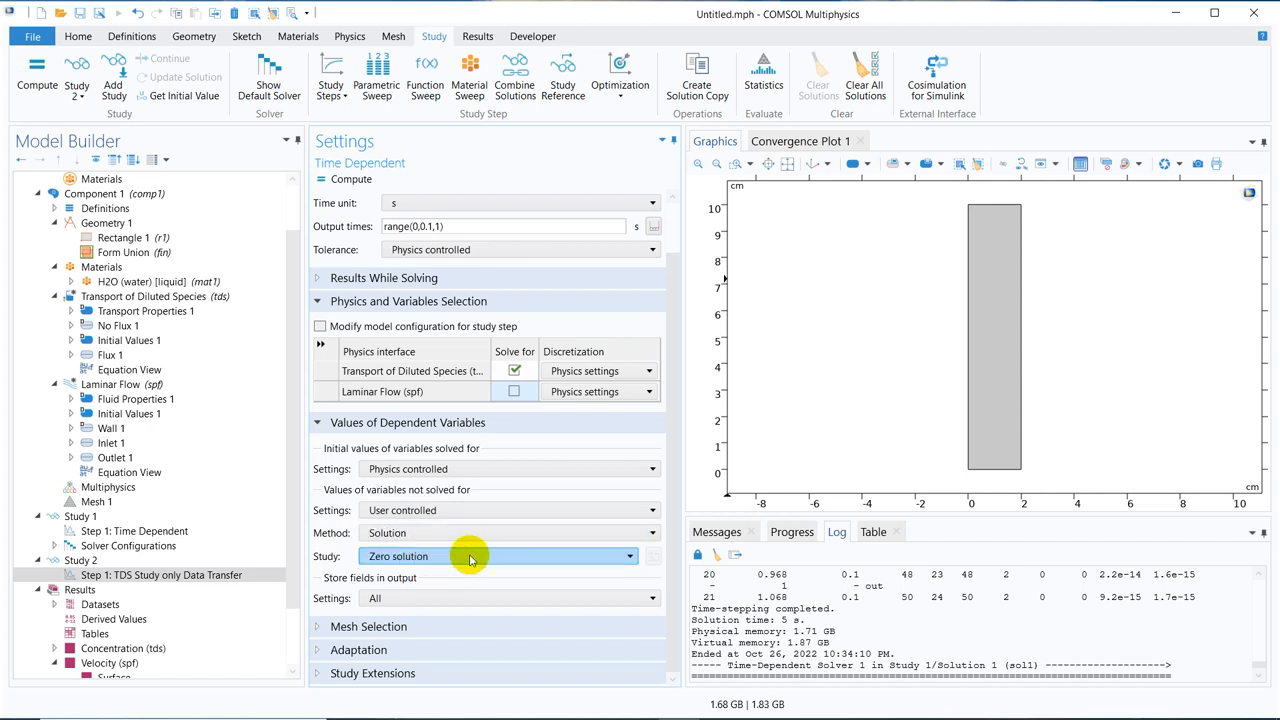
pyautogui.click(496, 556)
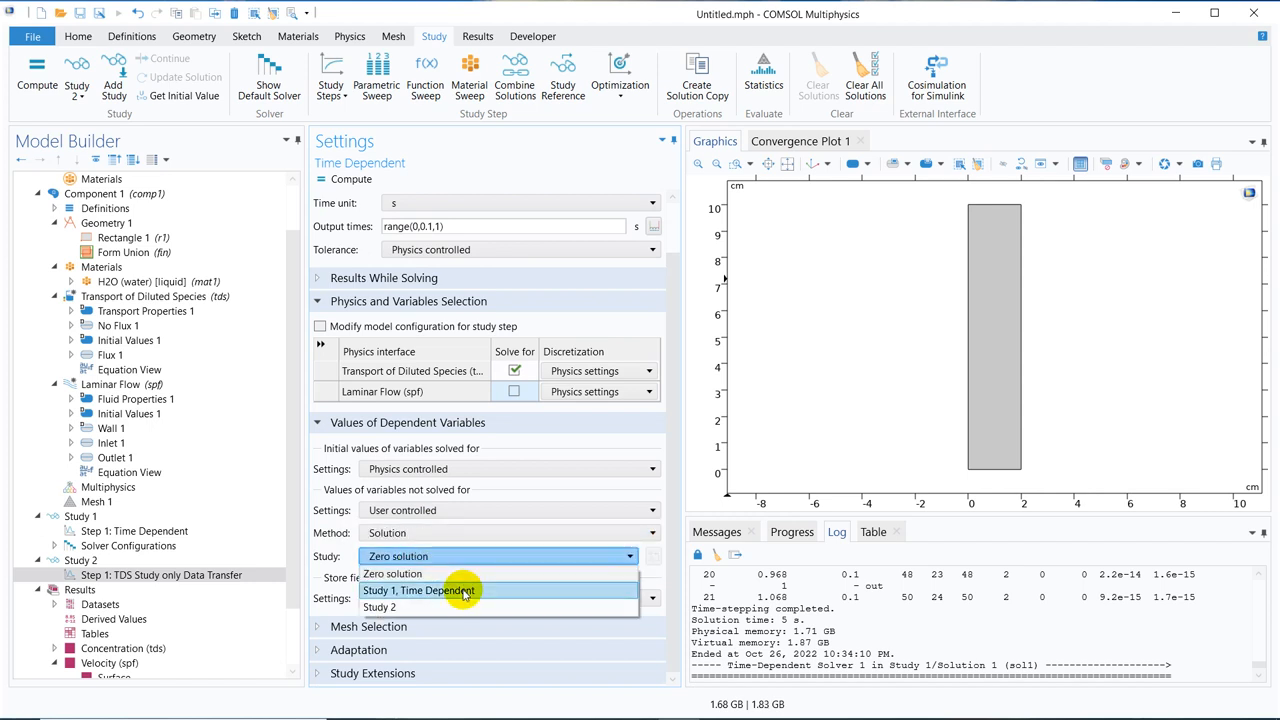
pyautogui.click(420, 590)
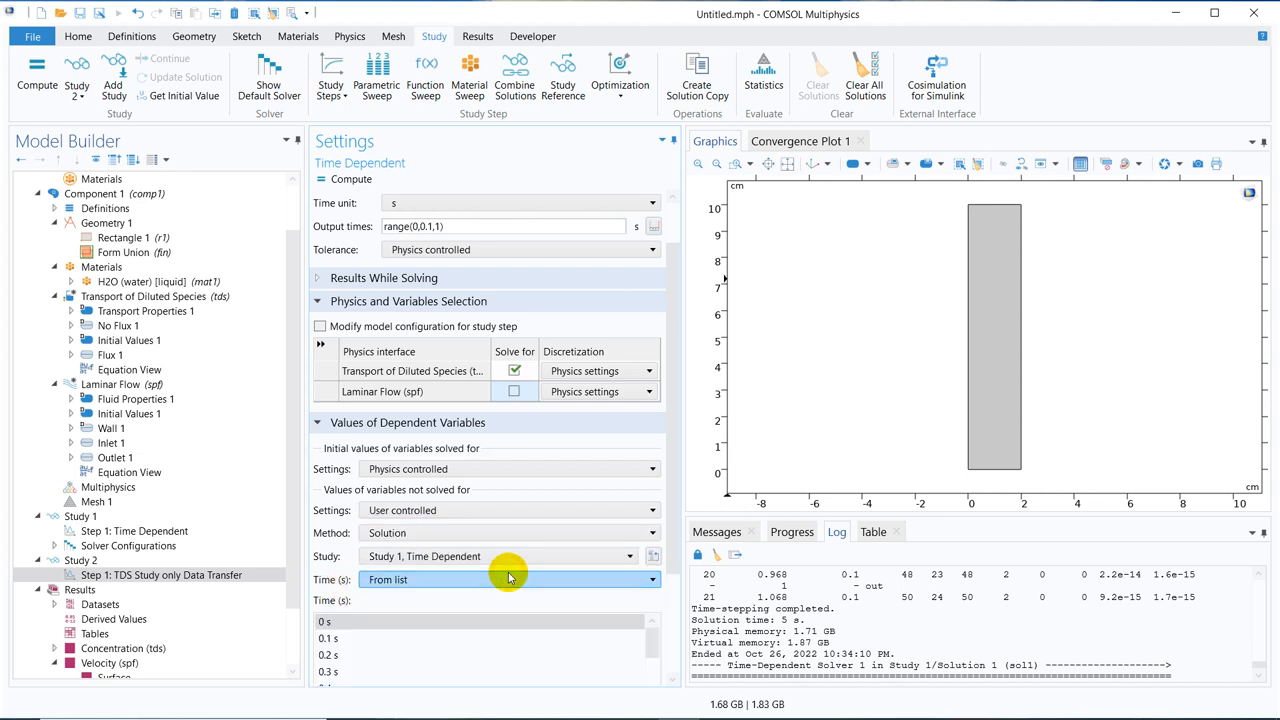
pyautogui.scroll(-3)
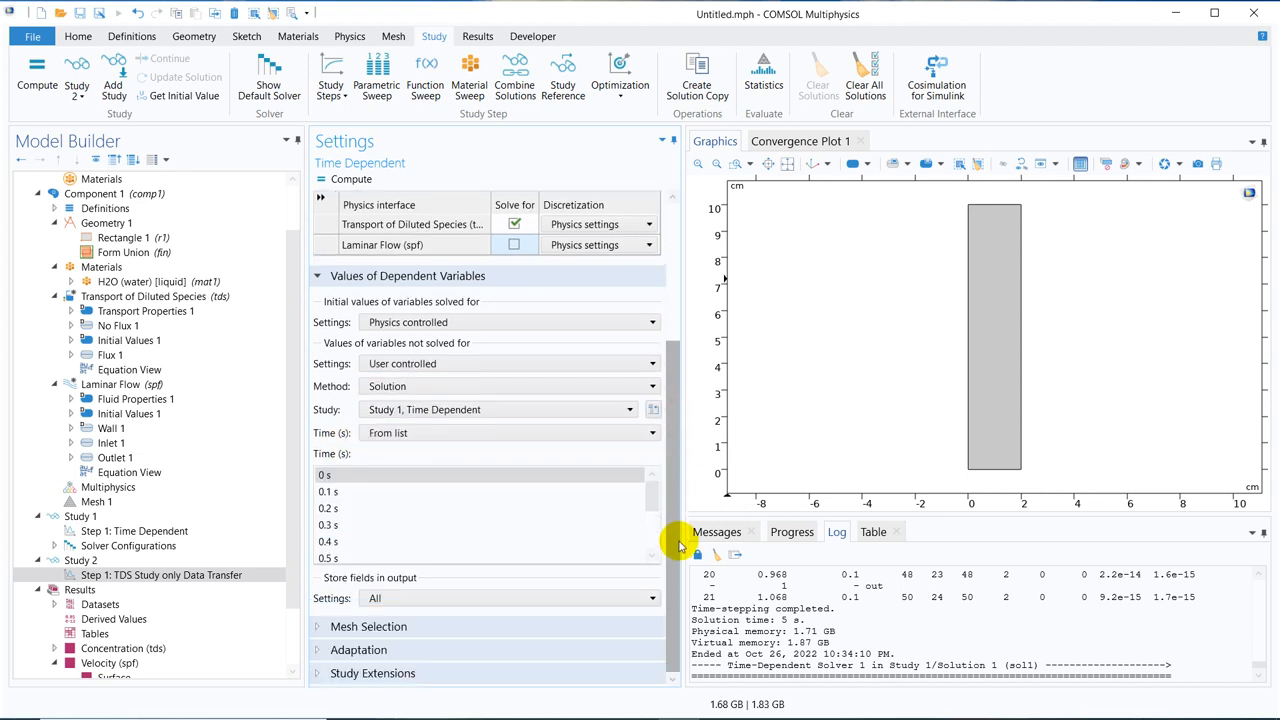
pyautogui.scroll(-3)
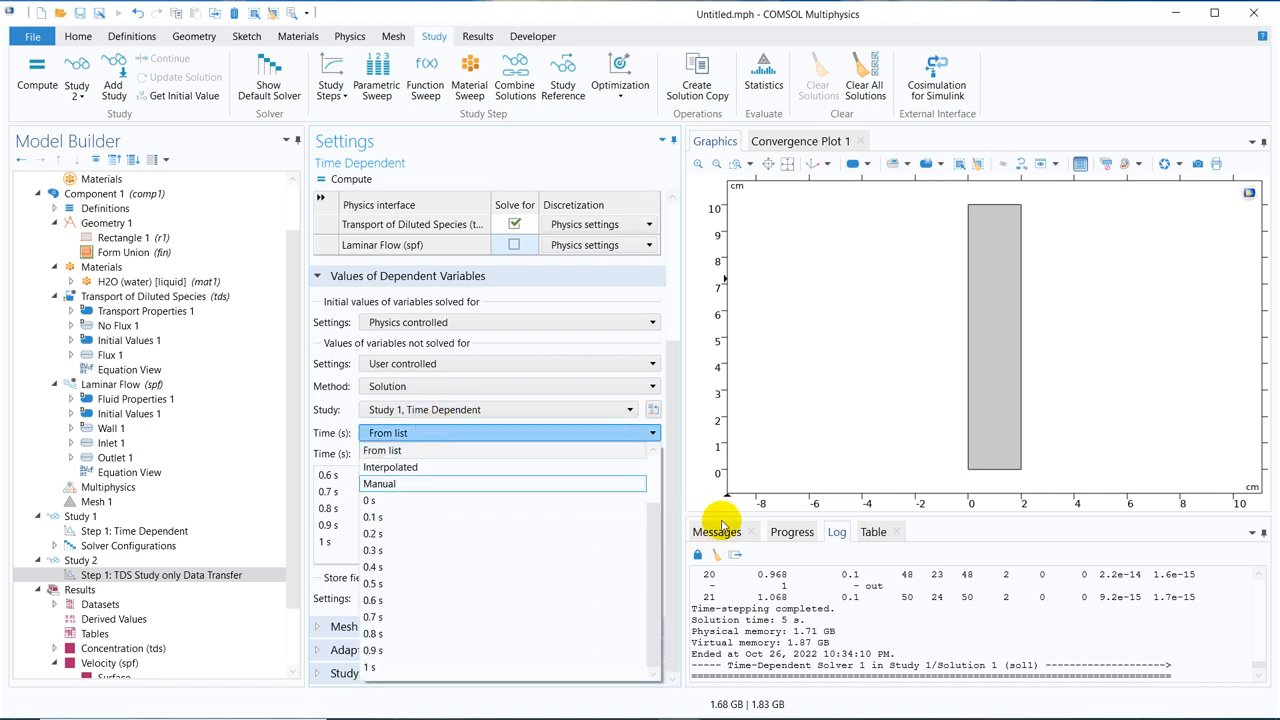
pyautogui.scroll(3)
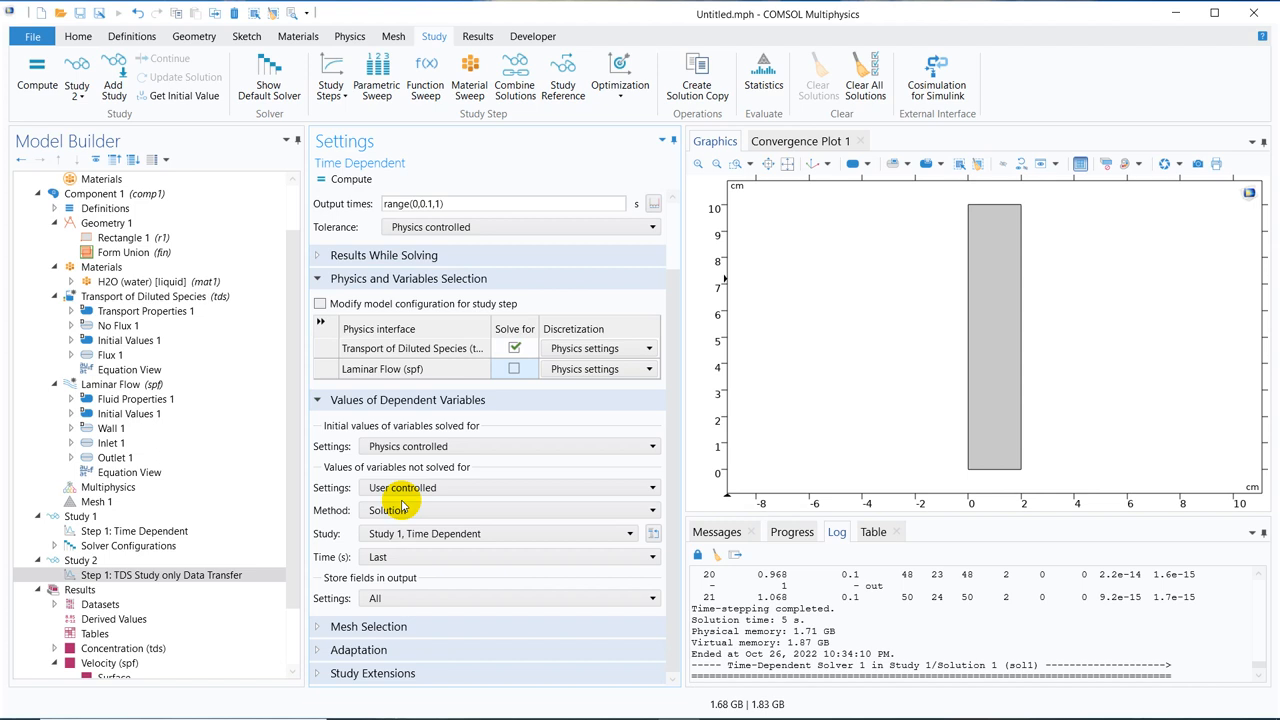
pyautogui.moveTo(660, 300)
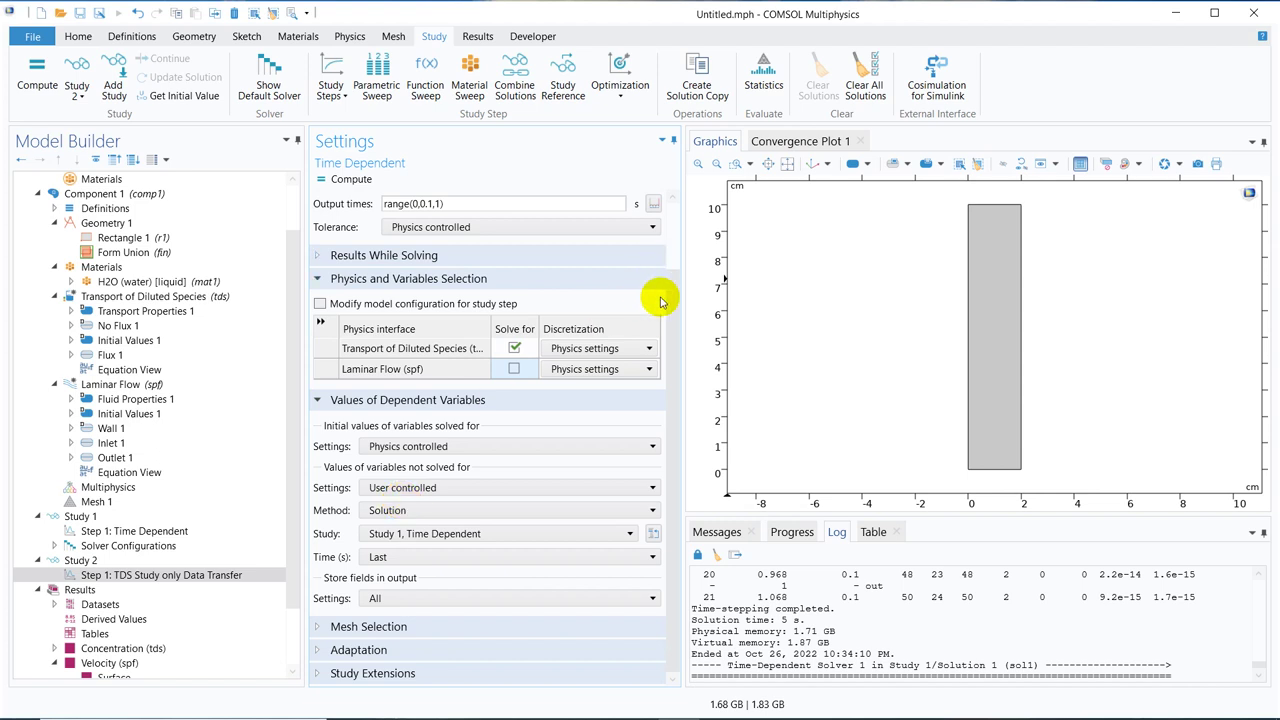
pyautogui.moveTo(340, 190)
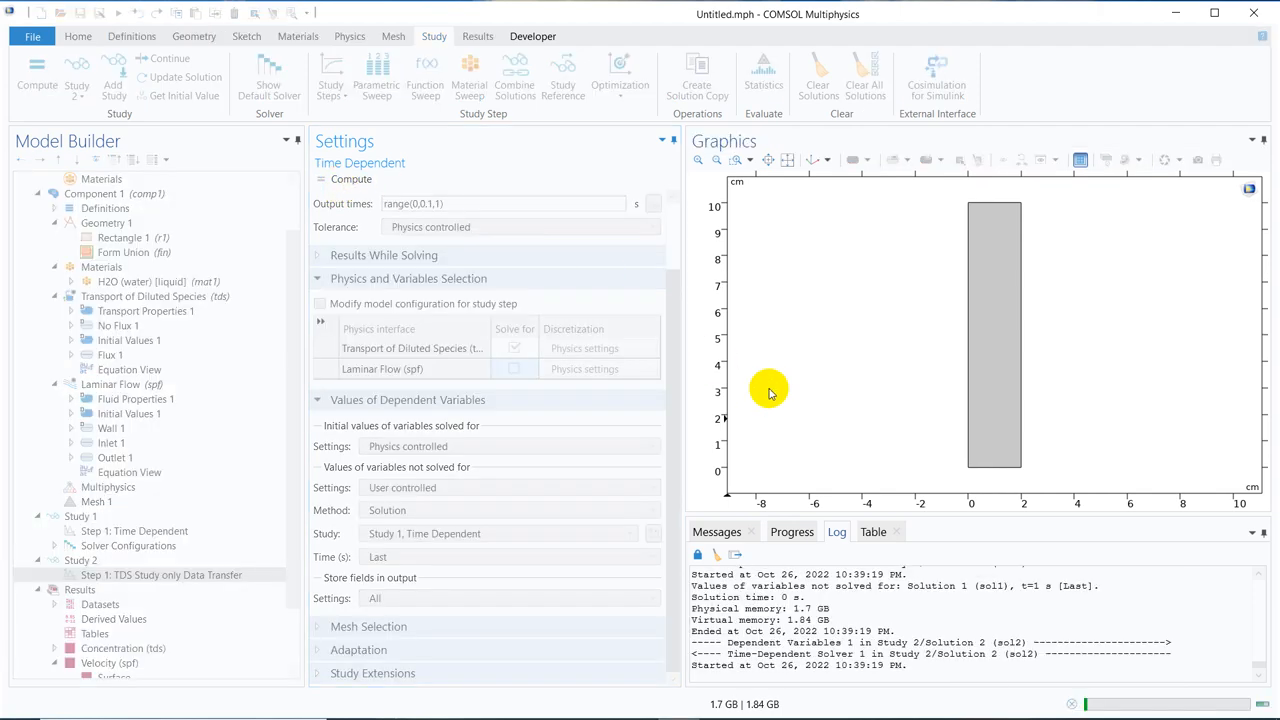
# - Compute Study 2 and view the resulting Concentration (tds) 1 plot from the stored flow
pyautogui.click(36, 76)
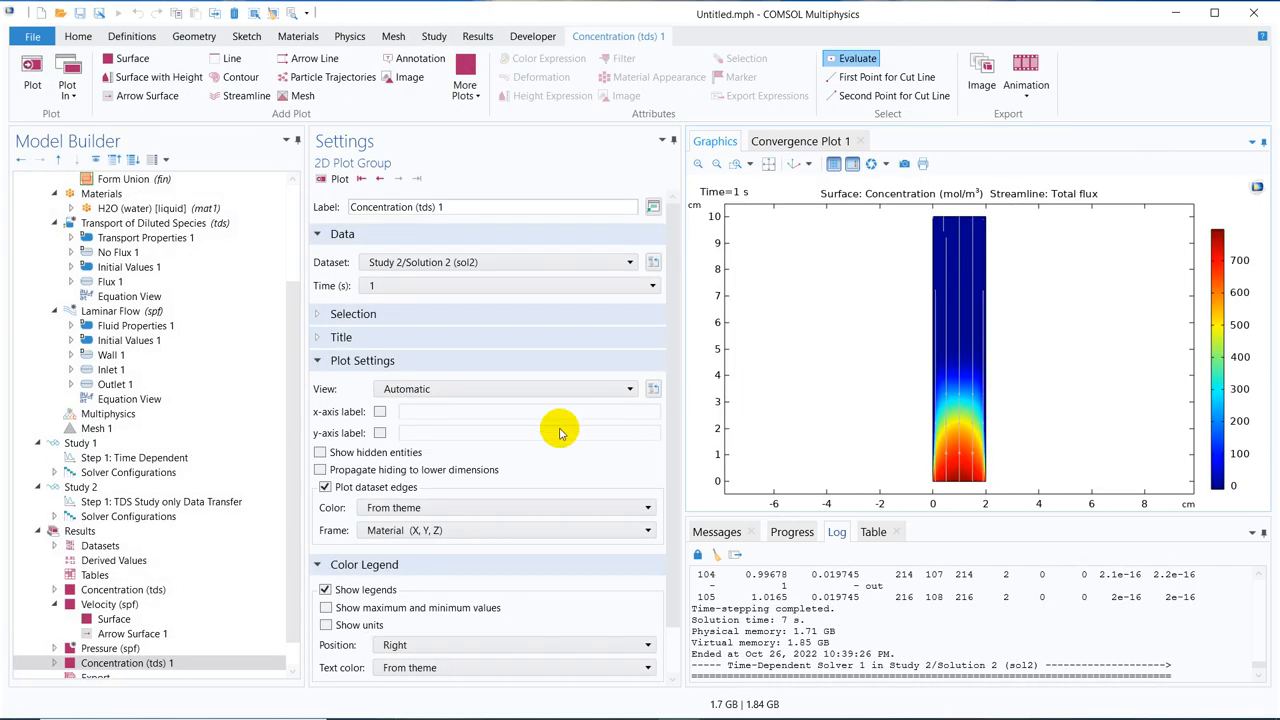
pyautogui.moveTo(948, 448)
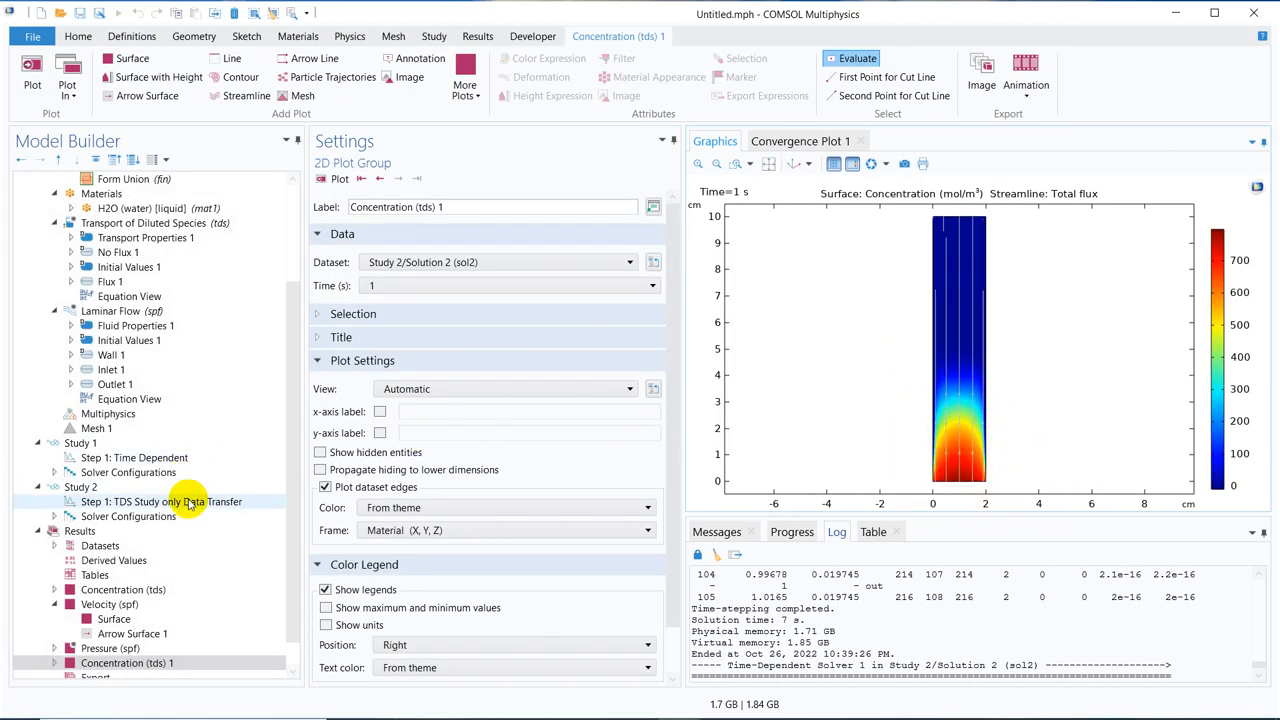
pyautogui.click(160, 500)
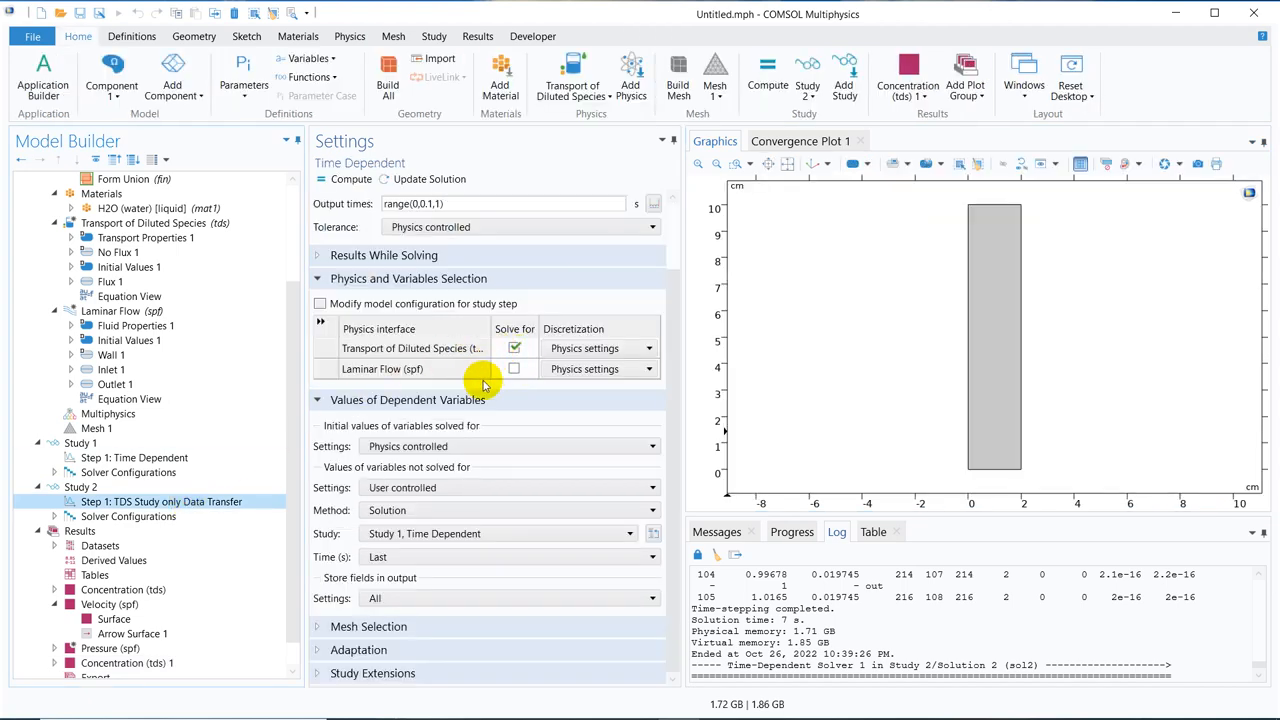
pyautogui.moveTo(490, 388)
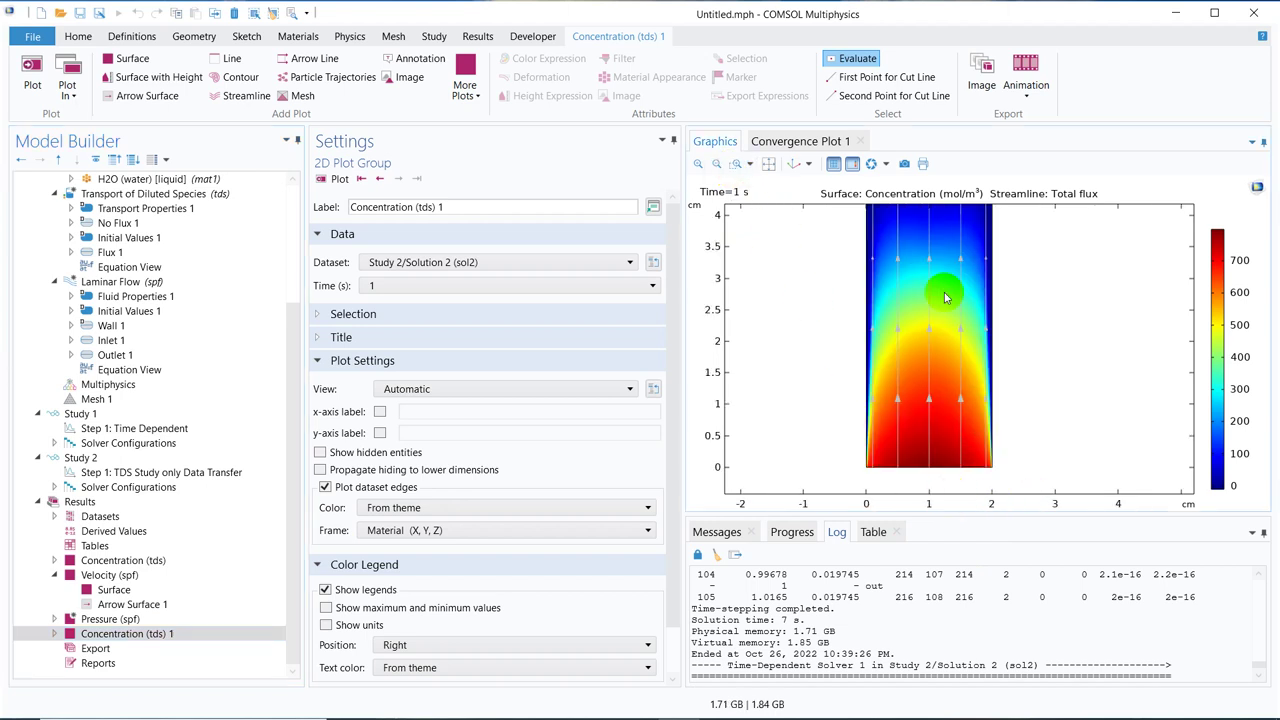
pyautogui.moveTo(860, 432)
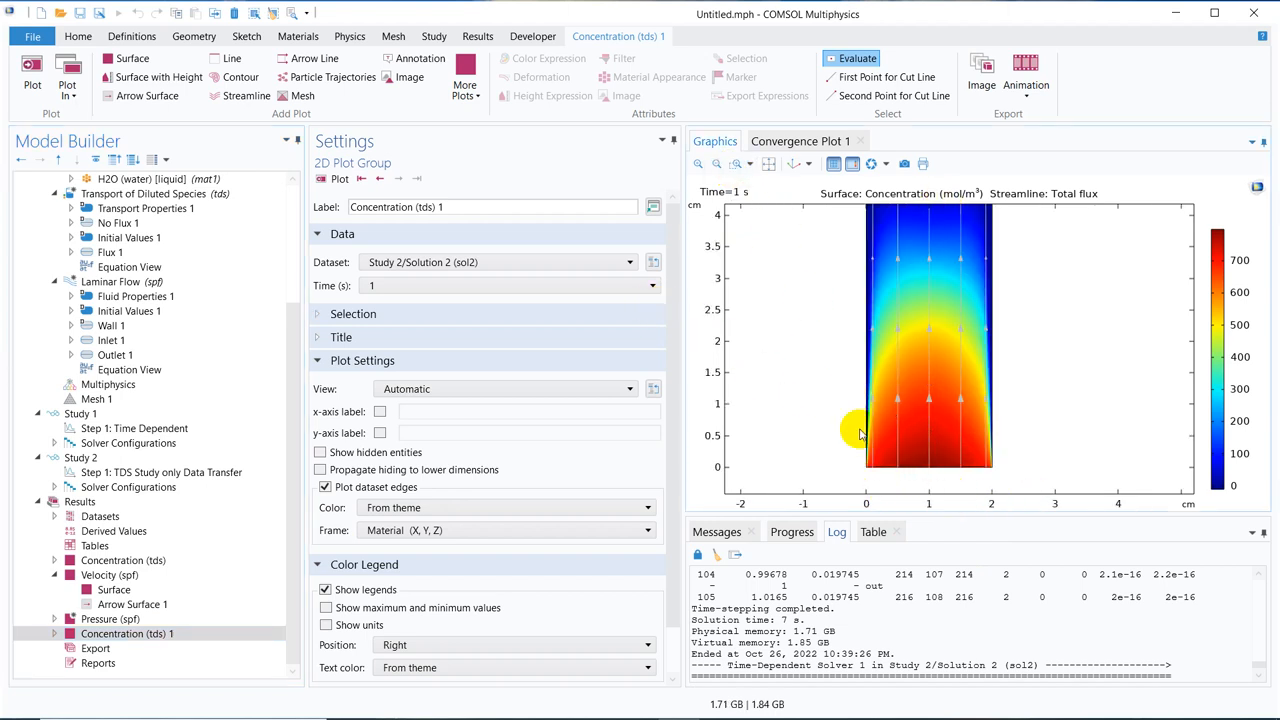
pyautogui.moveTo(904, 248)
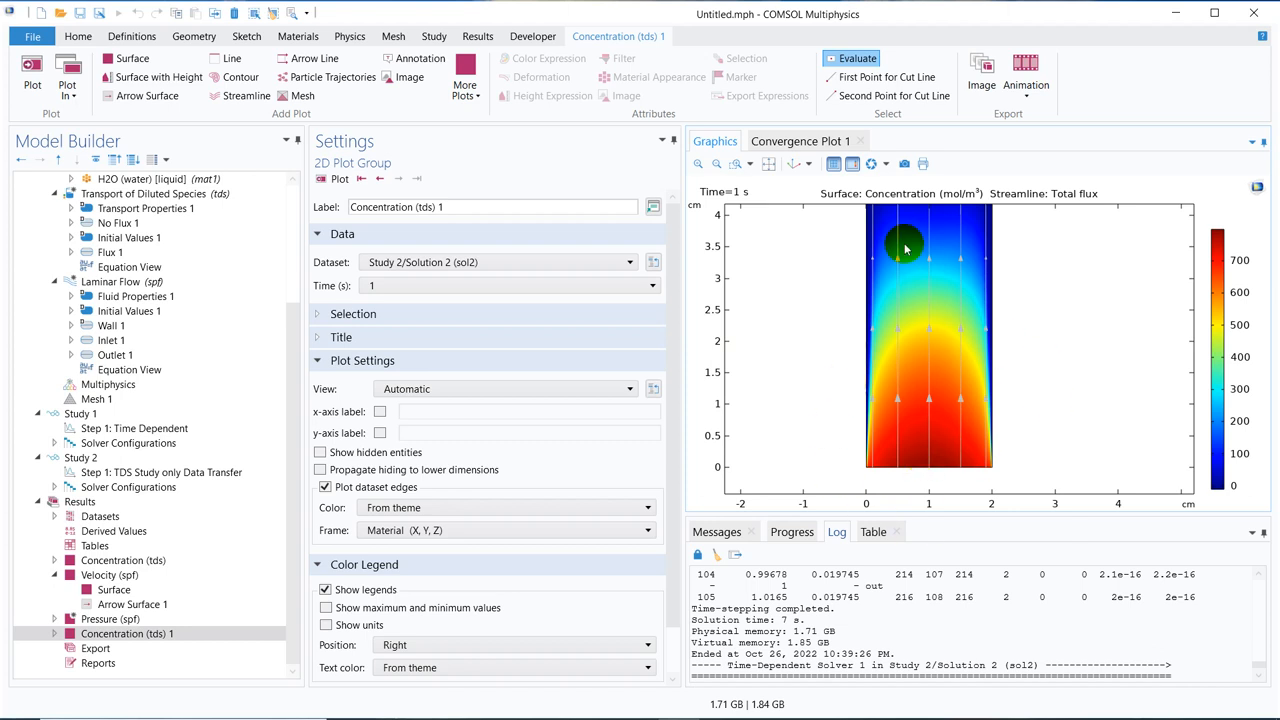
# - View the concentration plot at times 0, 0.6 and 0.8 s, then return to Study 2's step settings
pyautogui.click(652, 284)
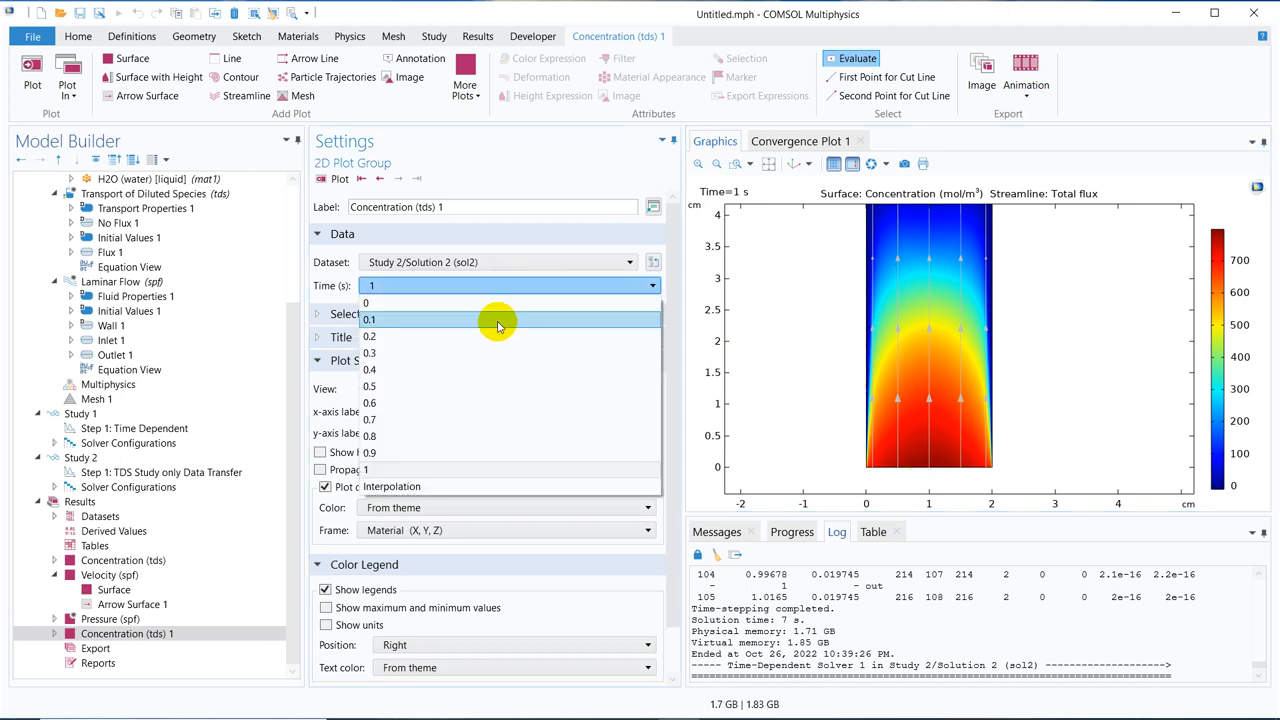
pyautogui.click(364, 302)
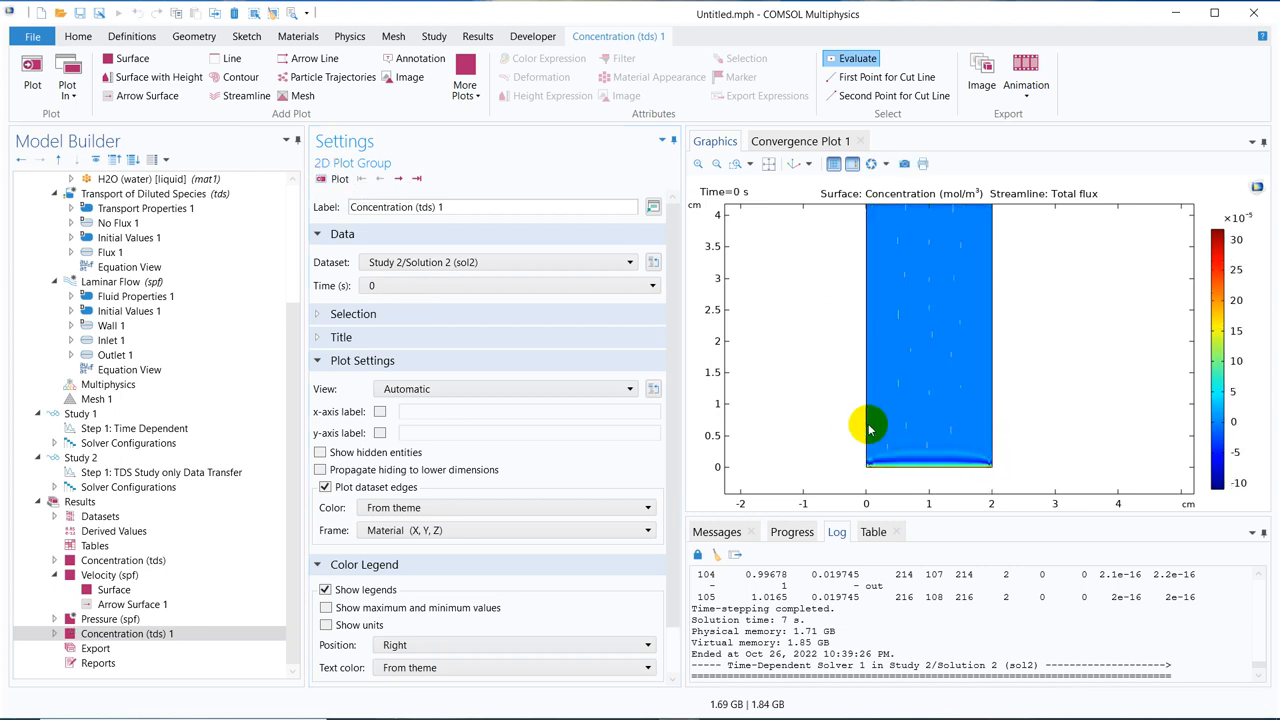
pyautogui.moveTo(904, 296)
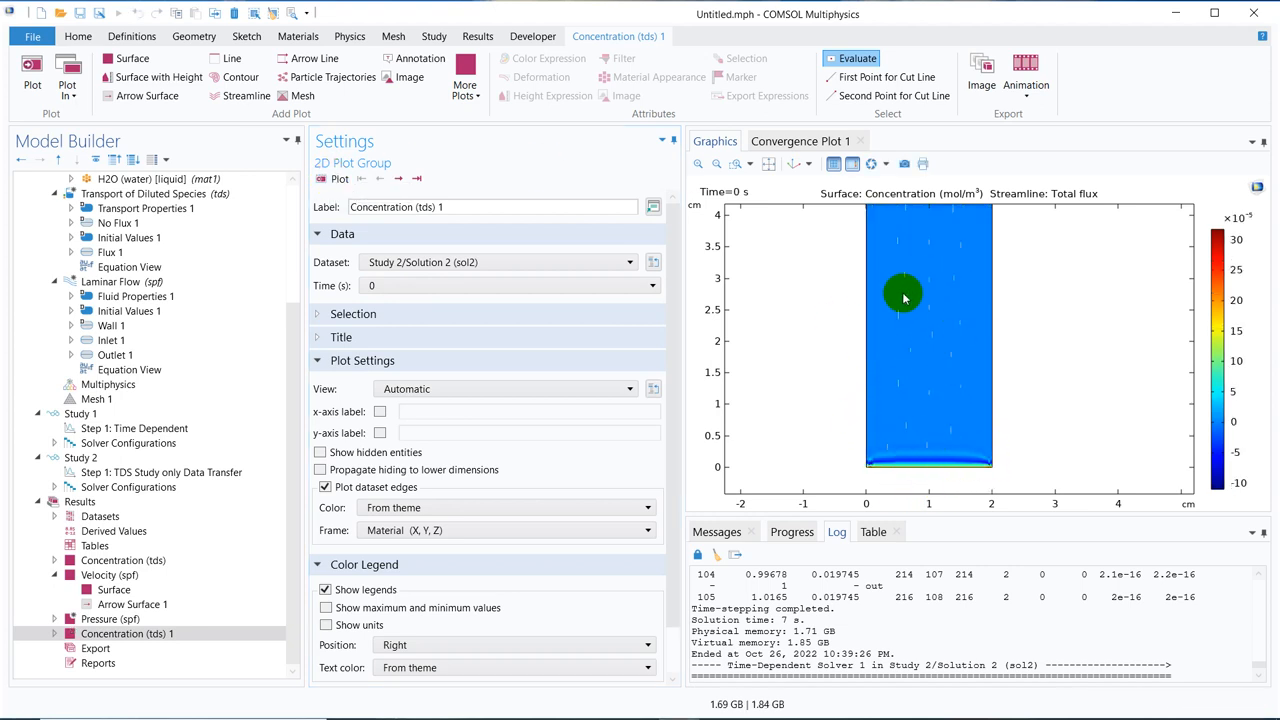
pyautogui.moveTo(888, 470)
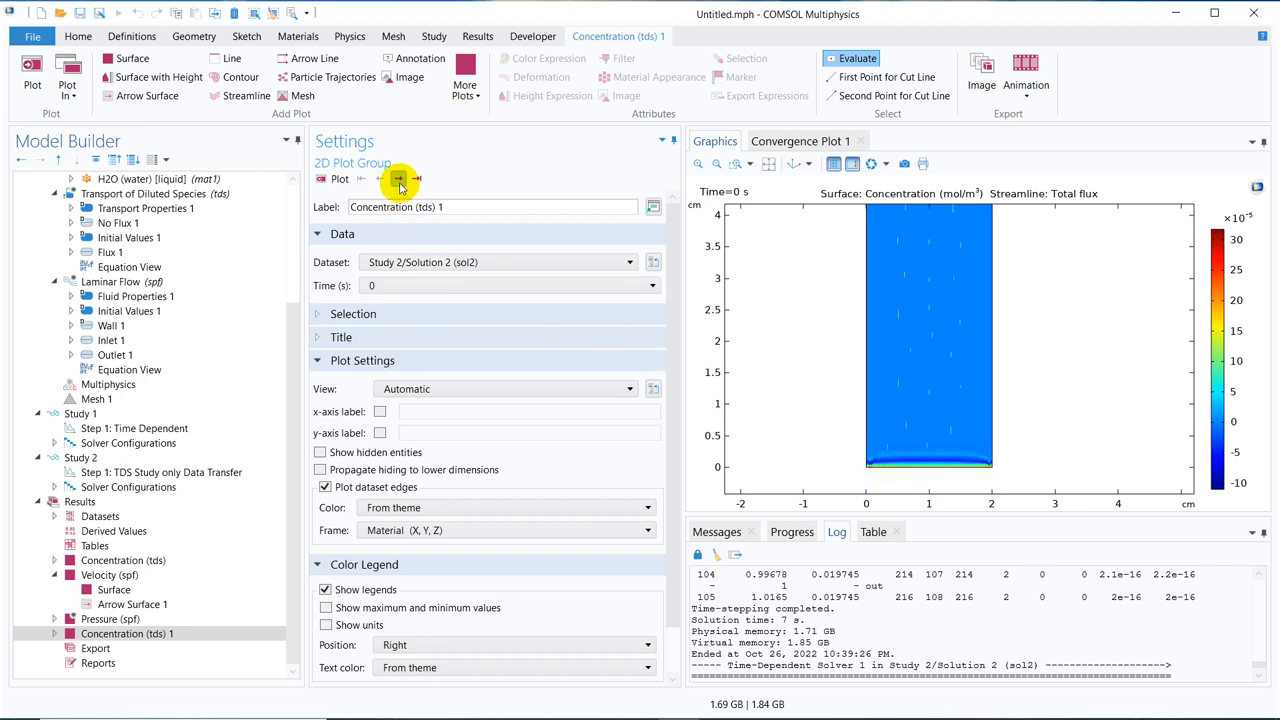
pyautogui.click(396, 178)
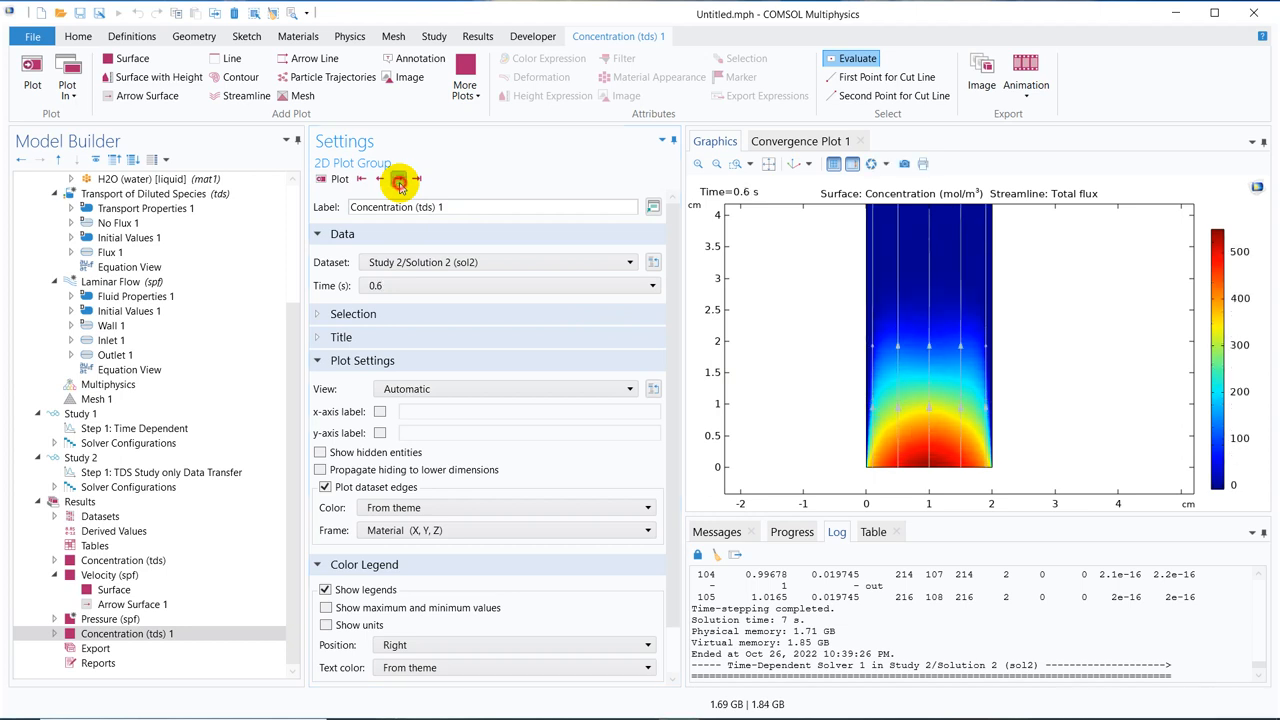
pyautogui.click(400, 178)
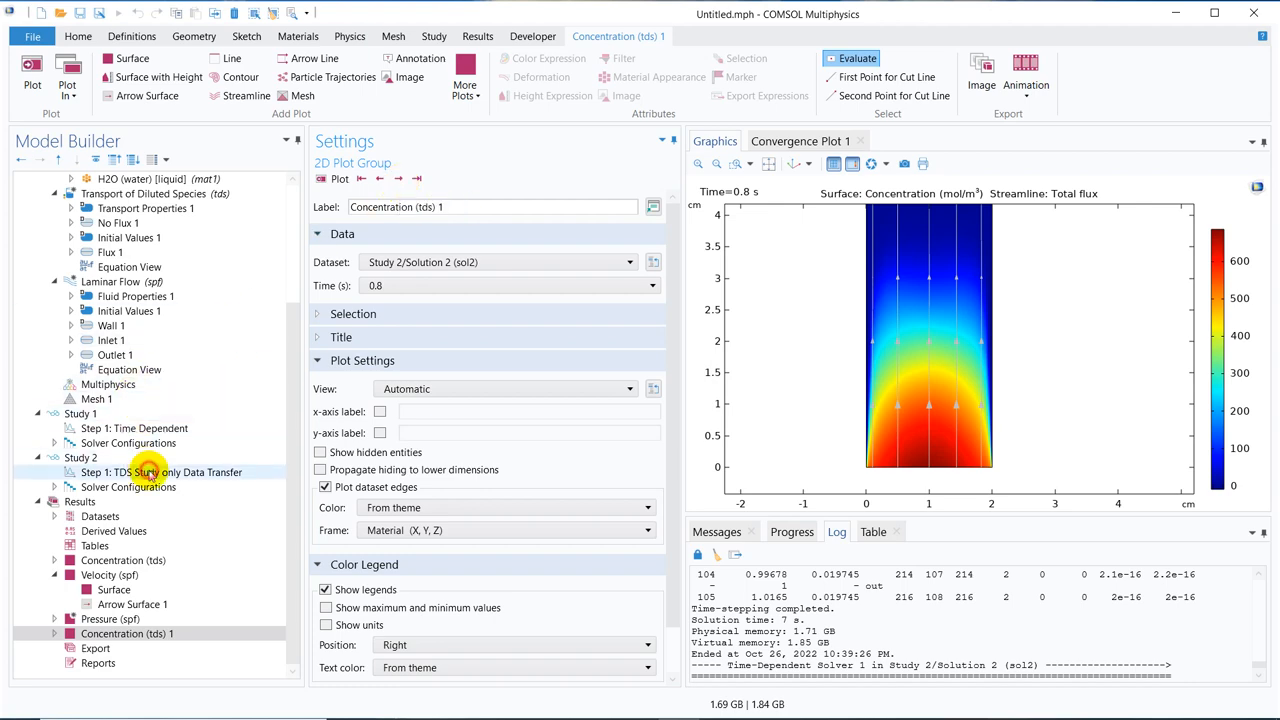
pyautogui.click(160, 472)
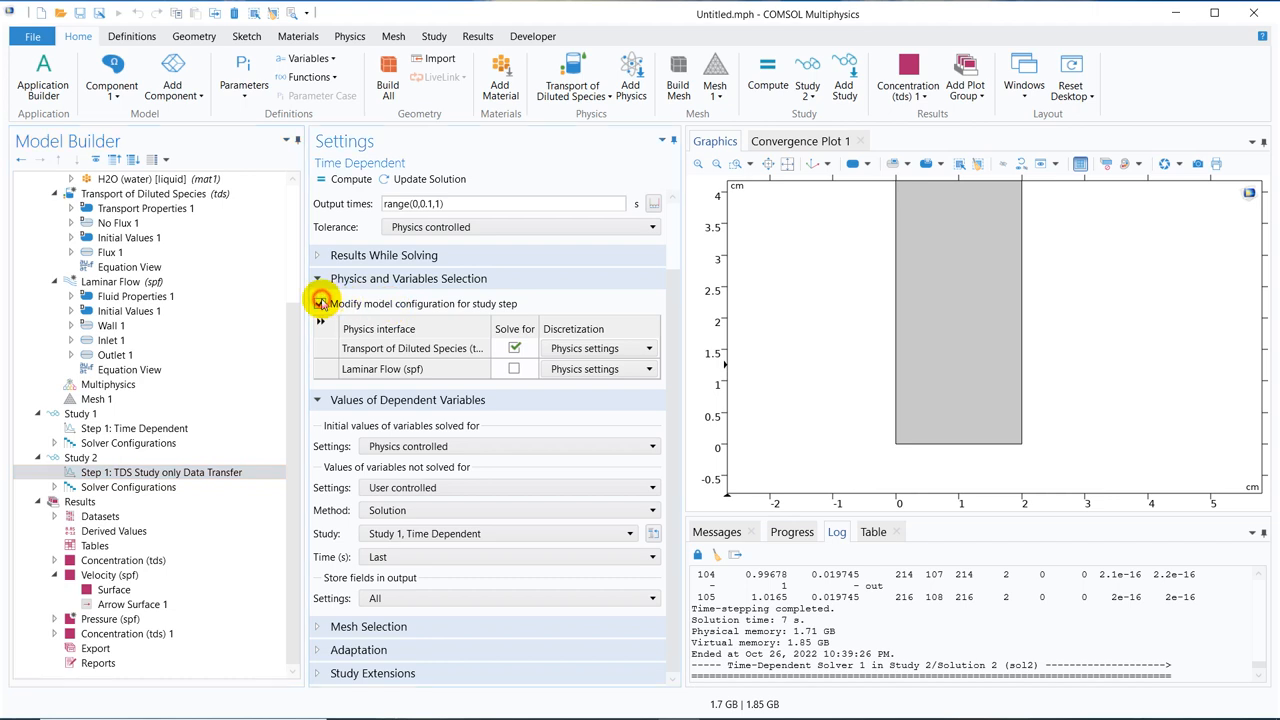
# - Enable Modify model configuration and bring up Disable in Solvers options for the species transport and laminar flow interfaces
pyautogui.click(320, 304)
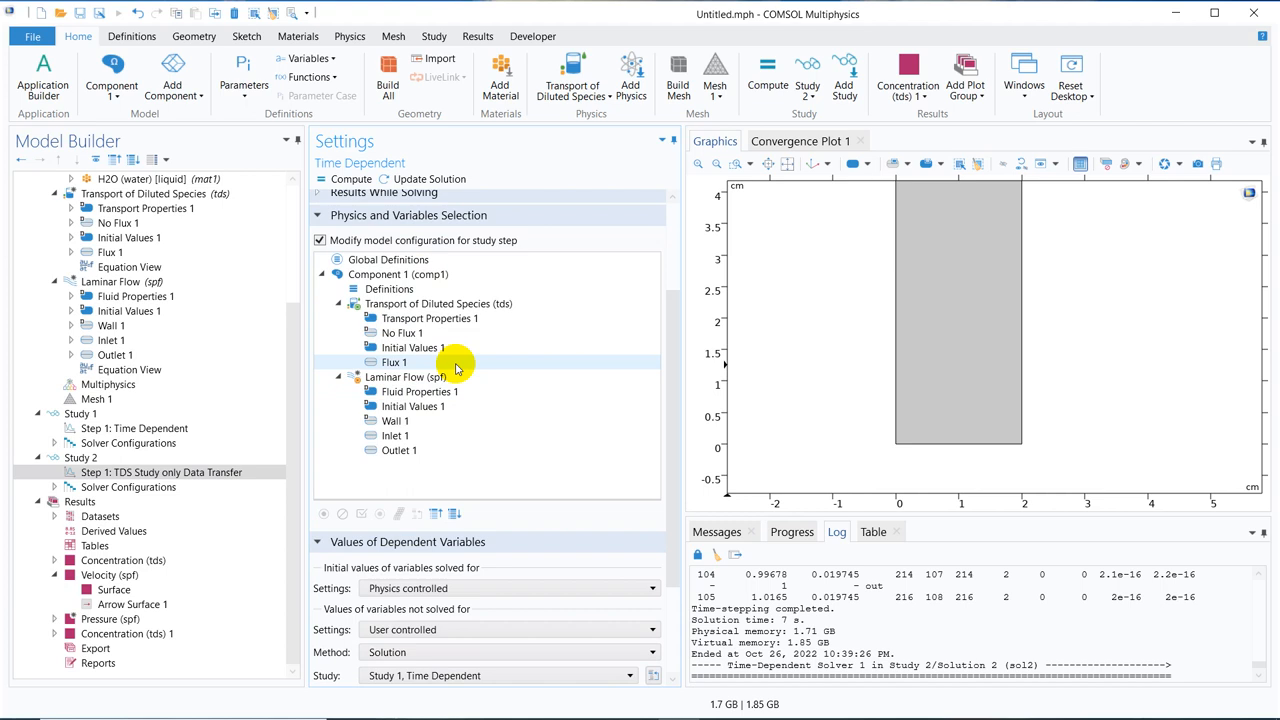
pyautogui.click(438, 304)
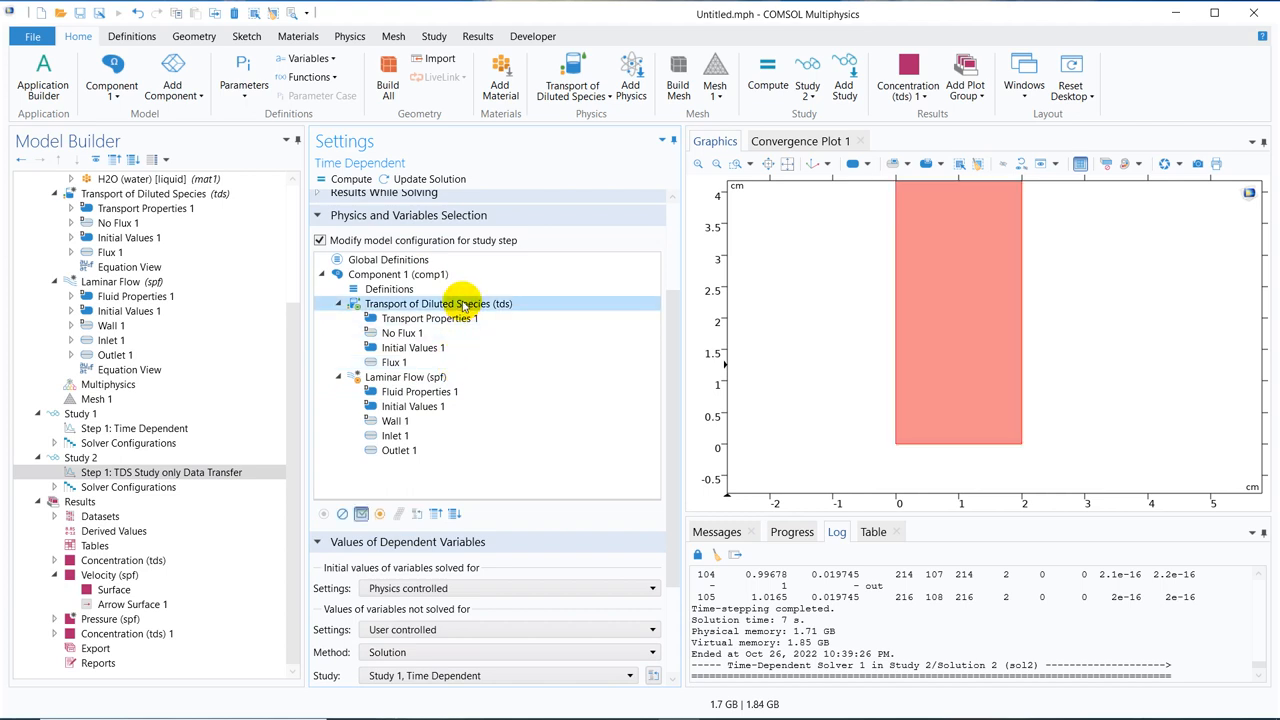
pyautogui.rightClick(438, 304)
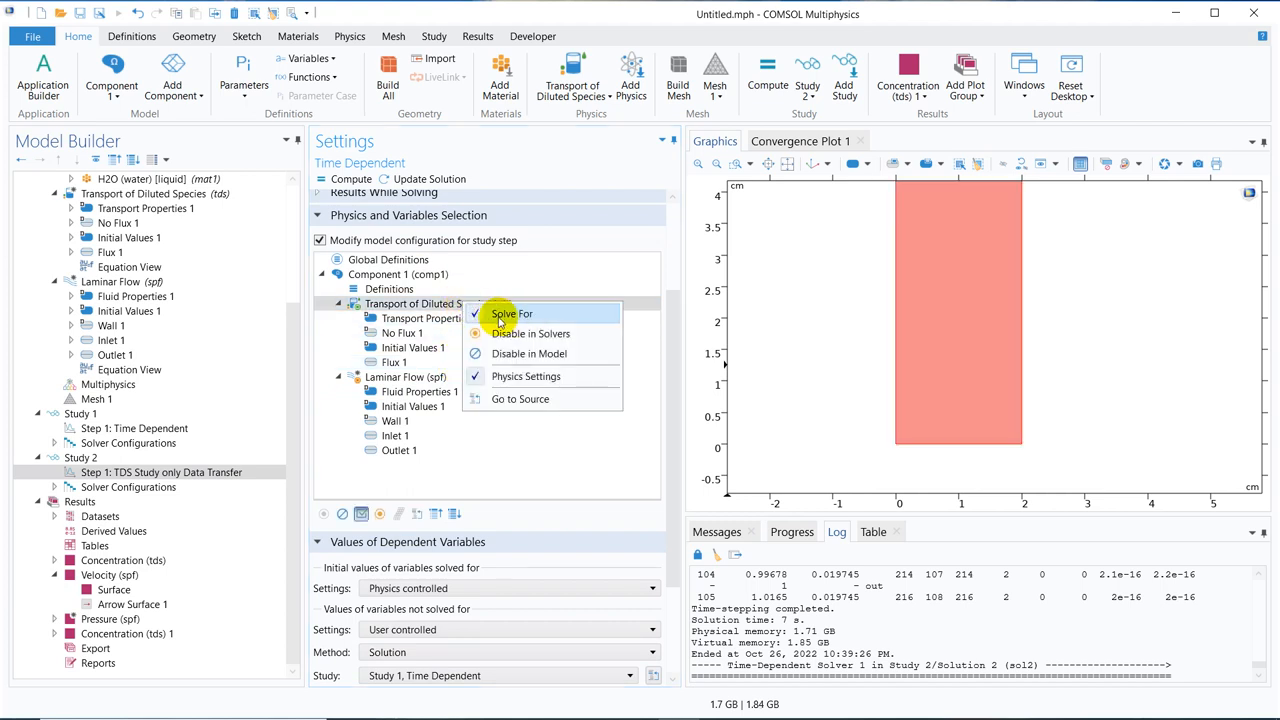
pyautogui.moveTo(530, 314)
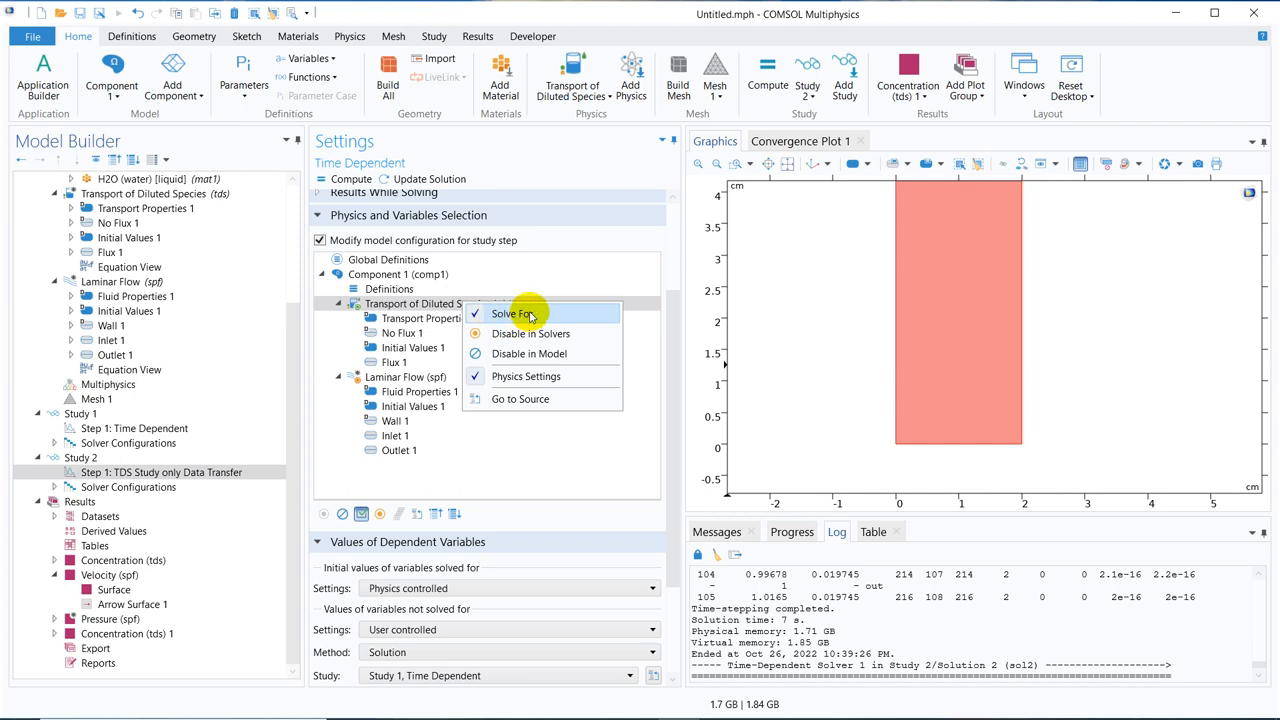
pyautogui.moveTo(378, 380)
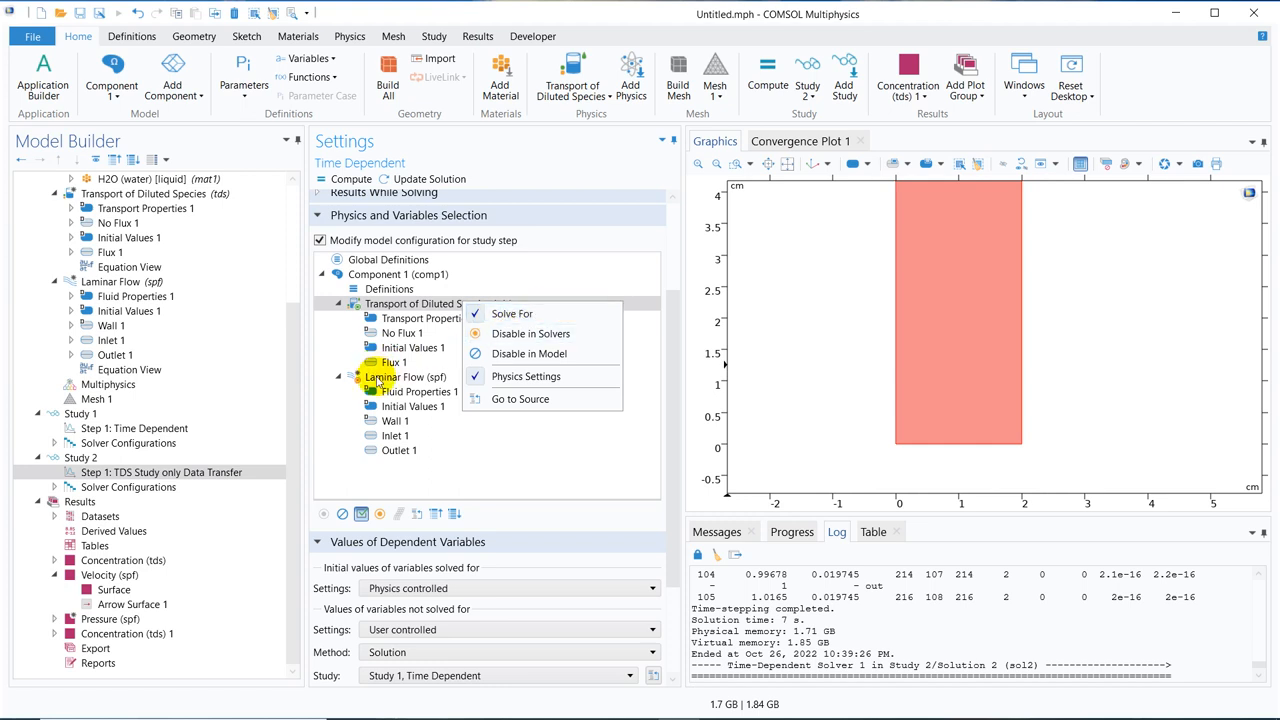
pyautogui.rightClick(390, 376)
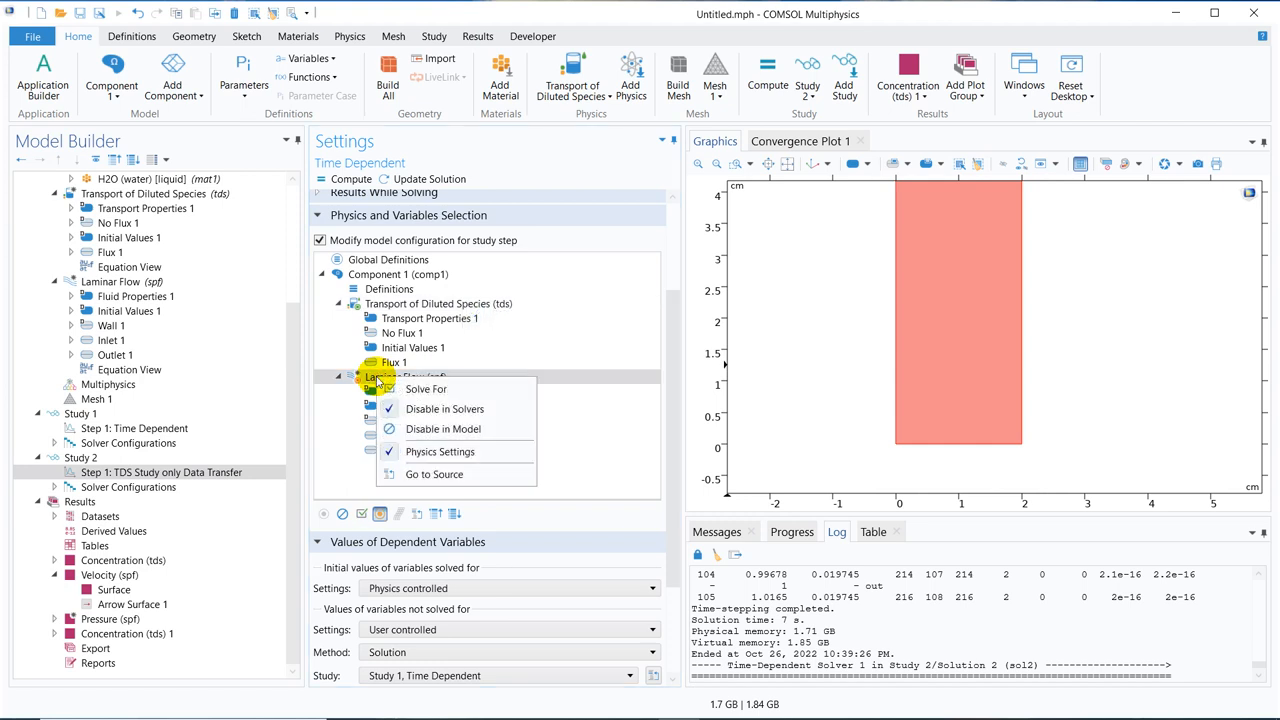
pyautogui.moveTo(444, 408)
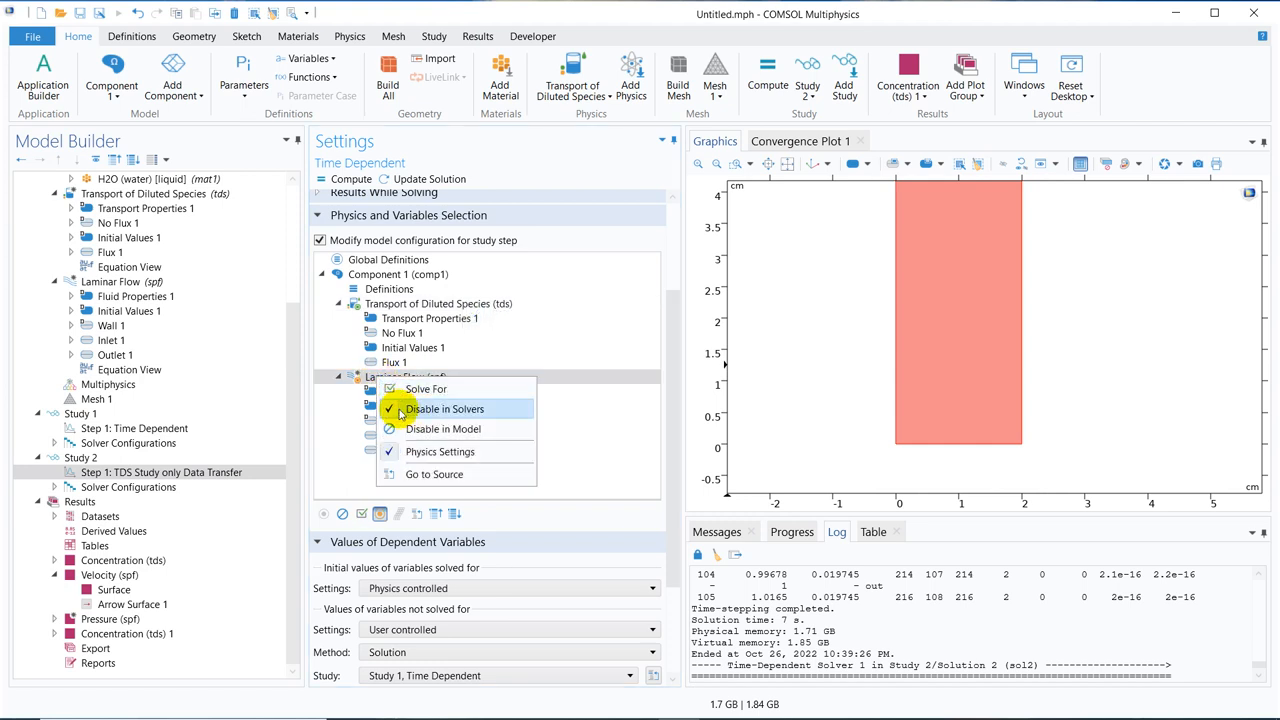
pyautogui.moveTo(444, 428)
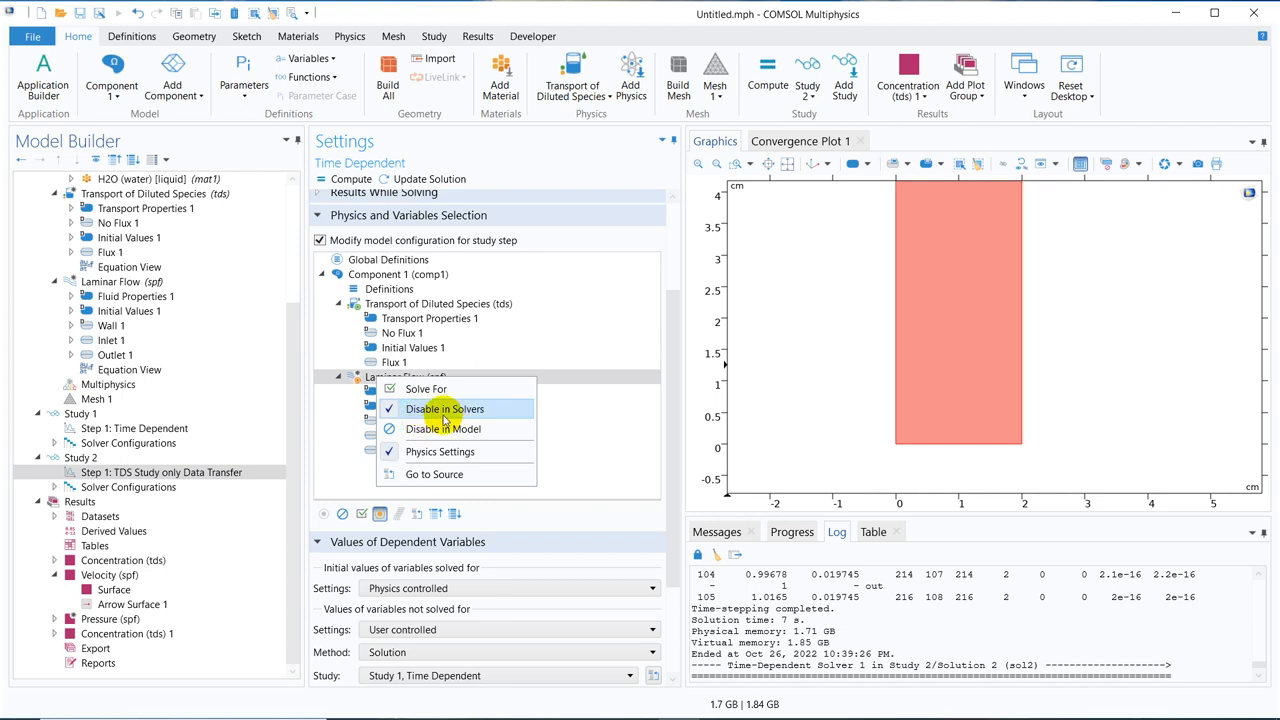
pyautogui.moveTo(450, 428)
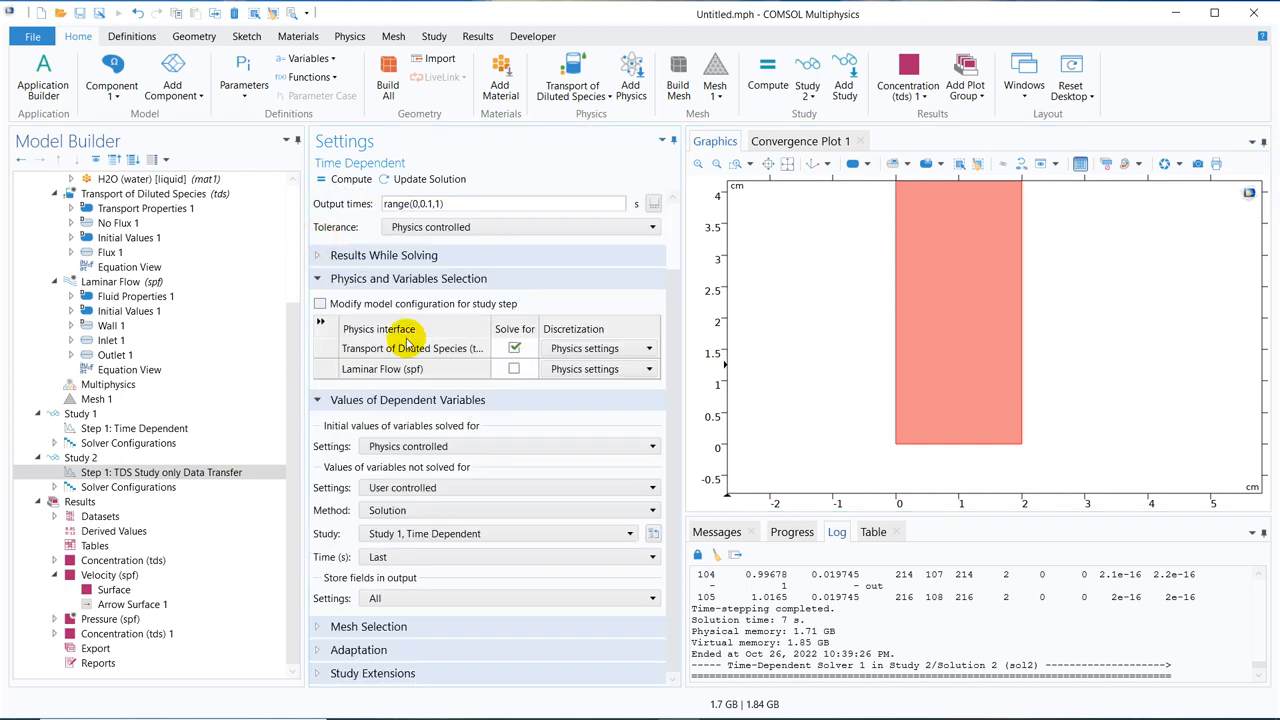
pyautogui.moveTo(320, 312)
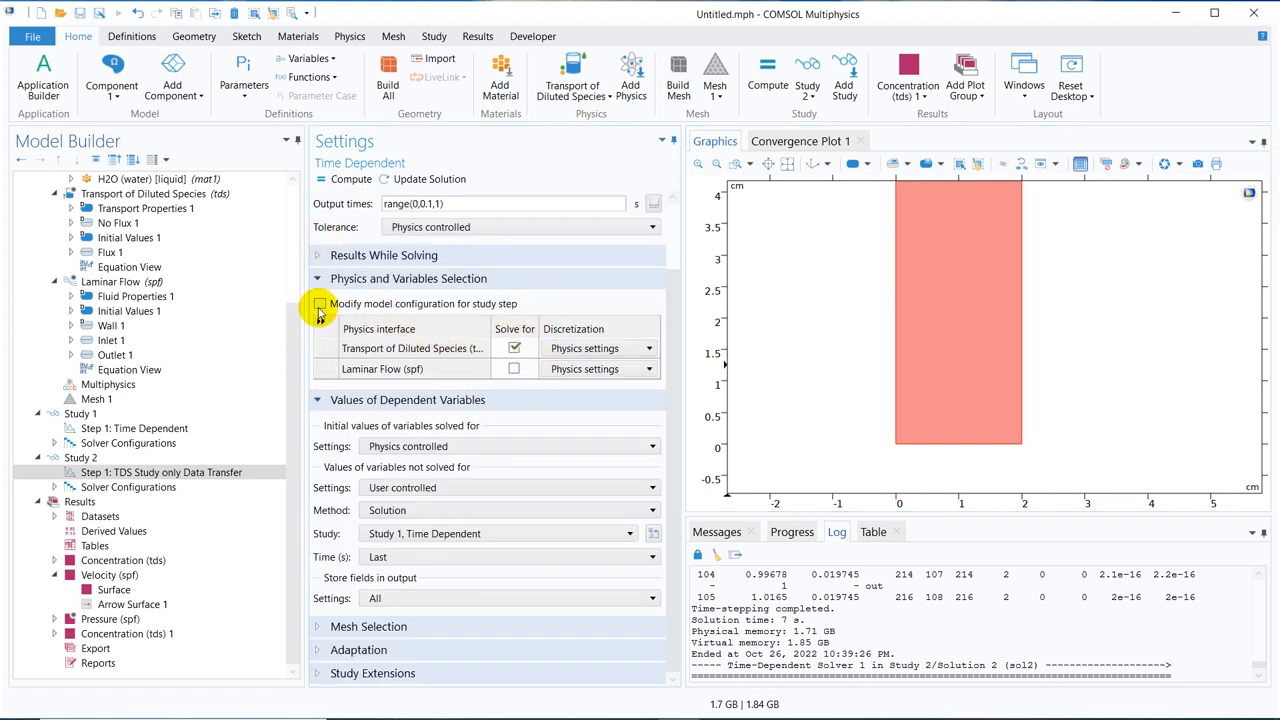
# - Mark Laminar Flow as Solve for, re-enable Modify model configuration and bring up its Disable in Solvers options
pyautogui.click(320, 304)
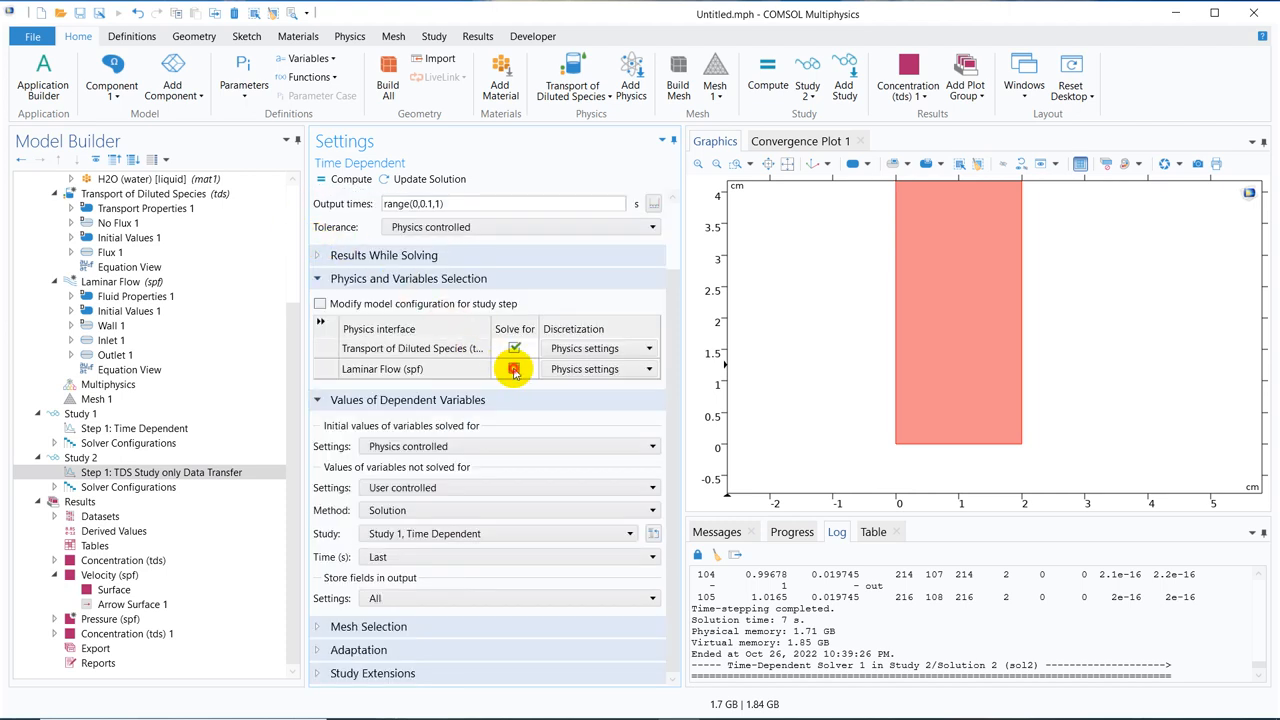
pyautogui.click(514, 368)
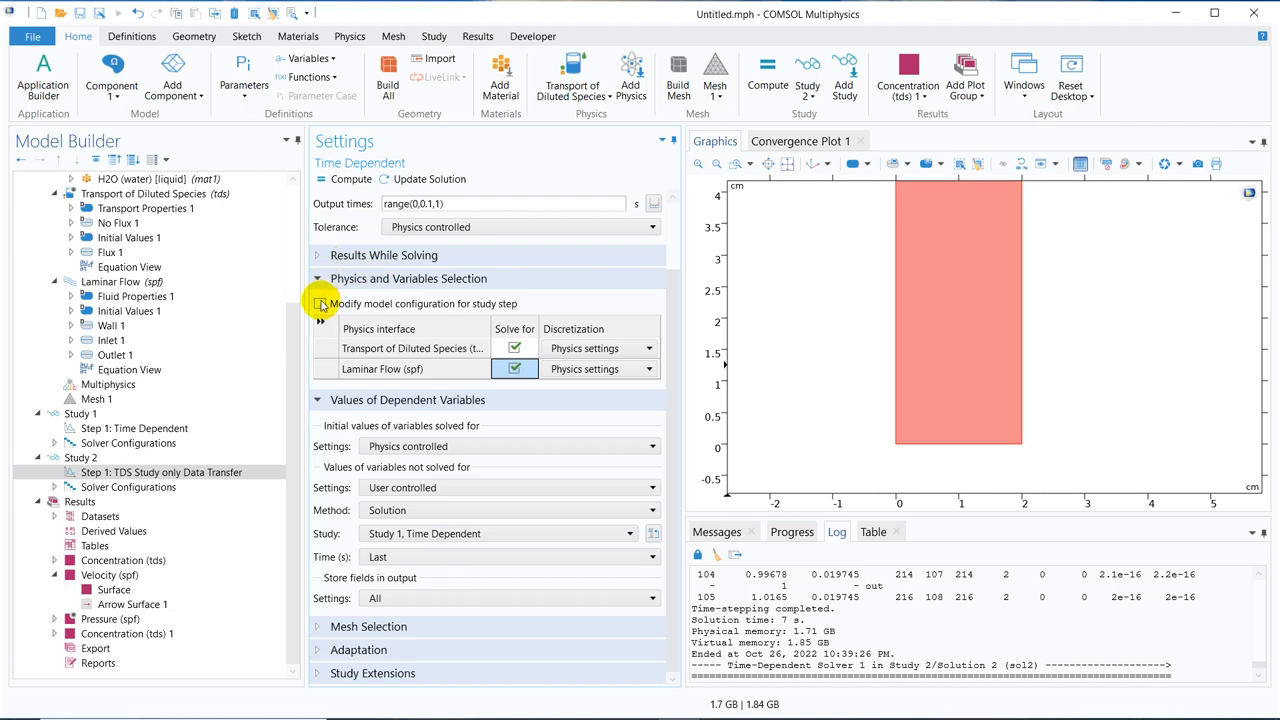
pyautogui.click(320, 304)
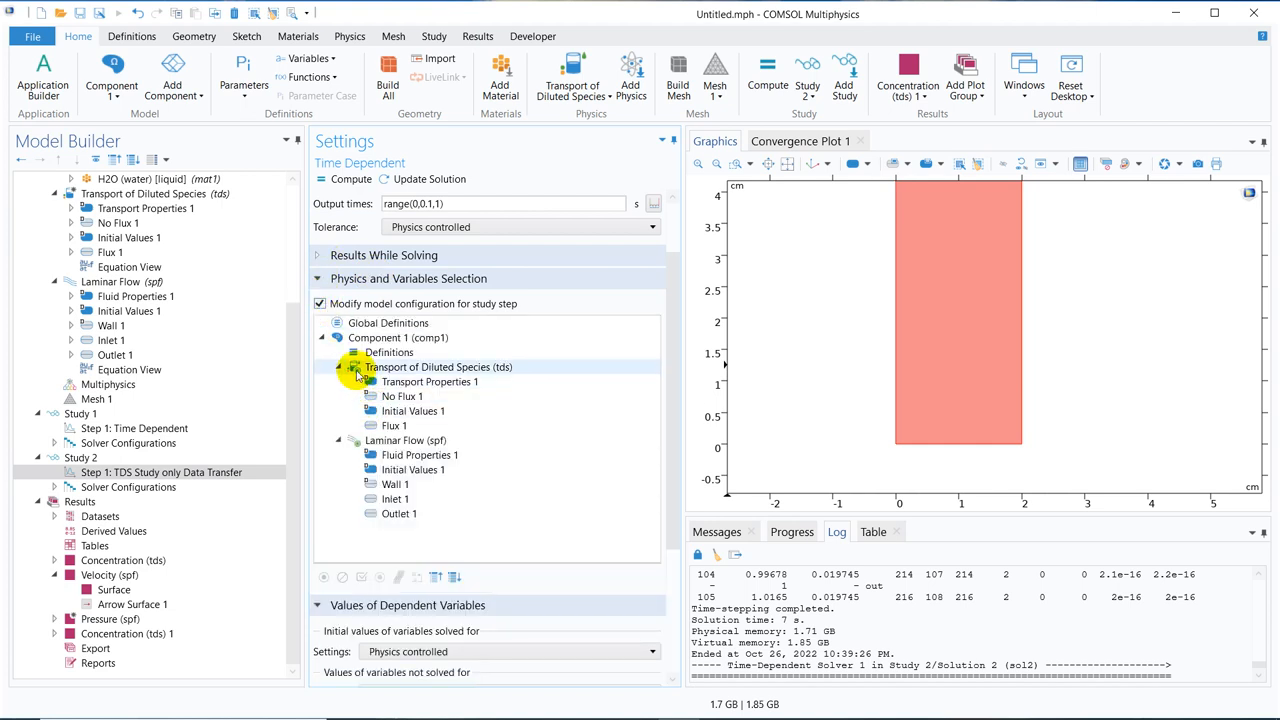
pyautogui.click(404, 440)
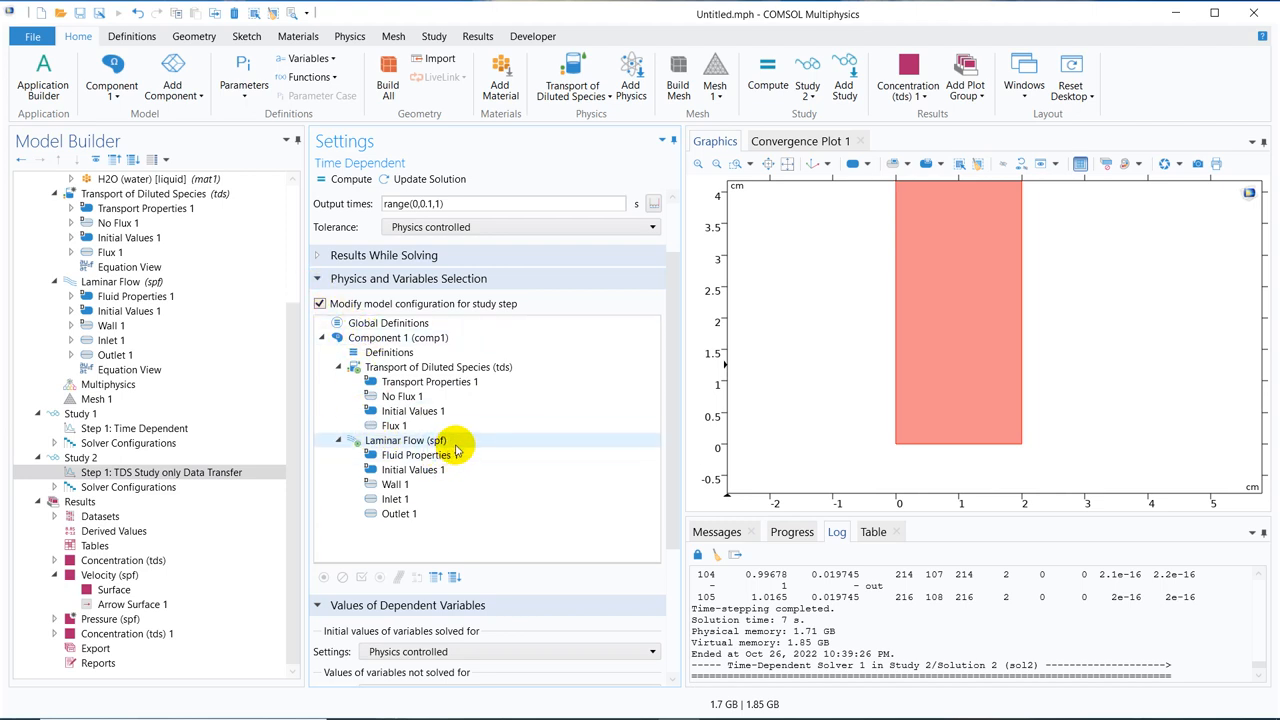
pyautogui.rightClick(404, 442)
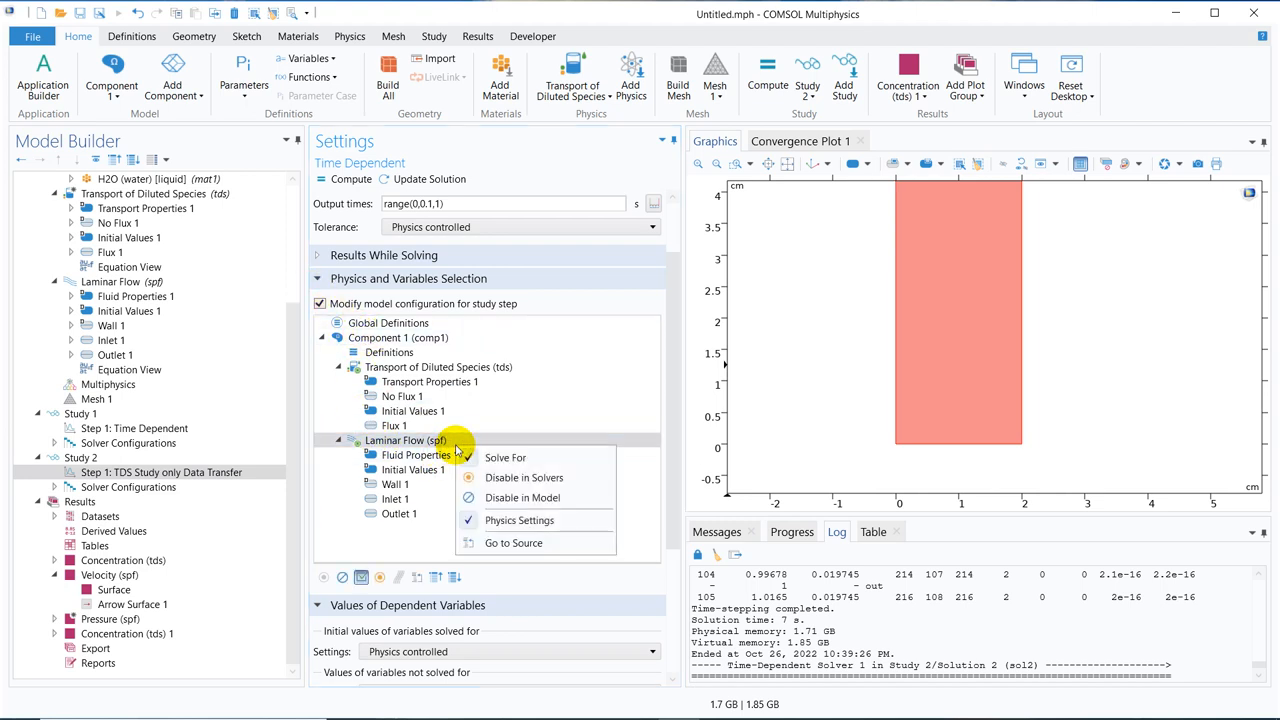
pyautogui.moveTo(524, 476)
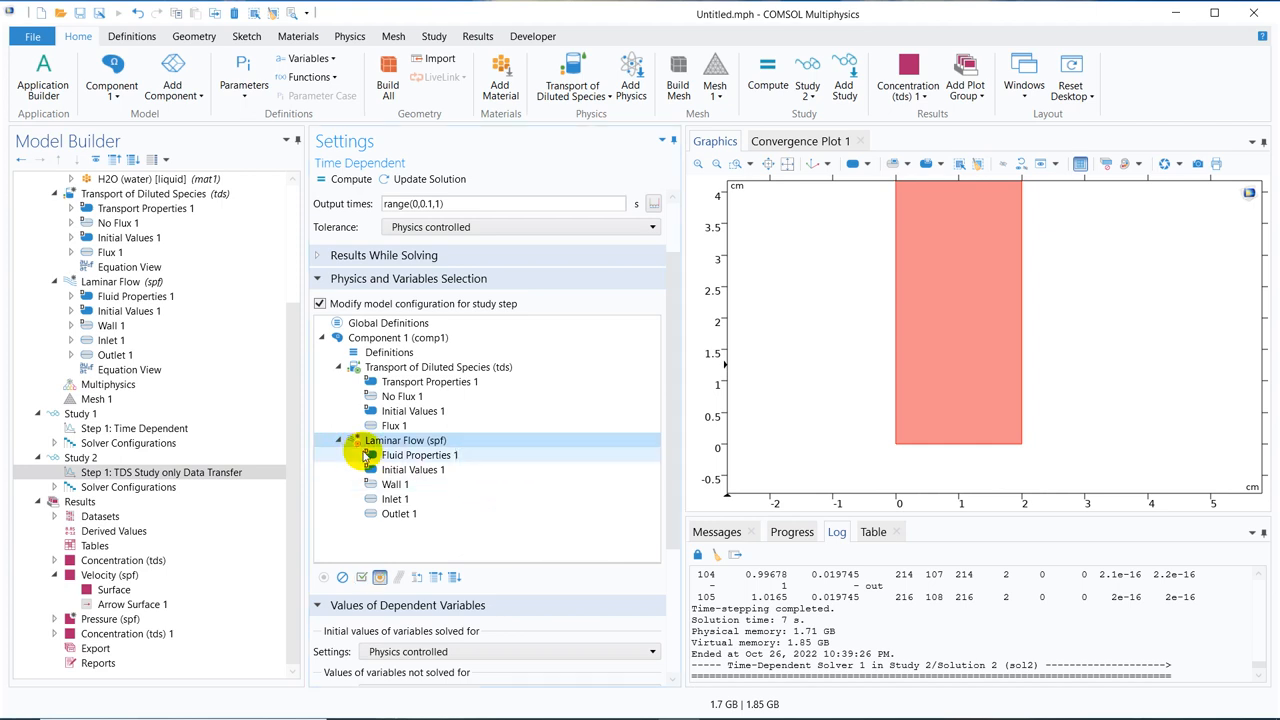
pyautogui.moveTo(700, 328)
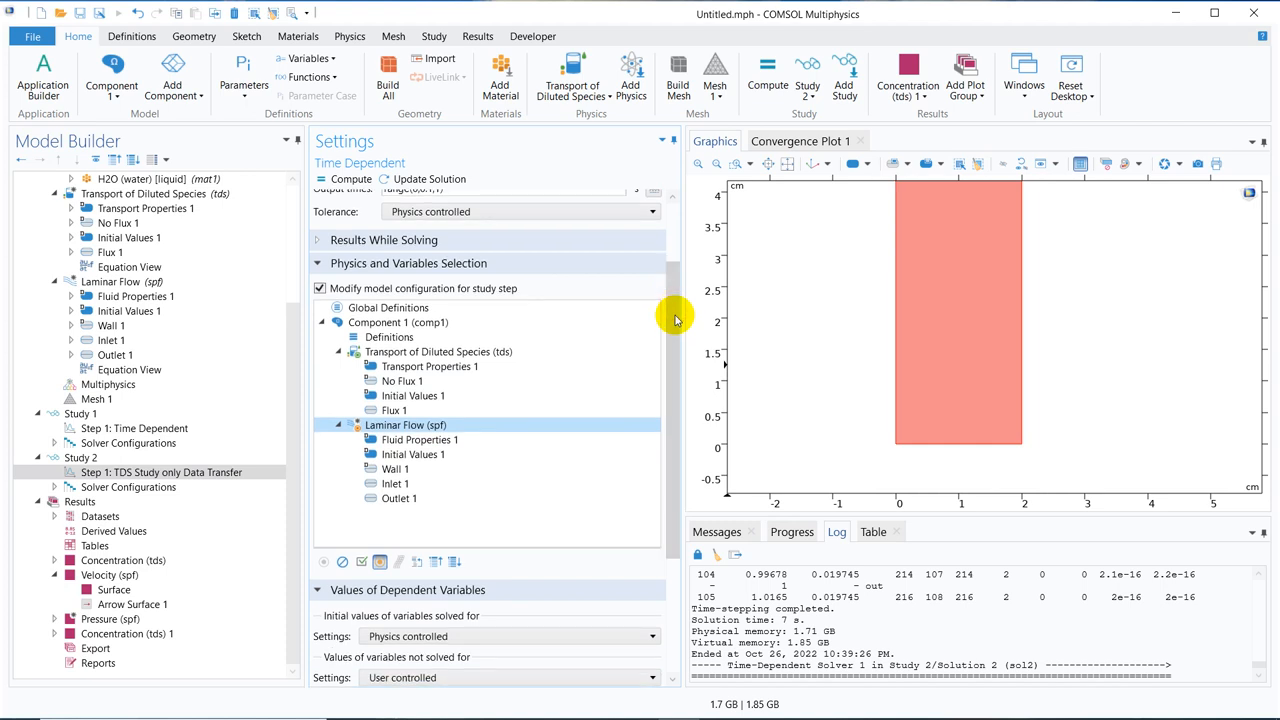
pyautogui.scroll(-3)
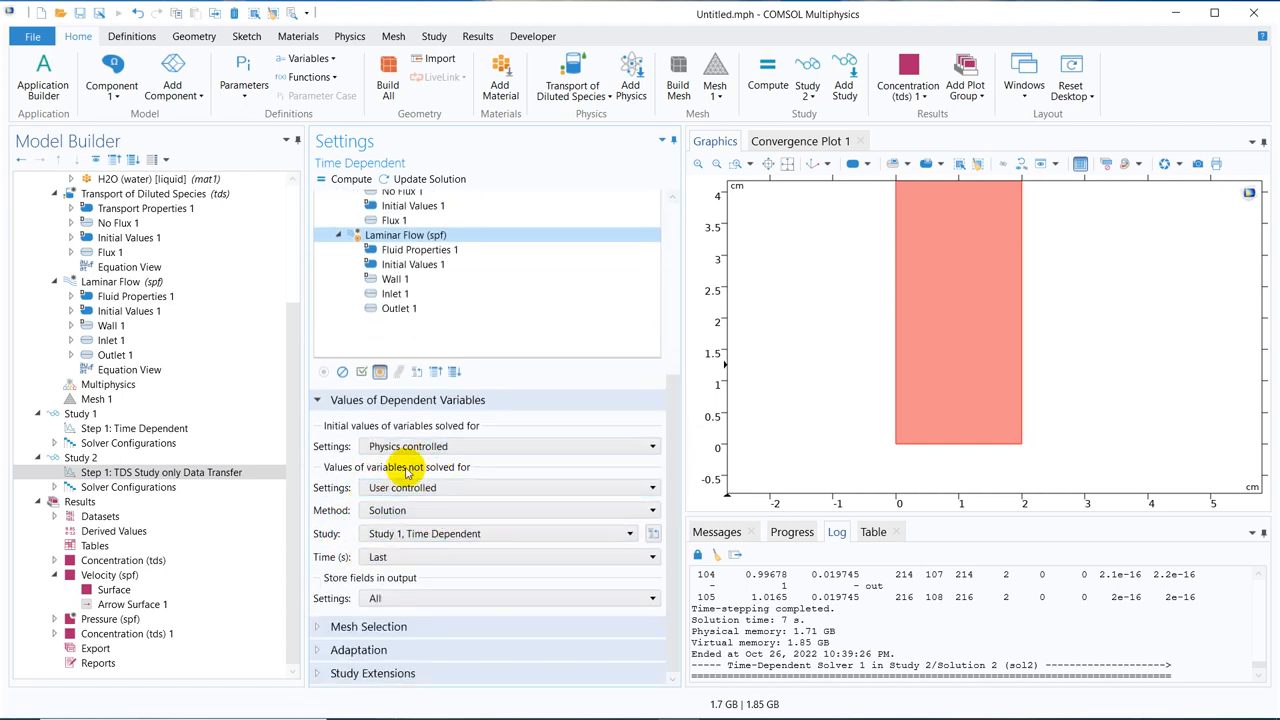
pyautogui.moveTo(430, 480)
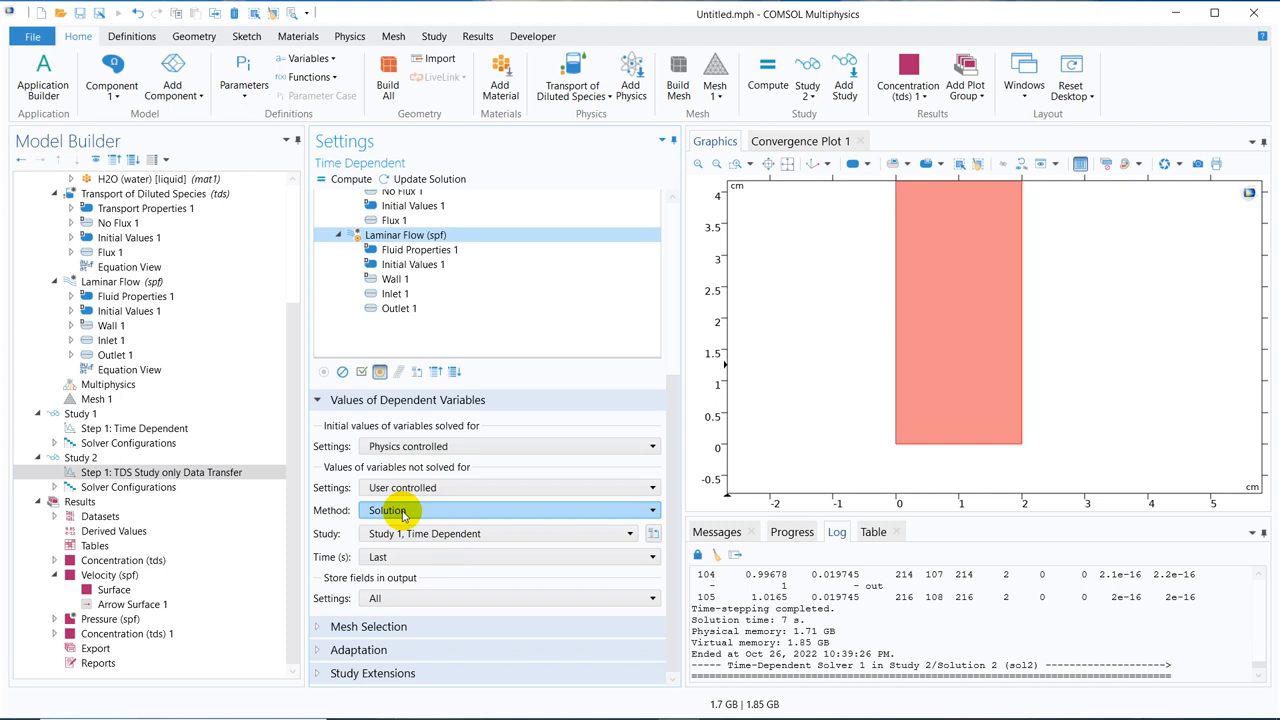
pyautogui.moveTo(408, 488)
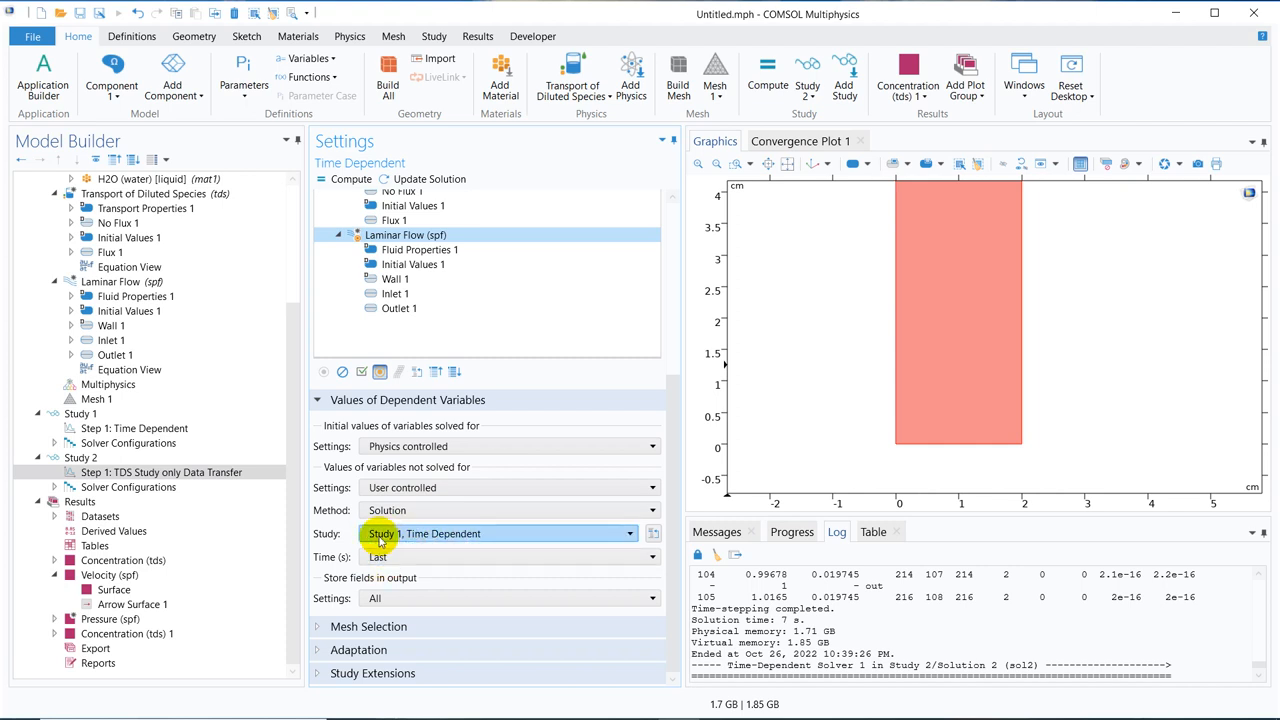
pyautogui.moveTo(336, 318)
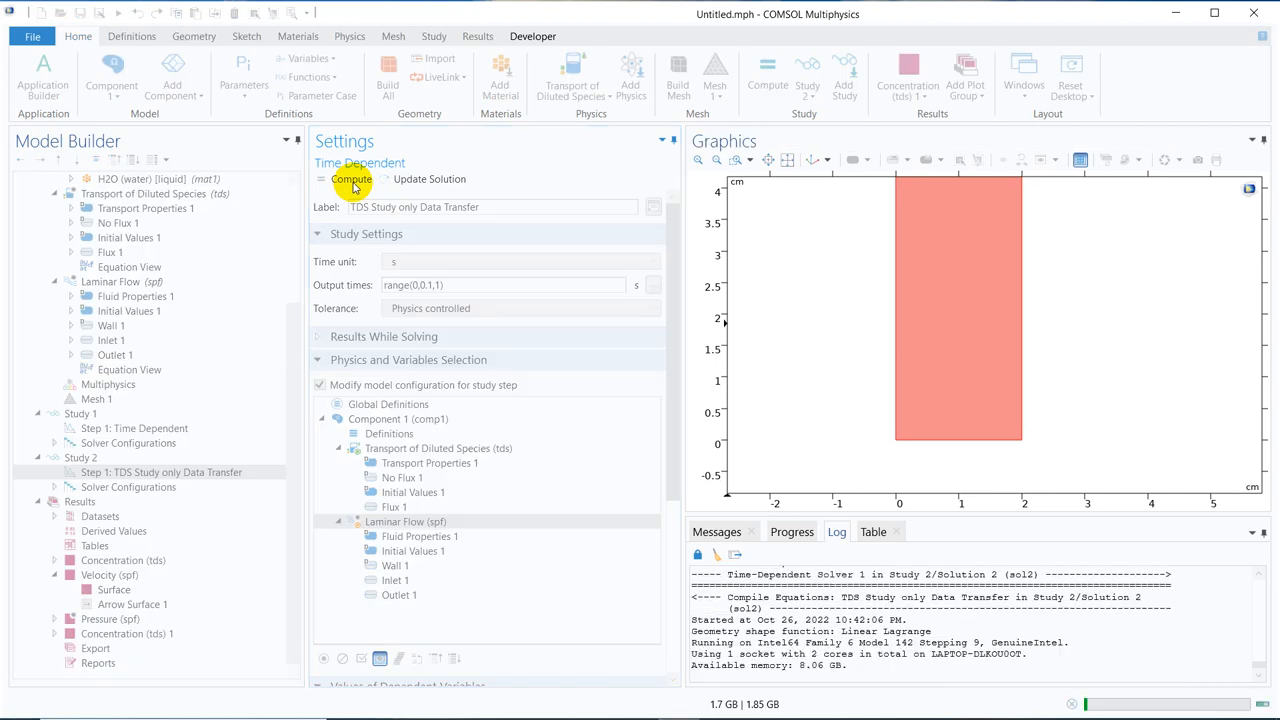
# - Compute Study 2 so the 0.8 s concentration plot shows species with total-flux streamlines
pyautogui.click(352, 180)
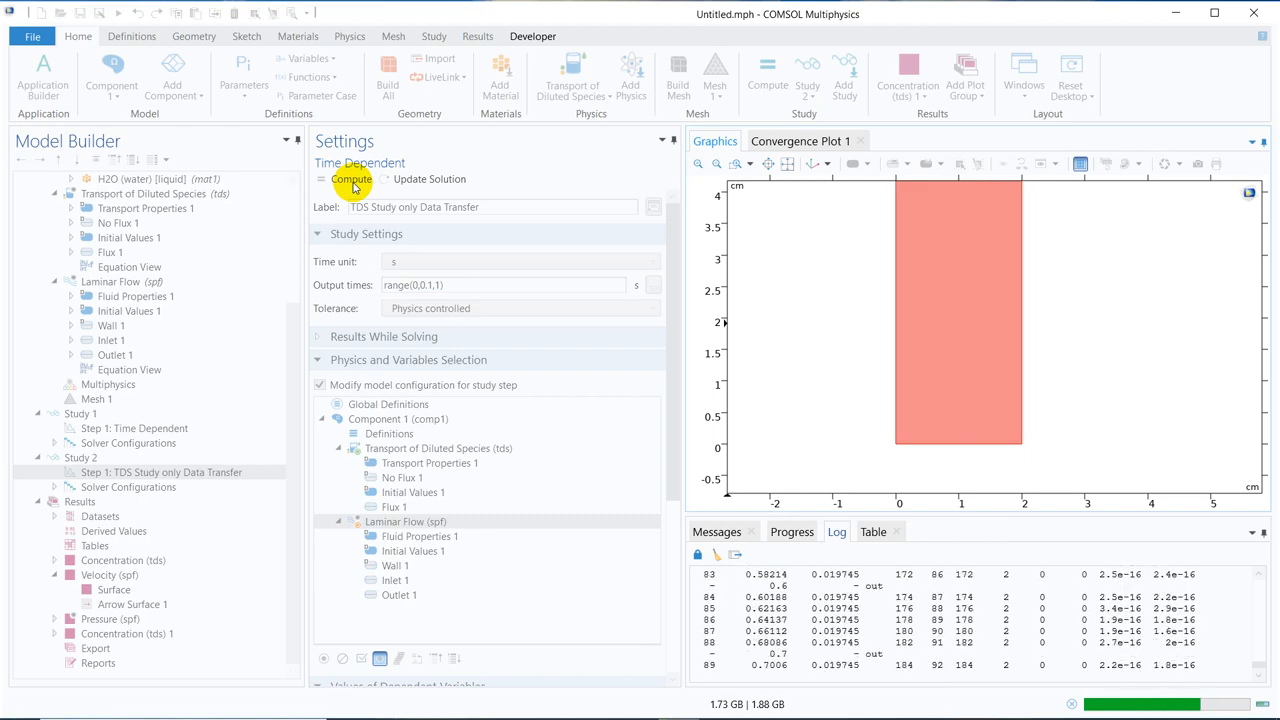
pyautogui.click(352, 180)
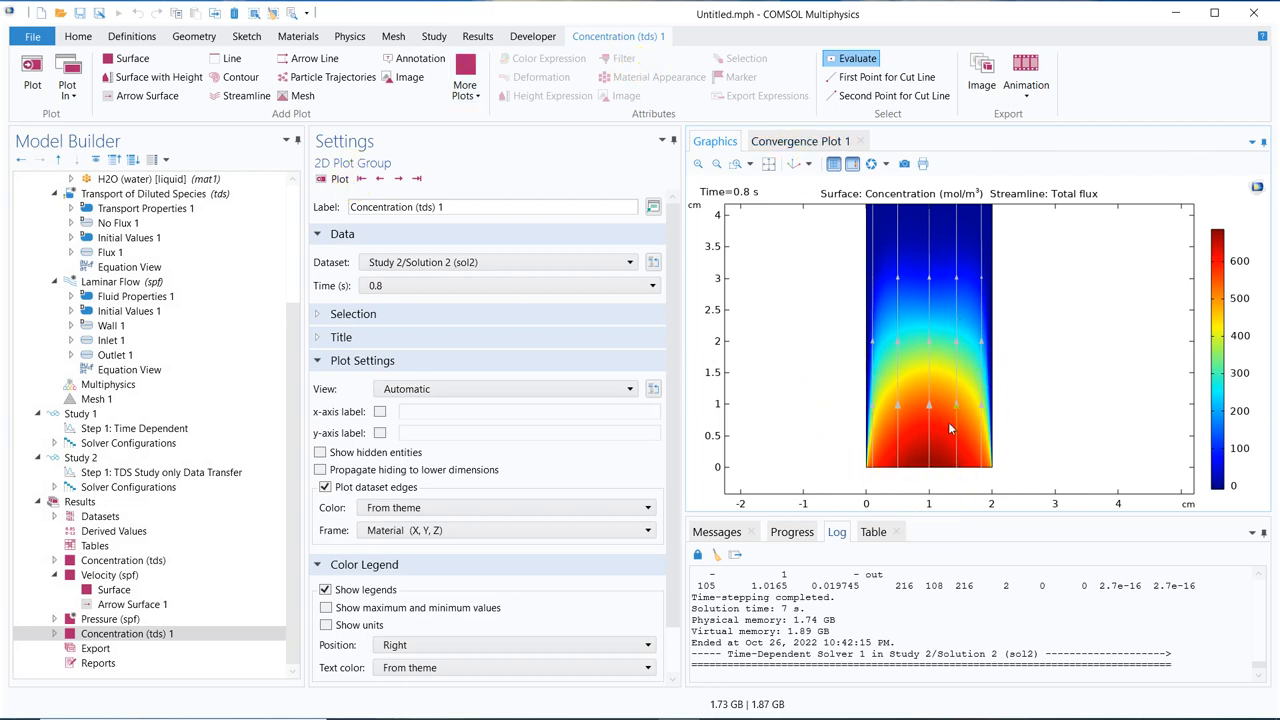
pyautogui.moveTo(870, 372)
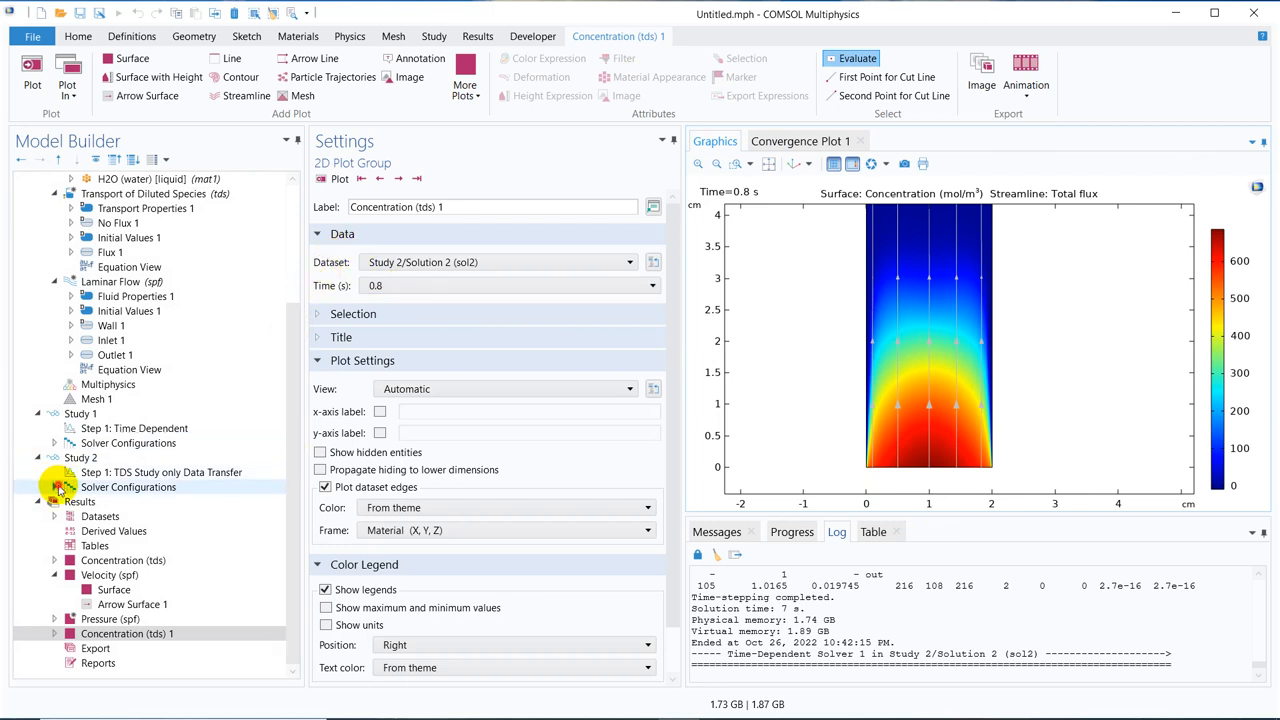
# - Add a Segregated solver node under Study 2's Time-Dependent Solver 1 and return to Step 1 settings
pyautogui.click(56, 488)
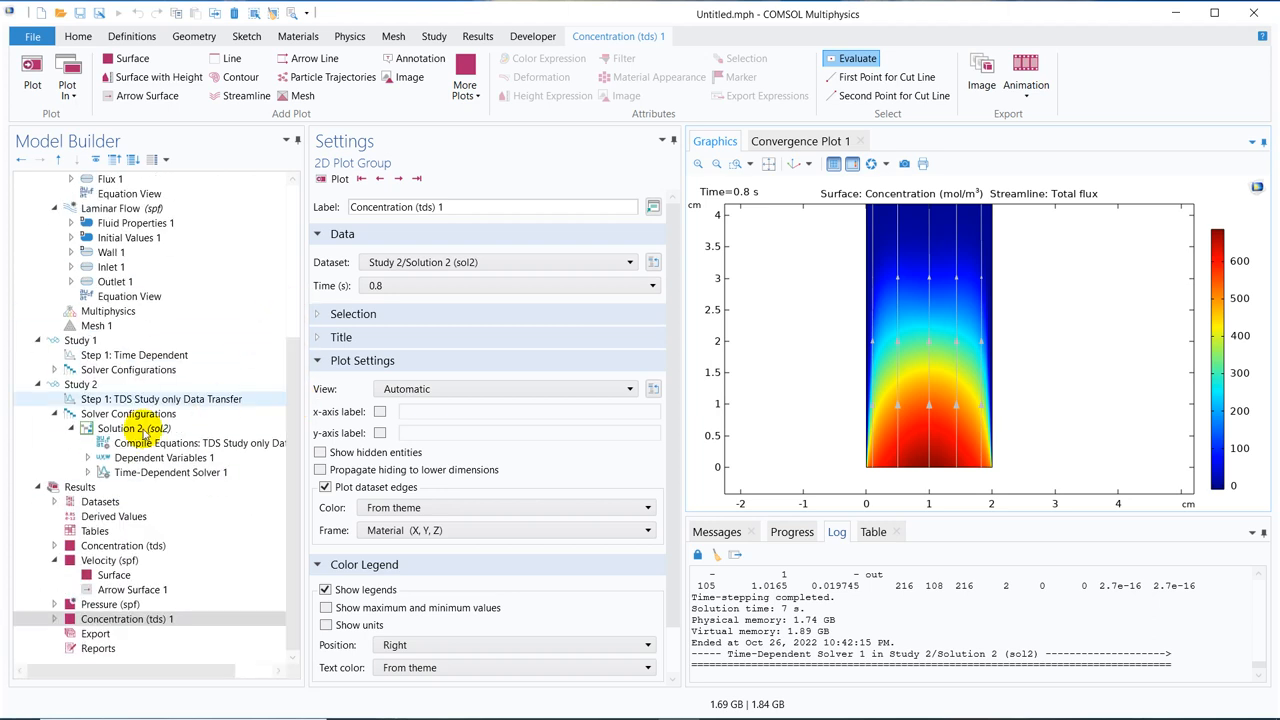
pyautogui.click(88, 472)
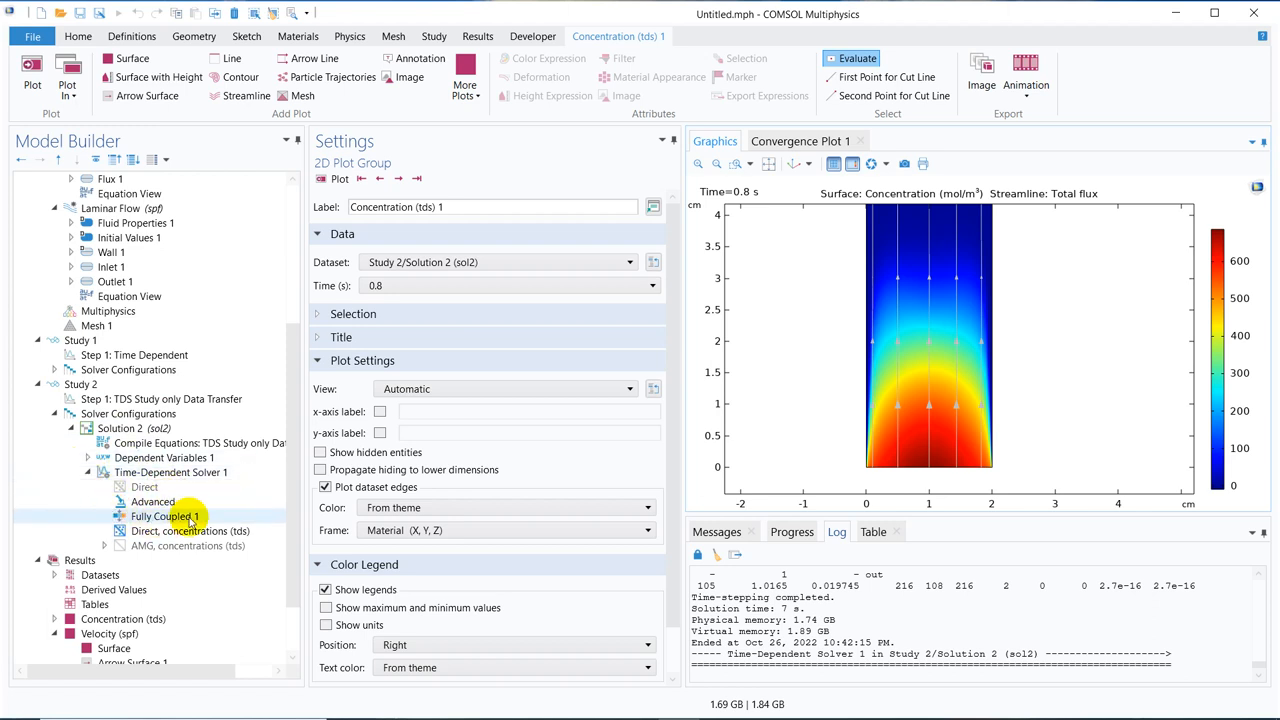
pyautogui.click(170, 472)
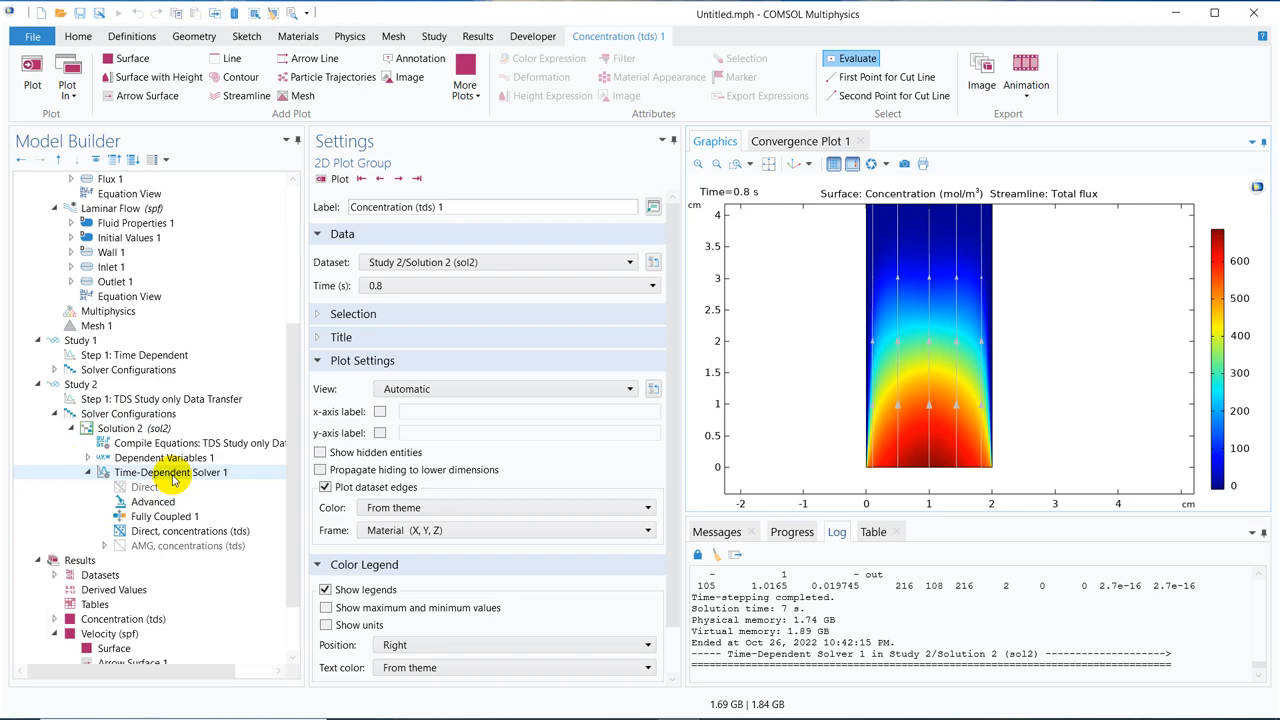
pyautogui.rightClick(172, 472)
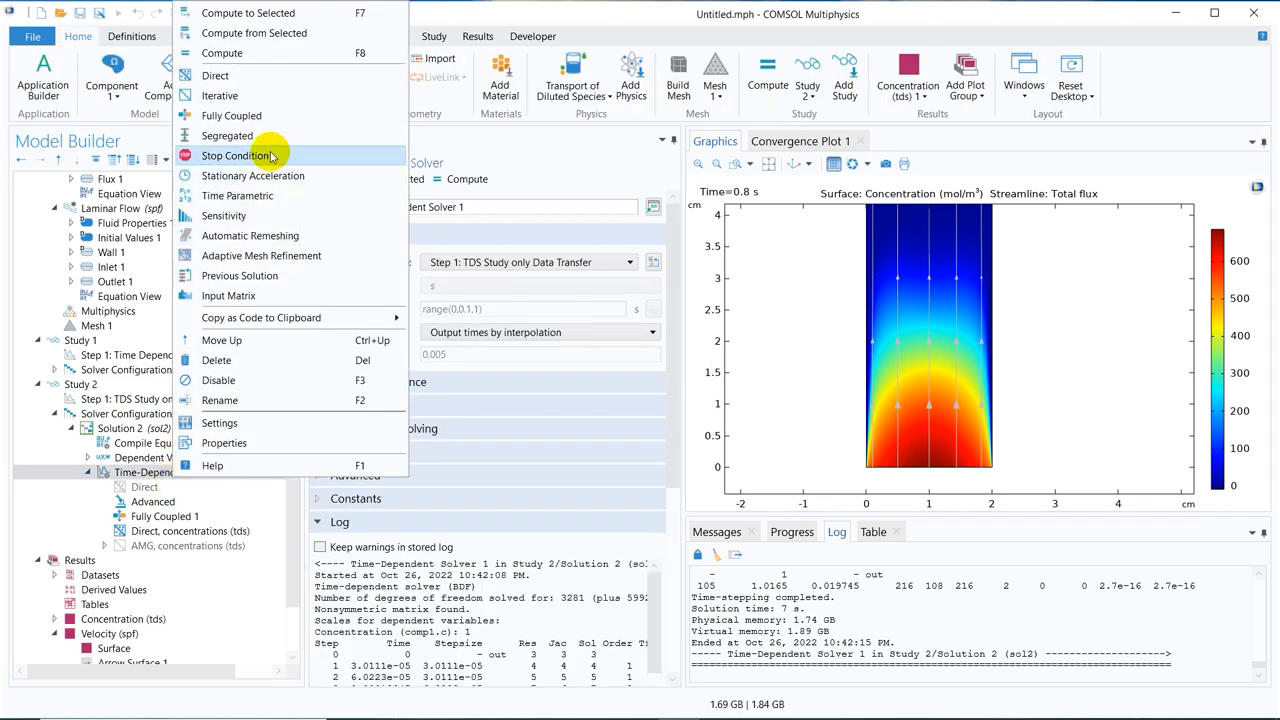
pyautogui.moveTo(276, 136)
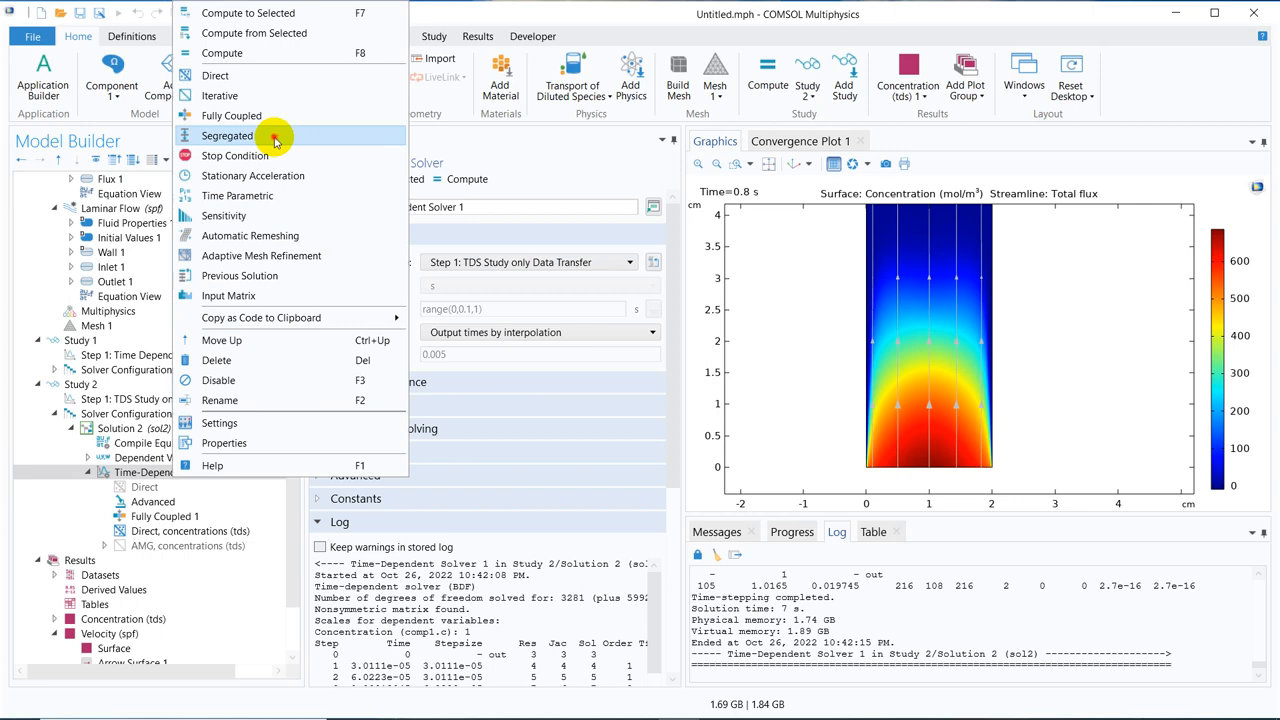
pyautogui.click(228, 136)
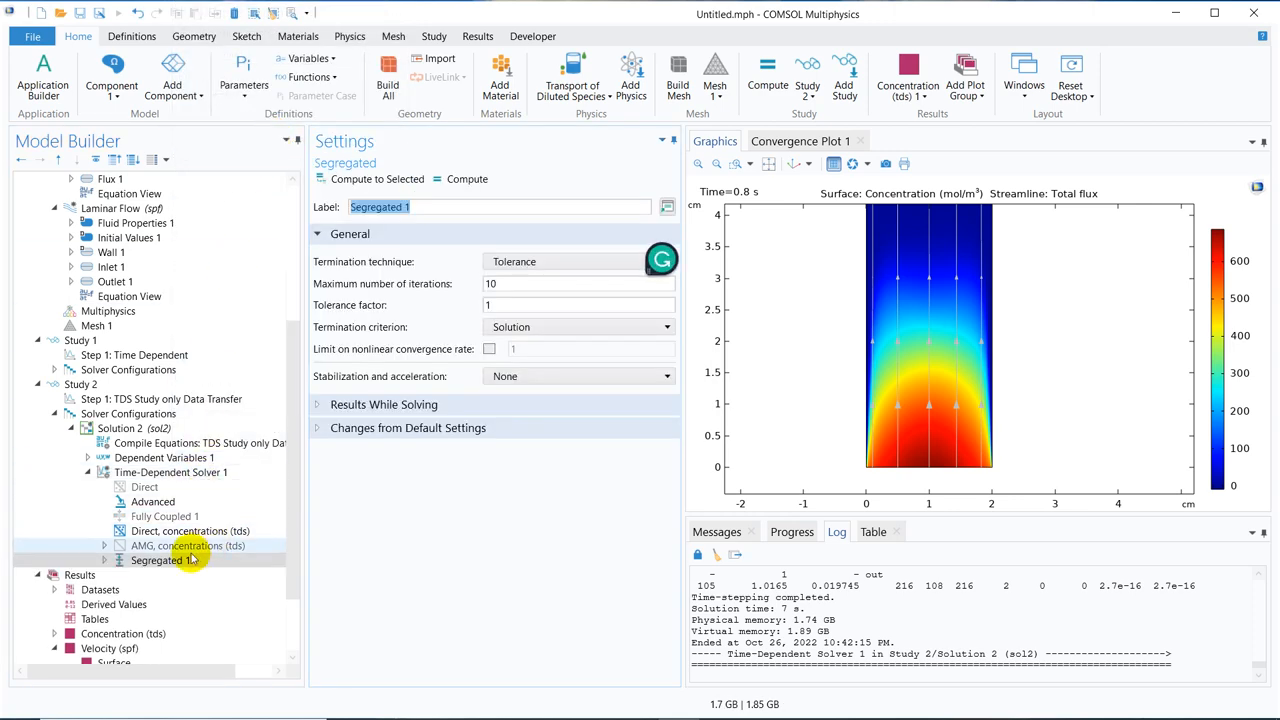
pyautogui.moveTo(230, 596)
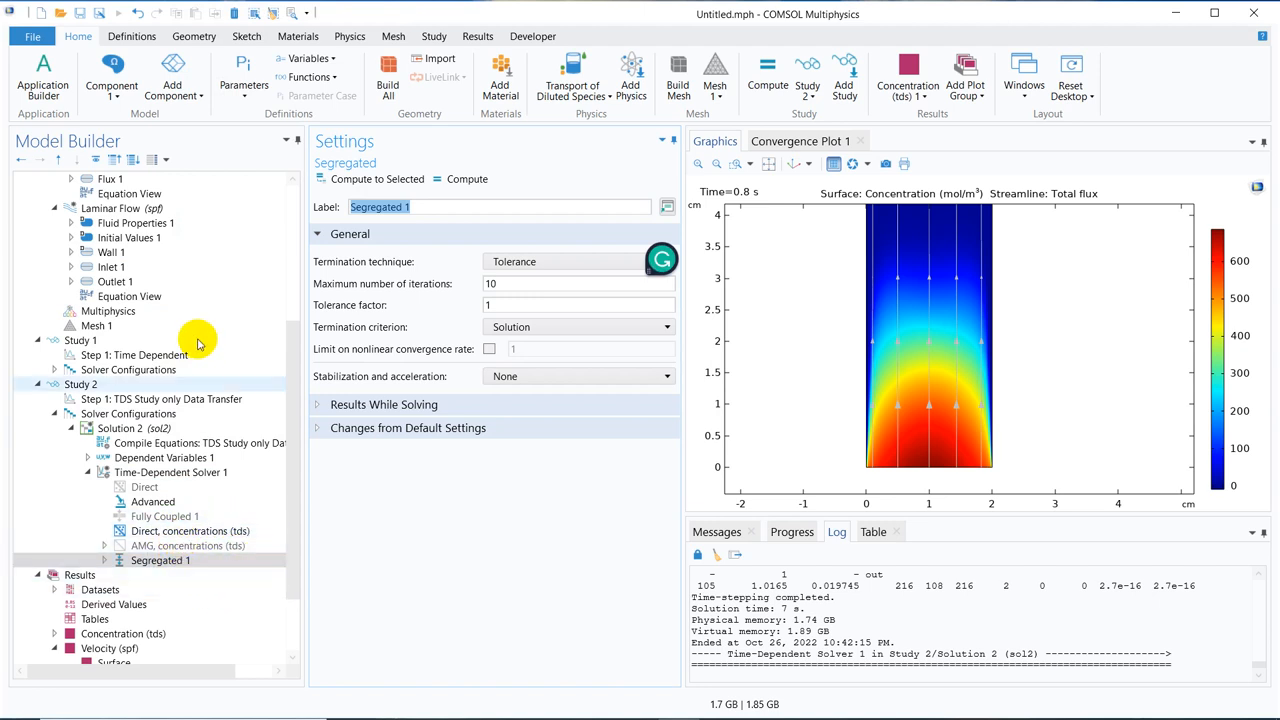
pyautogui.click(160, 398)
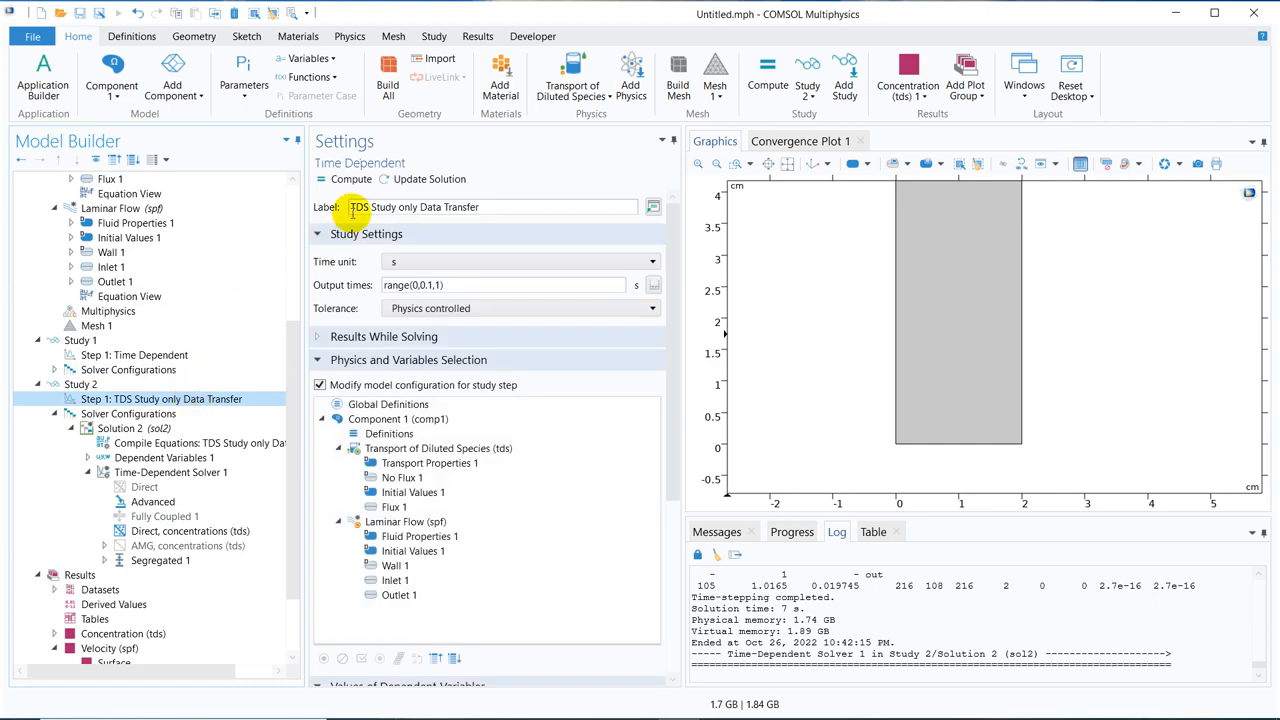
# - Recompute Study 2 to refresh the Concentration (tds) plot at 0.8 s
pyautogui.click(352, 180)
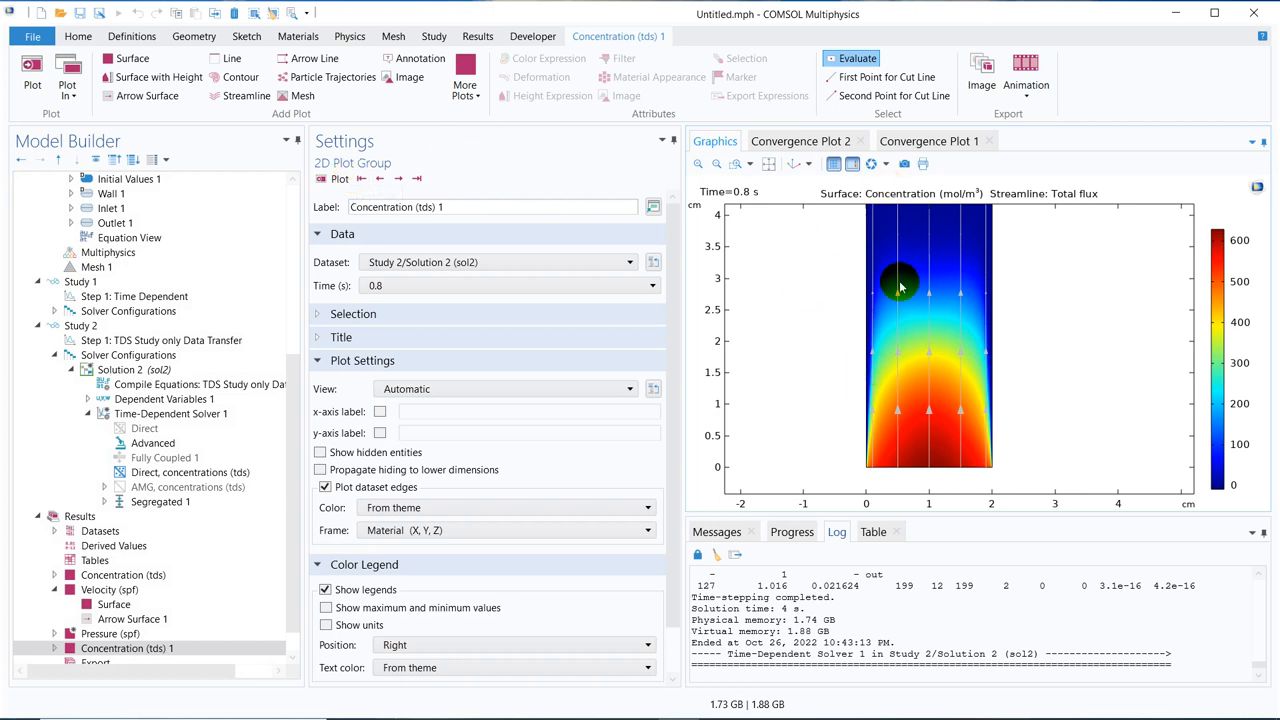
pyautogui.moveTo(818, 318)
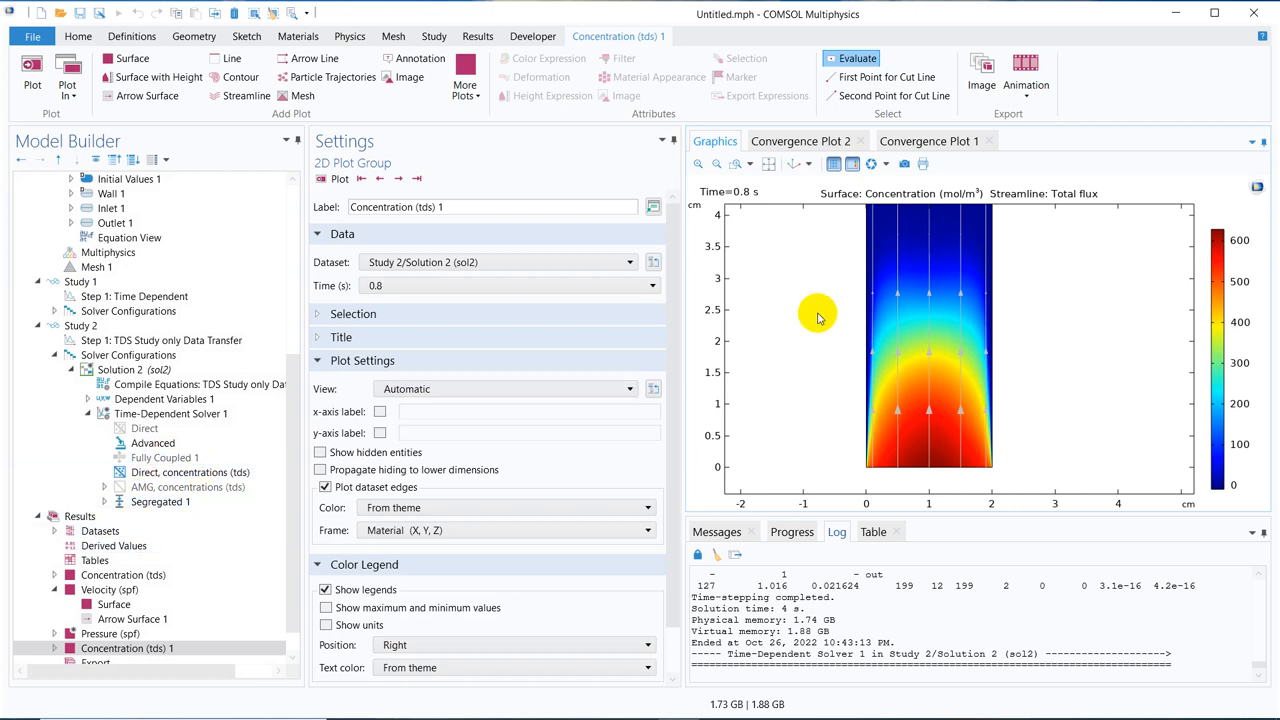
pyautogui.moveTo(900, 376)
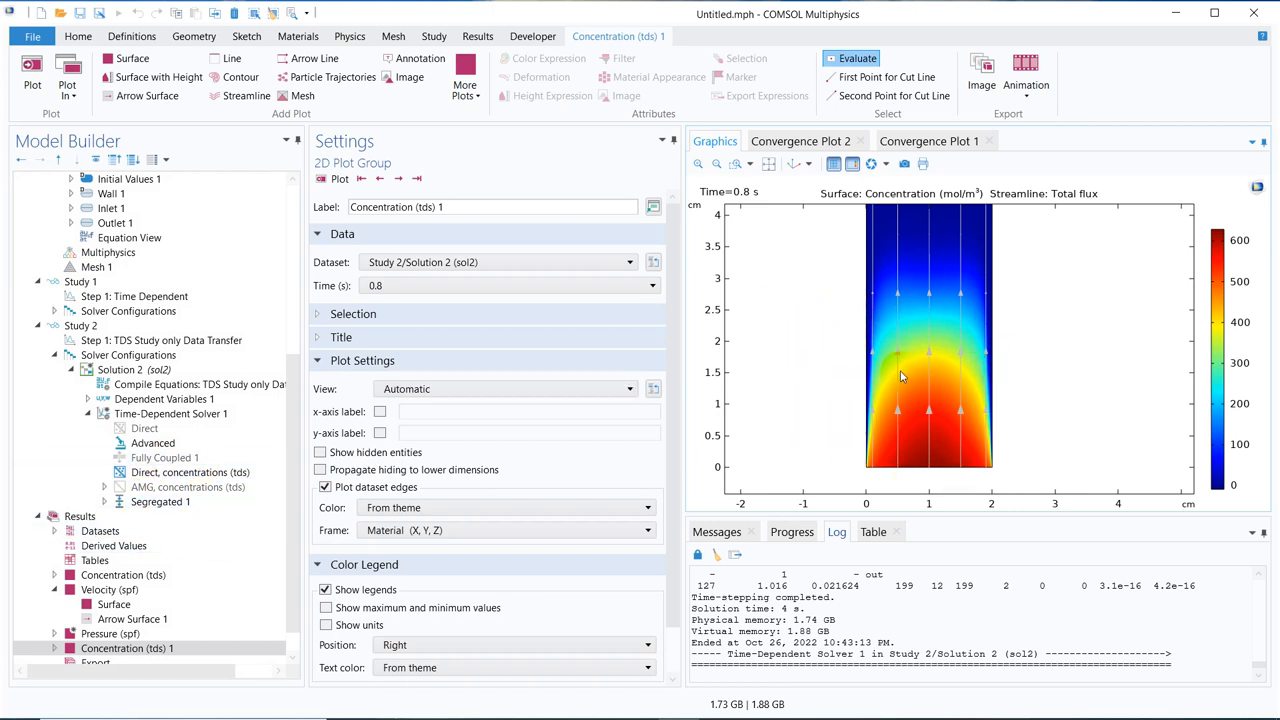
pyautogui.moveTo(1010, 400)
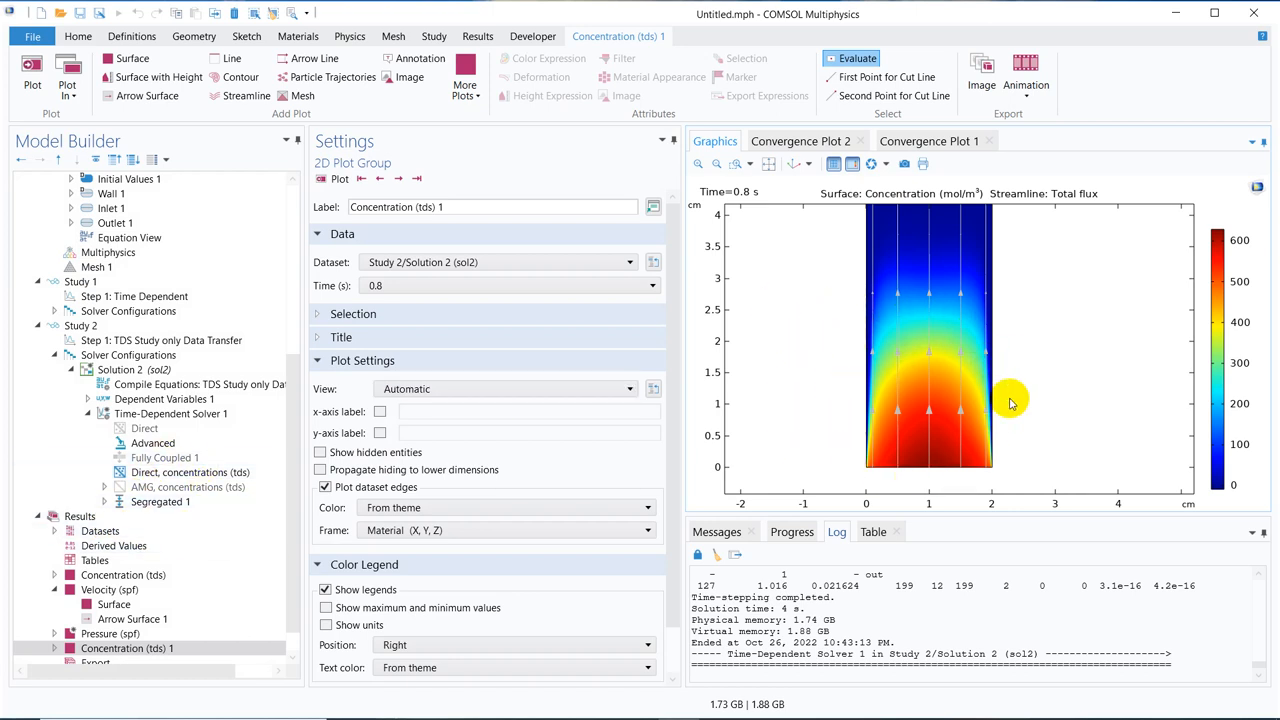